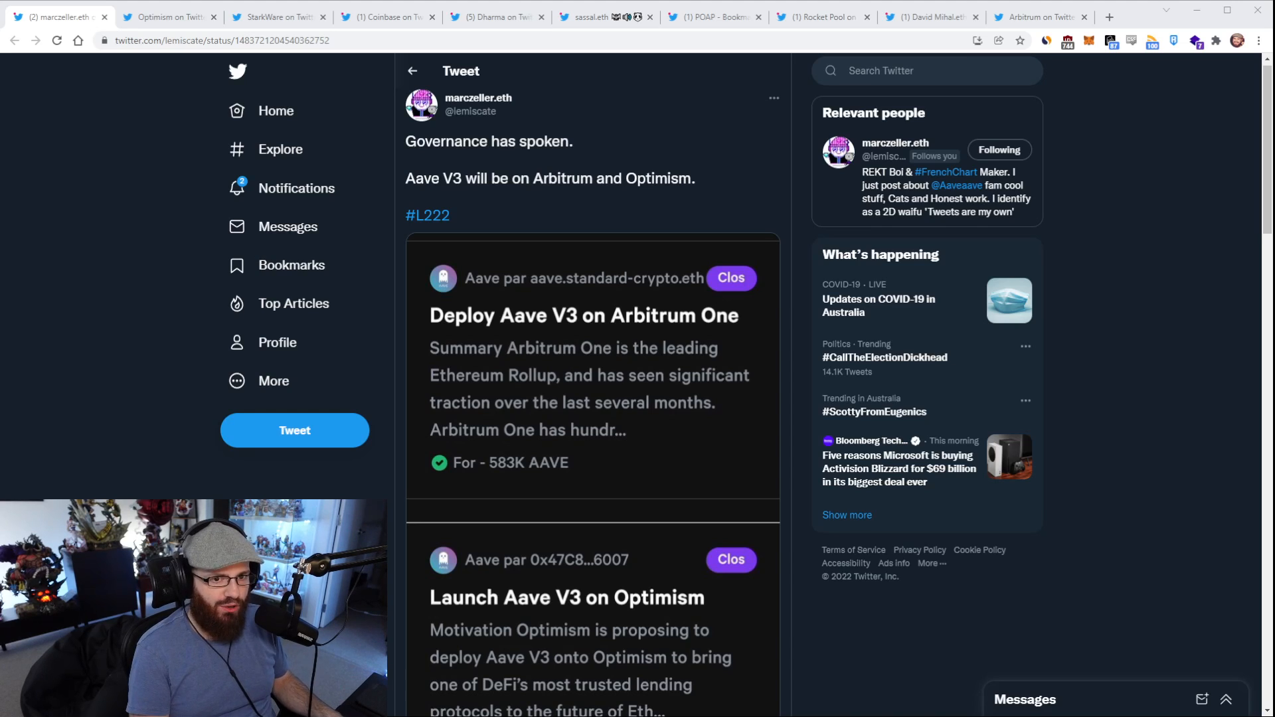
Step: Show Optimism's 30% fee-cut thread and its reply comparing ETH transfer costs across rollups
scroll(down, 3)
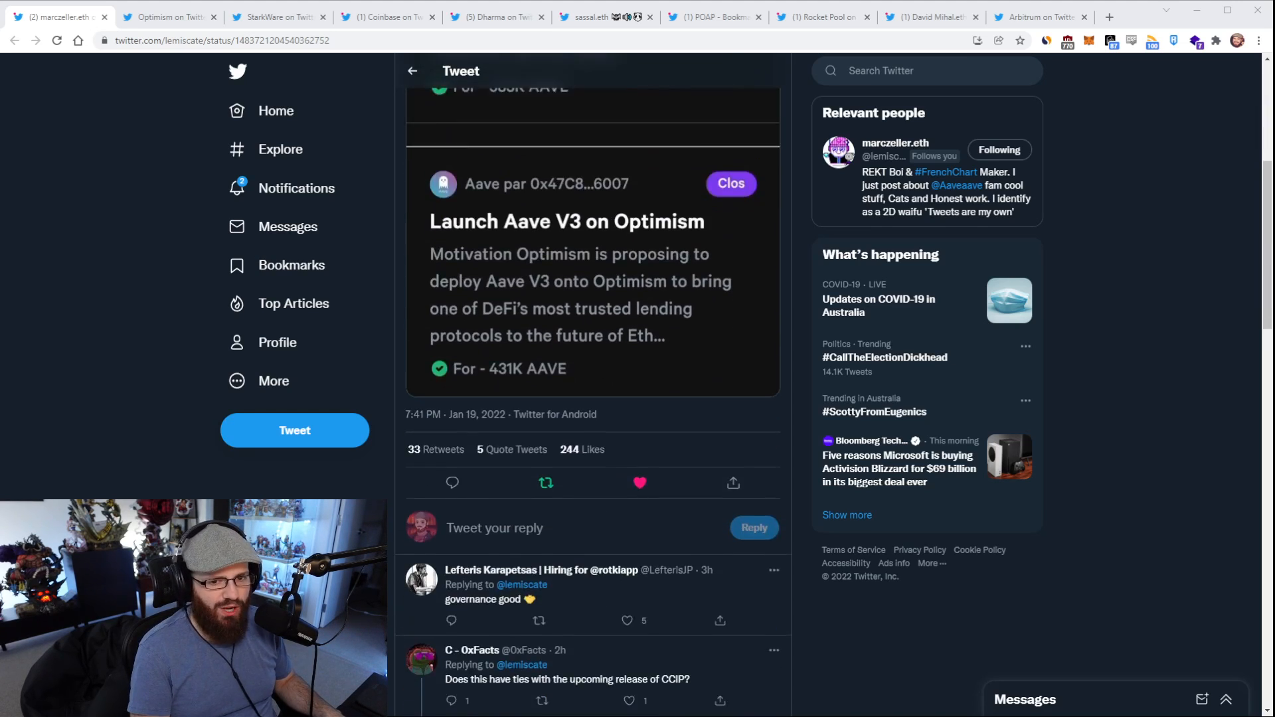
scroll(up, 3)
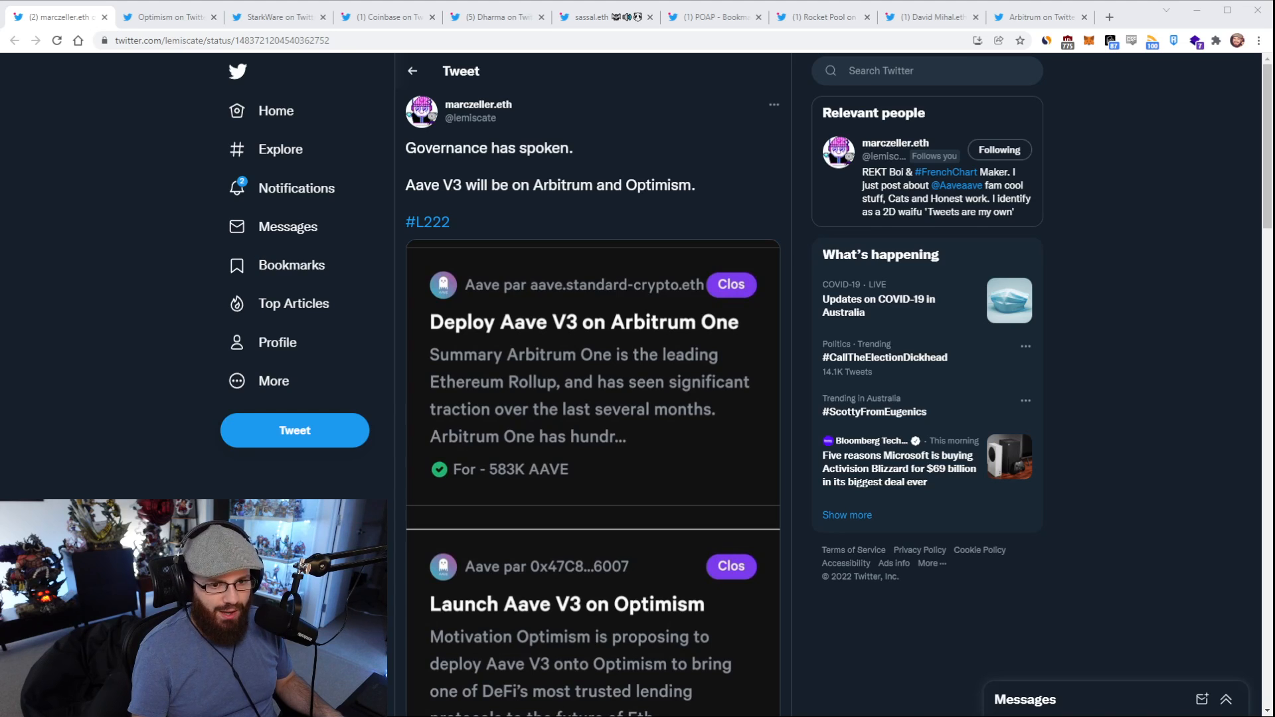
scroll(up, 3)
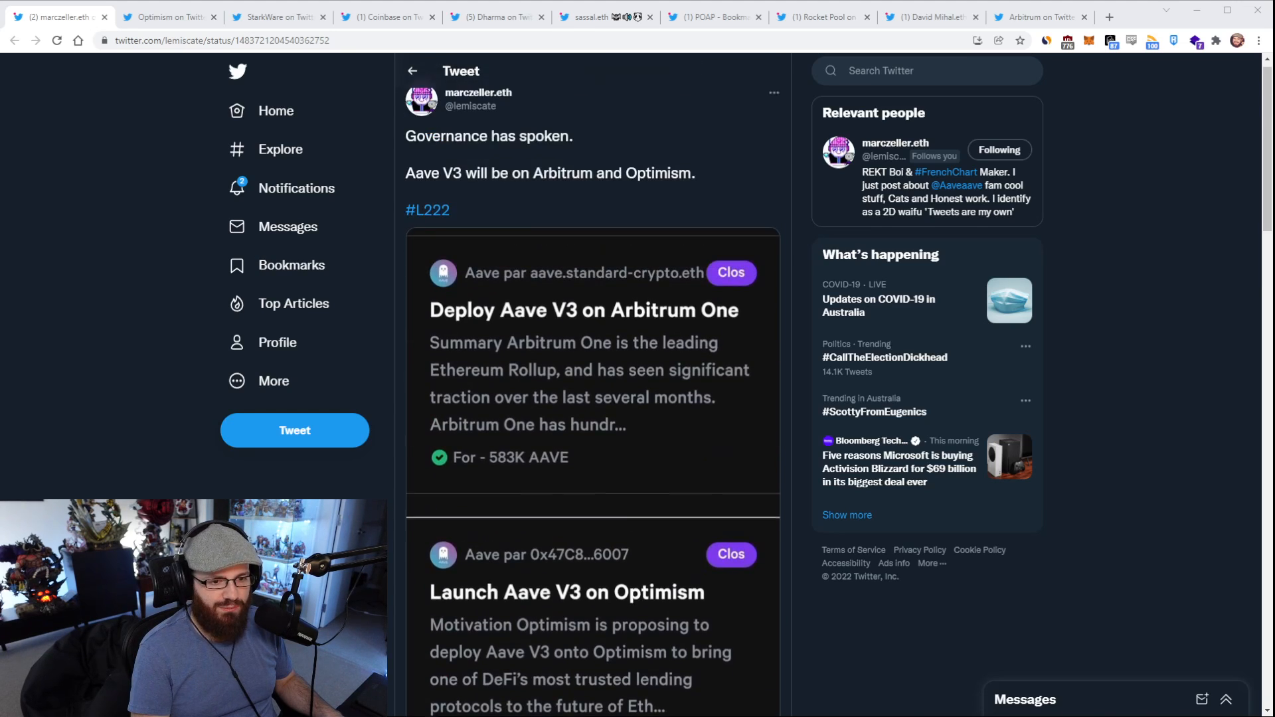
scroll(up, 3)
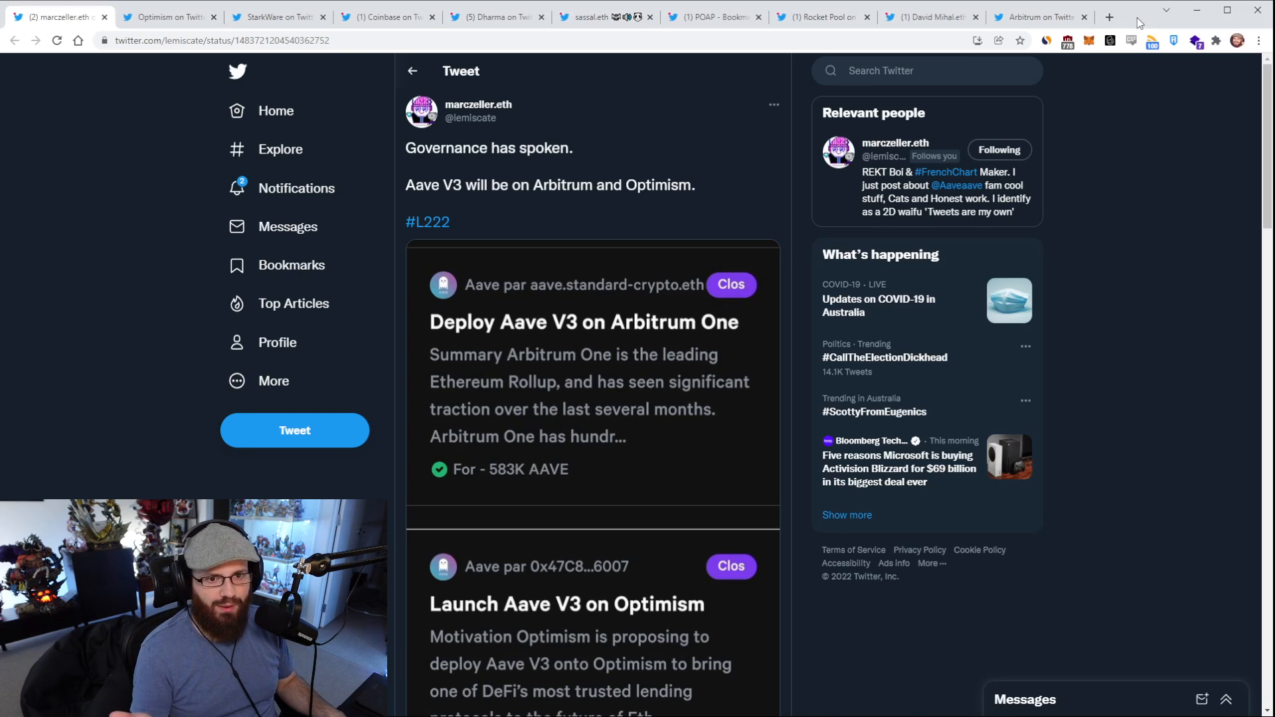
mouse_move(1050, 561)
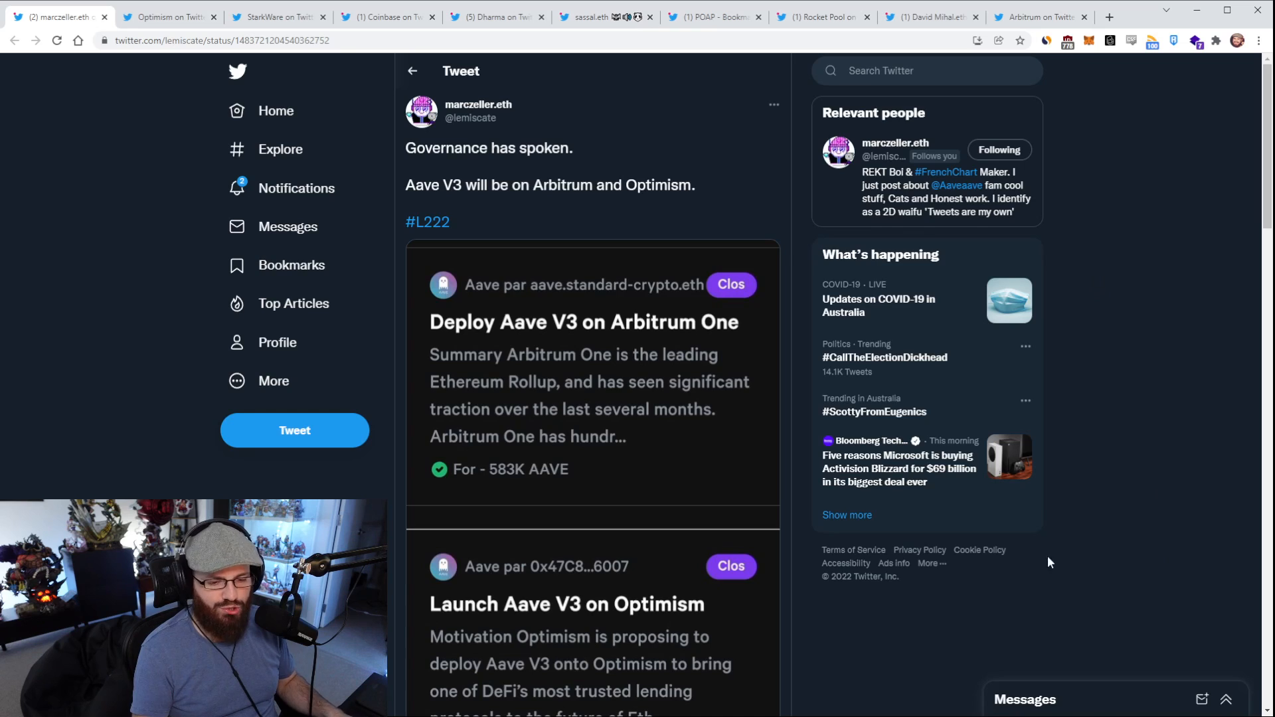
mouse_move(874, 661)
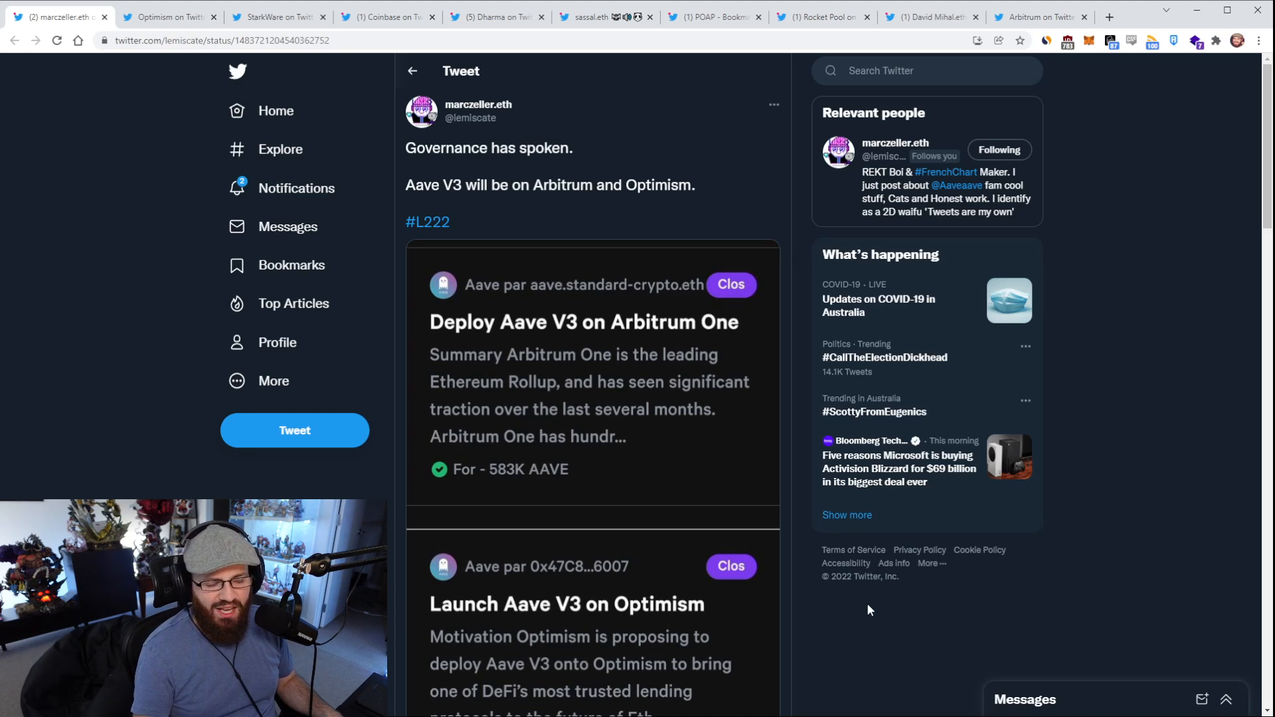
mouse_move(897, 614)
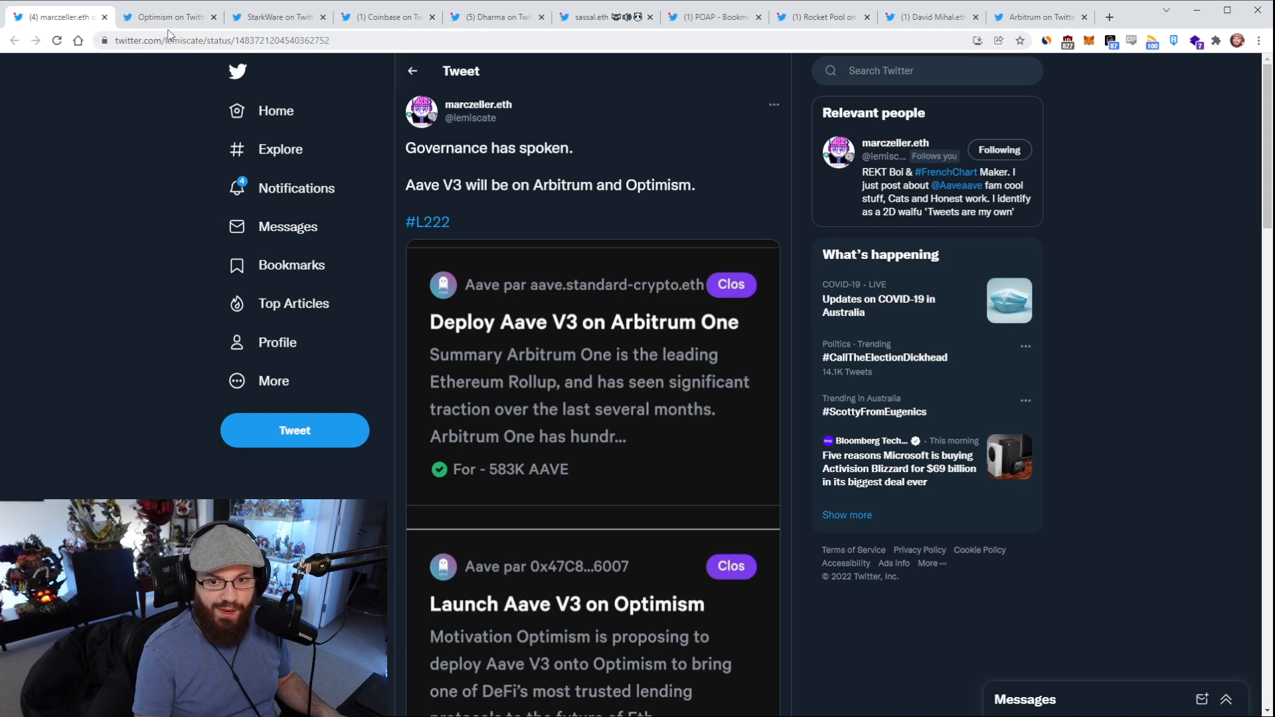
click(168, 16)
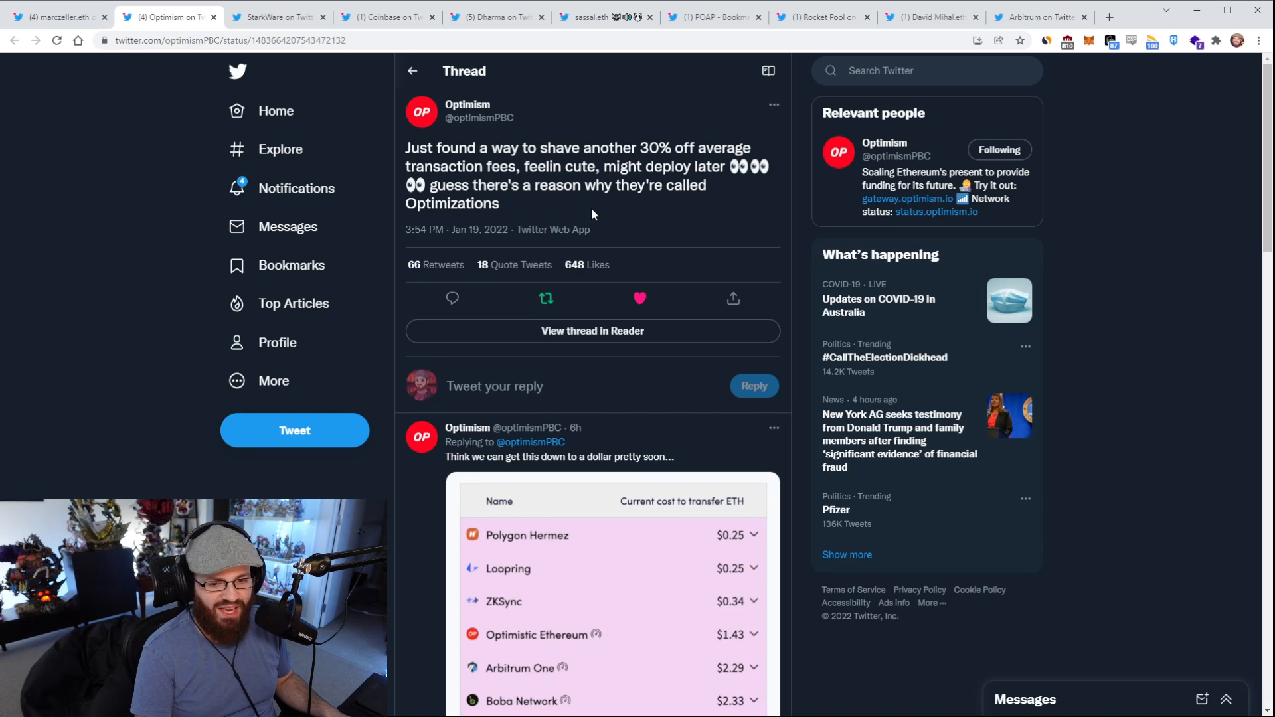
scroll(down, 3)
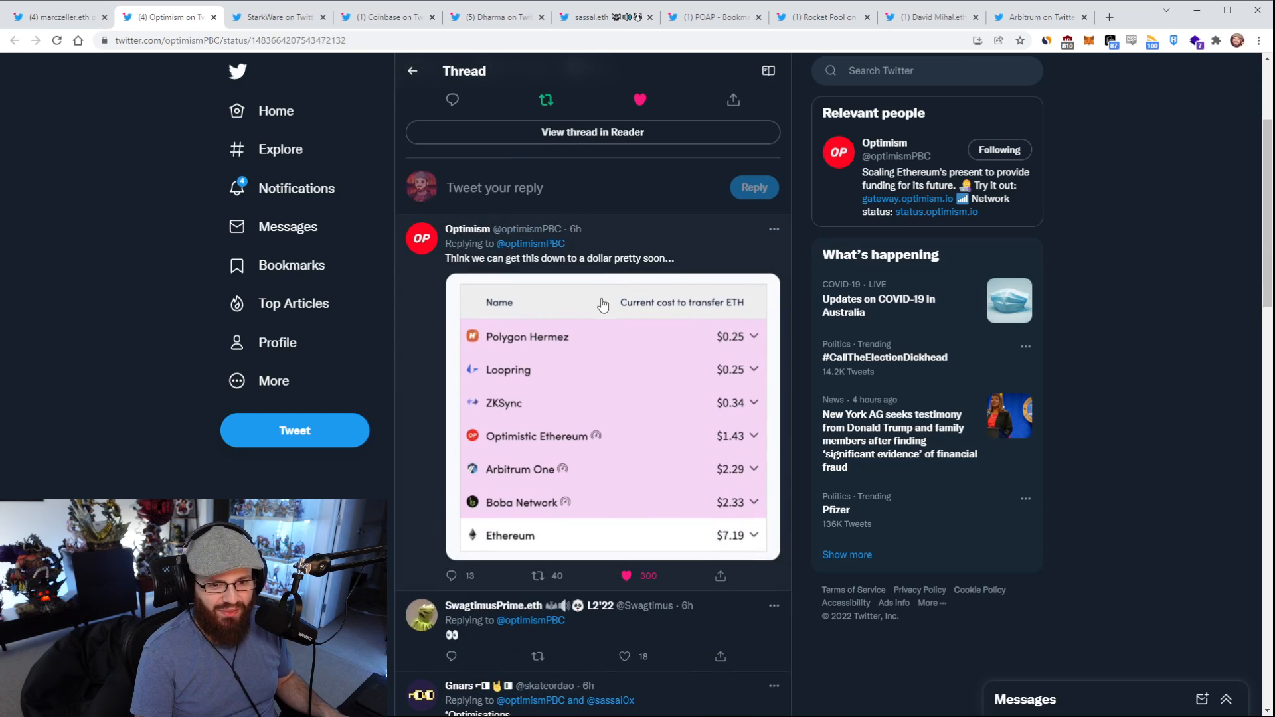
mouse_move(597, 265)
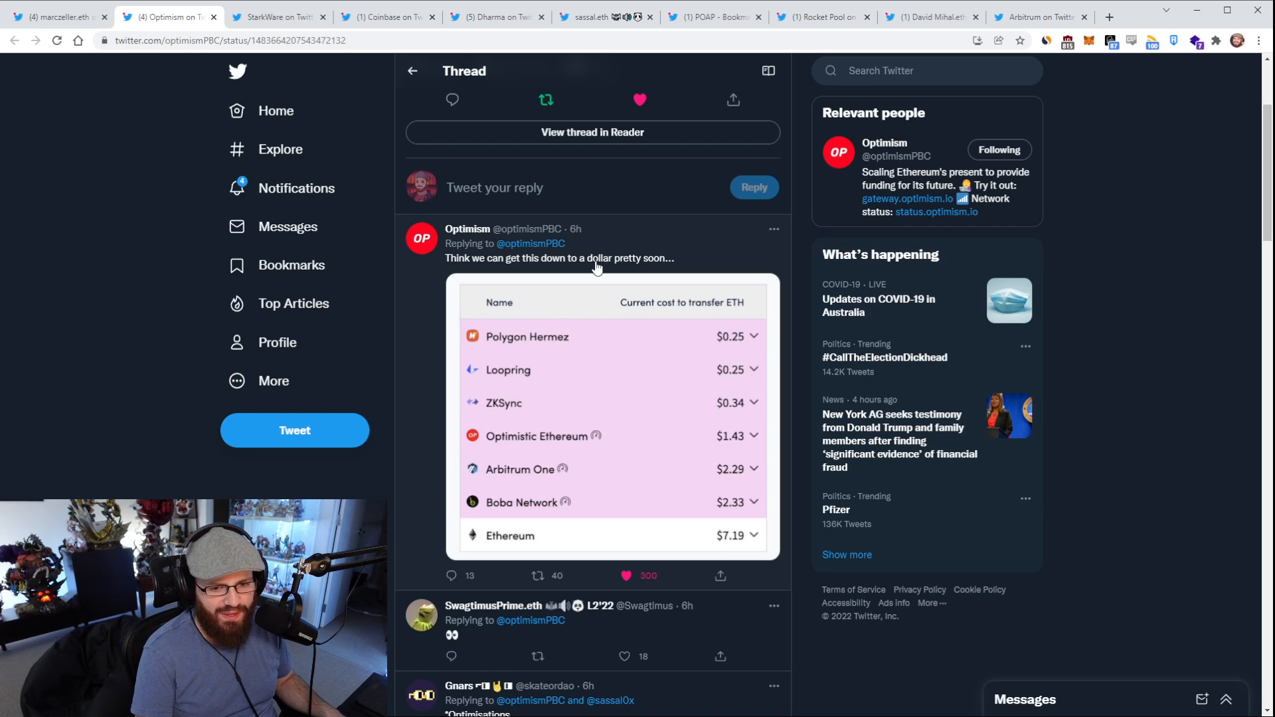
mouse_move(766, 391)
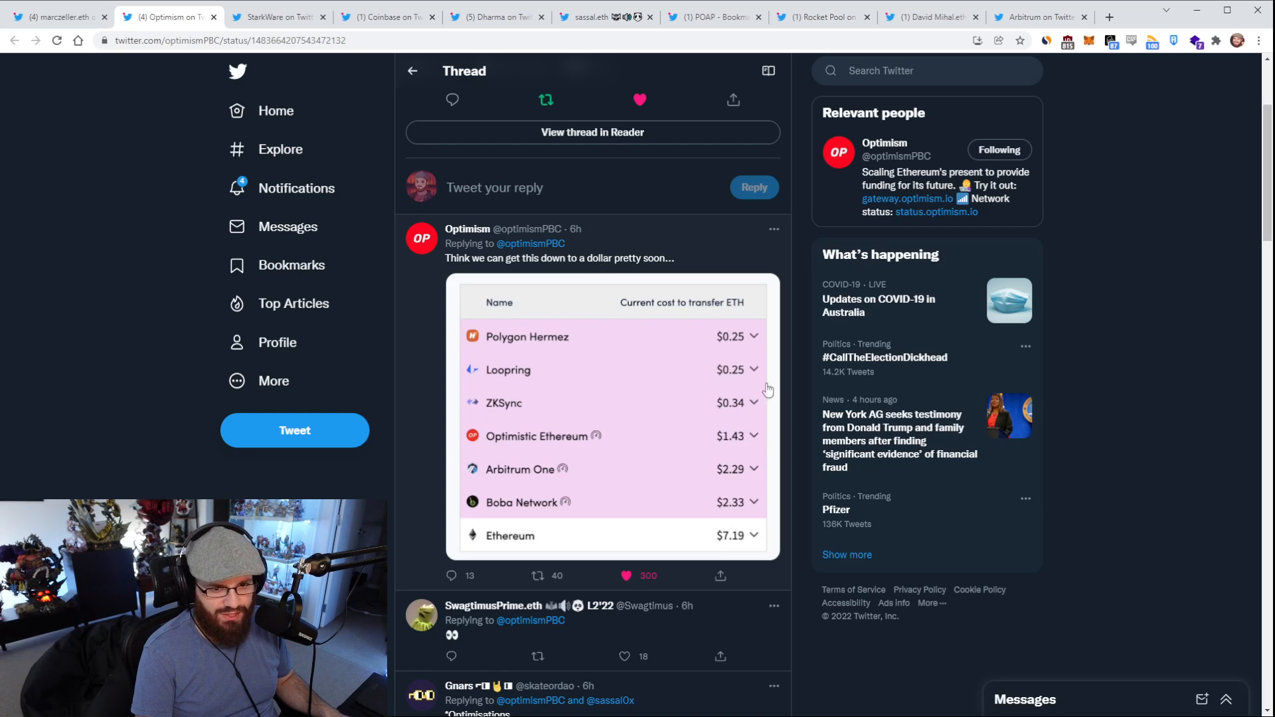
mouse_move(680, 362)
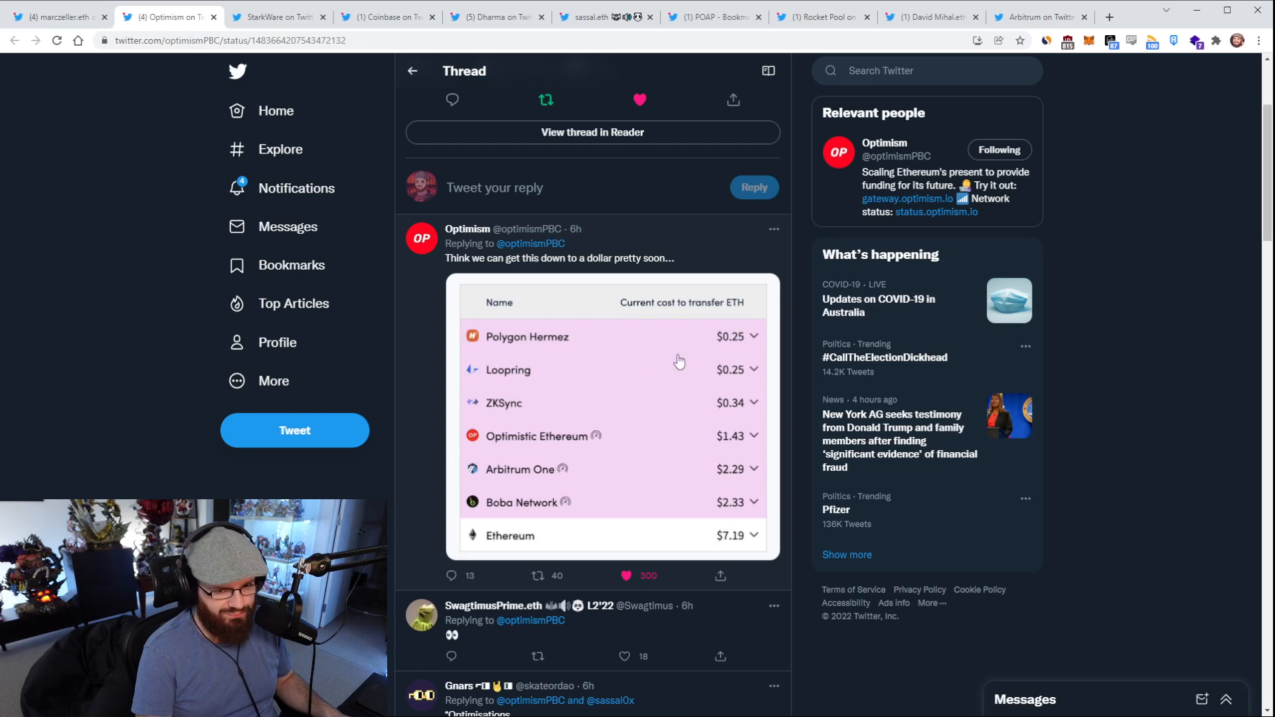
mouse_move(606, 436)
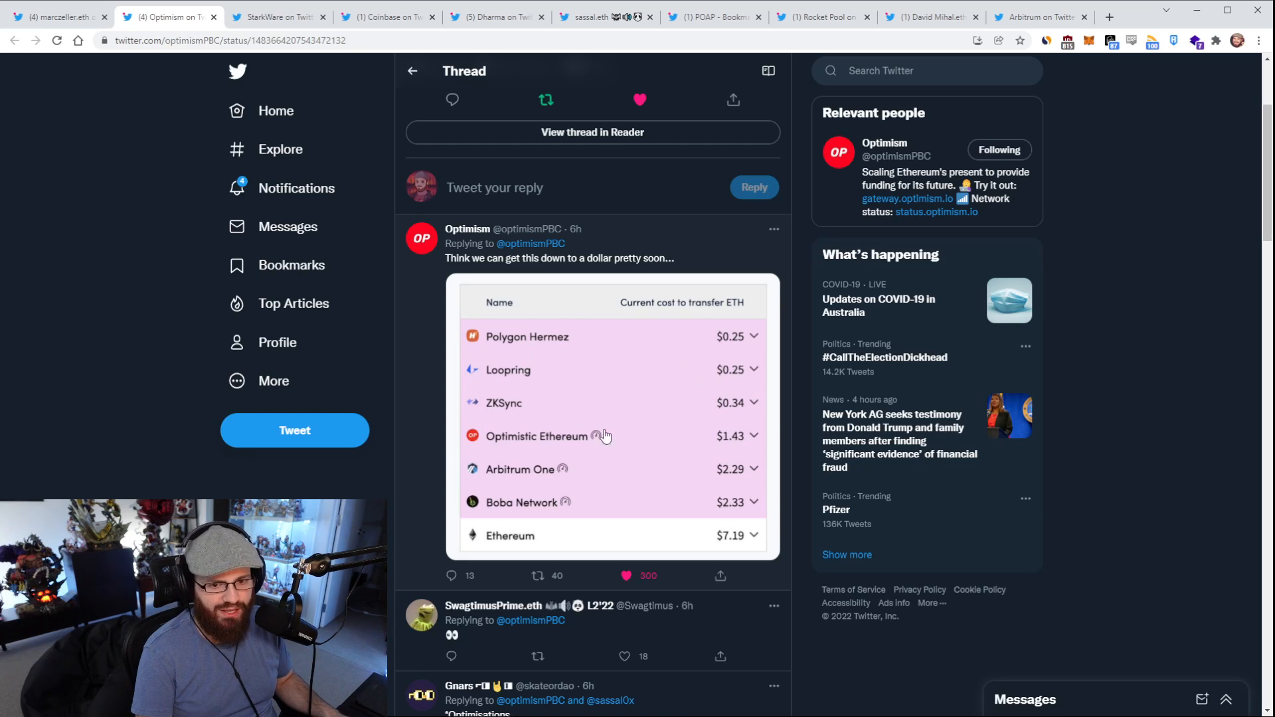
mouse_move(740, 480)
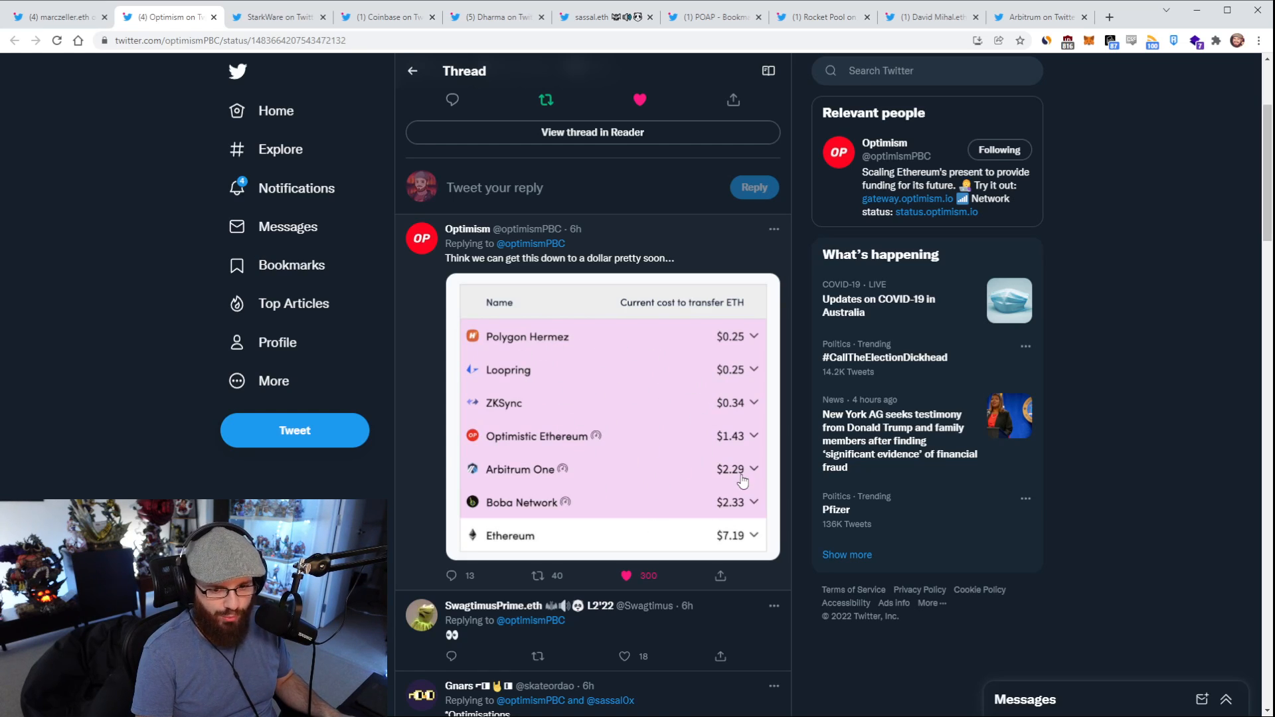
mouse_move(1089, 534)
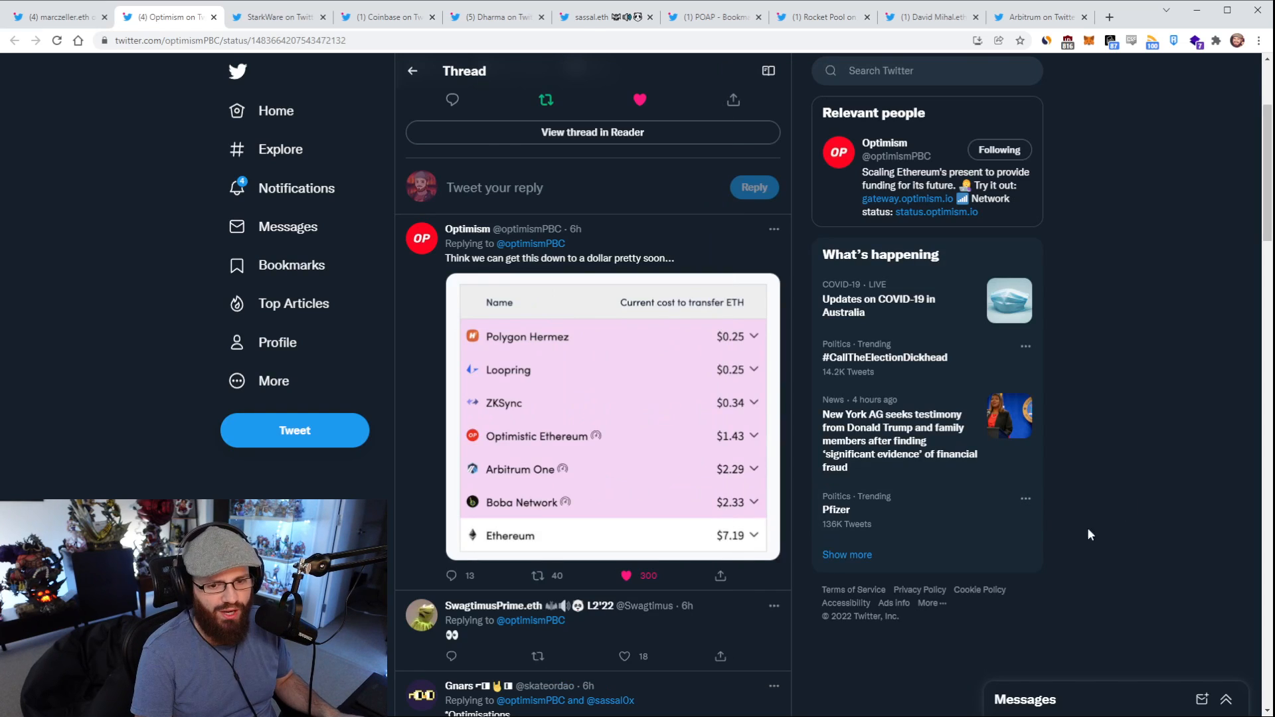
mouse_move(1059, 515)
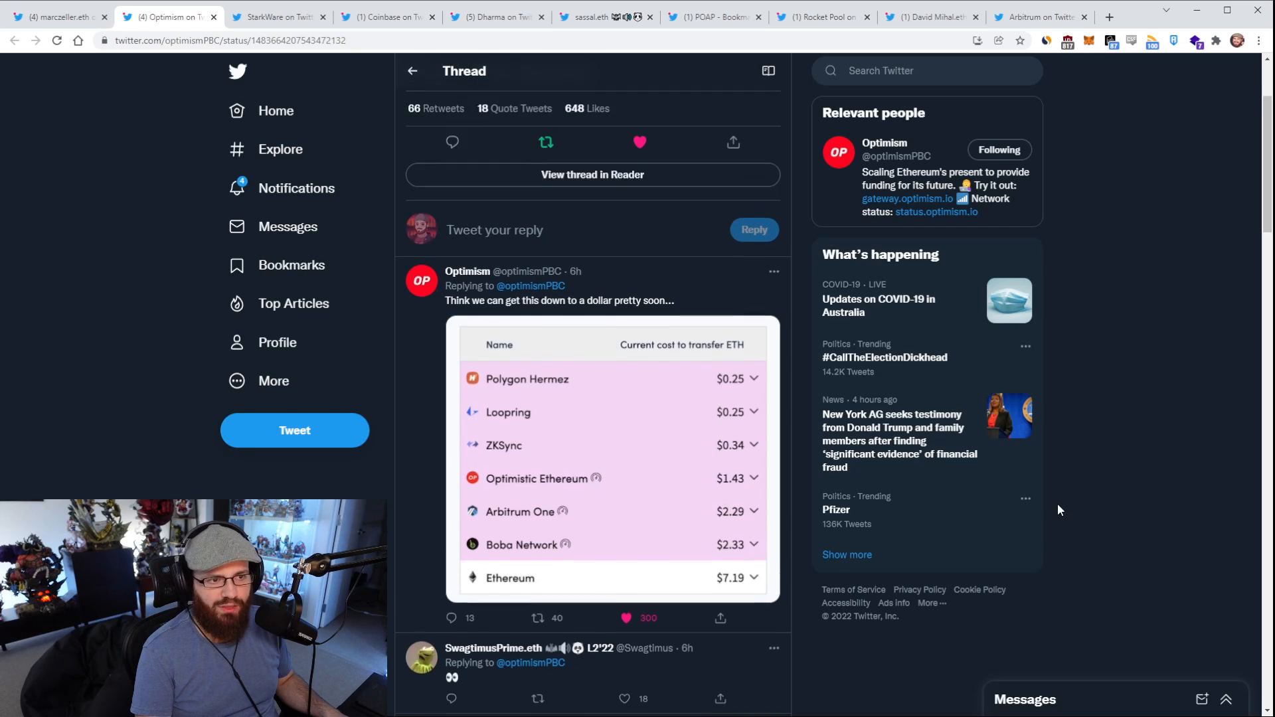
scroll(up, 3)
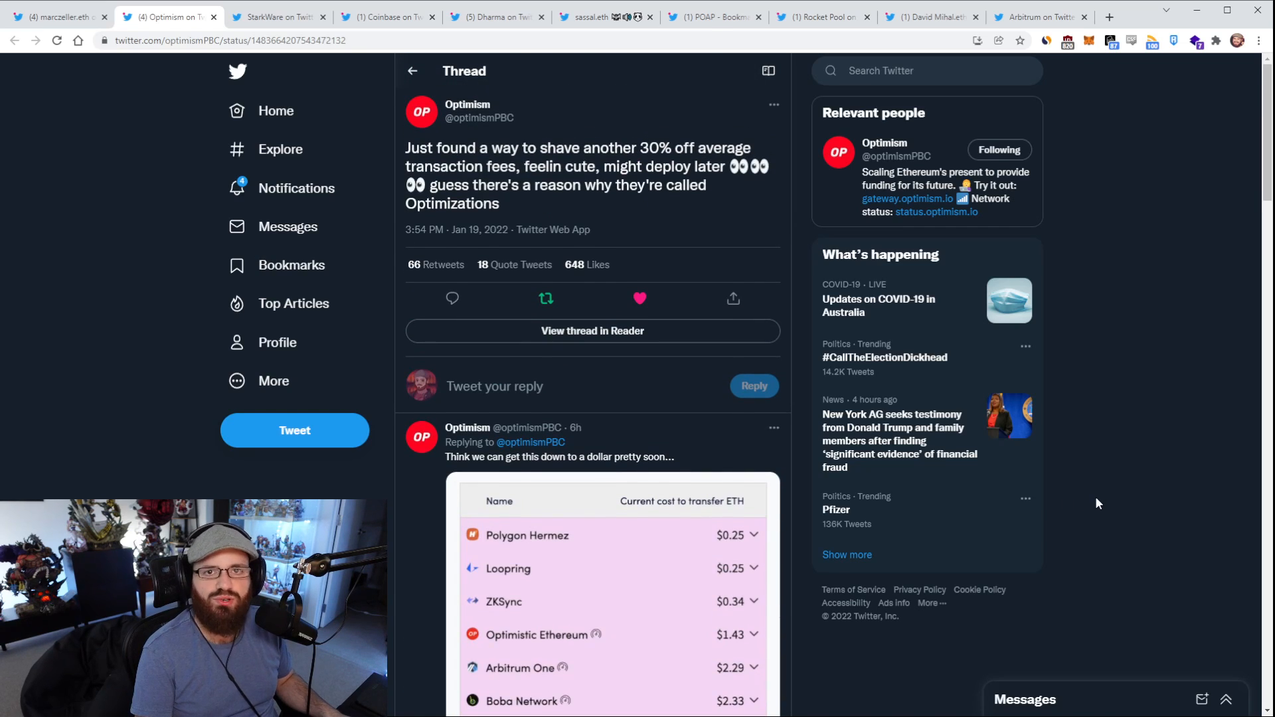
mouse_move(1091, 492)
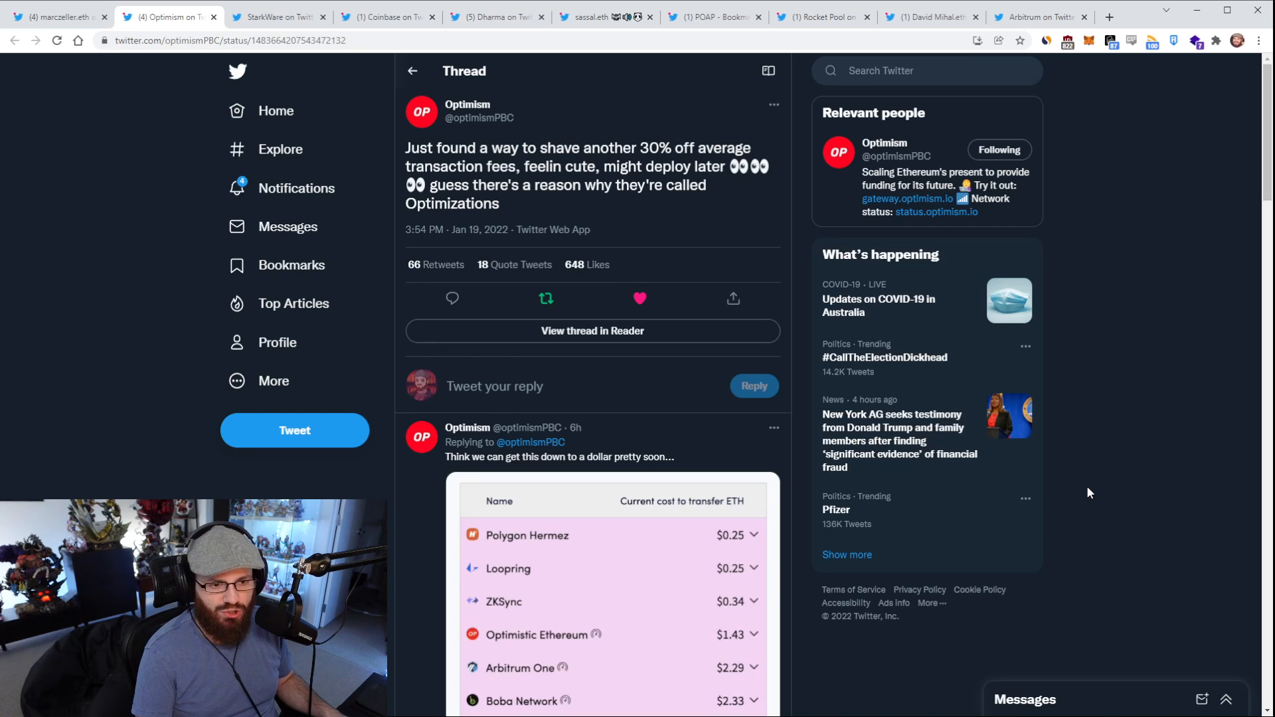
scroll(down, 3)
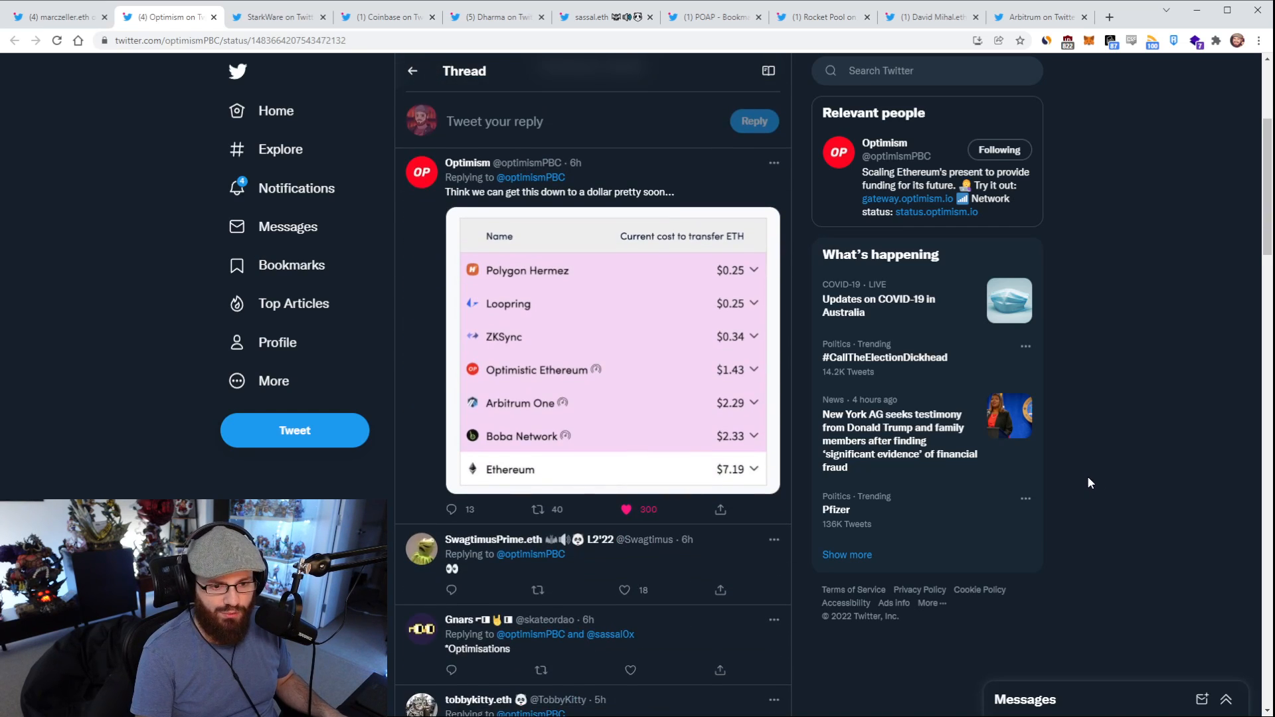
scroll(up, 3)
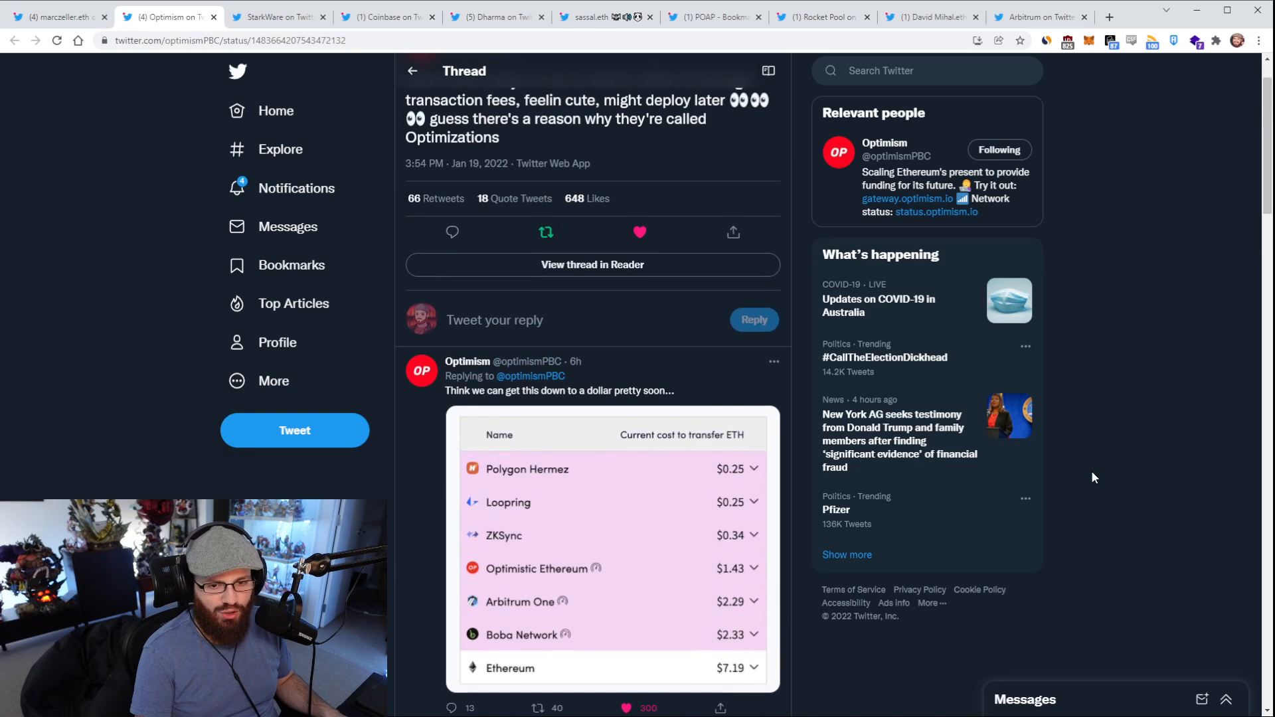
scroll(up, 3)
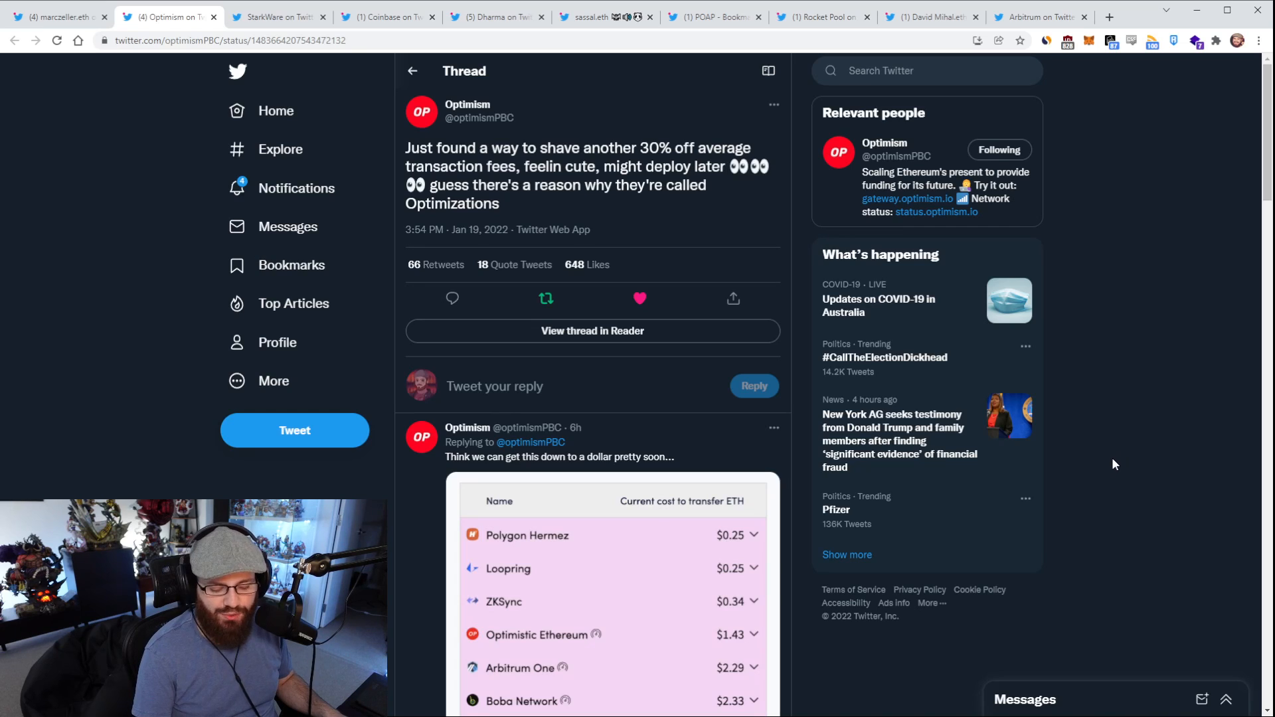
mouse_move(1128, 468)
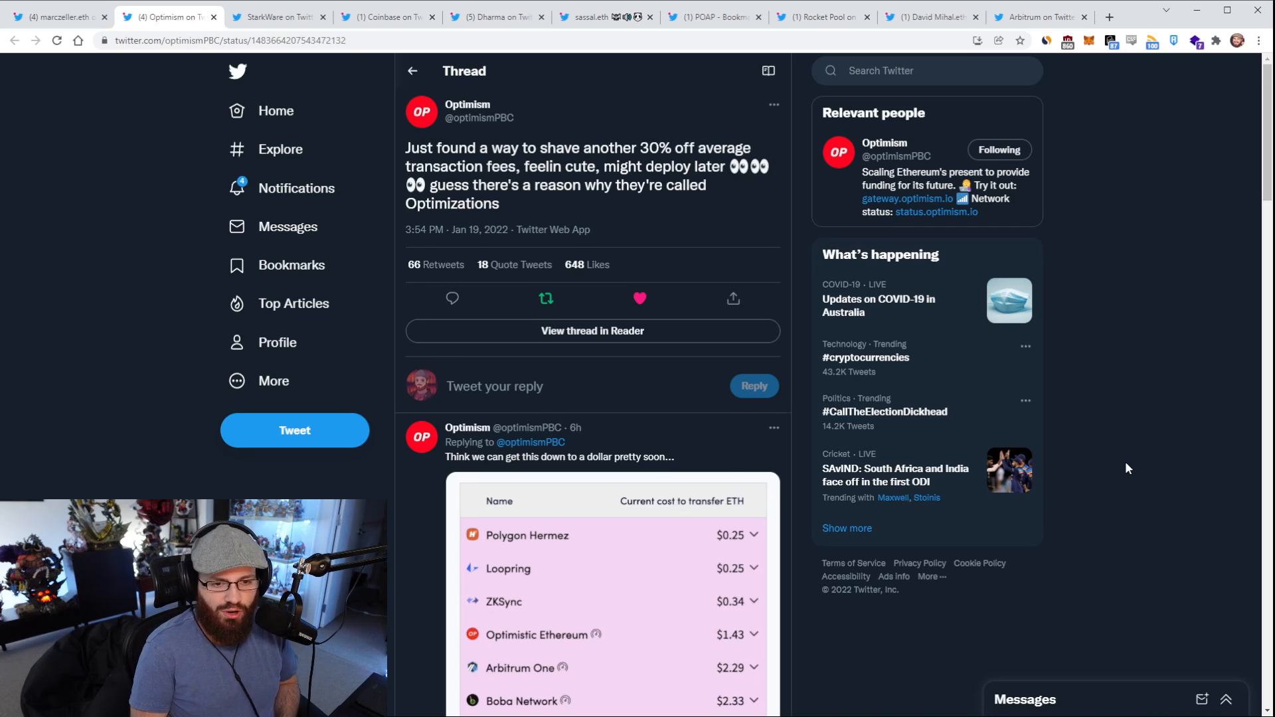
mouse_move(1122, 453)
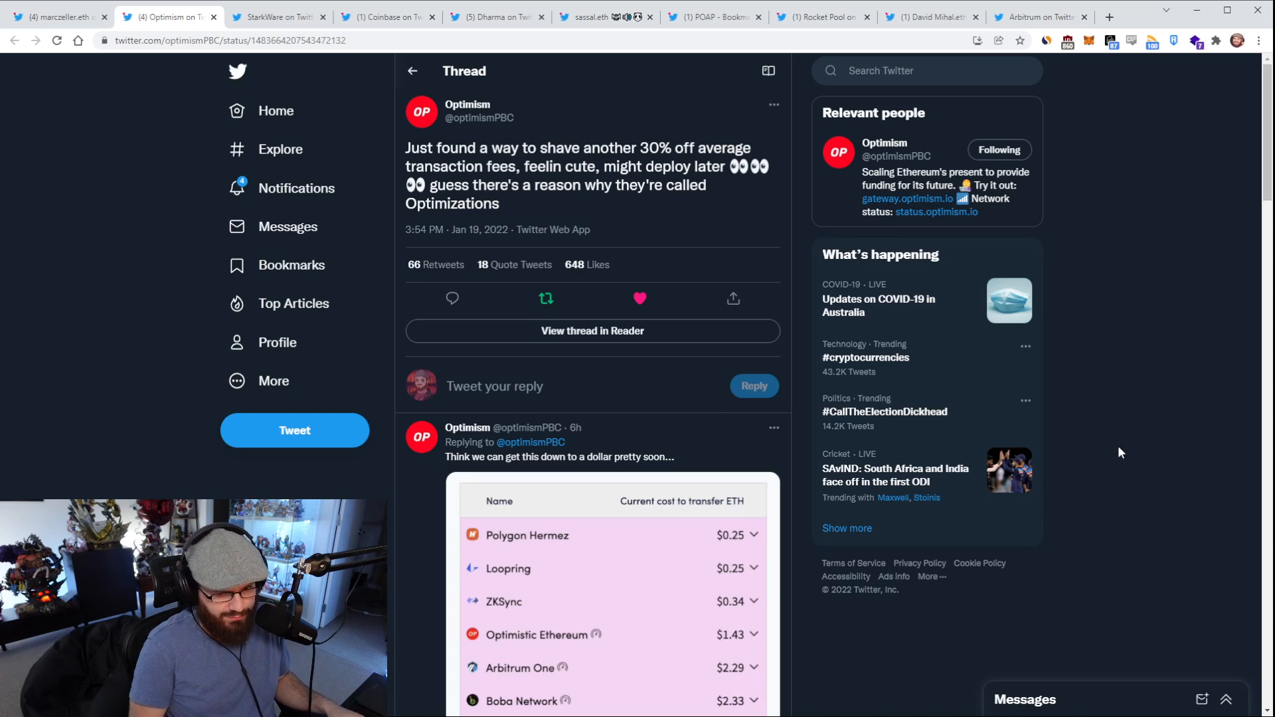
scroll(down, 3)
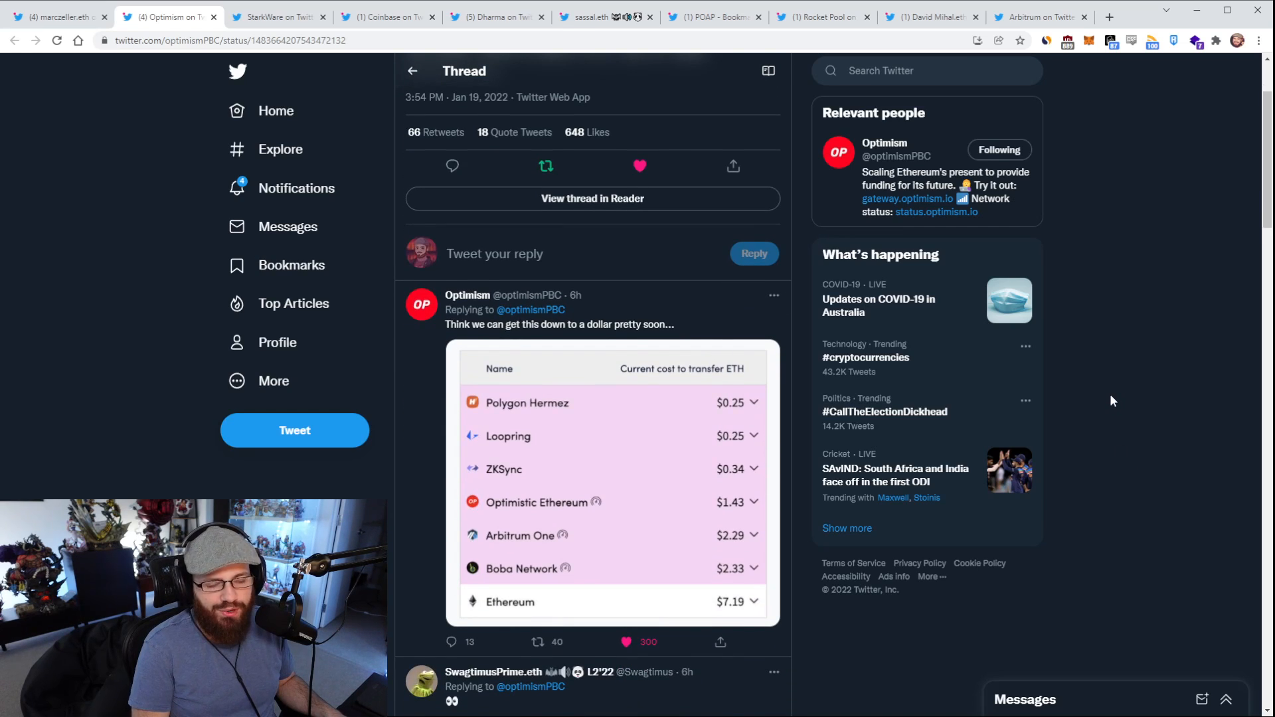
scroll(up, 3)
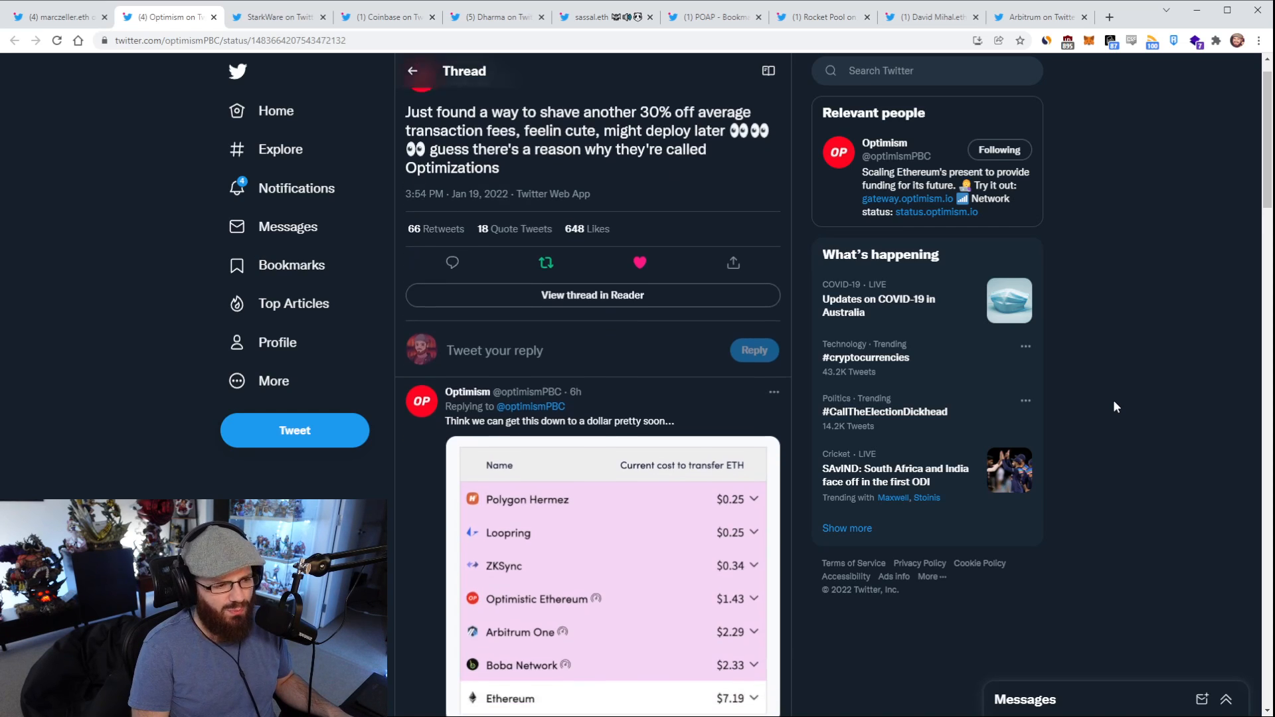
scroll(up, 3)
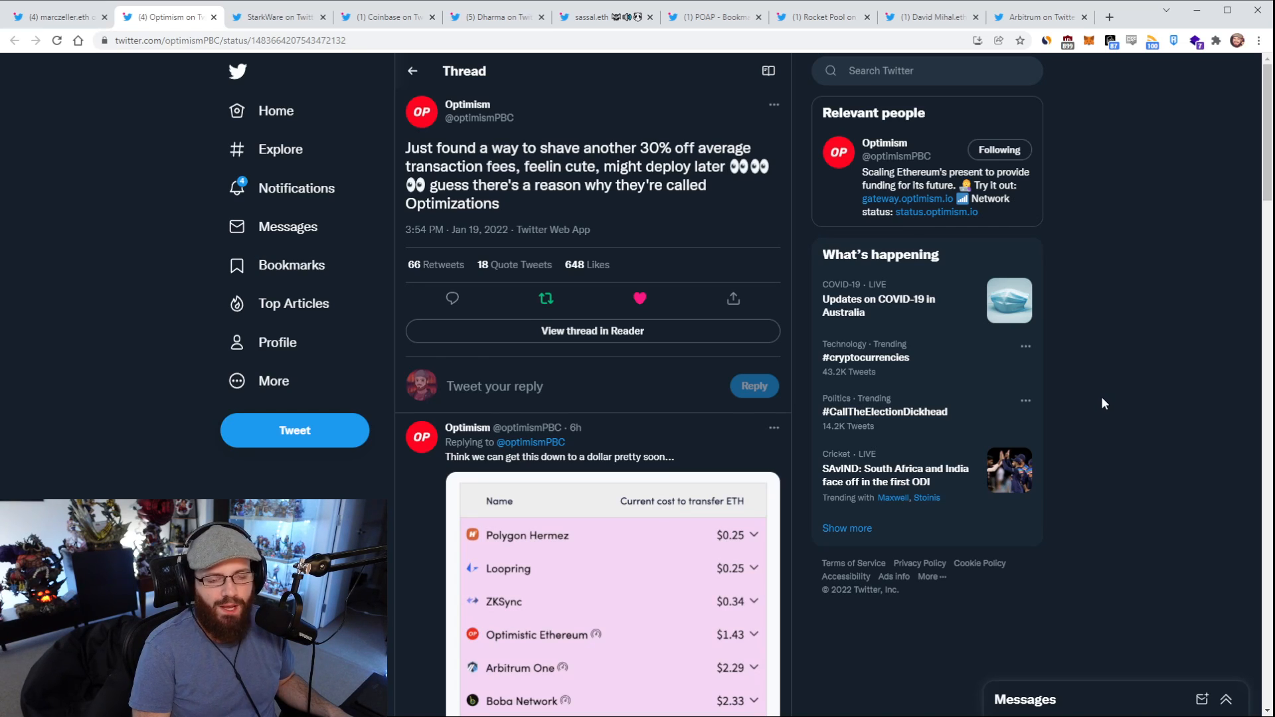
mouse_move(1092, 403)
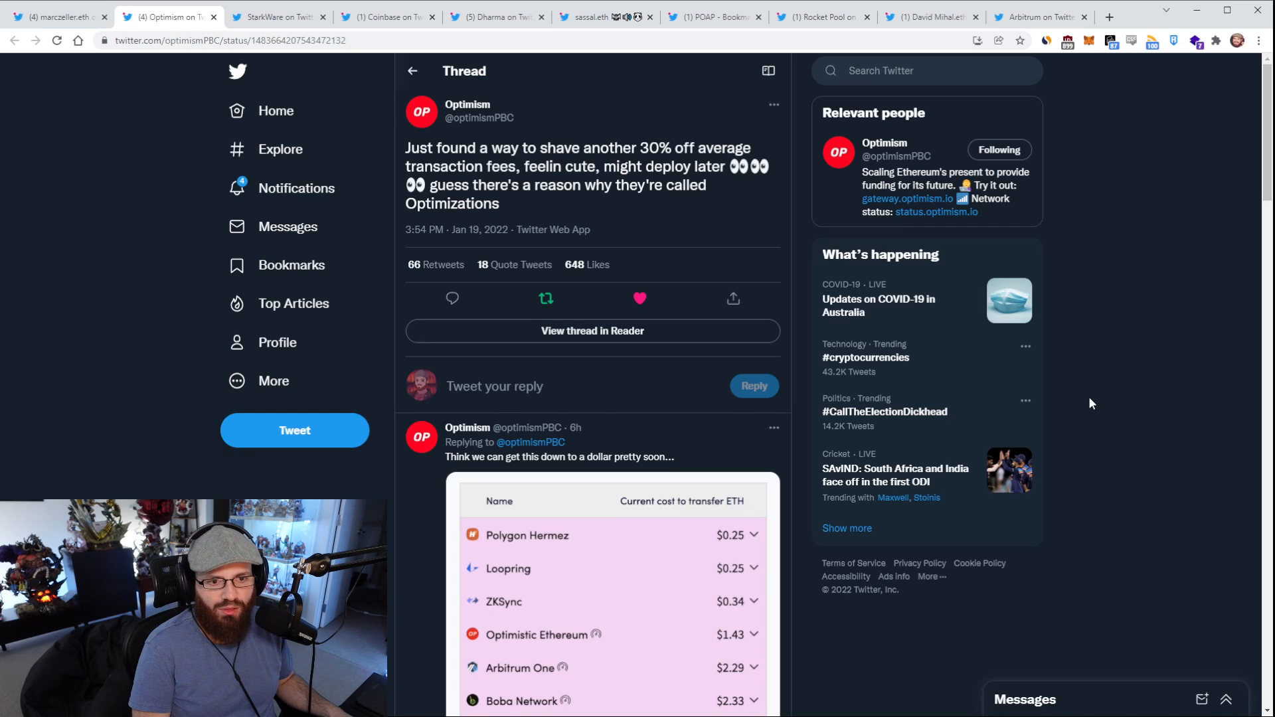
mouse_move(658, 231)
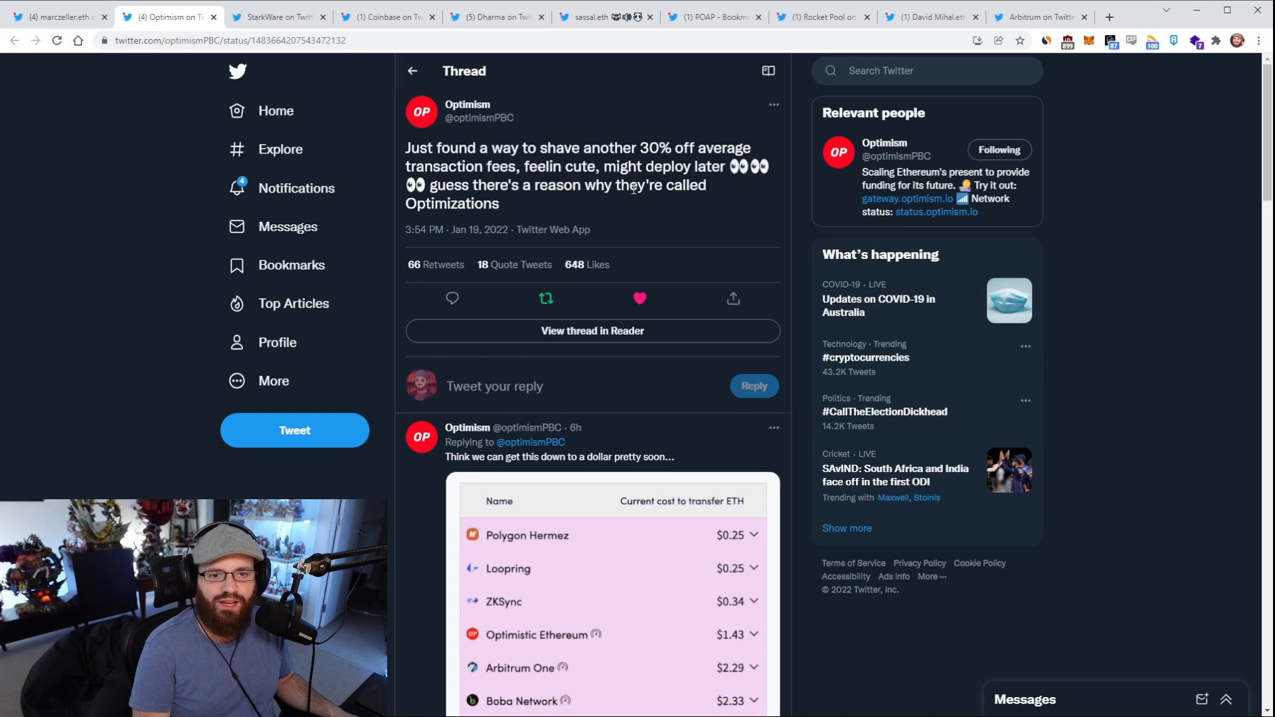
mouse_move(671, 212)
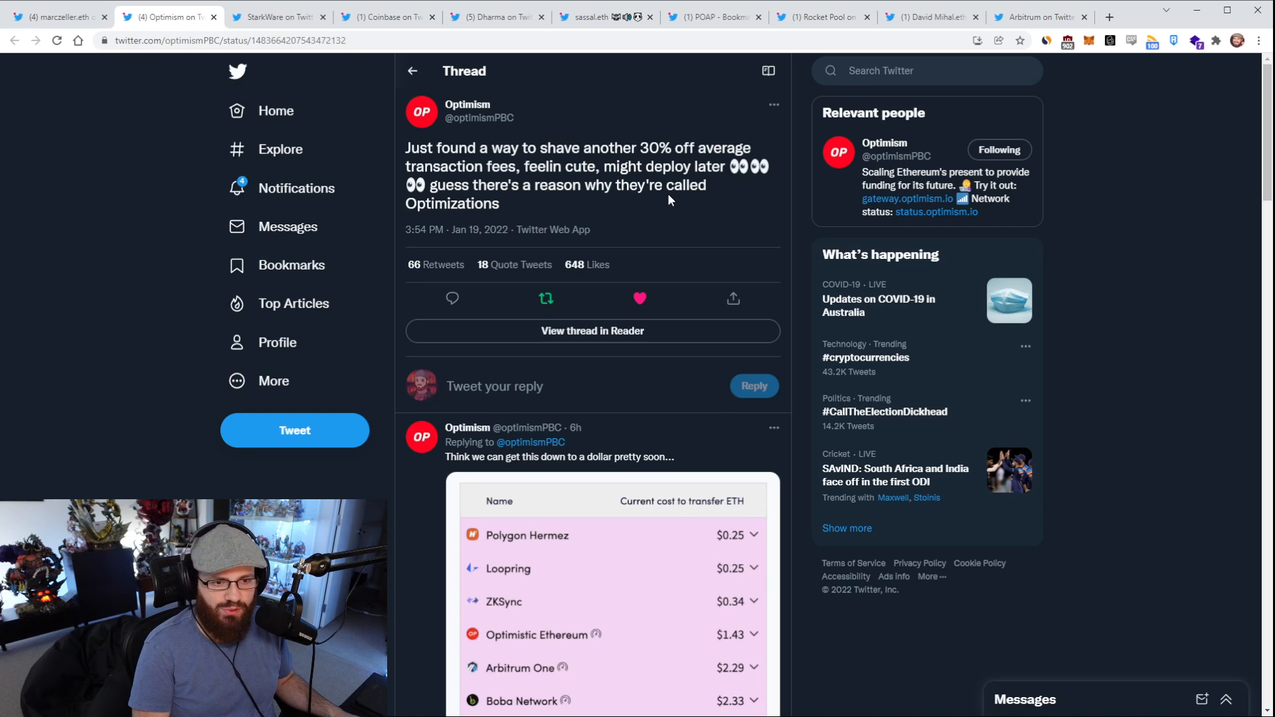
mouse_move(667, 191)
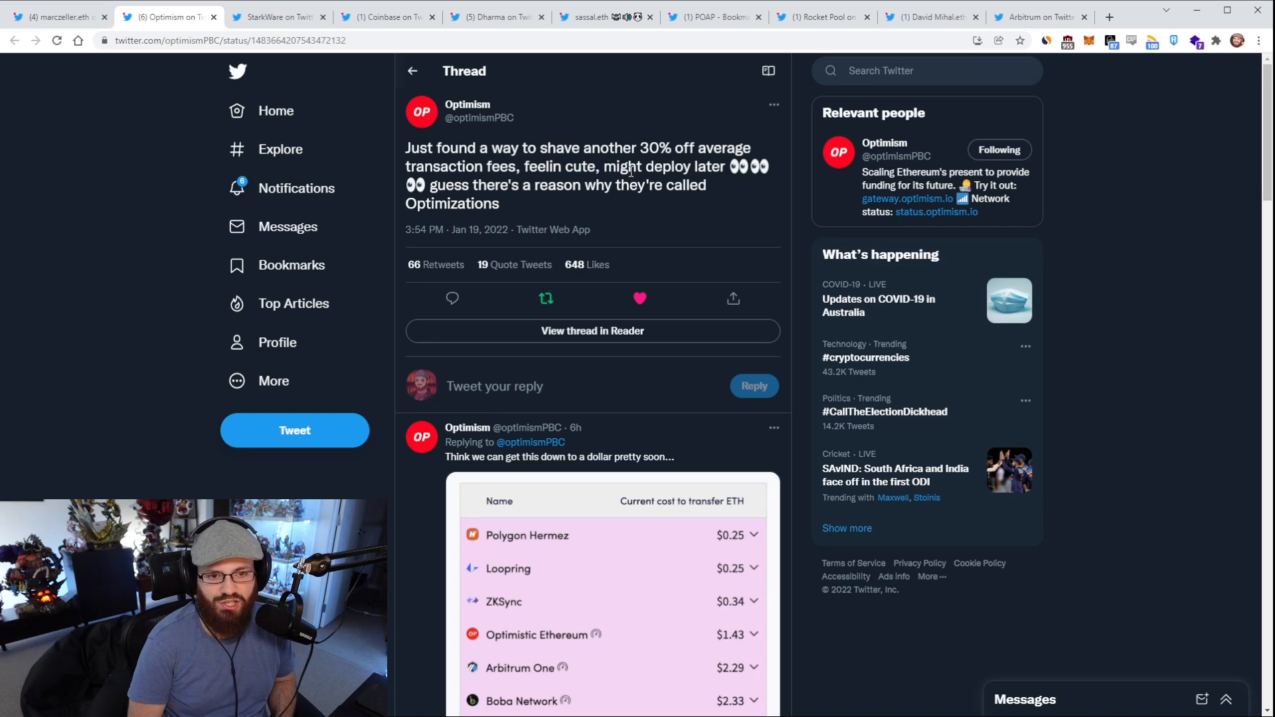
click(639, 299)
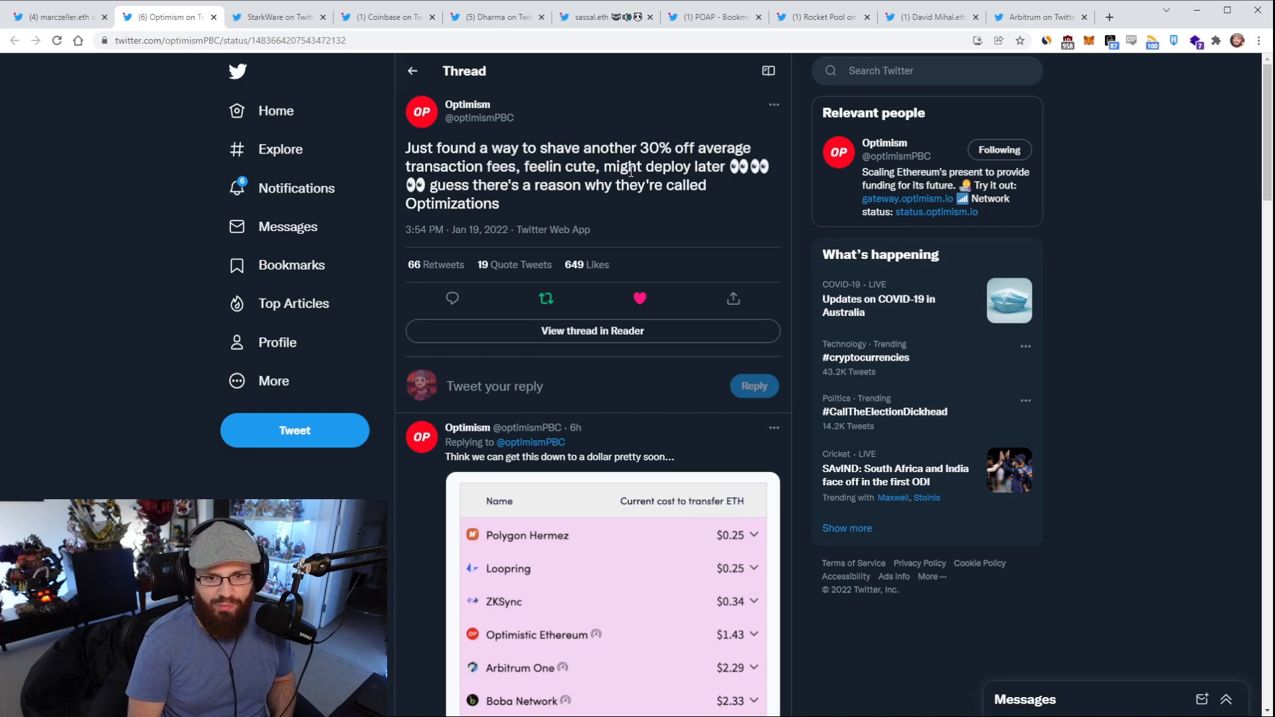
click(545, 299)
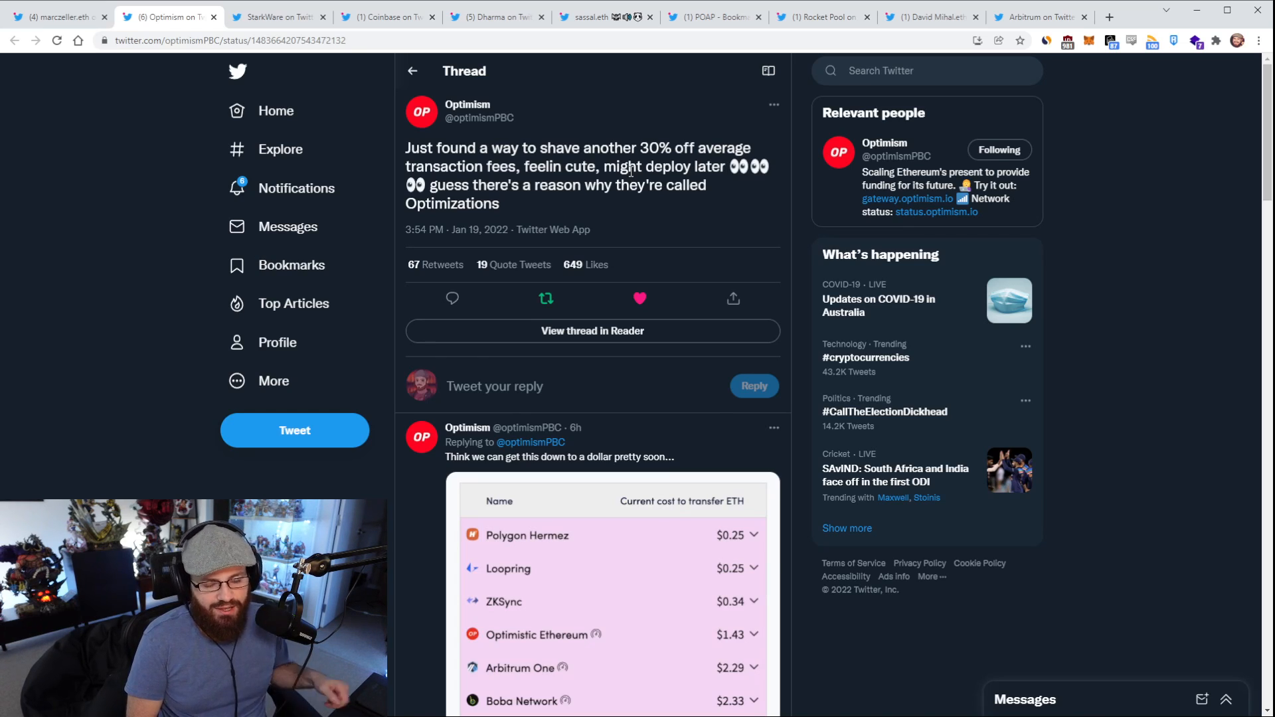
mouse_move(520, 234)
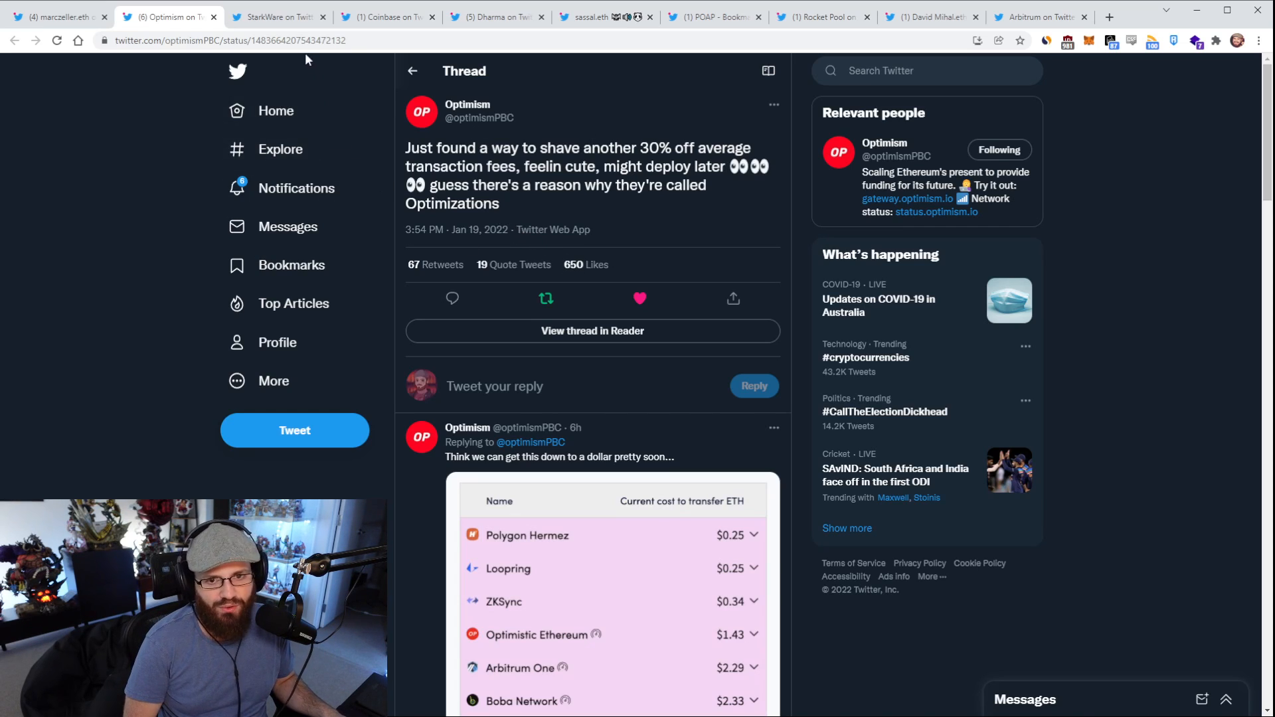
Step: Show StarkWare's StarkNet Alpha 0.7.0 announcement tweet
click(277, 16)
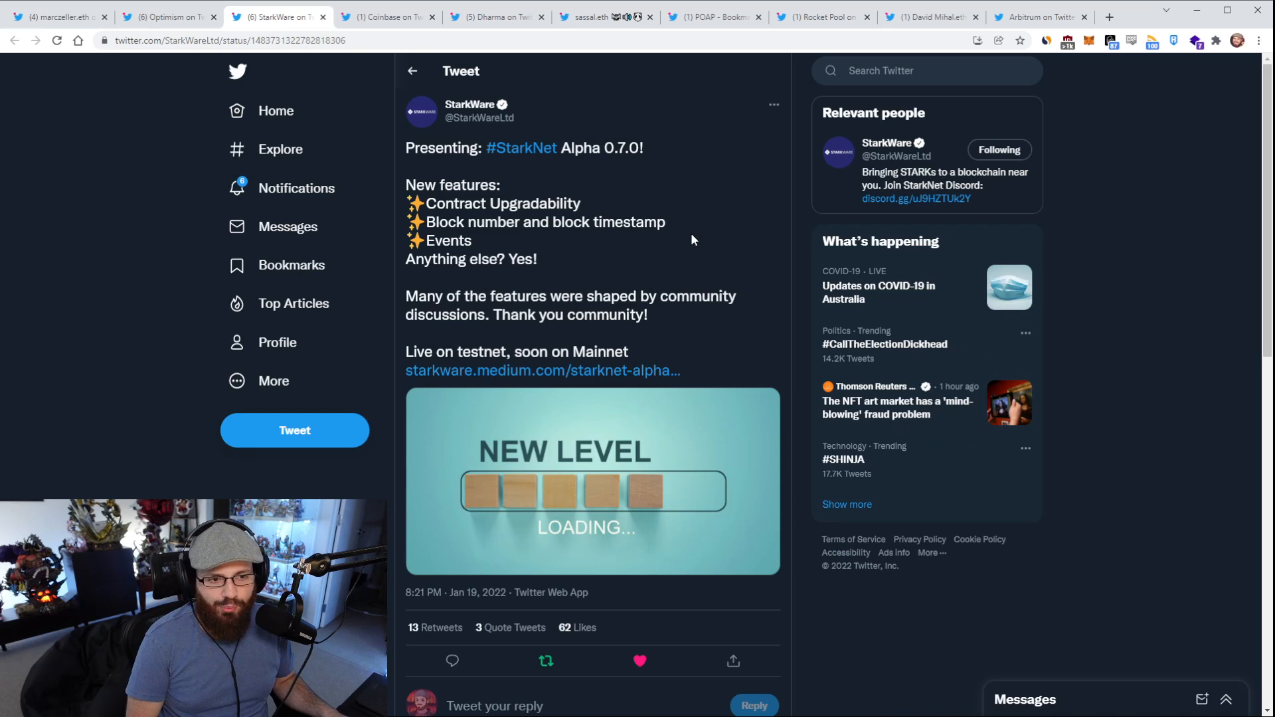
mouse_move(703, 235)
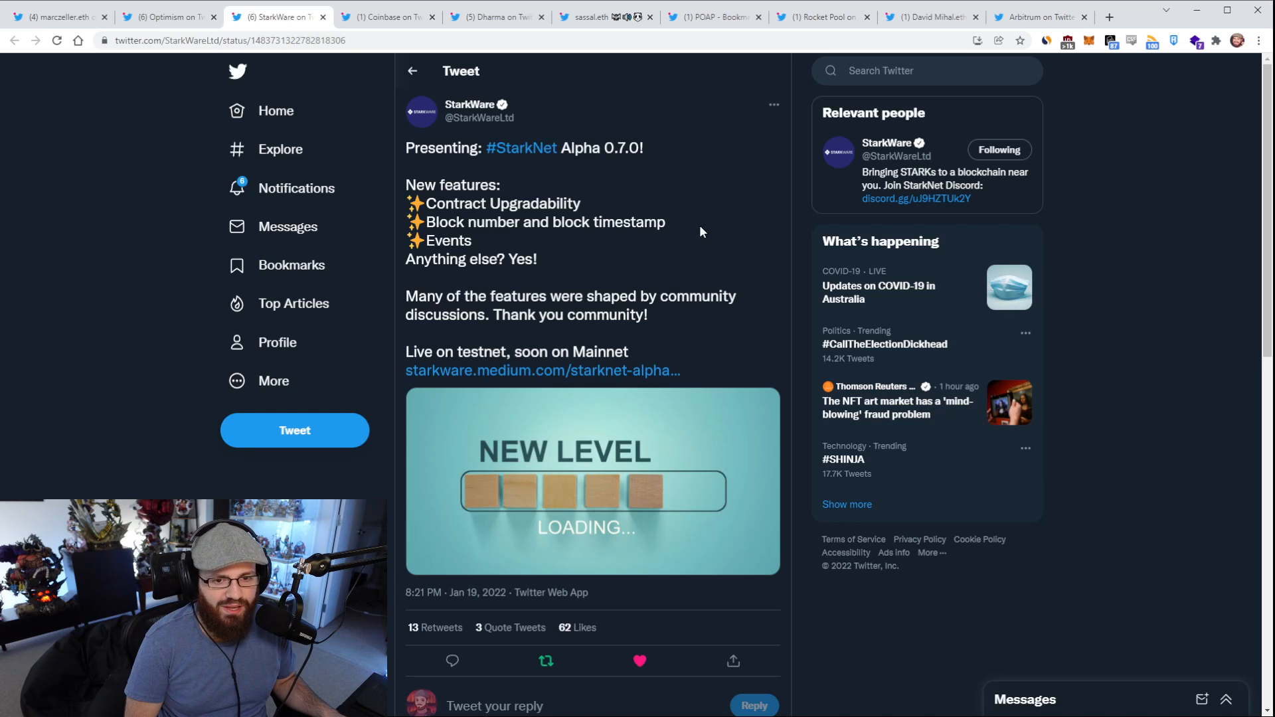
mouse_move(448, 209)
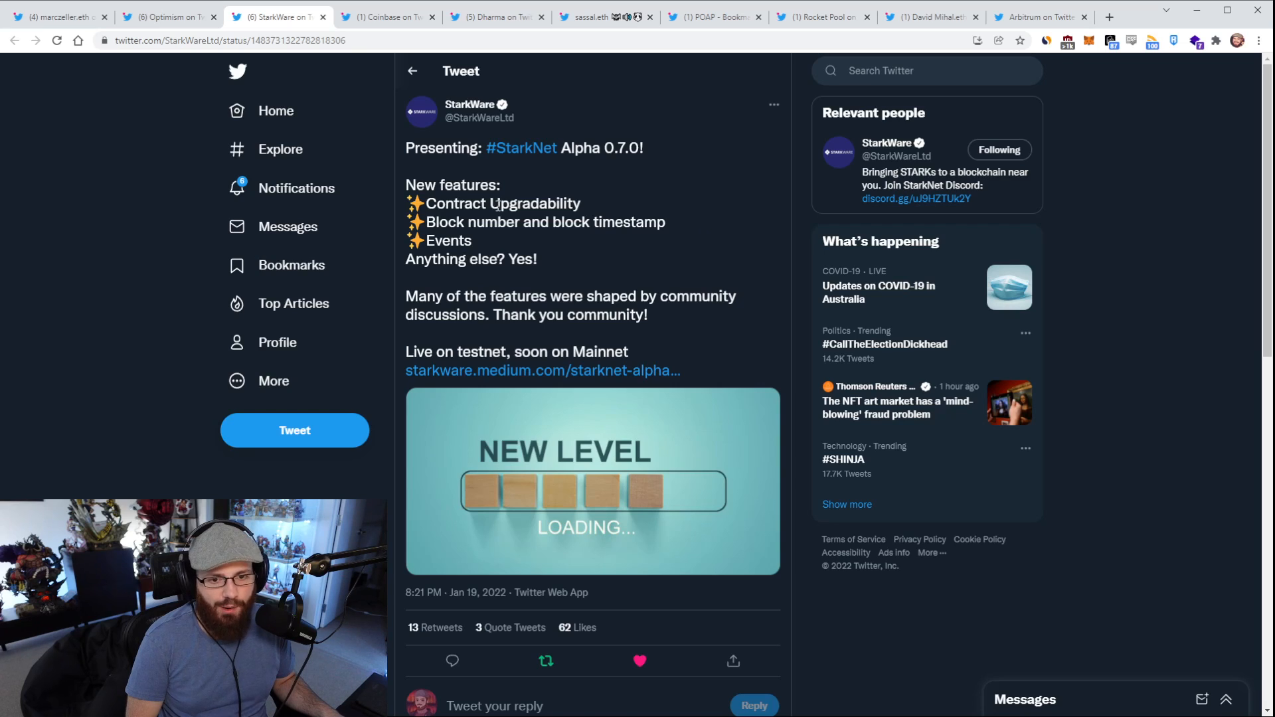
mouse_move(574, 289)
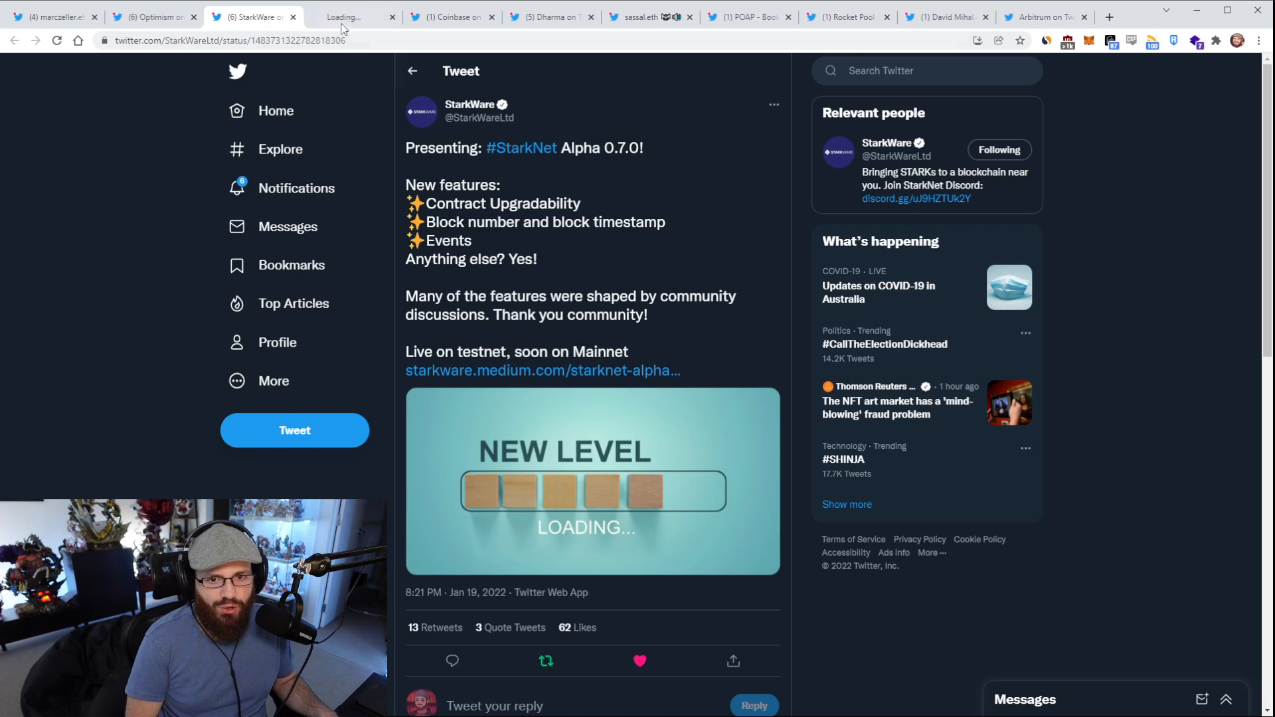
Step: Read StarkWare's StarkNet Alpha 0.7.0 Medium article to the end and back to the top
click(542, 370)
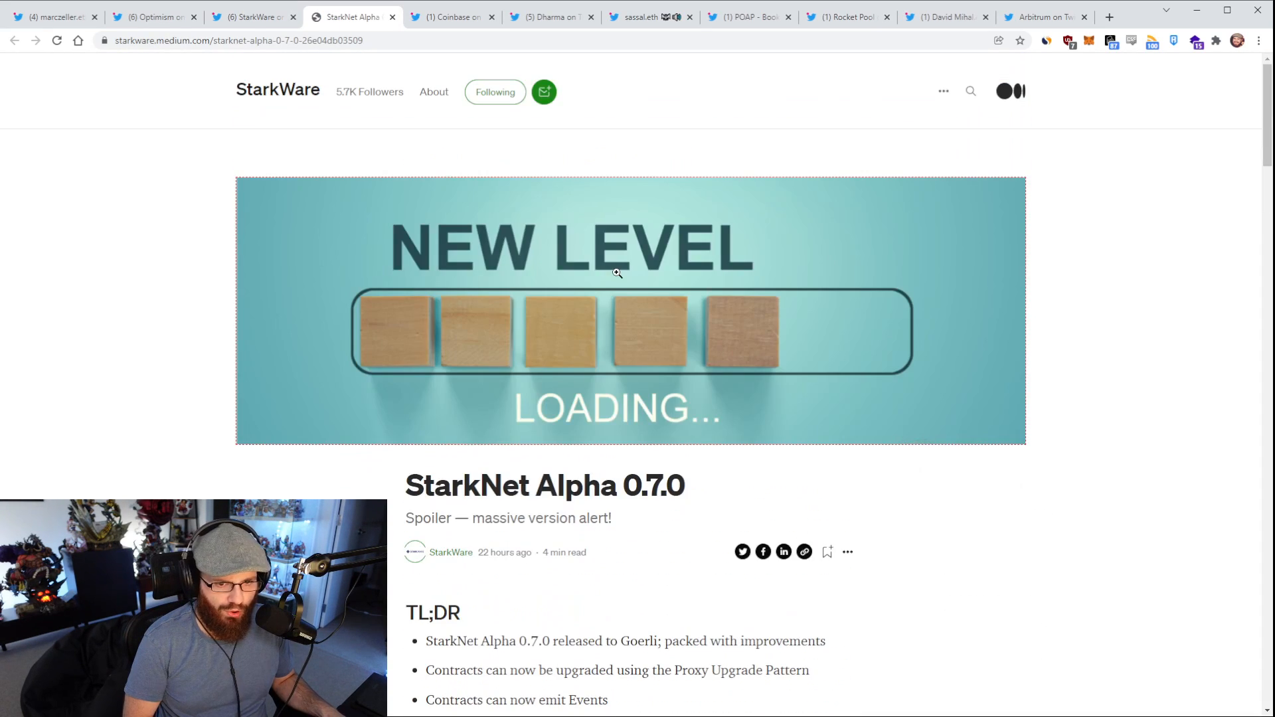
scroll(down, 3)
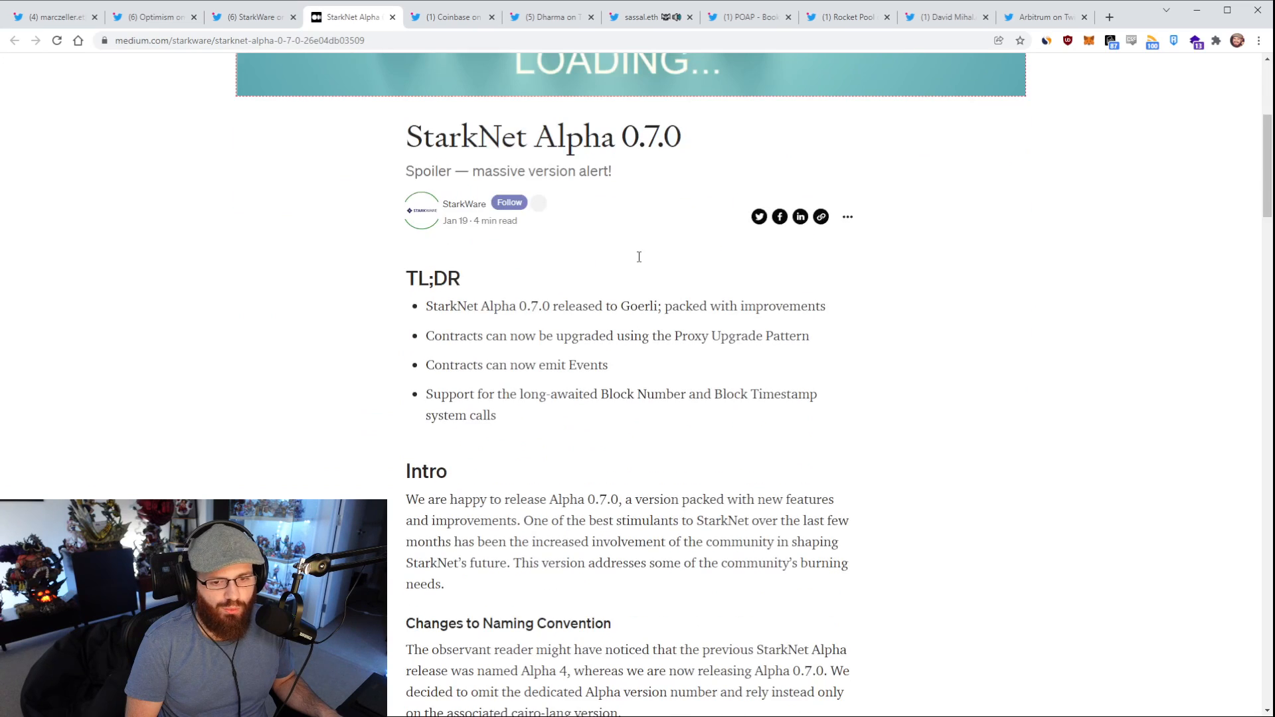
scroll(down, 3)
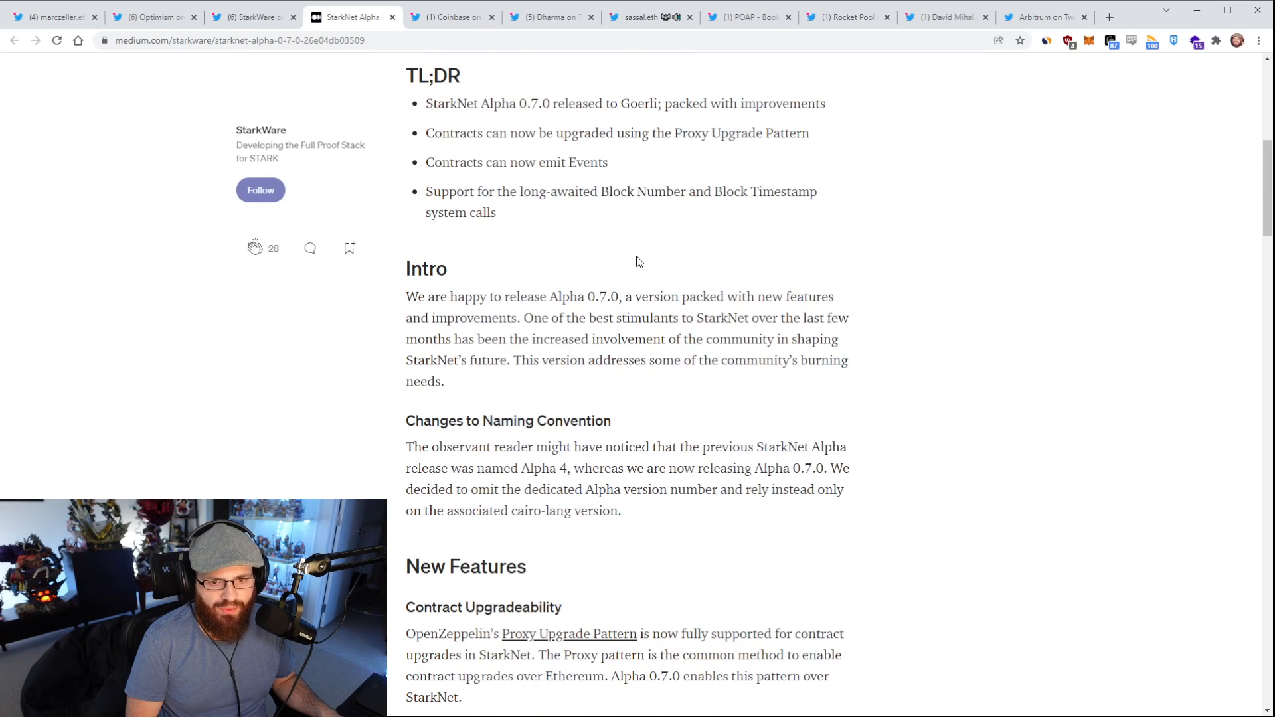
scroll(down, 3)
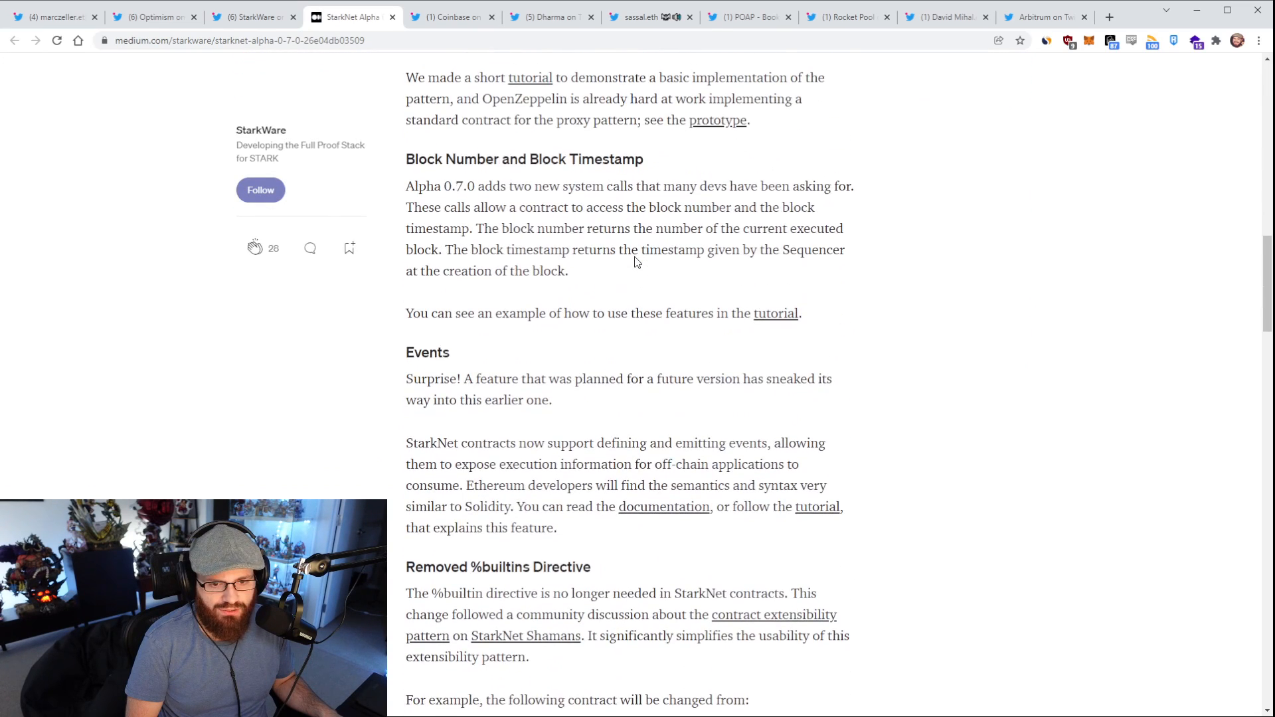
scroll(down, 3)
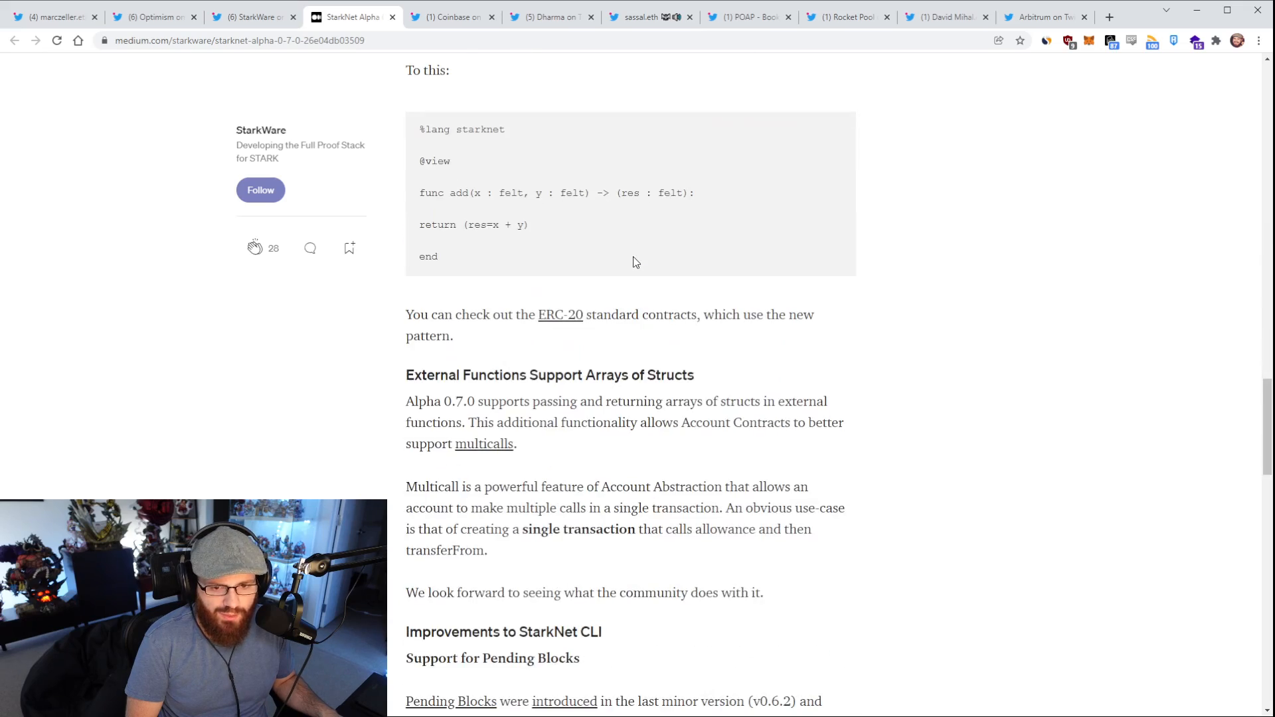
scroll(down, 3)
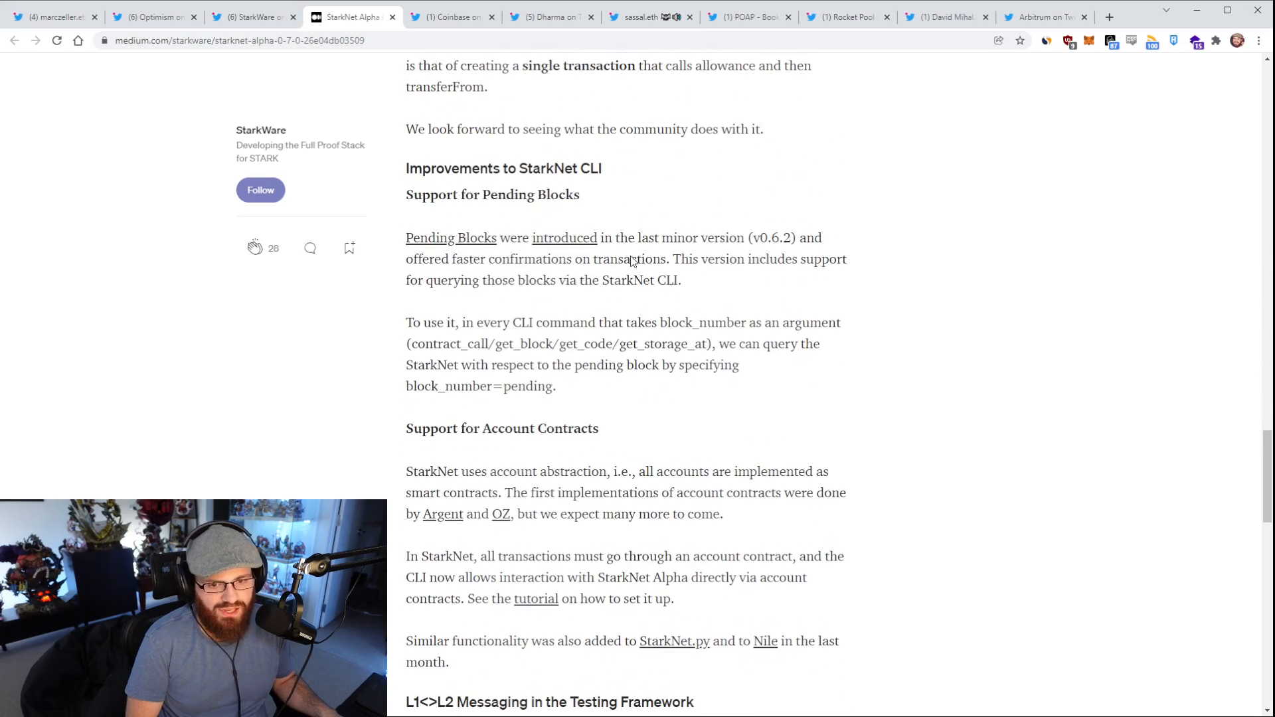
scroll(down, 3)
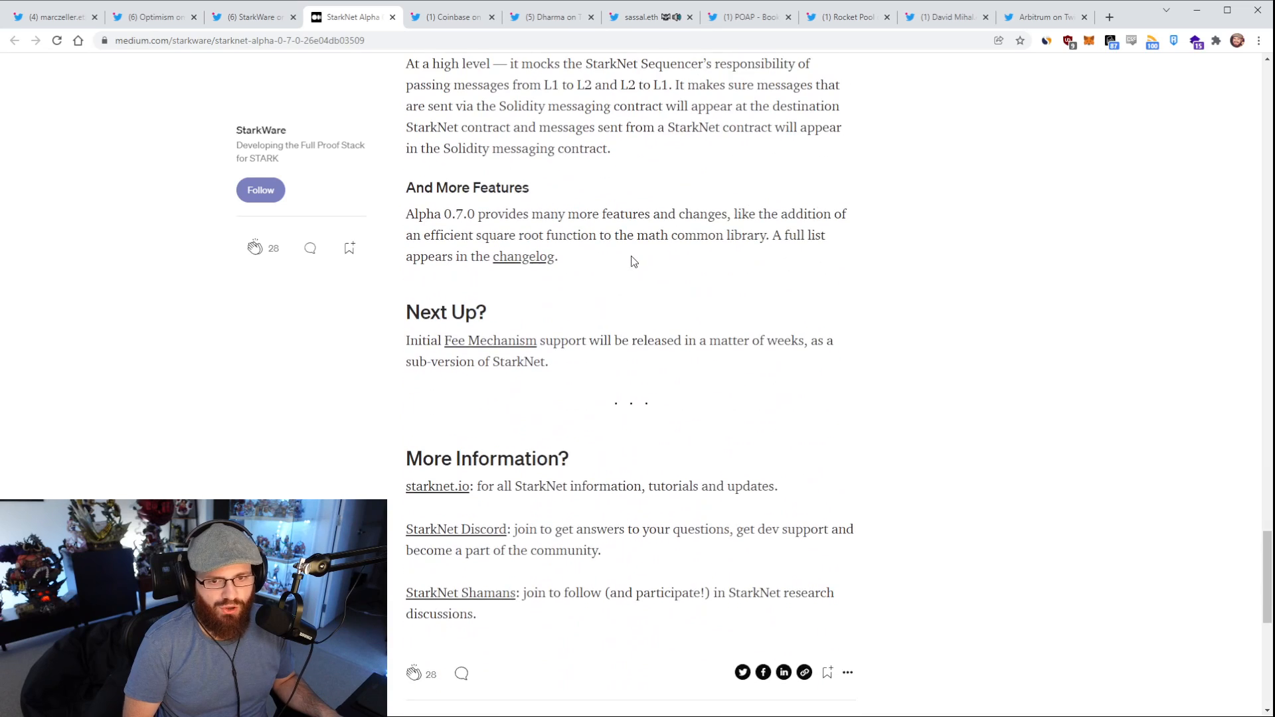
scroll(up, 3)
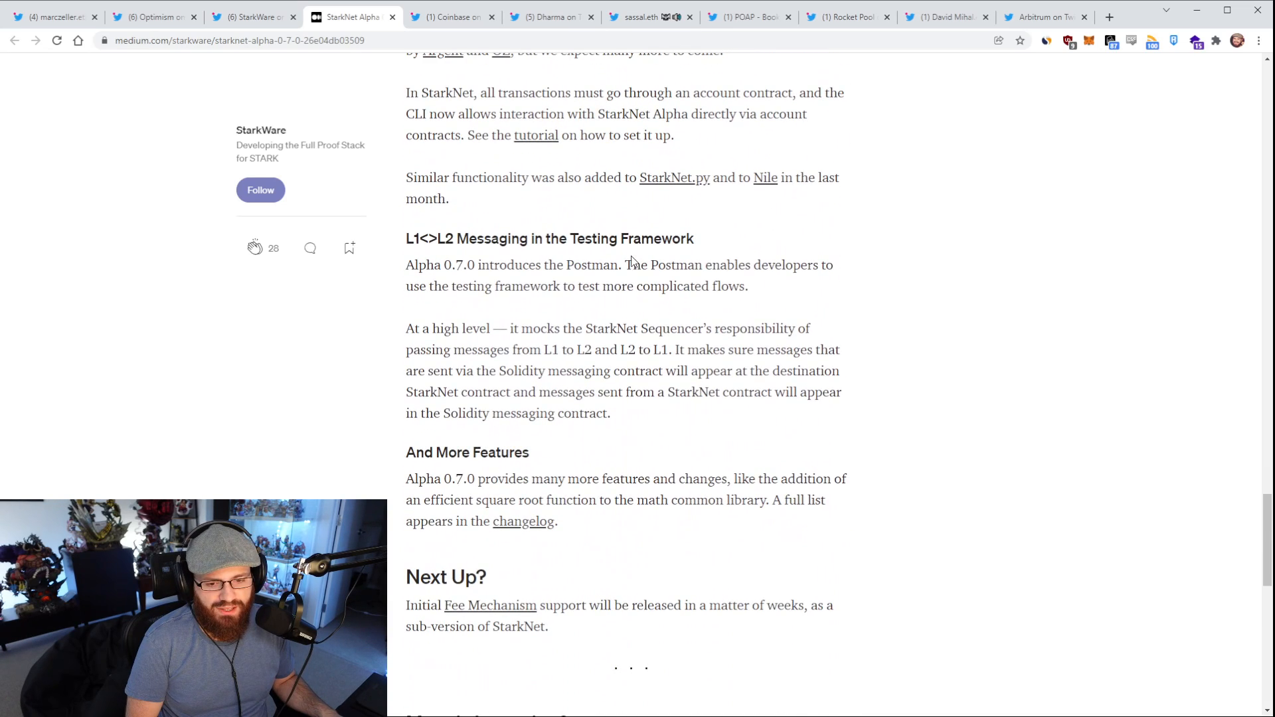
scroll(down, 3)
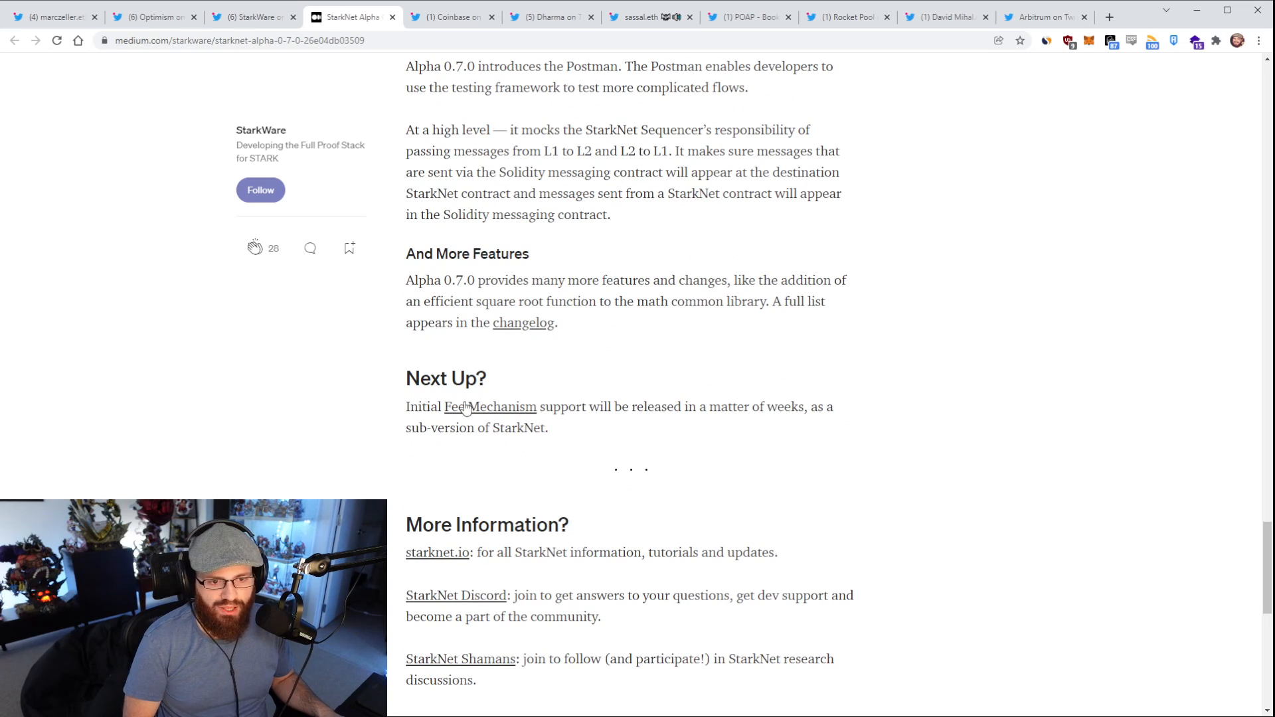
scroll(down, 3)
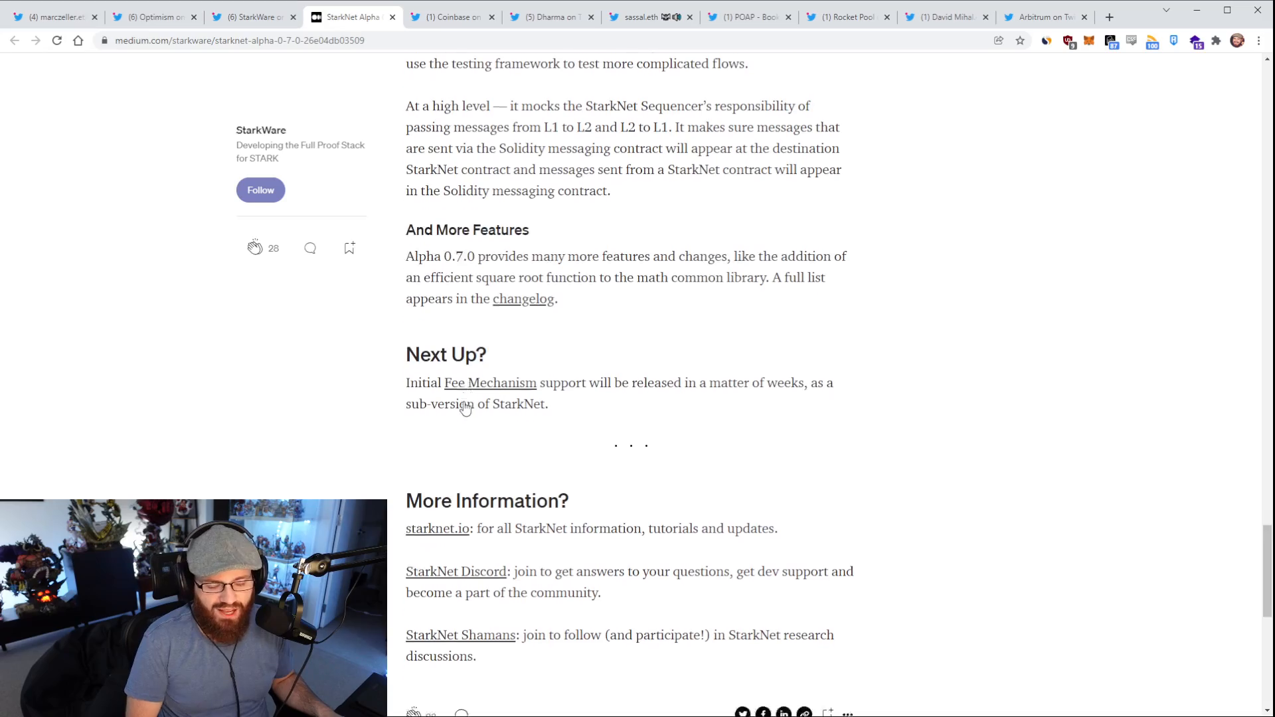
scroll(up, 3)
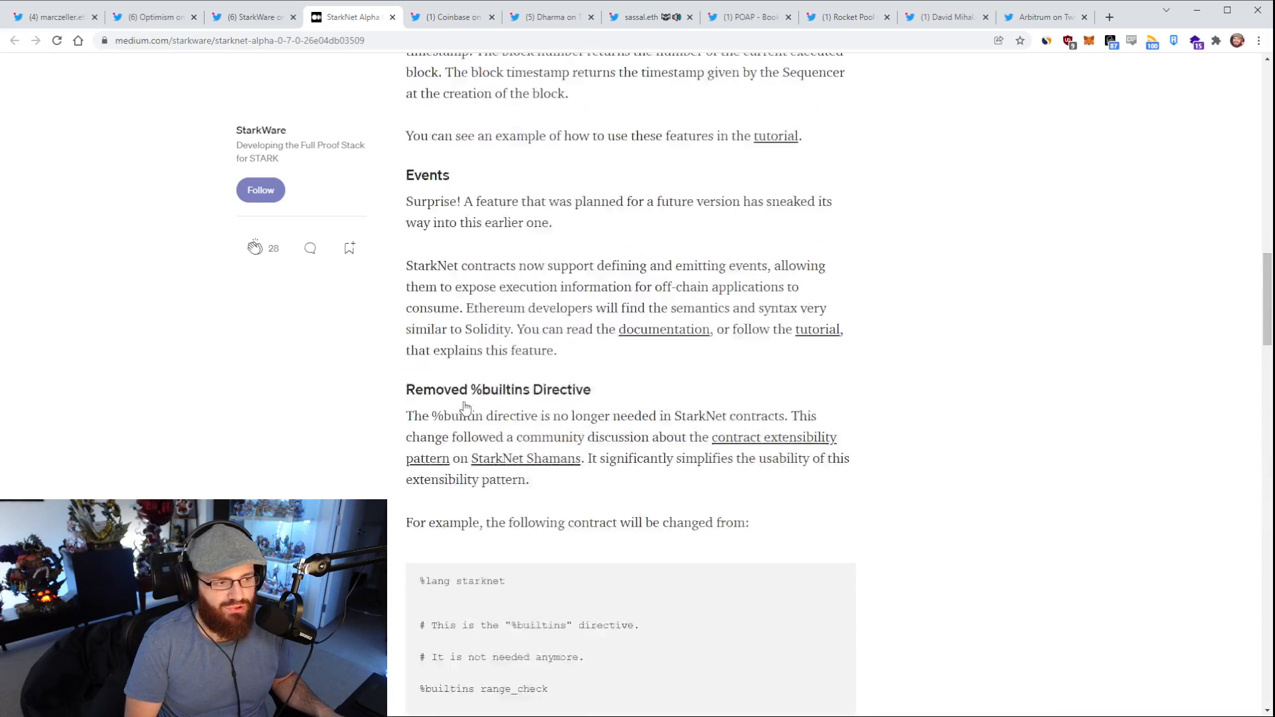
scroll(up, 3)
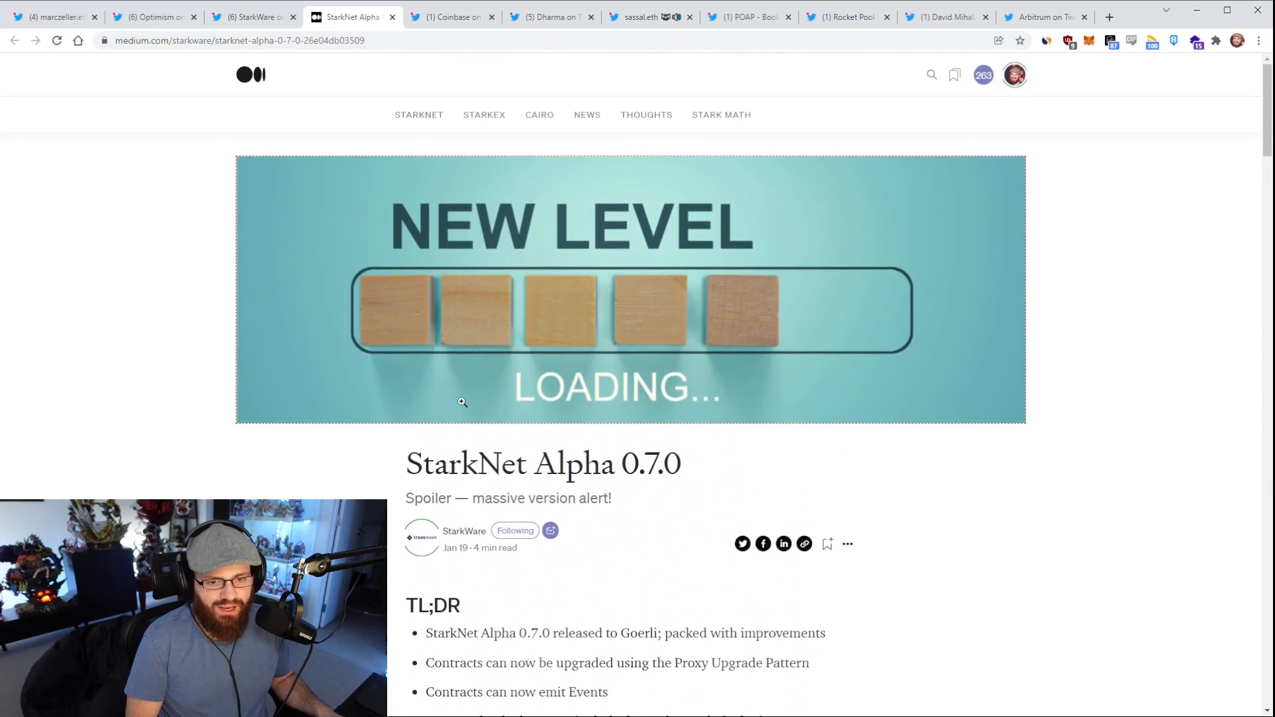
scroll(down, 3)
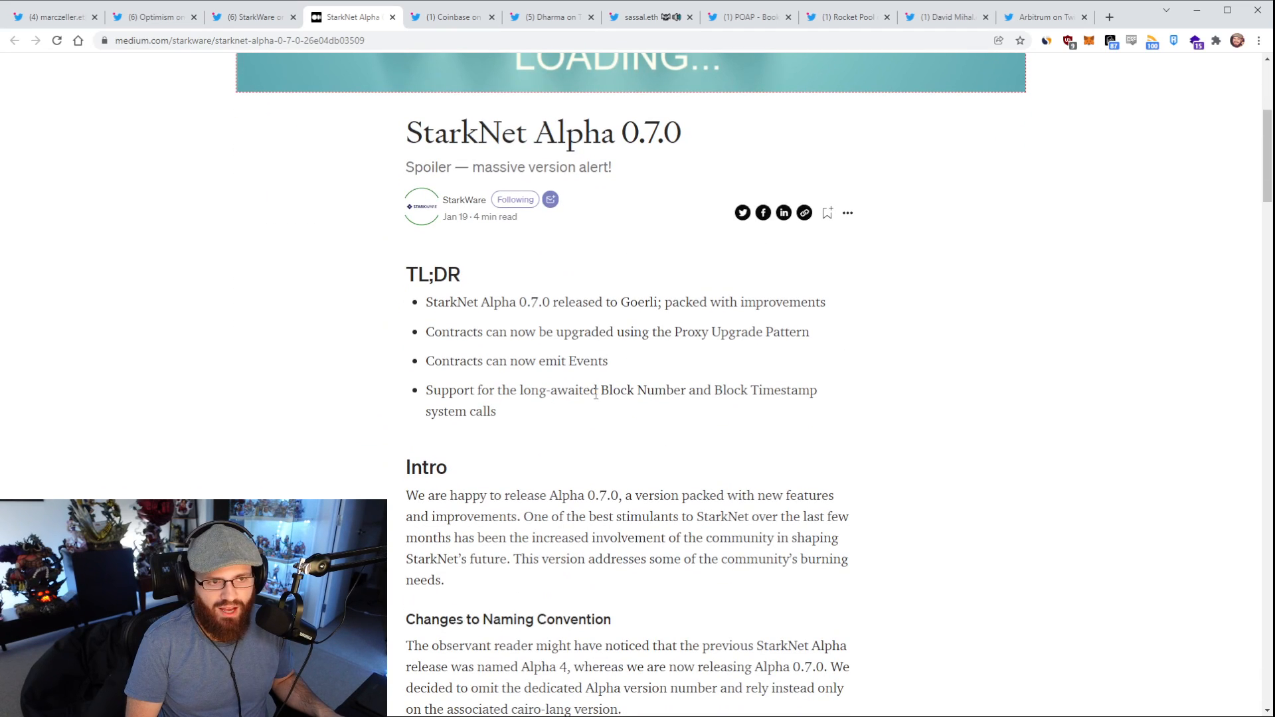
mouse_move(591, 403)
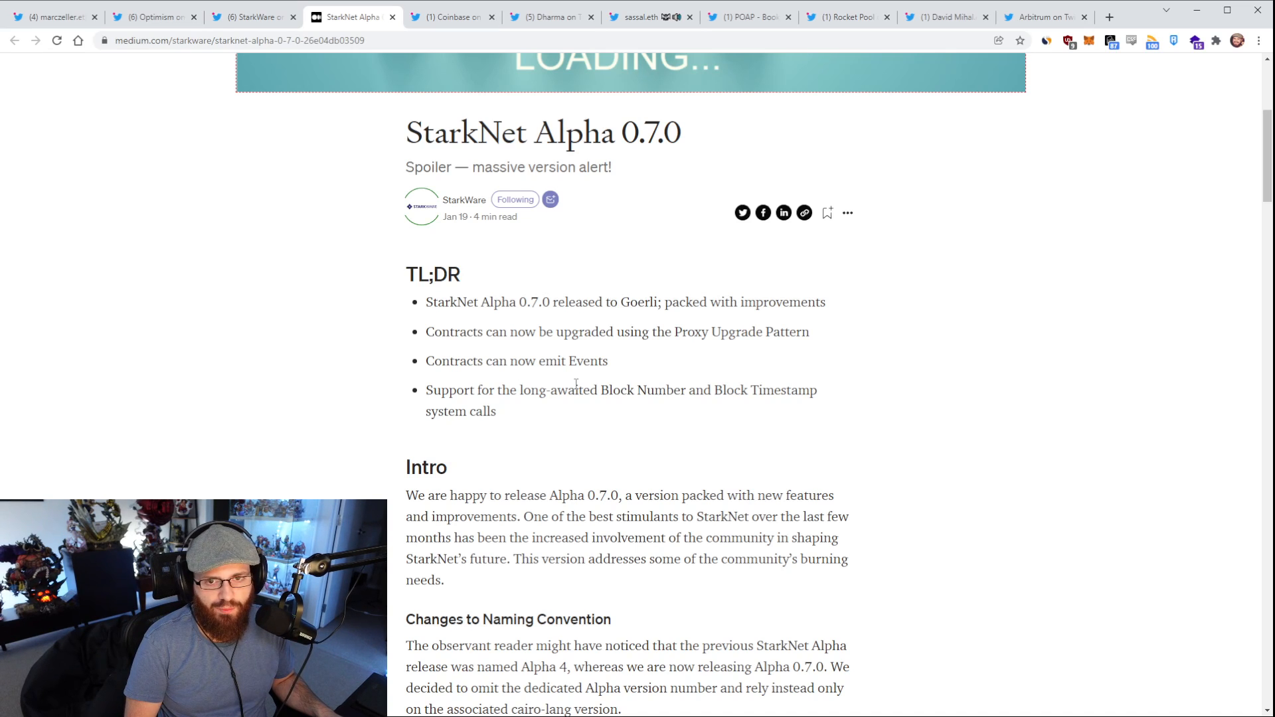
scroll(down, 3)
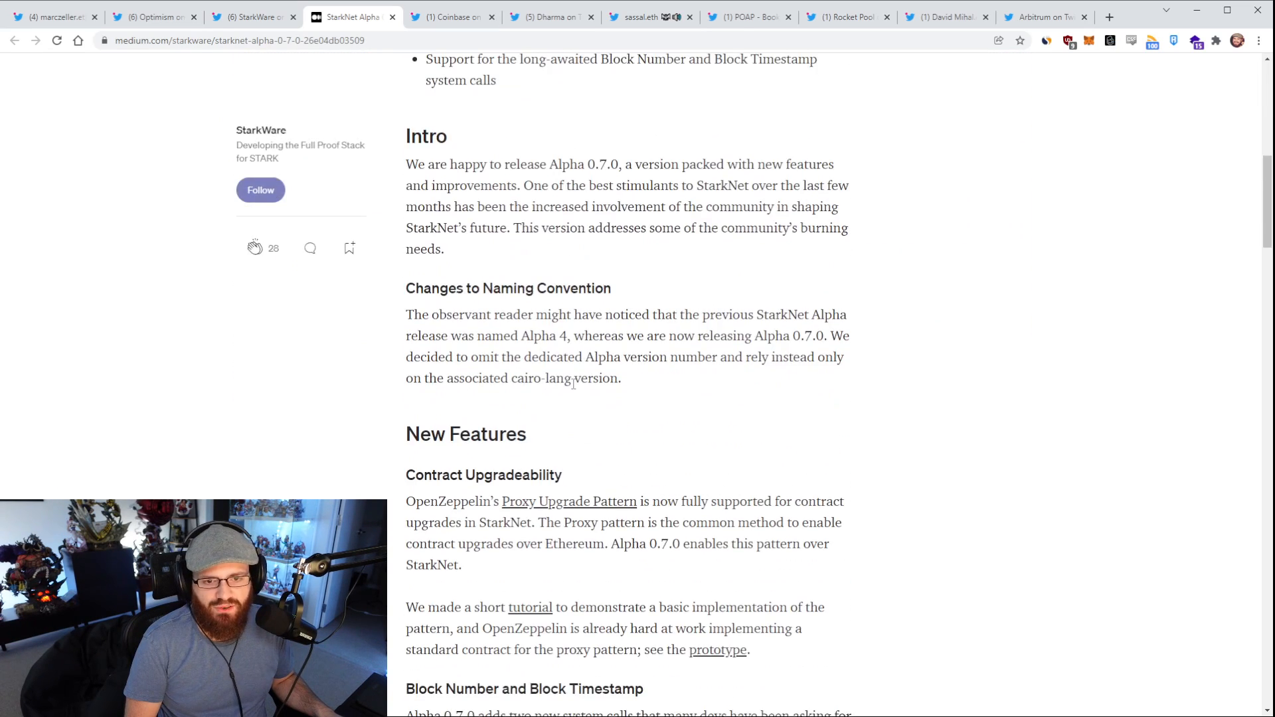
scroll(down, 3)
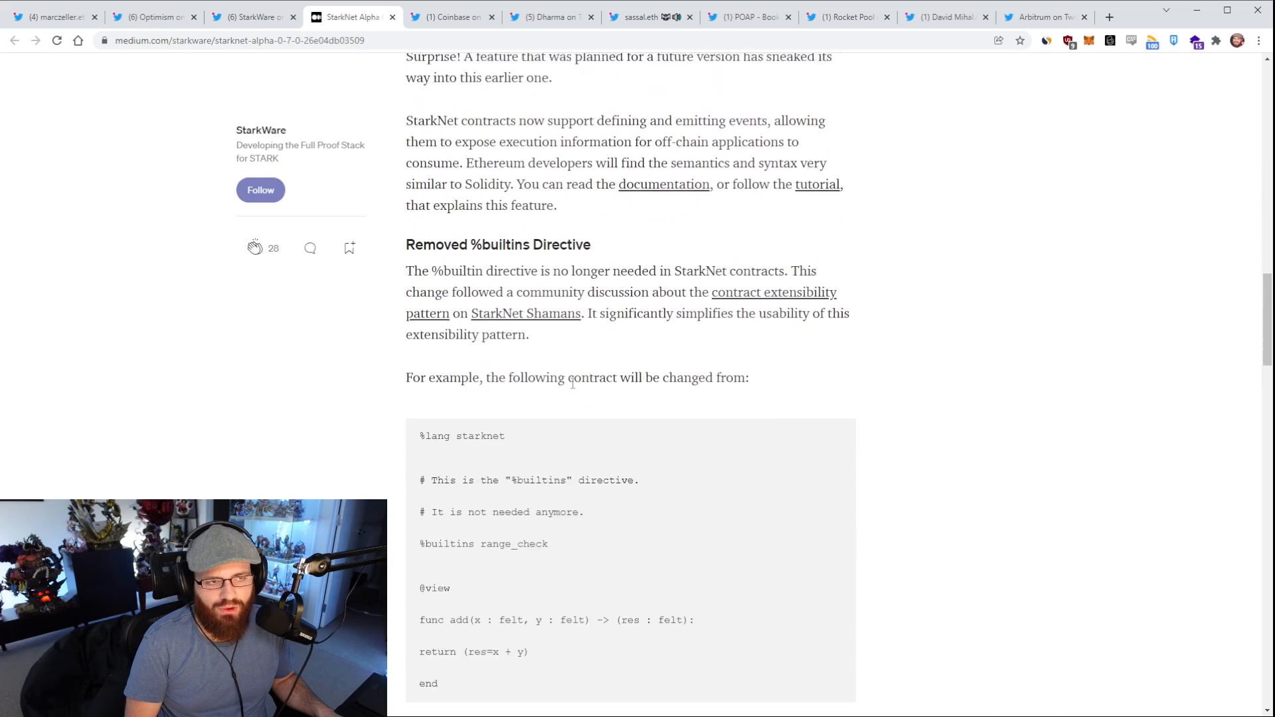
scroll(down, 3)
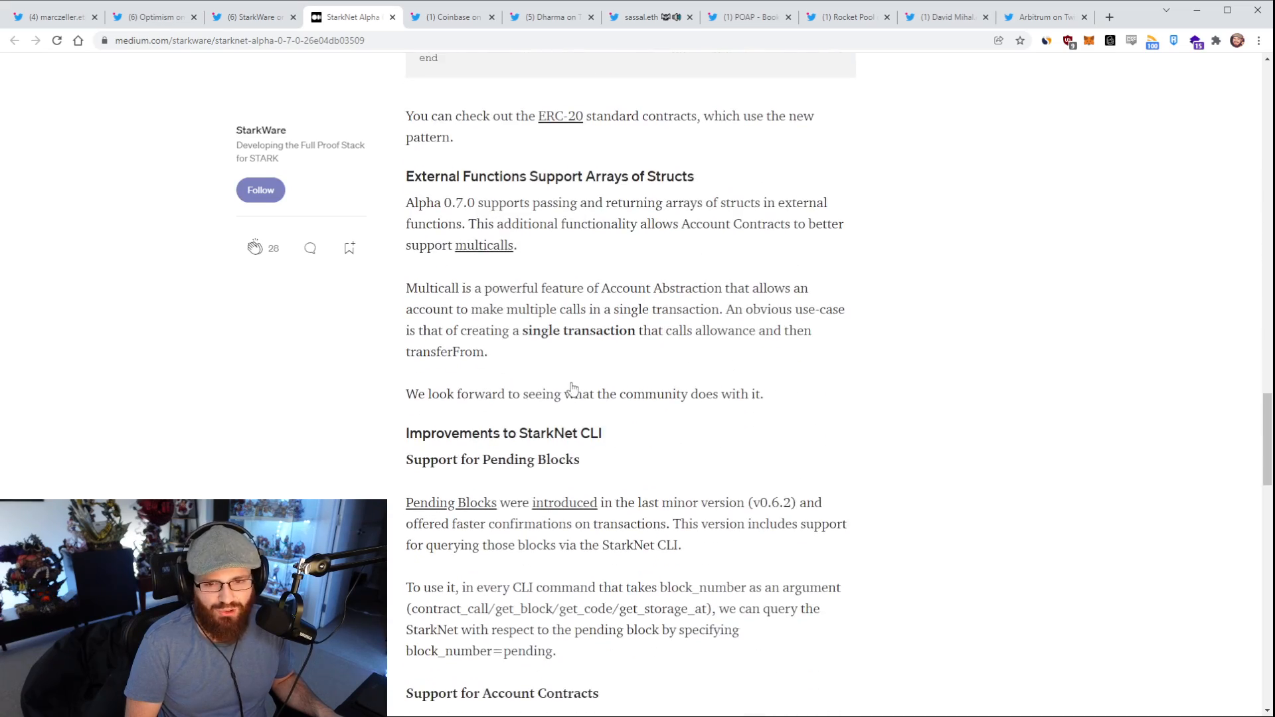
scroll(down, 3)
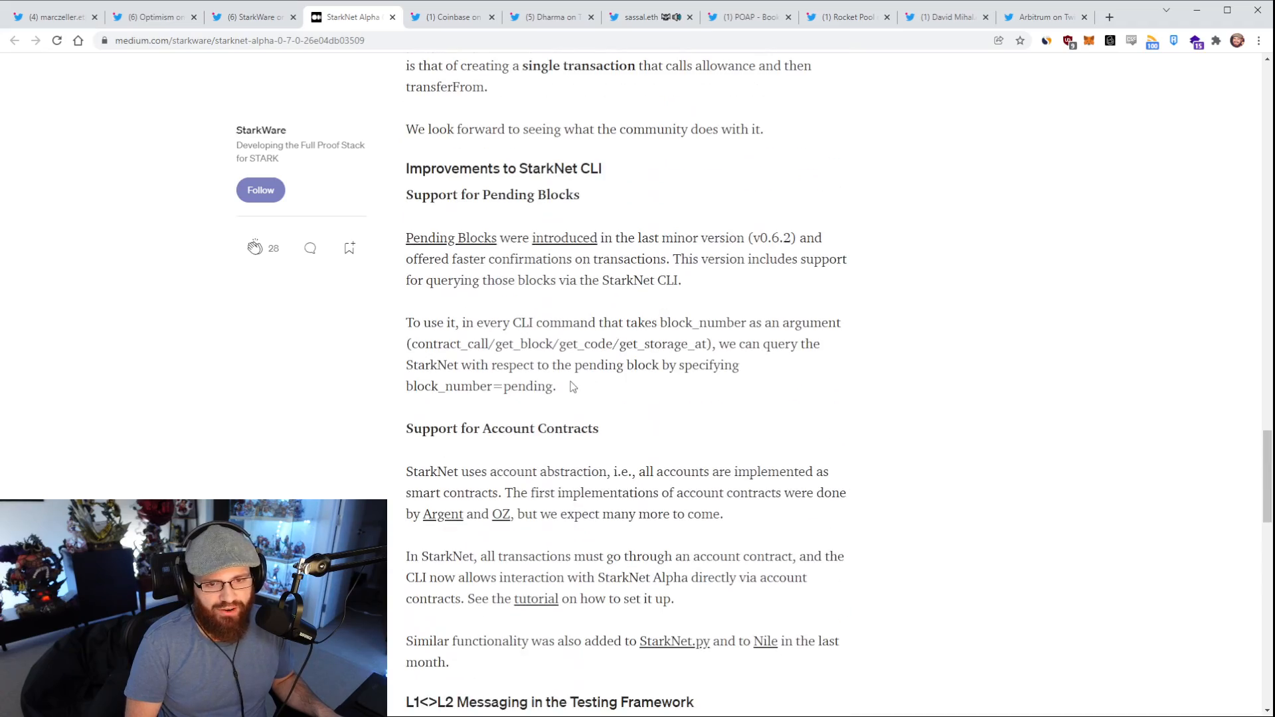
scroll(down, 3)
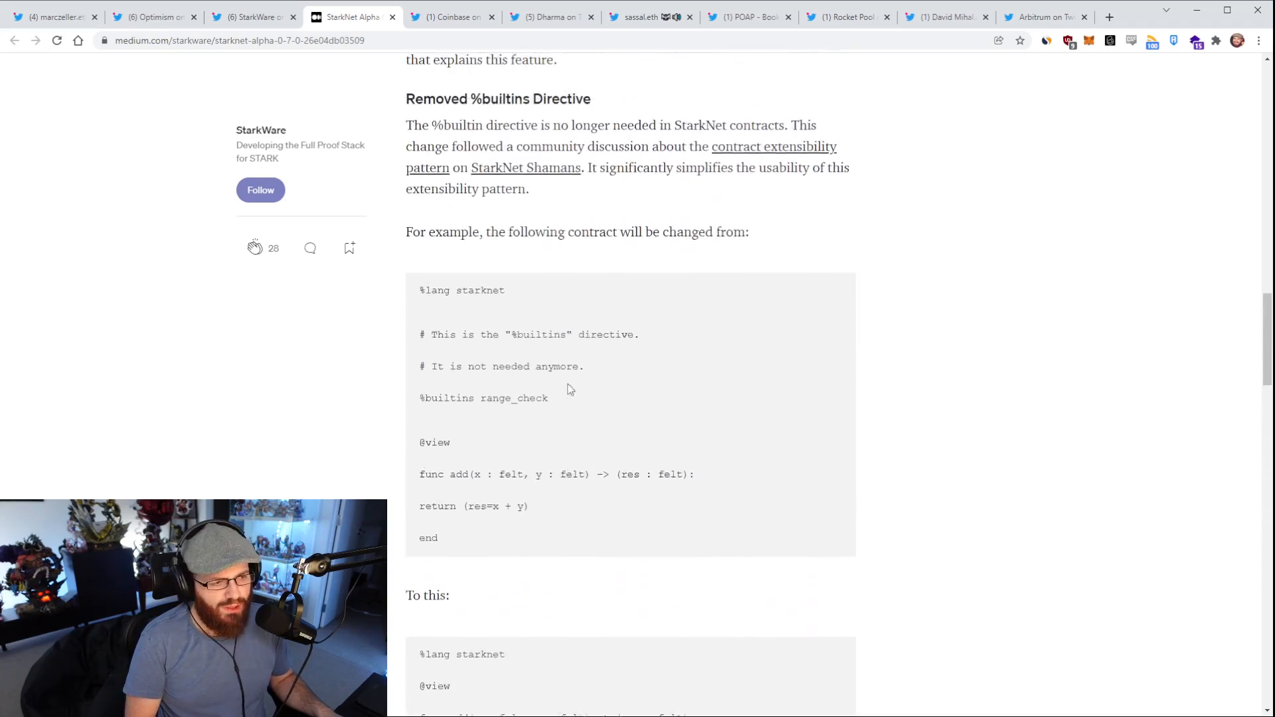
scroll(up, 3)
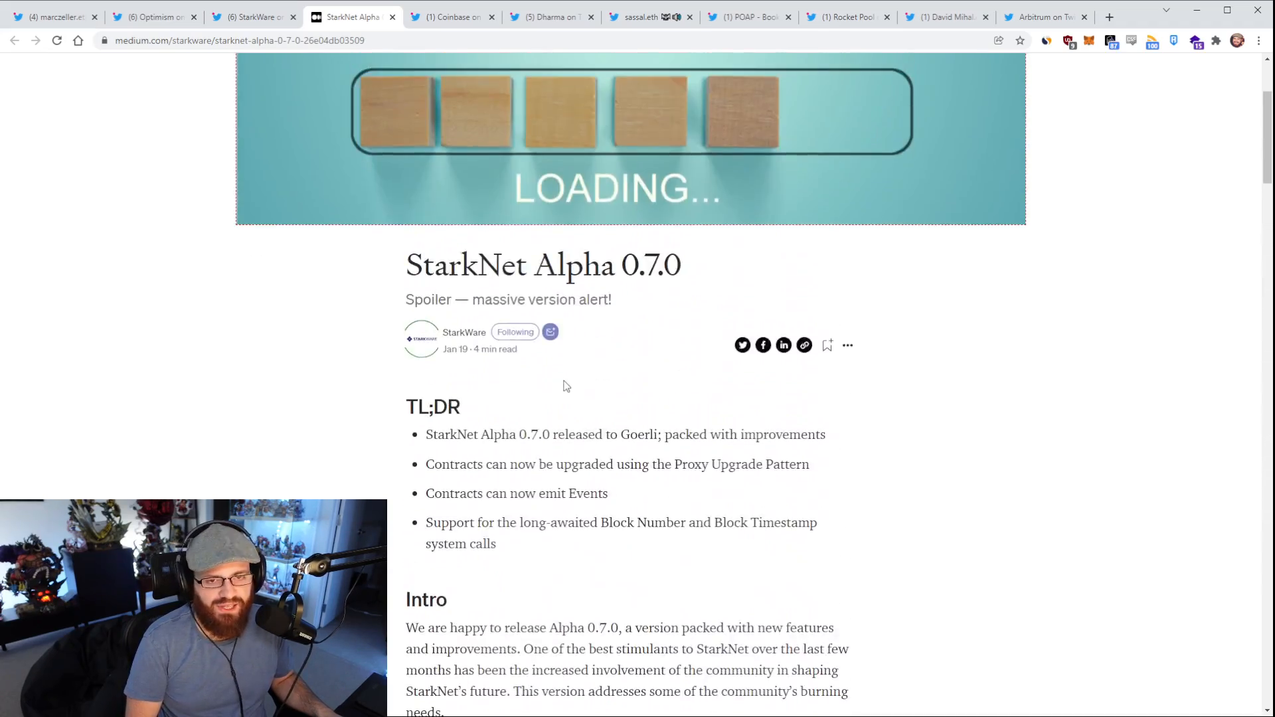
scroll(up, 3)
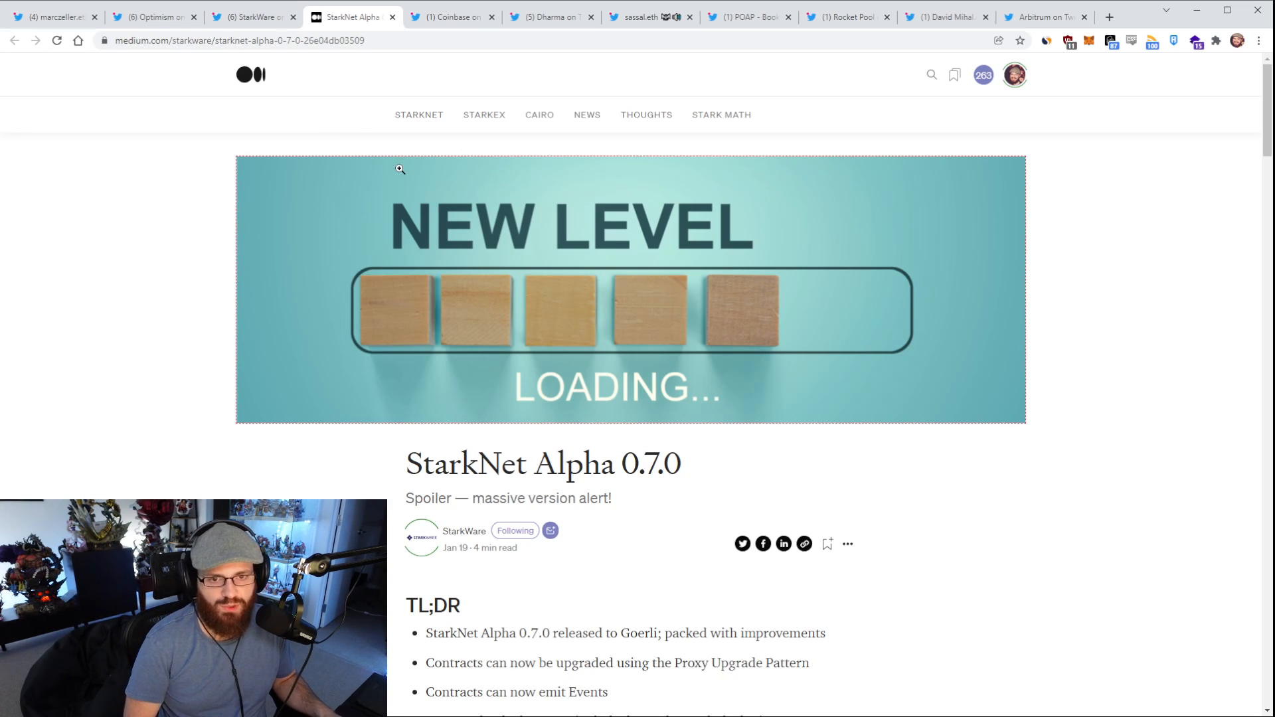
click(450, 16)
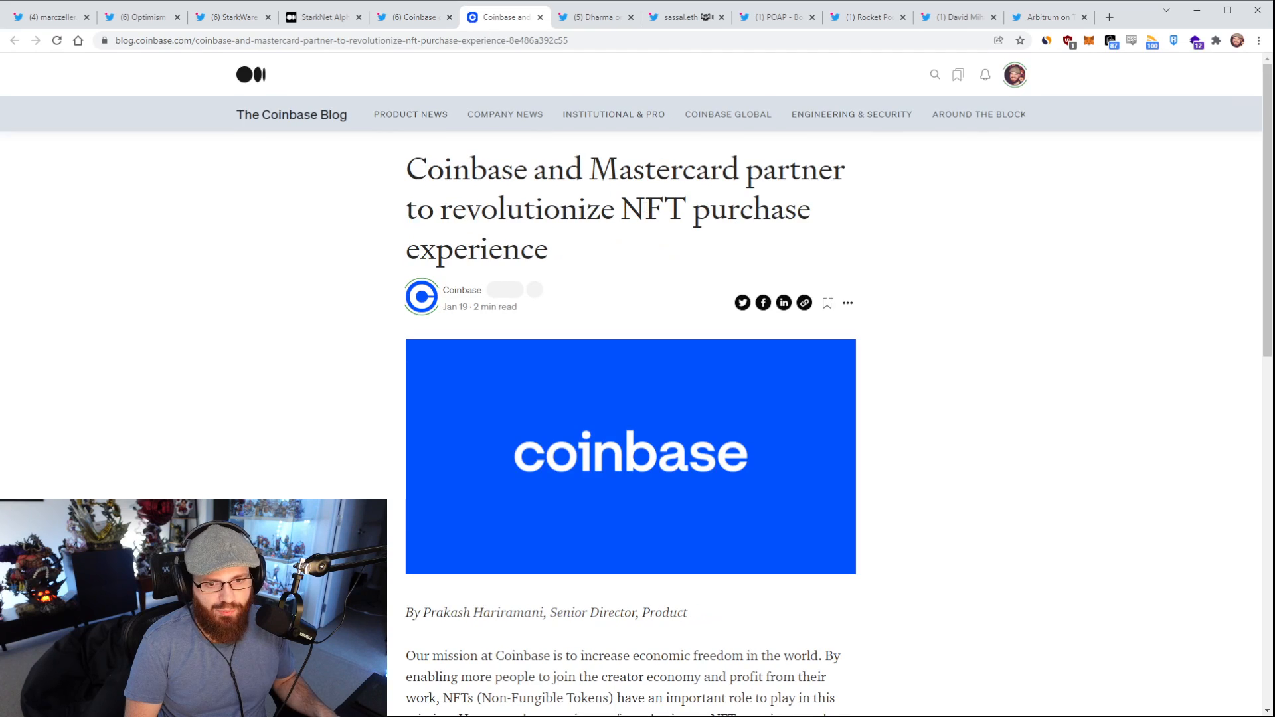
Step: Read the Coinbase–Mastercard NFT blog post through and return to its headline
scroll(down, 3)
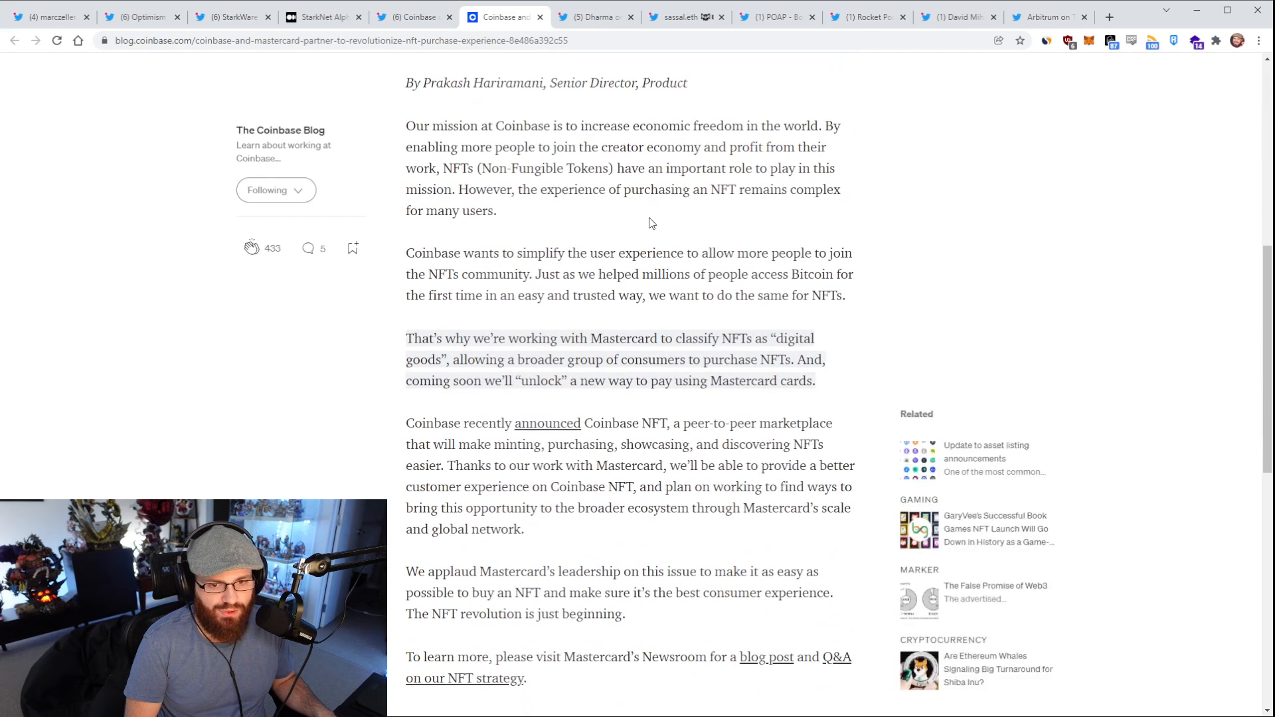
scroll(down, 3)
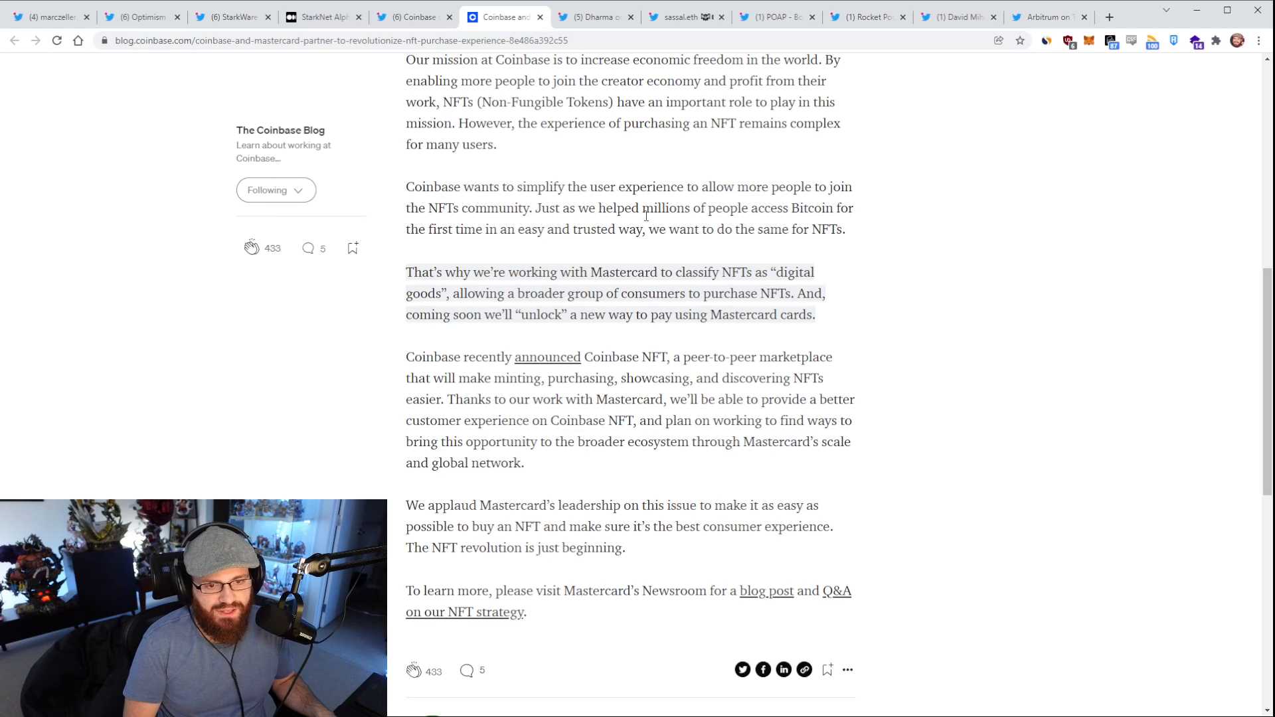
scroll(up, 3)
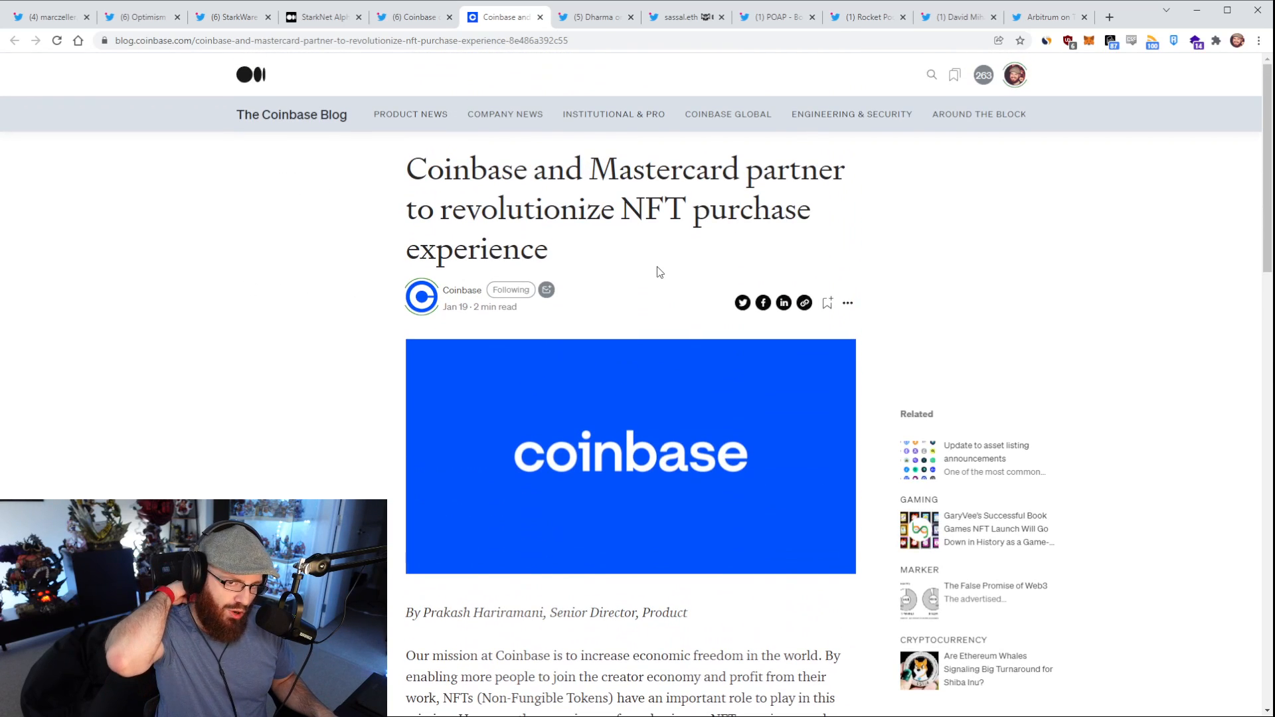
mouse_move(658, 266)
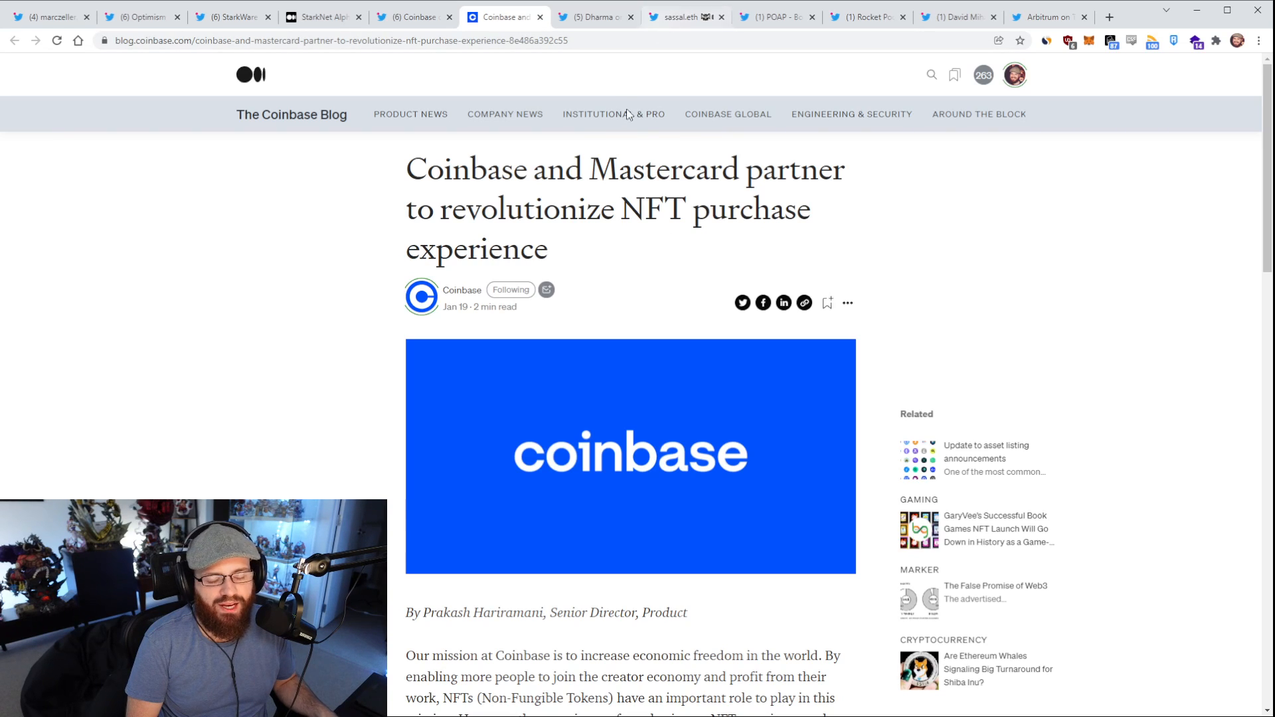
mouse_move(655, 183)
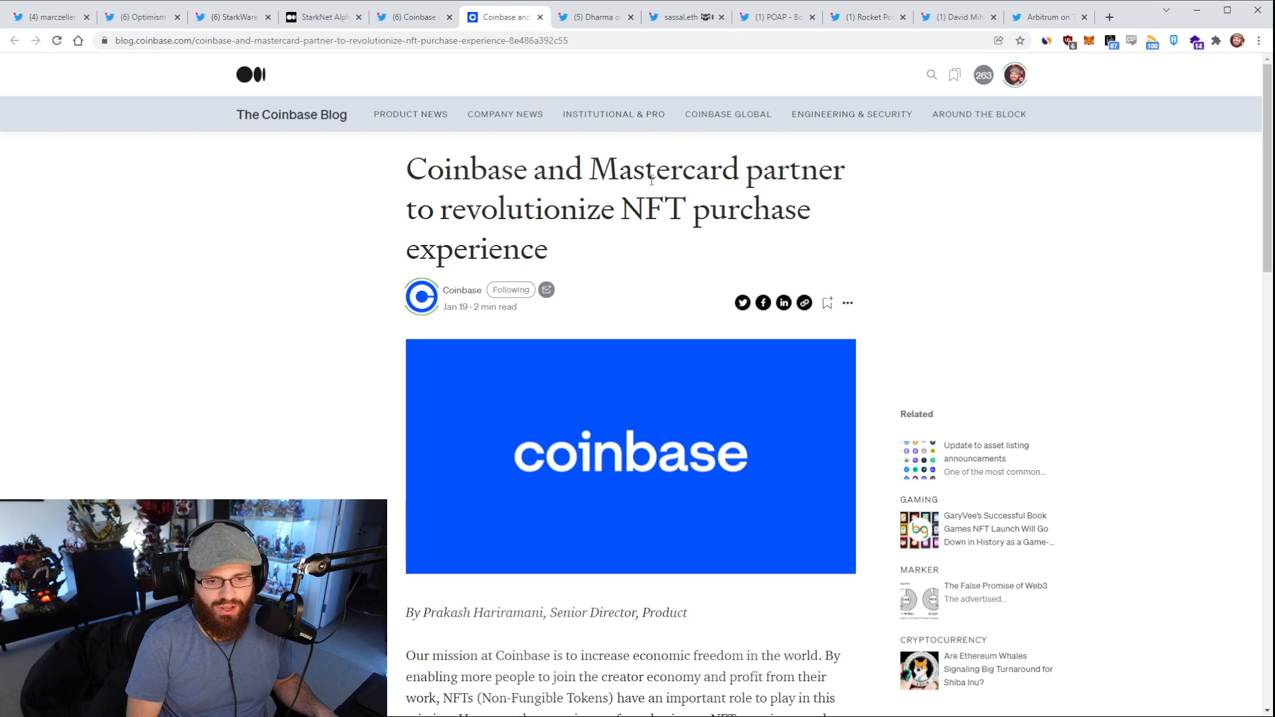
mouse_move(647, 179)
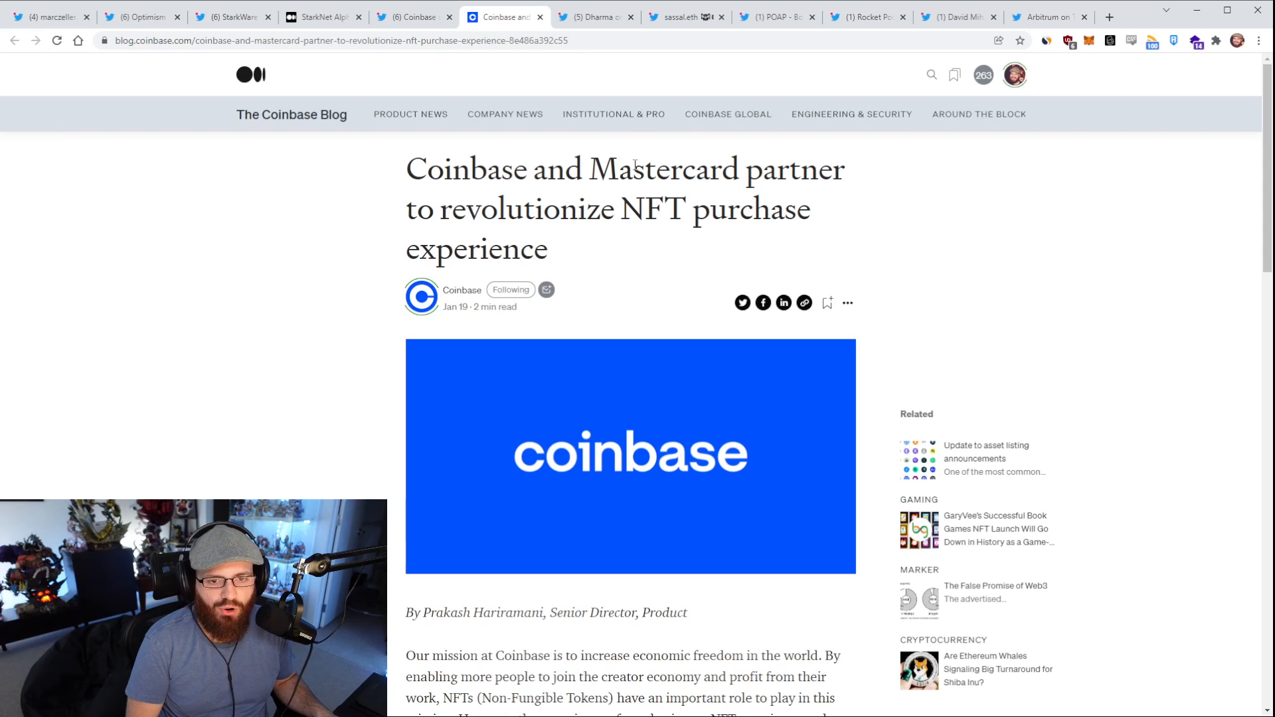
mouse_move(685, 16)
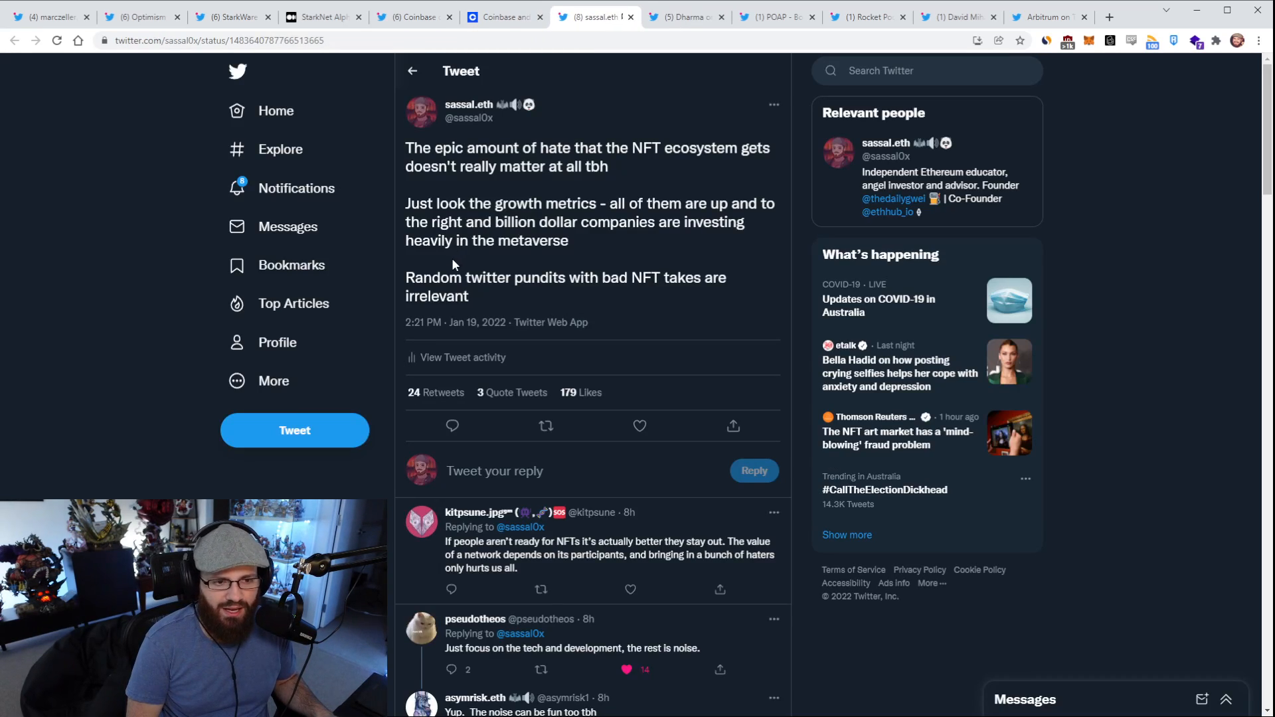
mouse_move(1104, 286)
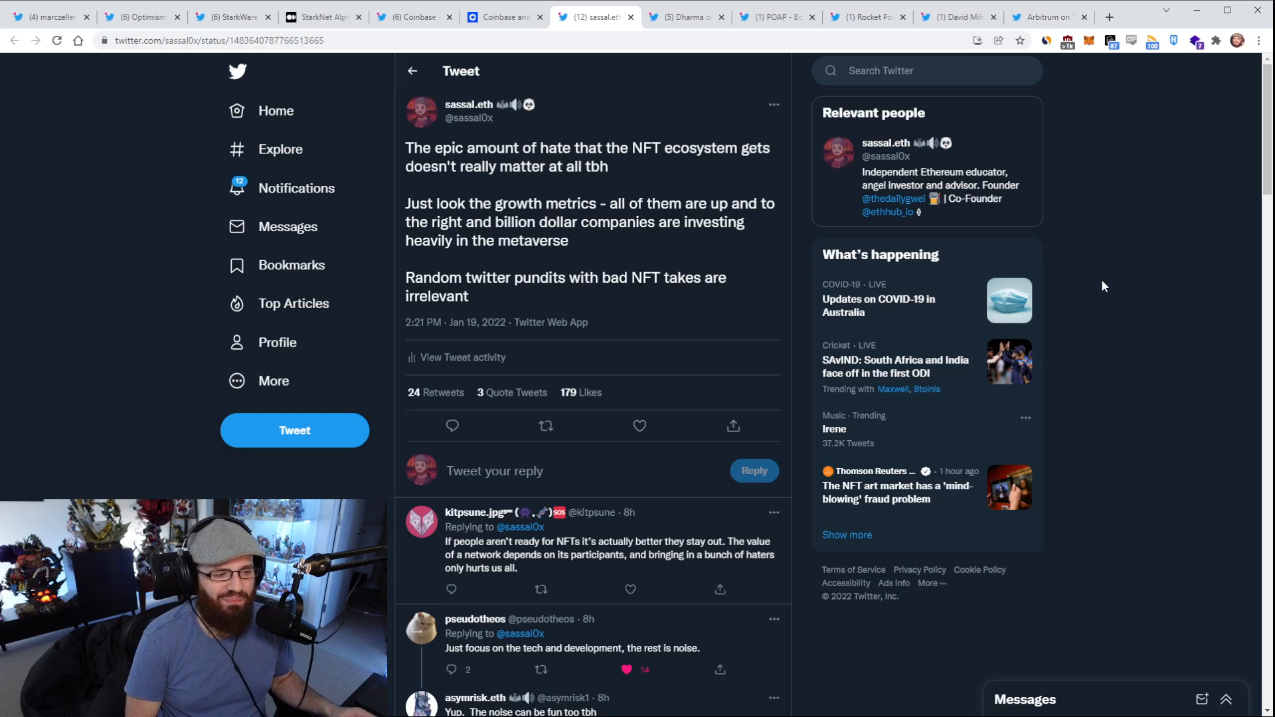
mouse_move(1122, 277)
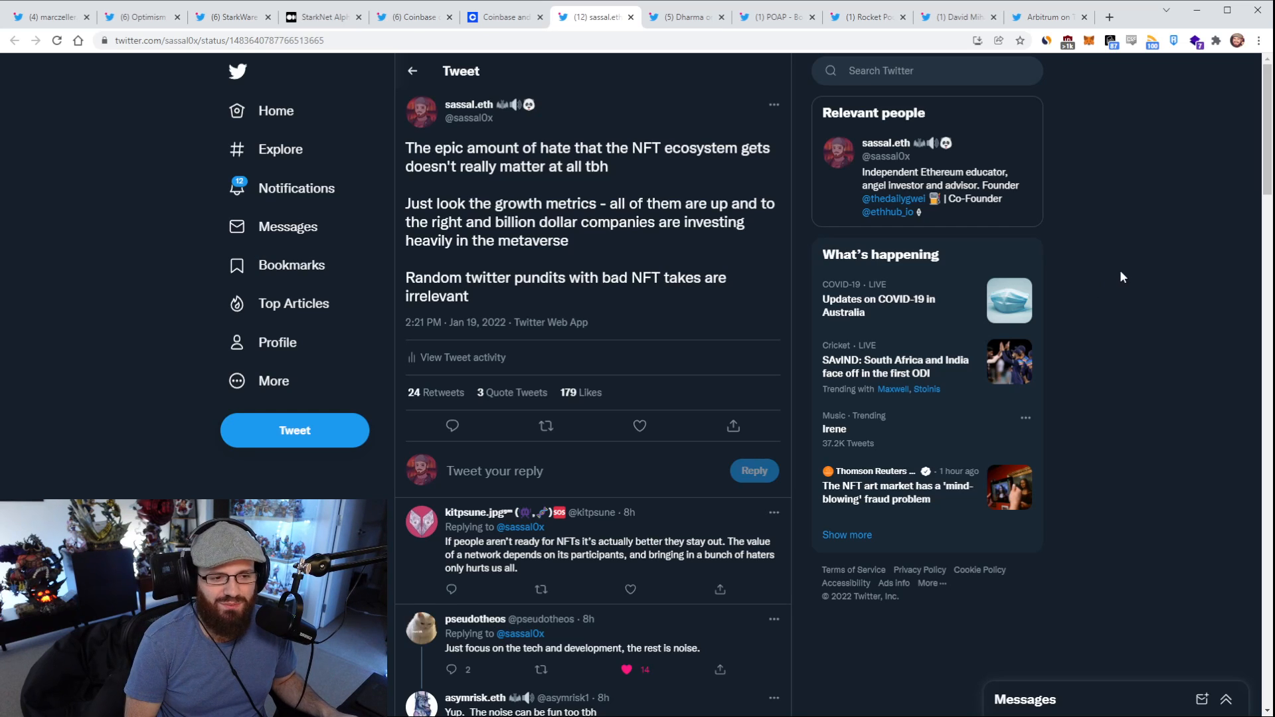
mouse_move(1058, 255)
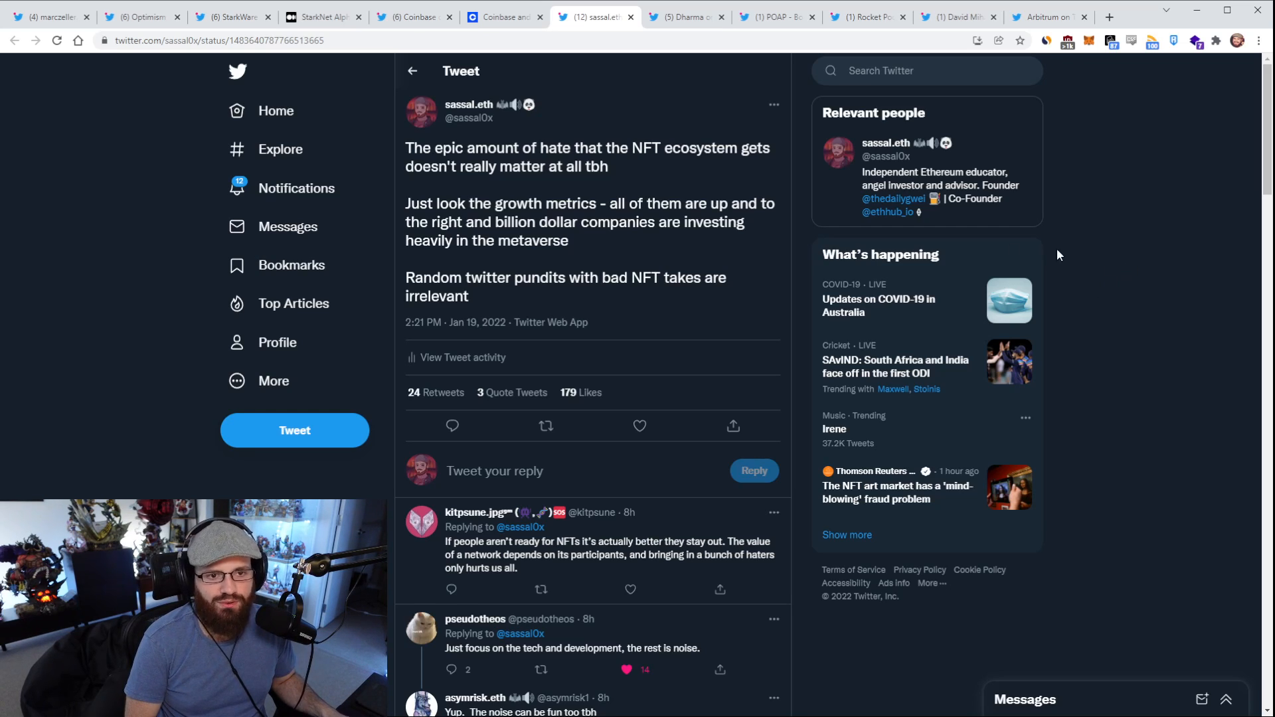
Step: Show Dharma's thread announcing its acquisition by OpenSea
click(685, 16)
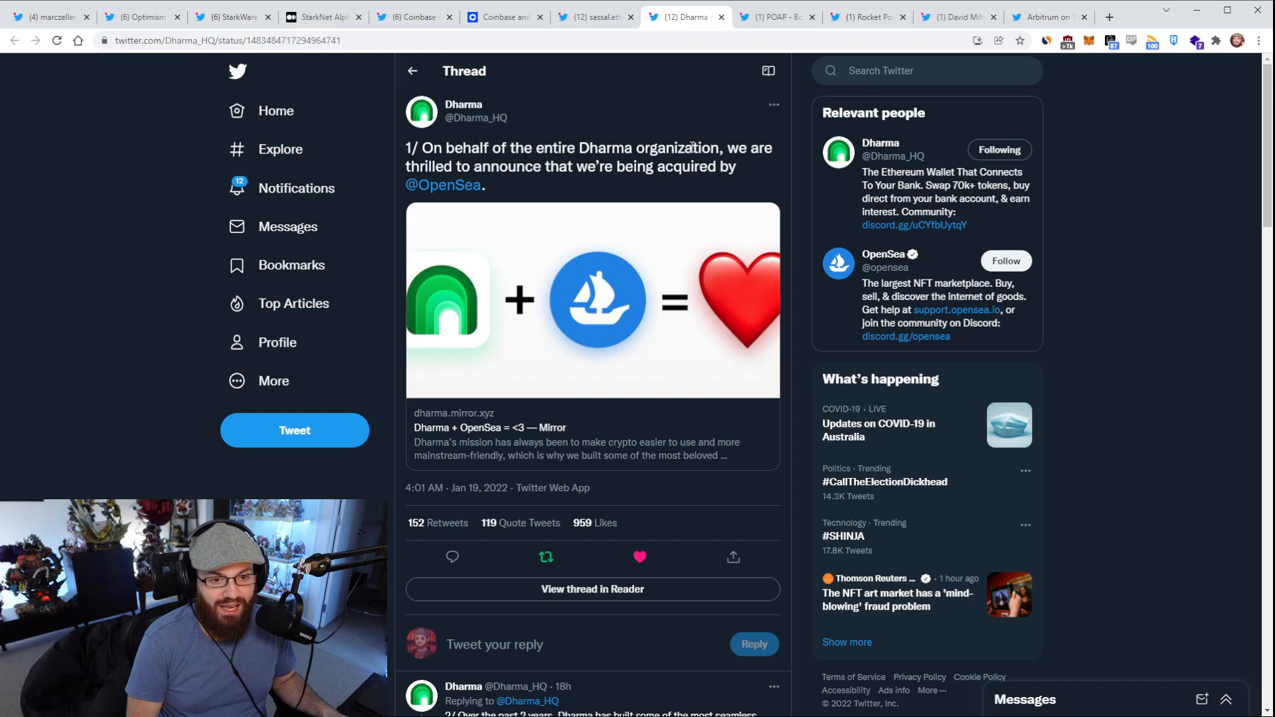
mouse_move(663, 197)
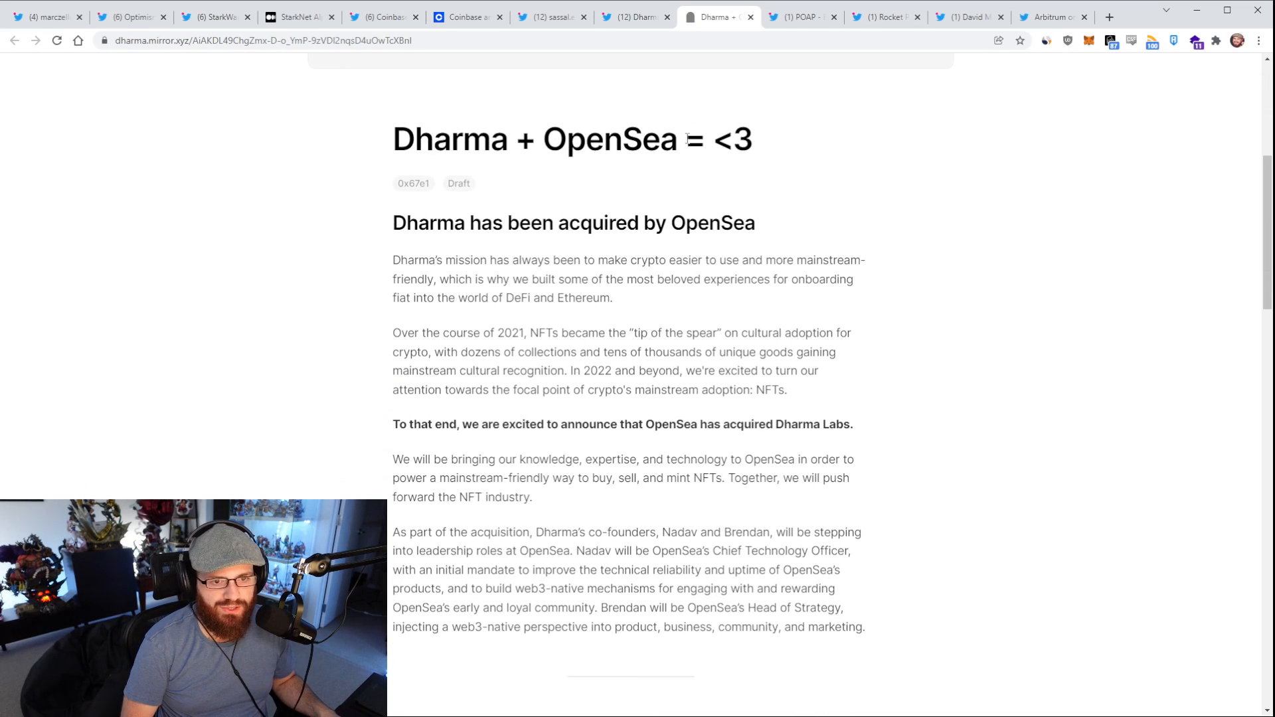
Step: Read the first part of Dharma's Mirror post on the OpenSea acquisition and wallet sunset
scroll(down, 3)
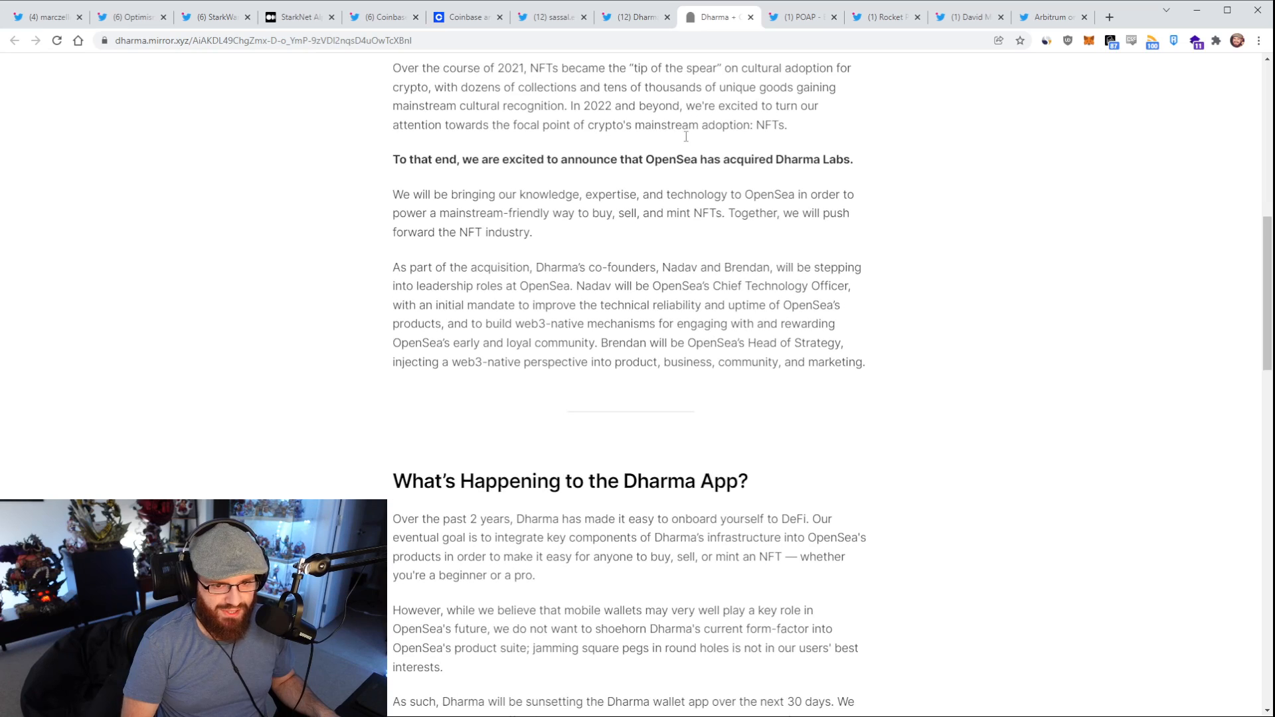
scroll(down, 3)
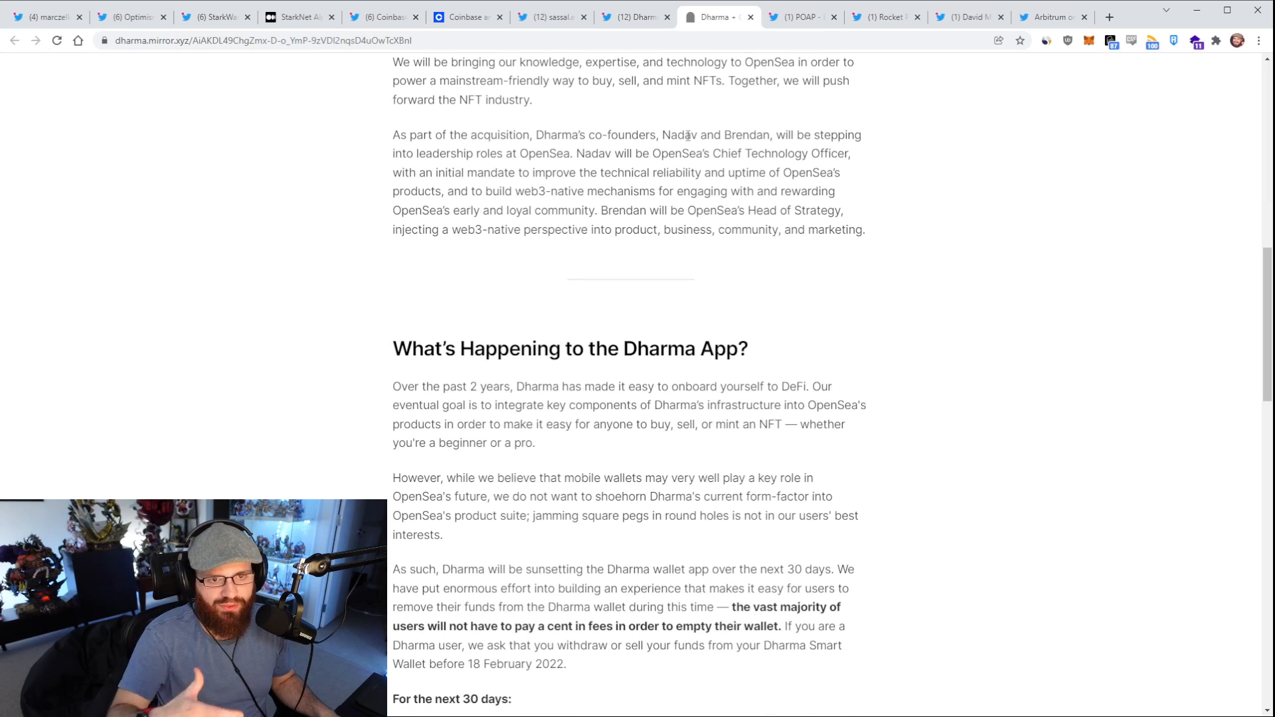
scroll(down, 3)
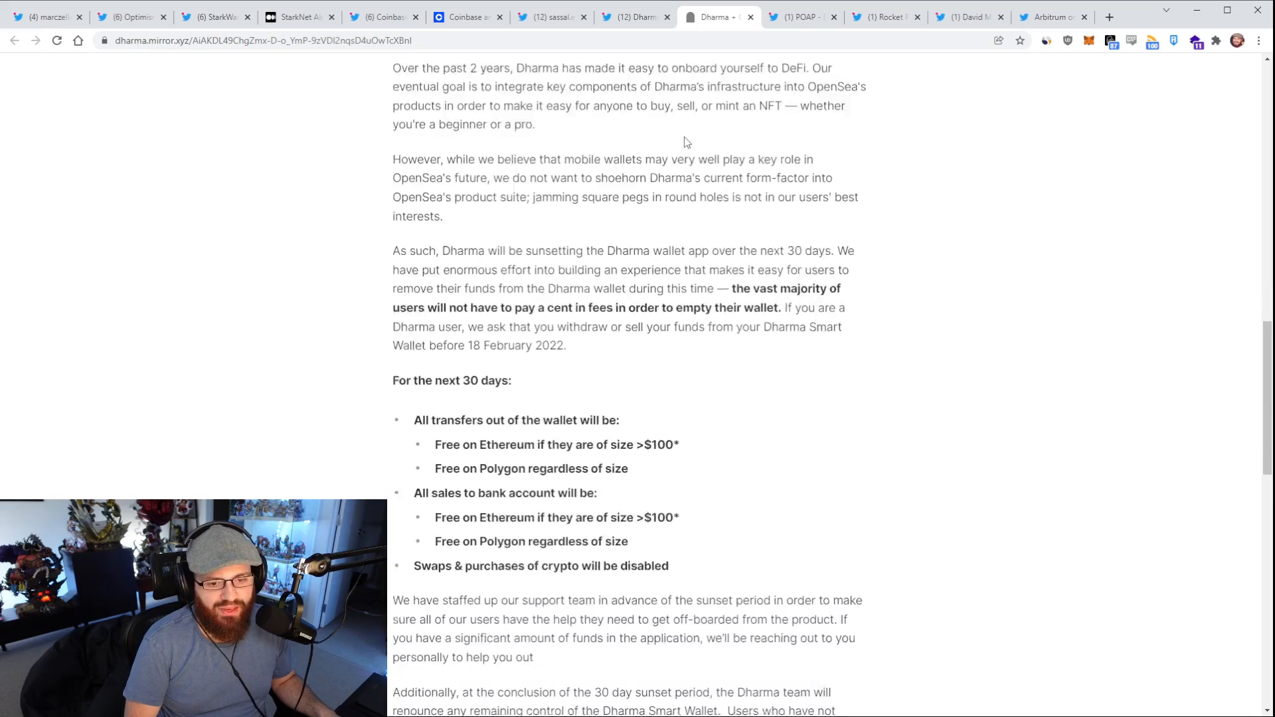
scroll(down, 3)
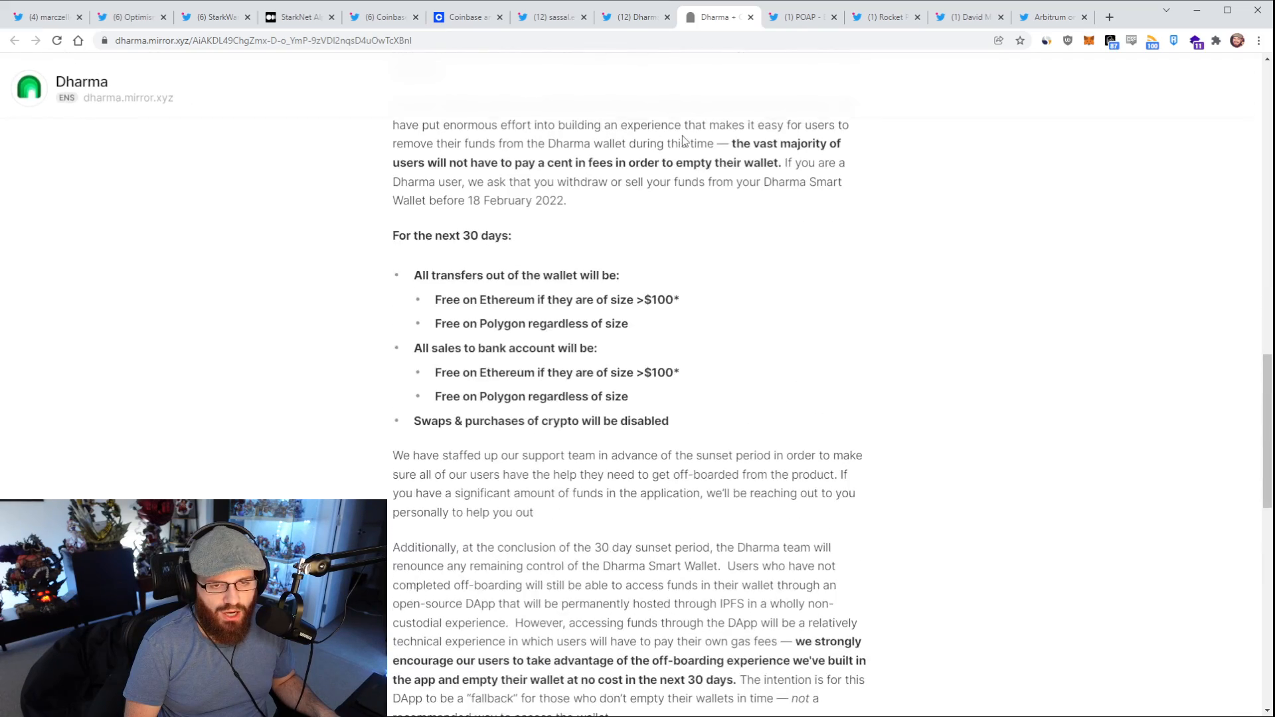
scroll(up, 3)
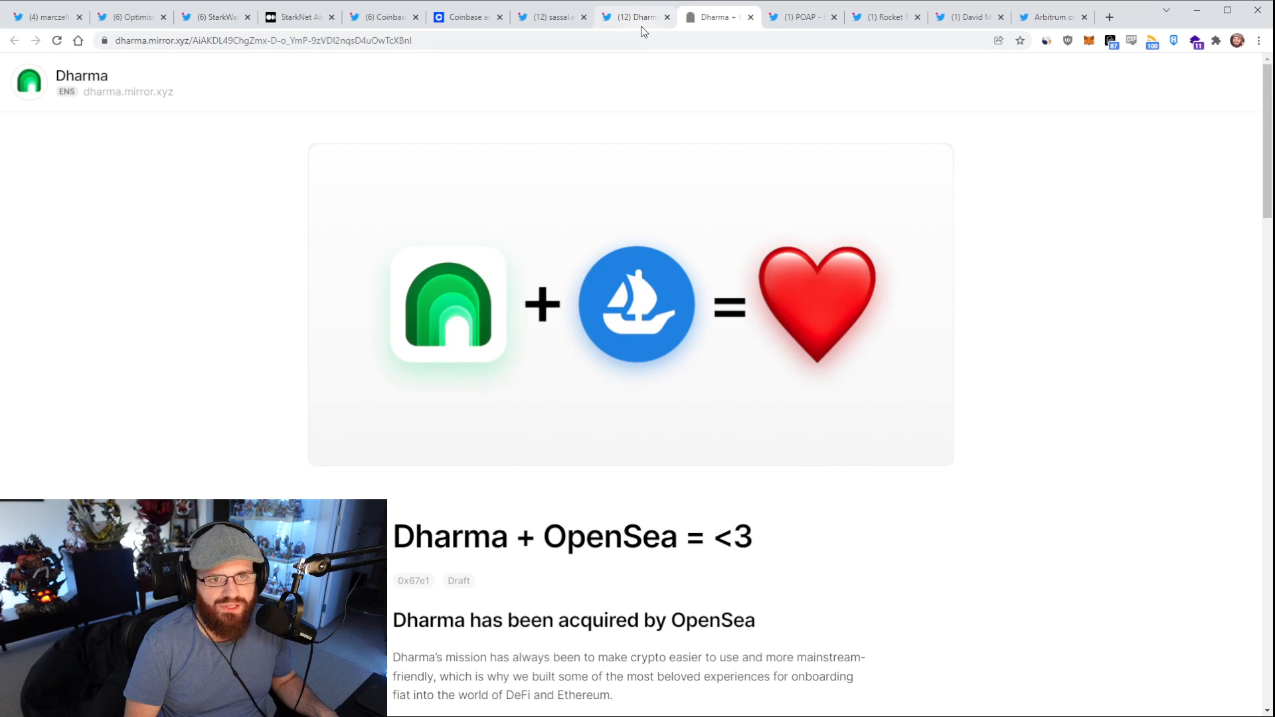
mouse_move(641, 64)
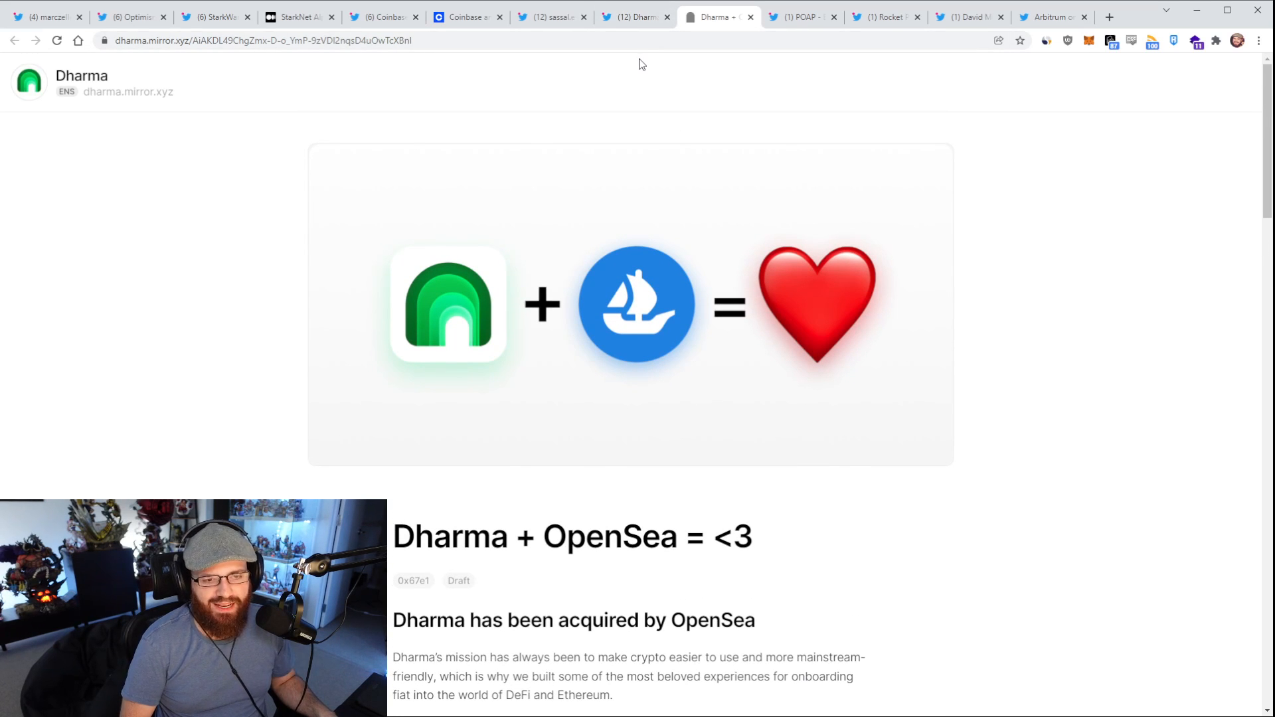
Step: Read on to the closing FAQ and Discord links, then return to the Dharma Twitter thread
scroll(down, 3)
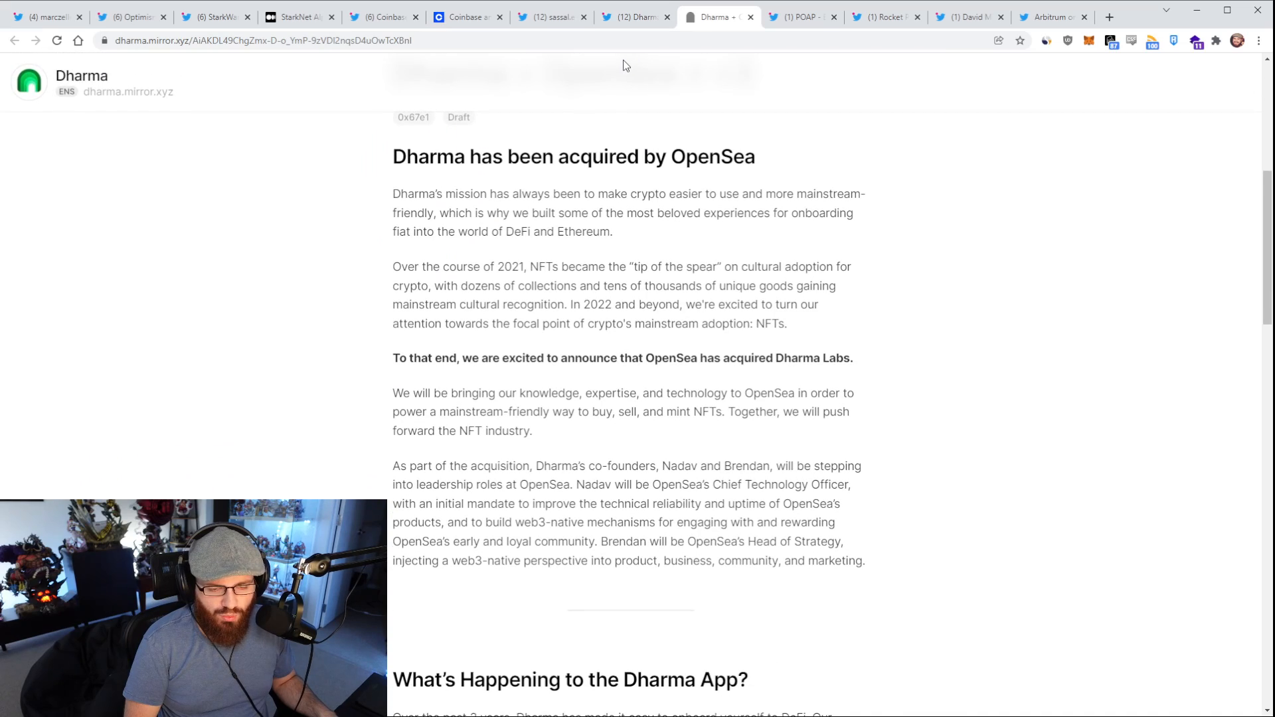
scroll(down, 3)
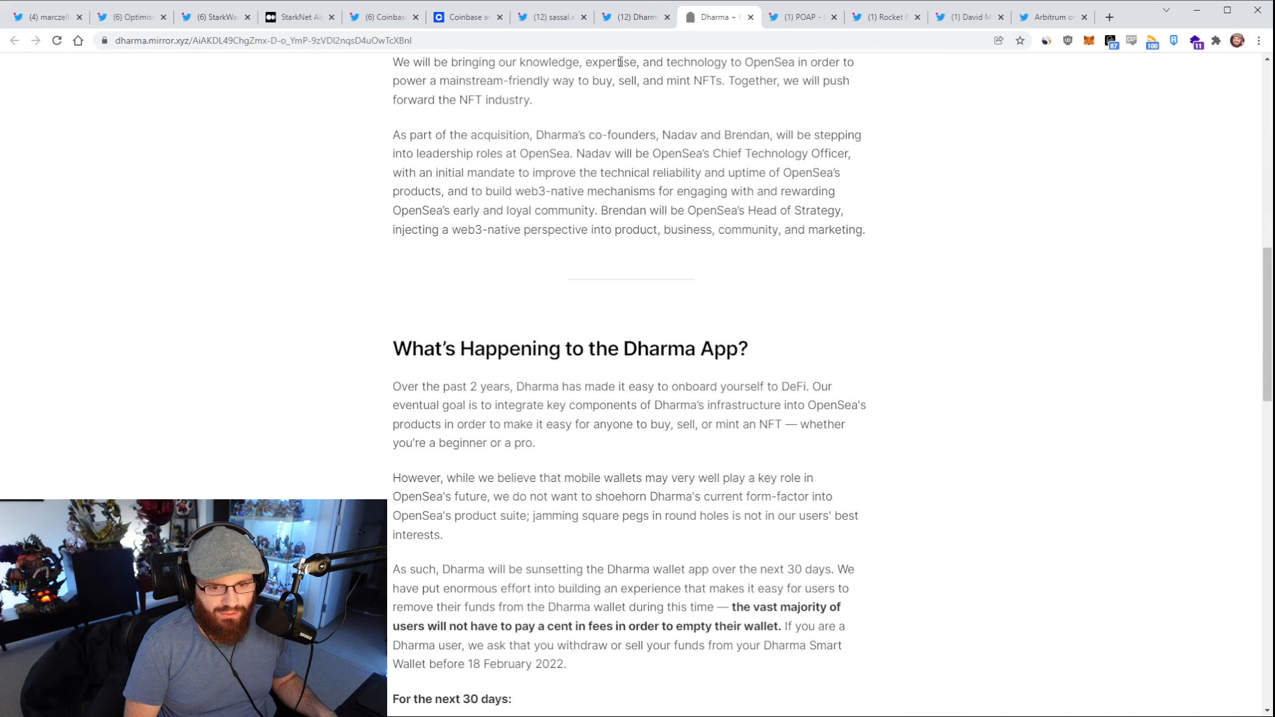
scroll(down, 3)
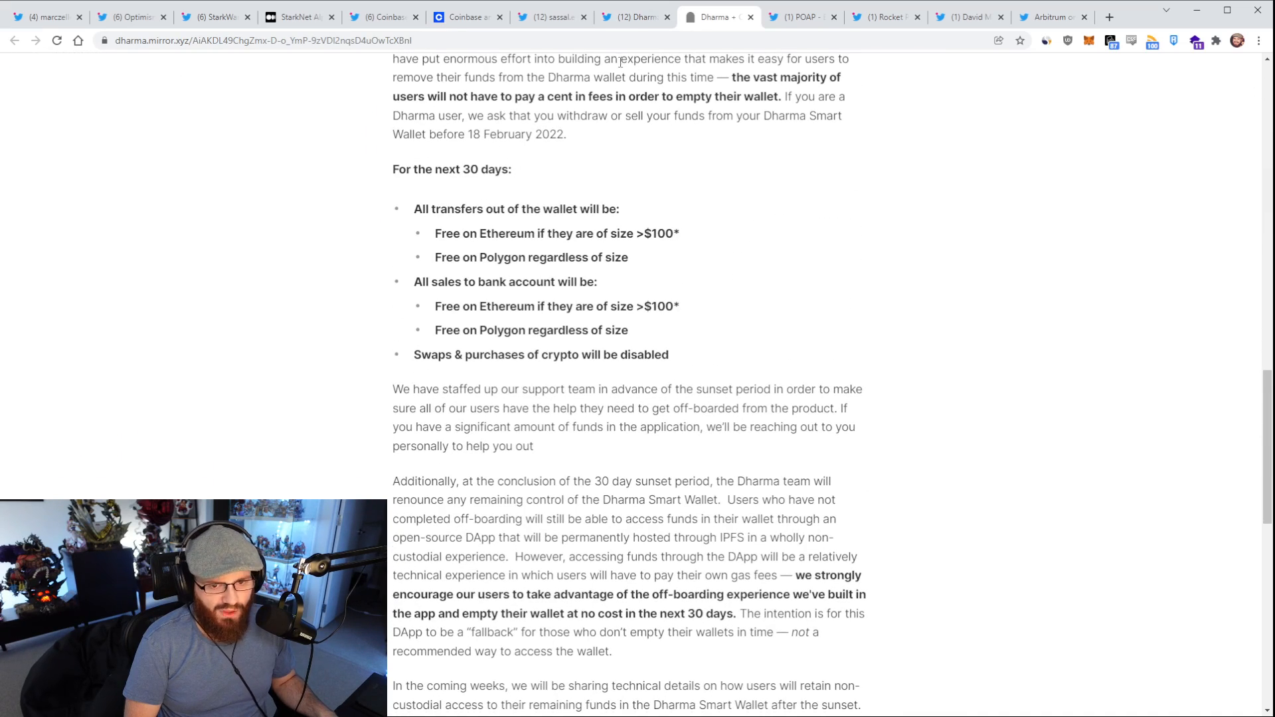
scroll(down, 3)
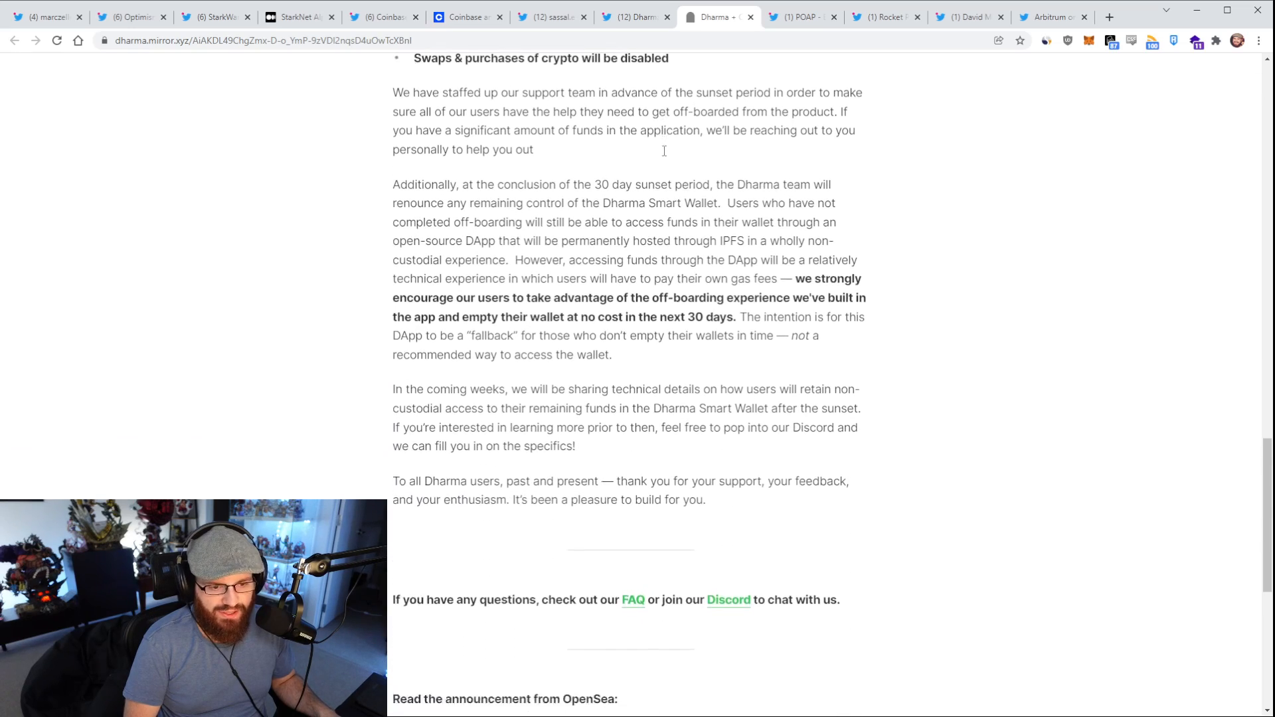
click(635, 16)
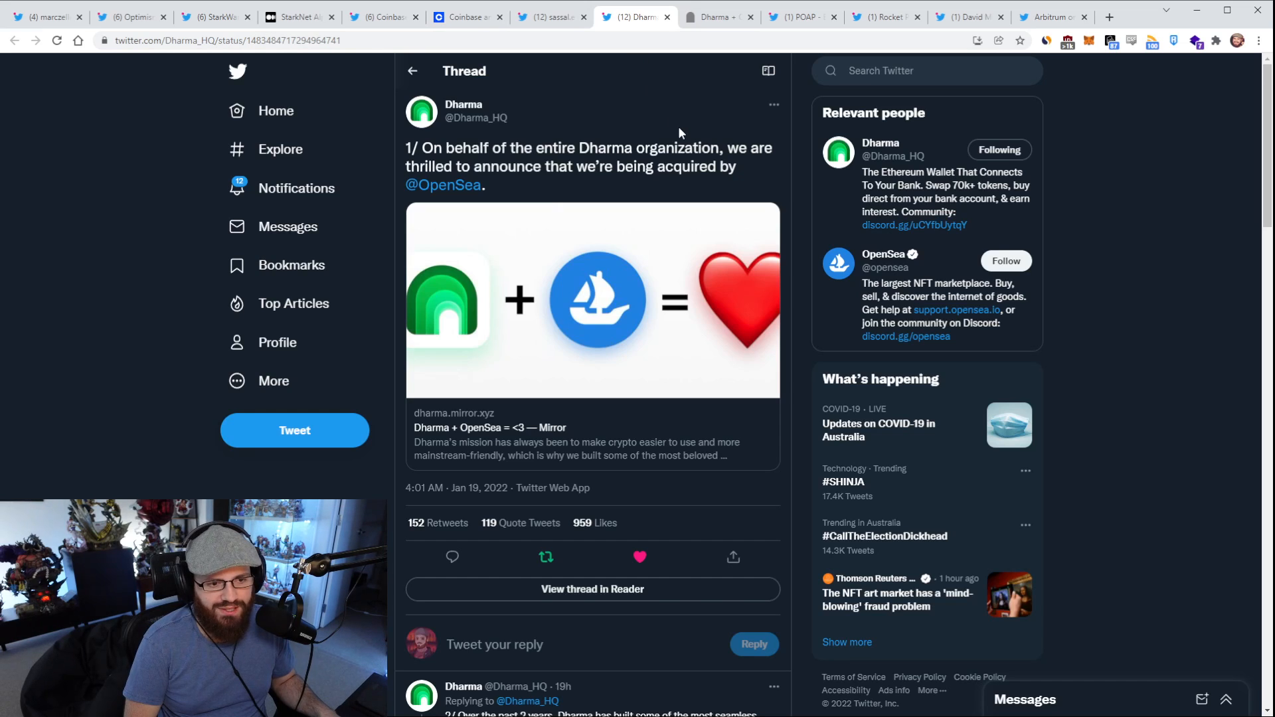
scroll(down, 3)
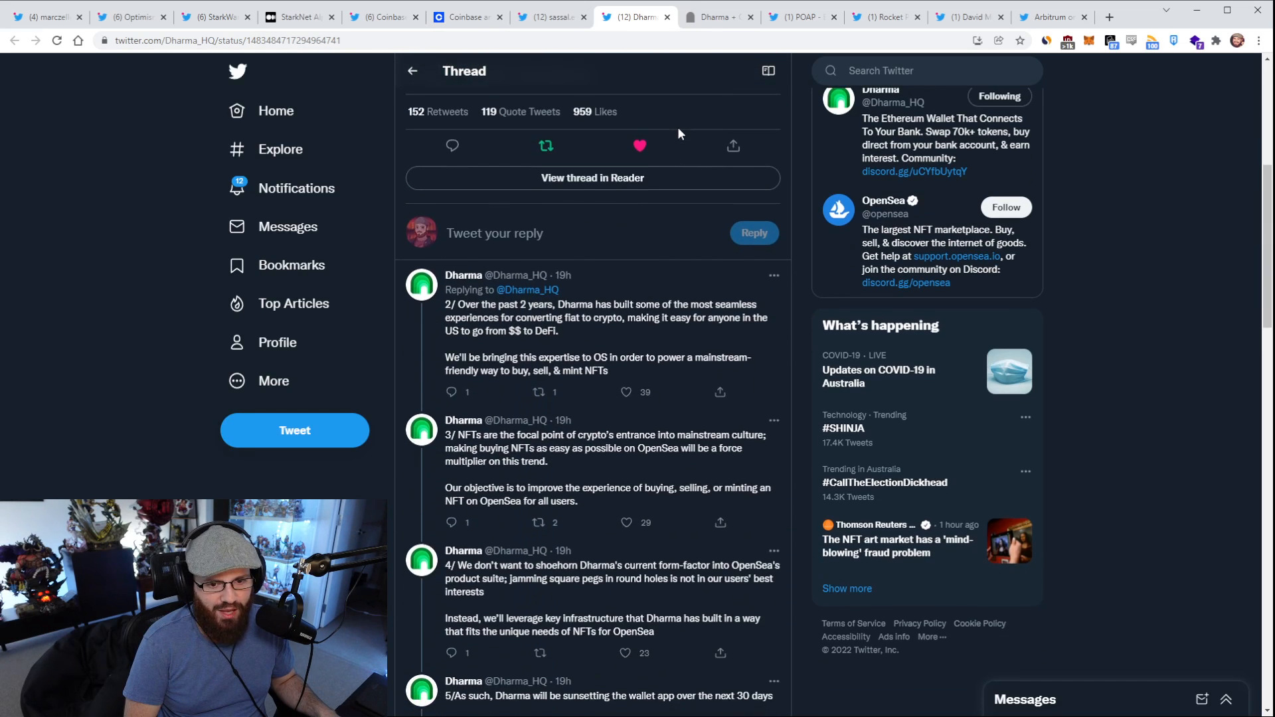
scroll(down, 3)
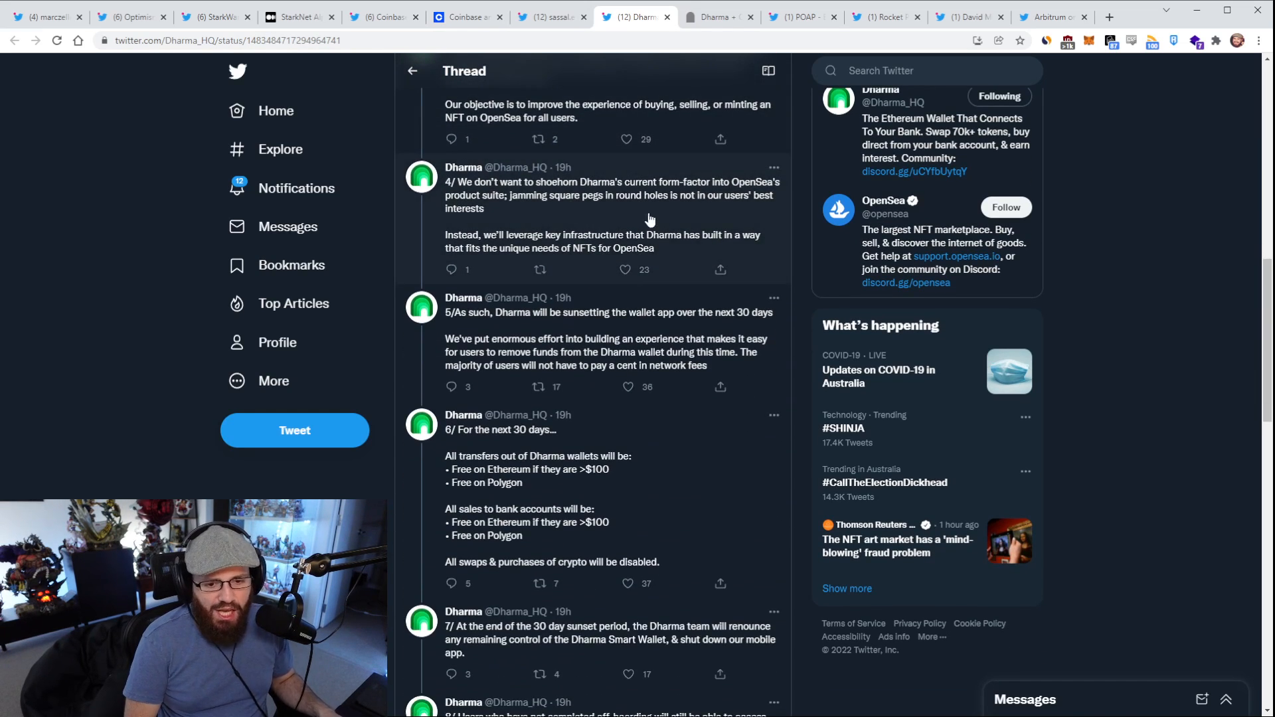
scroll(down, 3)
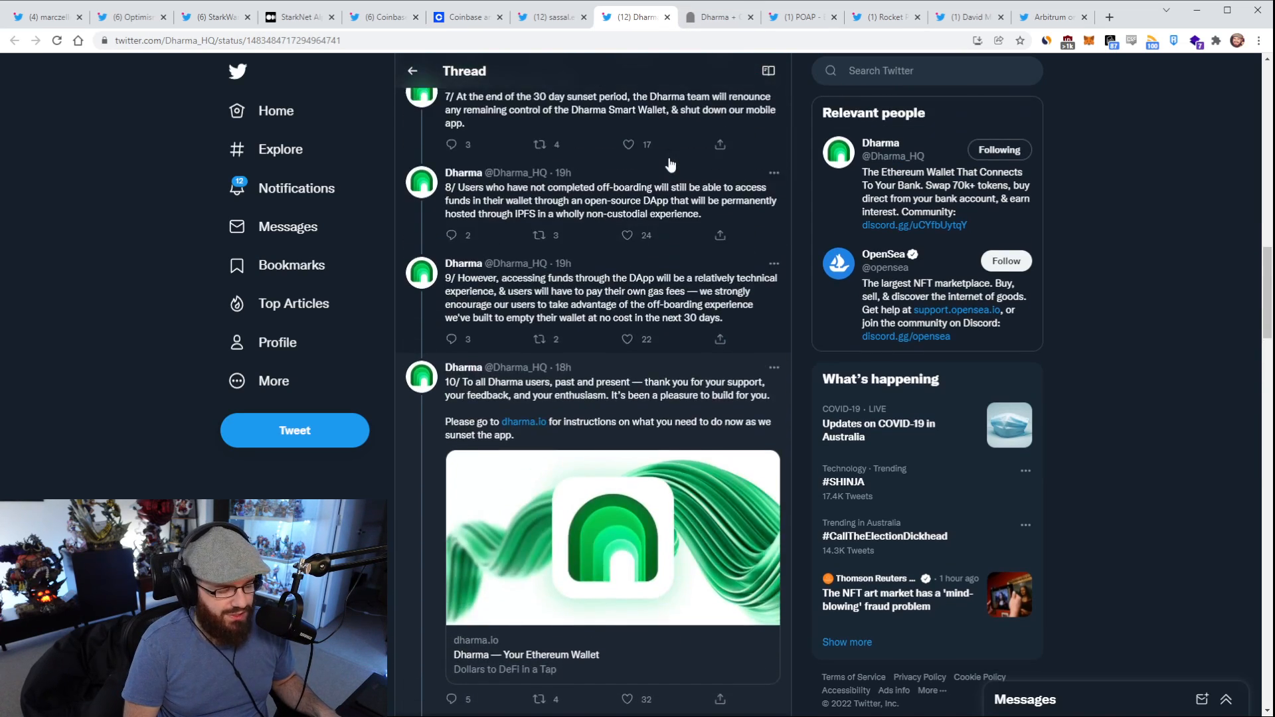
scroll(up, 3)
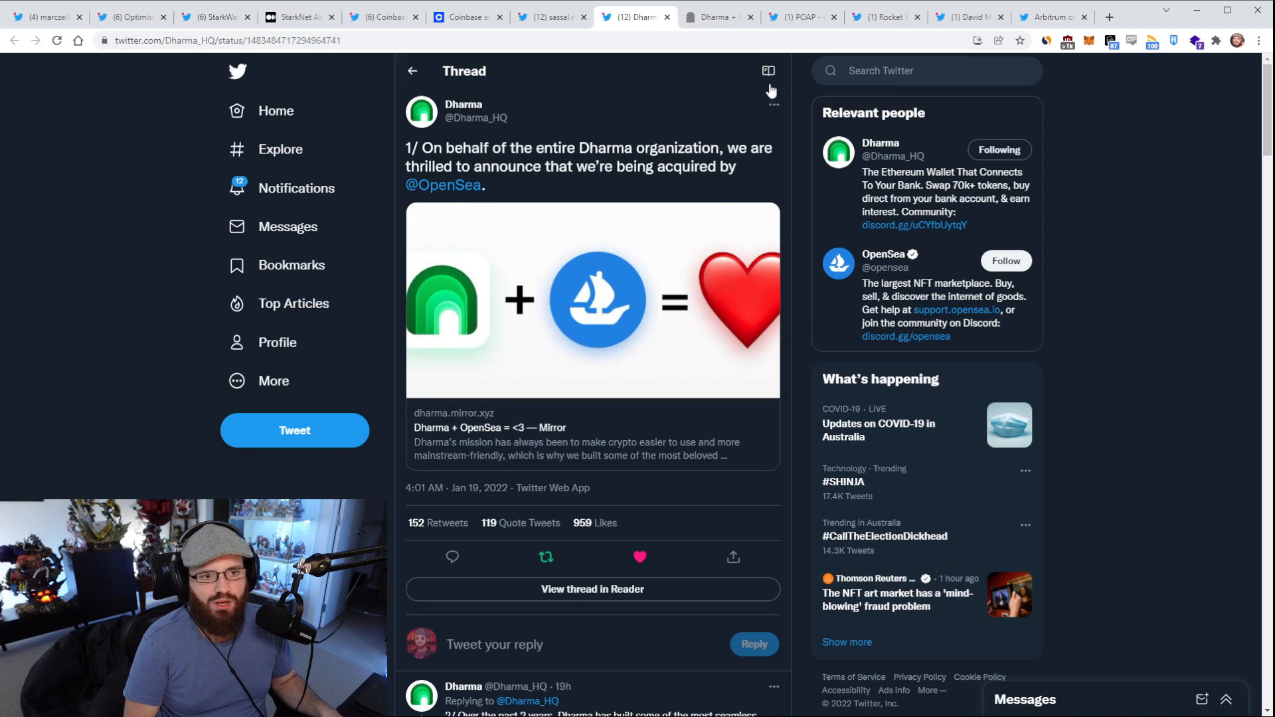
Step: Show POAP's tweet announcing POAP Inc. raising $10M
click(802, 16)
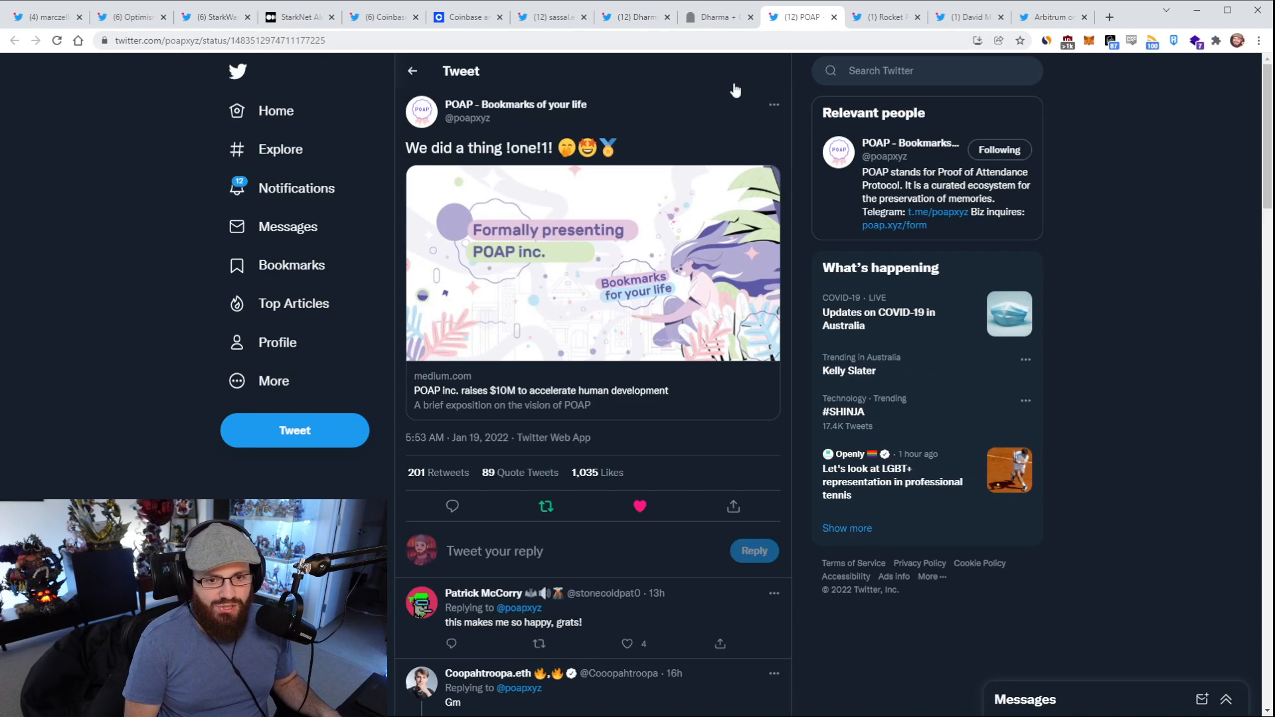
mouse_move(657, 157)
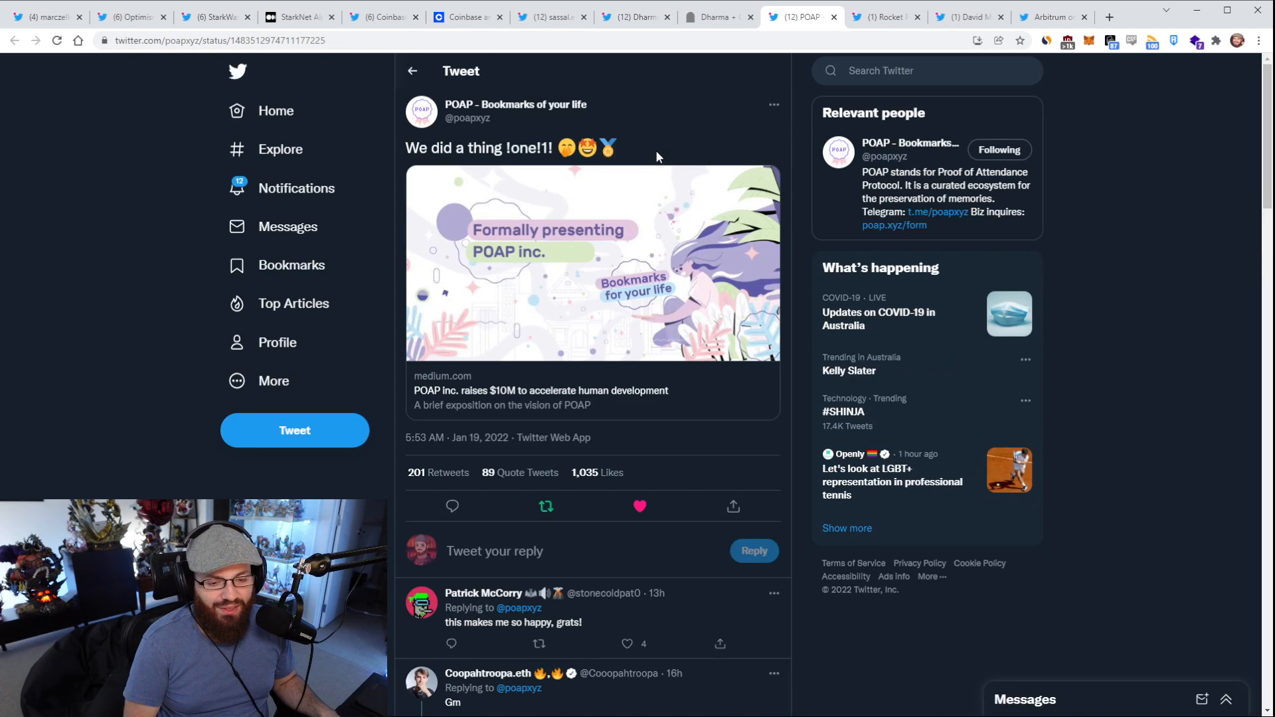
mouse_move(637, 202)
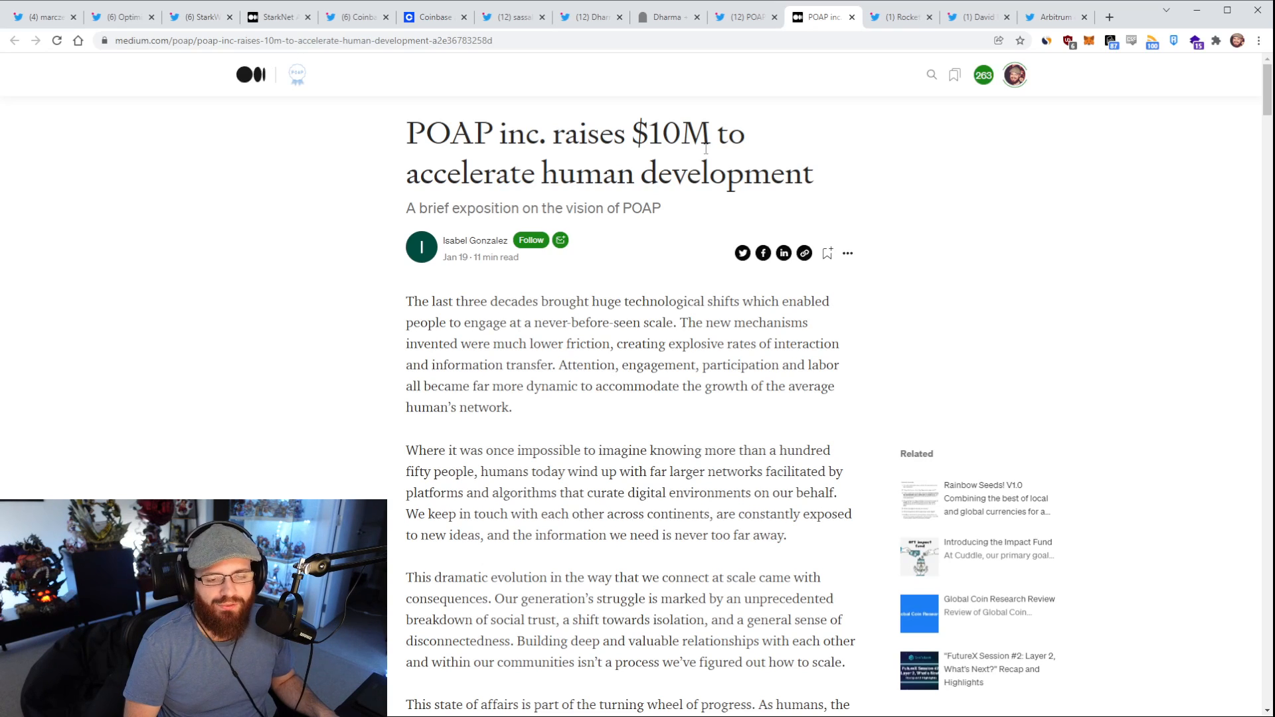
Step: Read the POAP $10M article past Theory of P.O.A.P. to the Series Seed investors section
scroll(down, 3)
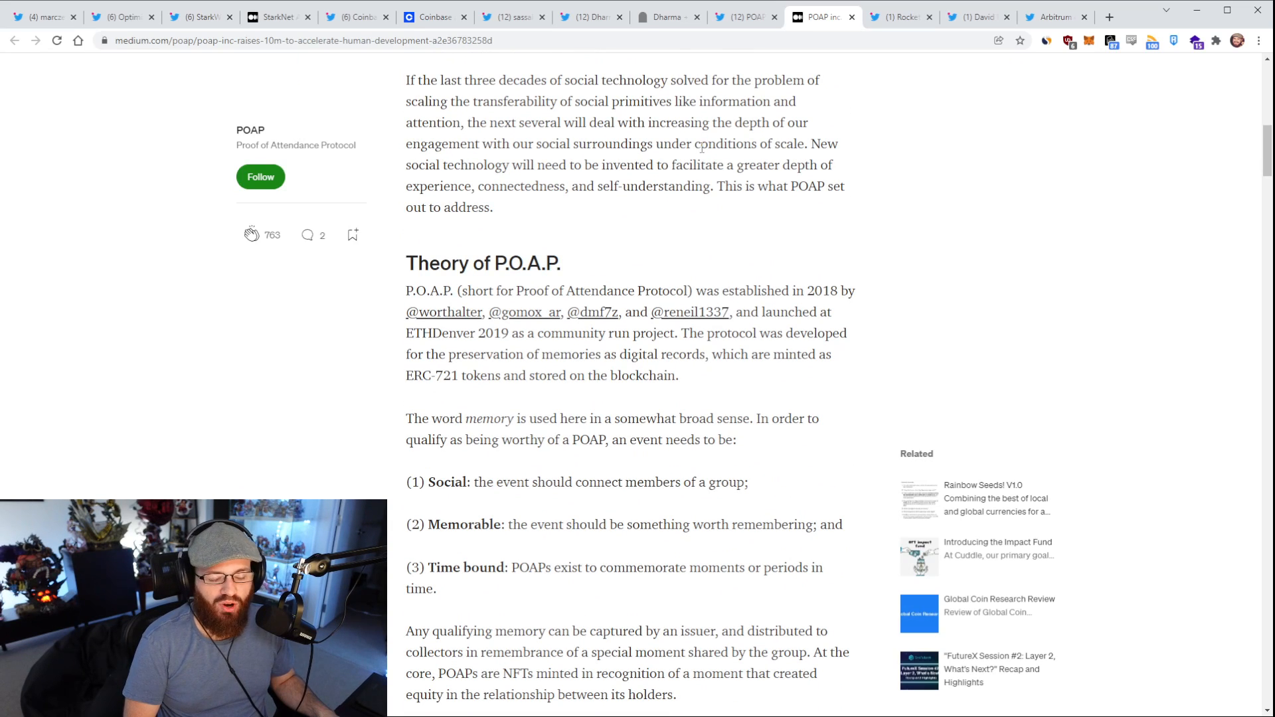
scroll(down, 3)
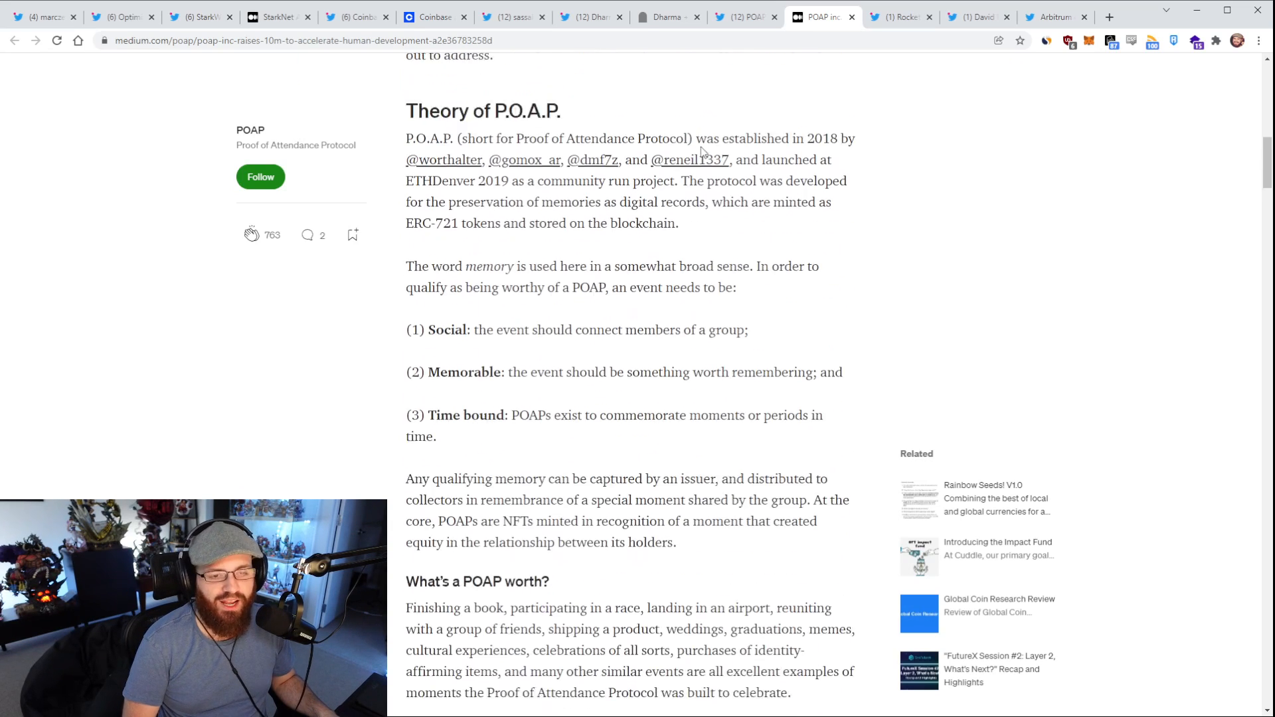
scroll(down, 3)
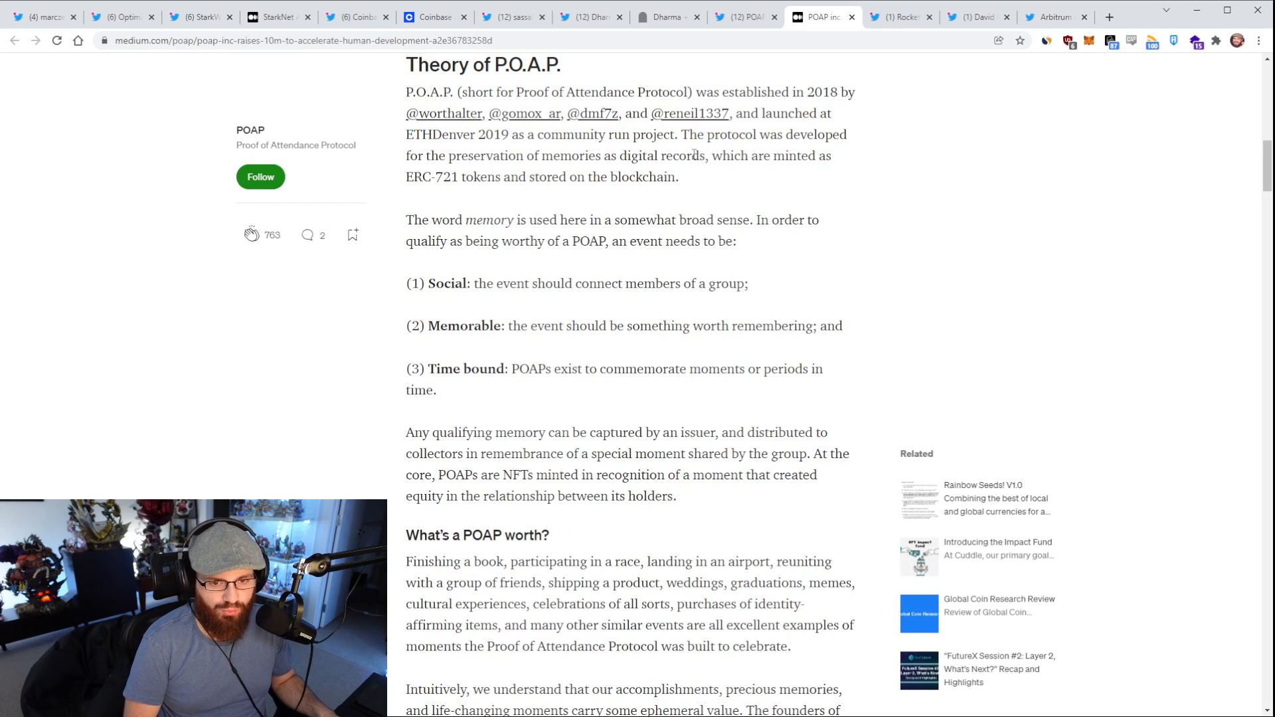
mouse_move(675, 169)
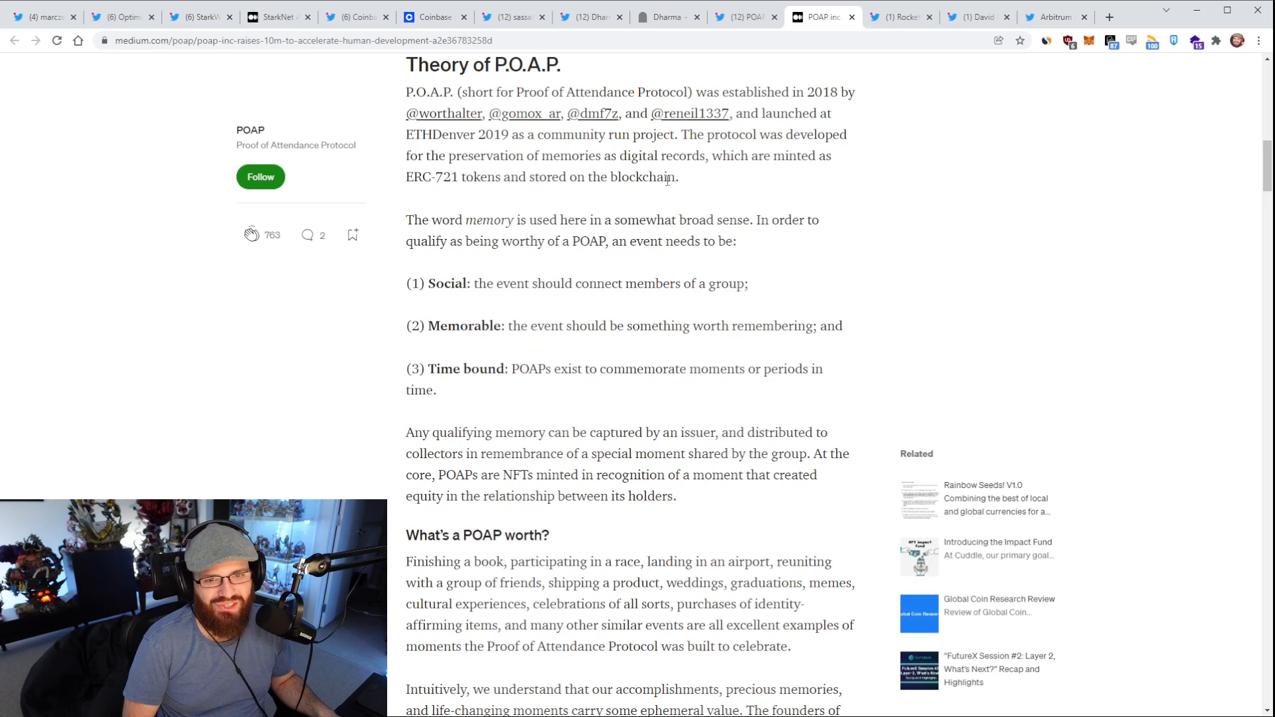
scroll(down, 3)
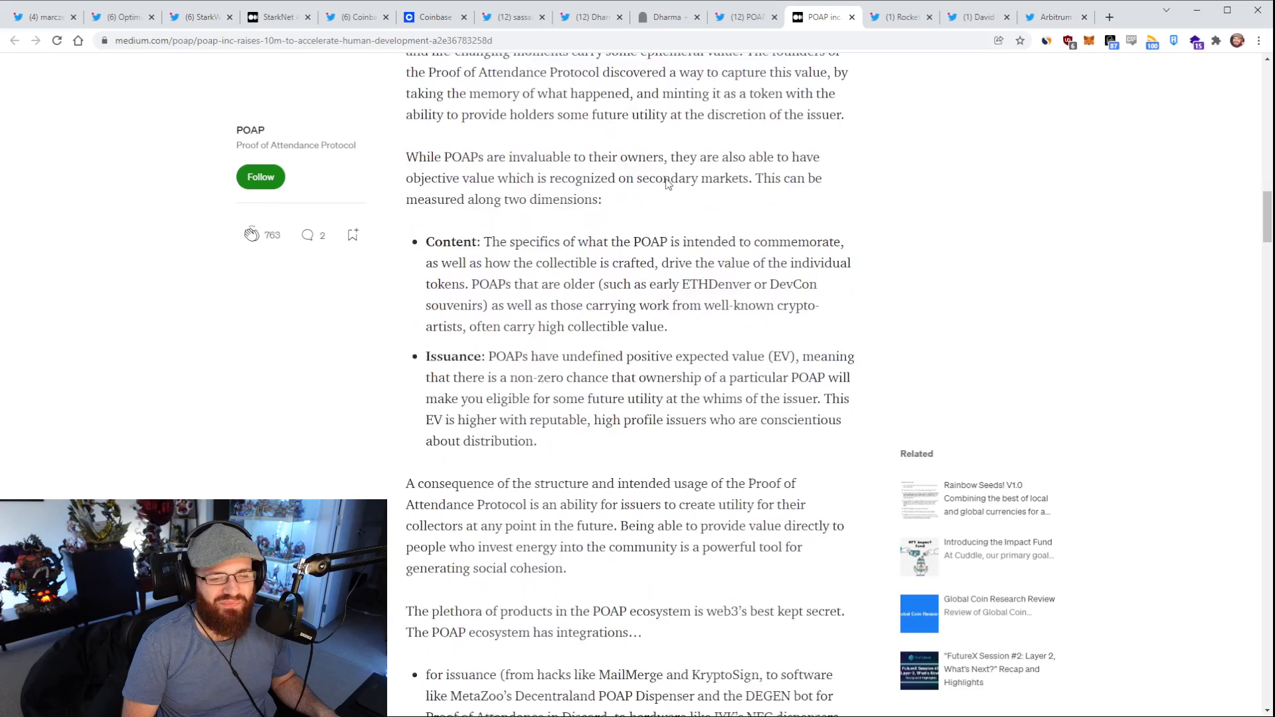
scroll(down, 3)
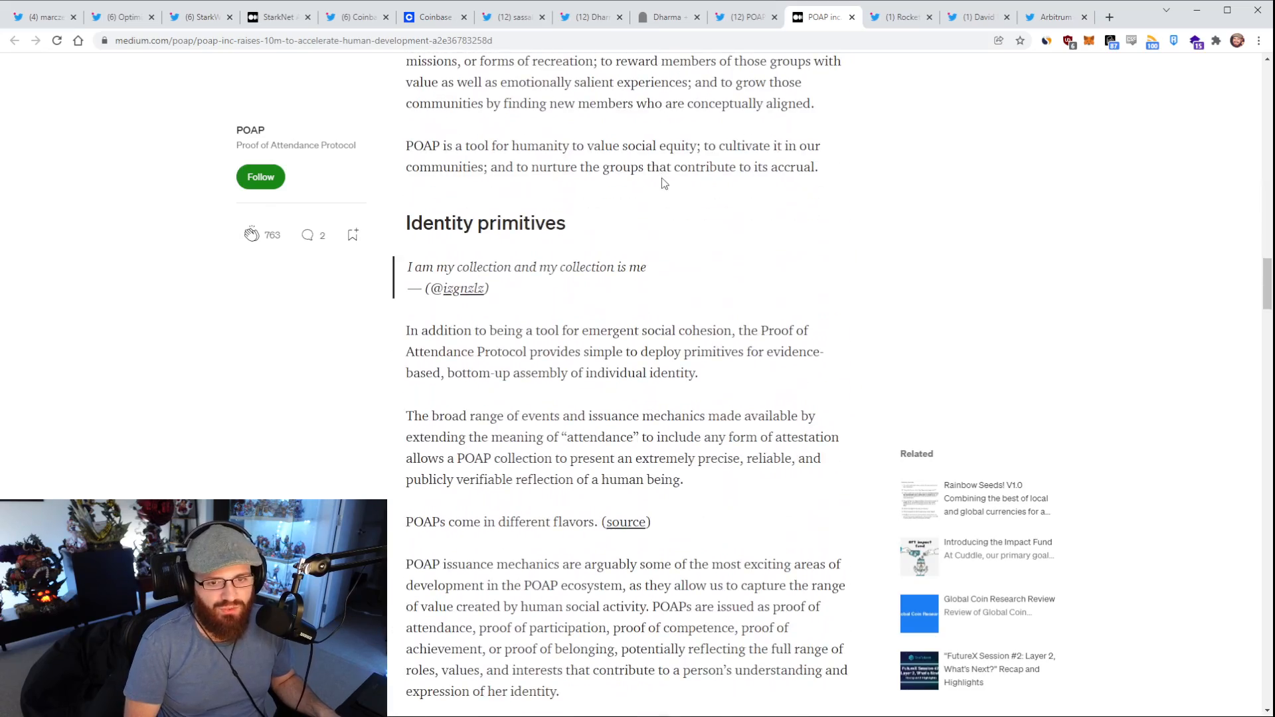
scroll(up, 3)
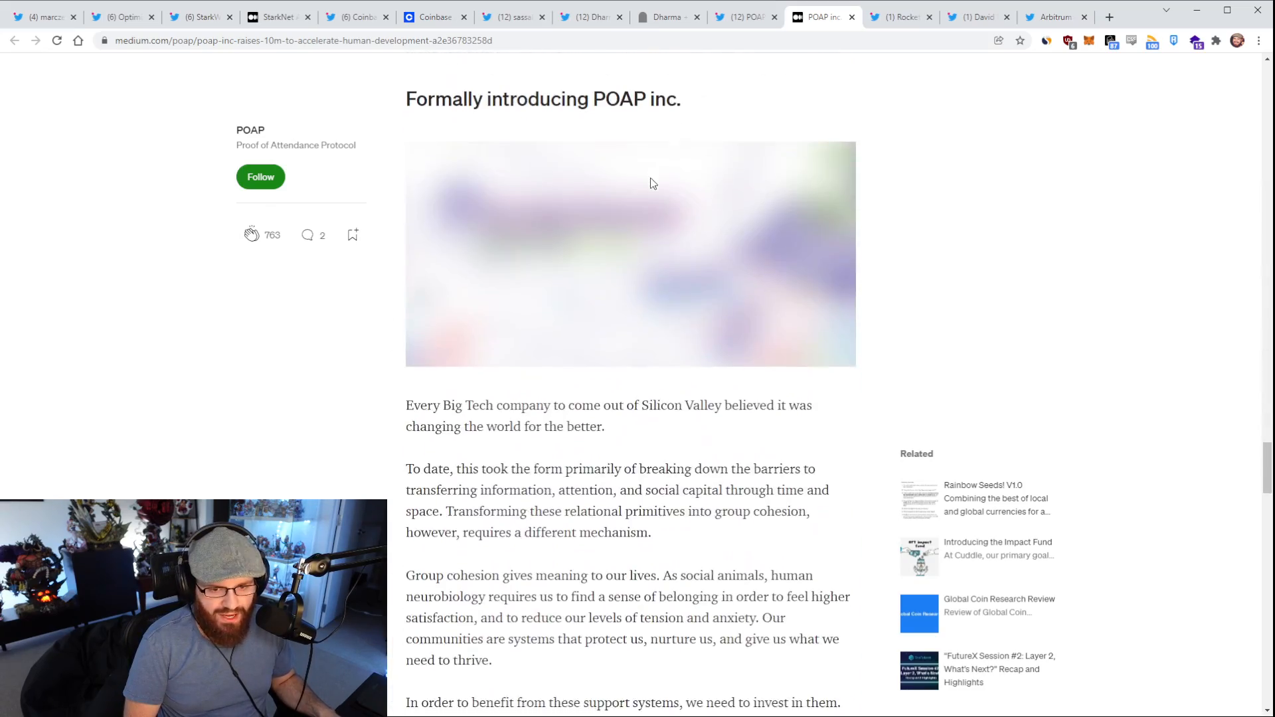
scroll(down, 3)
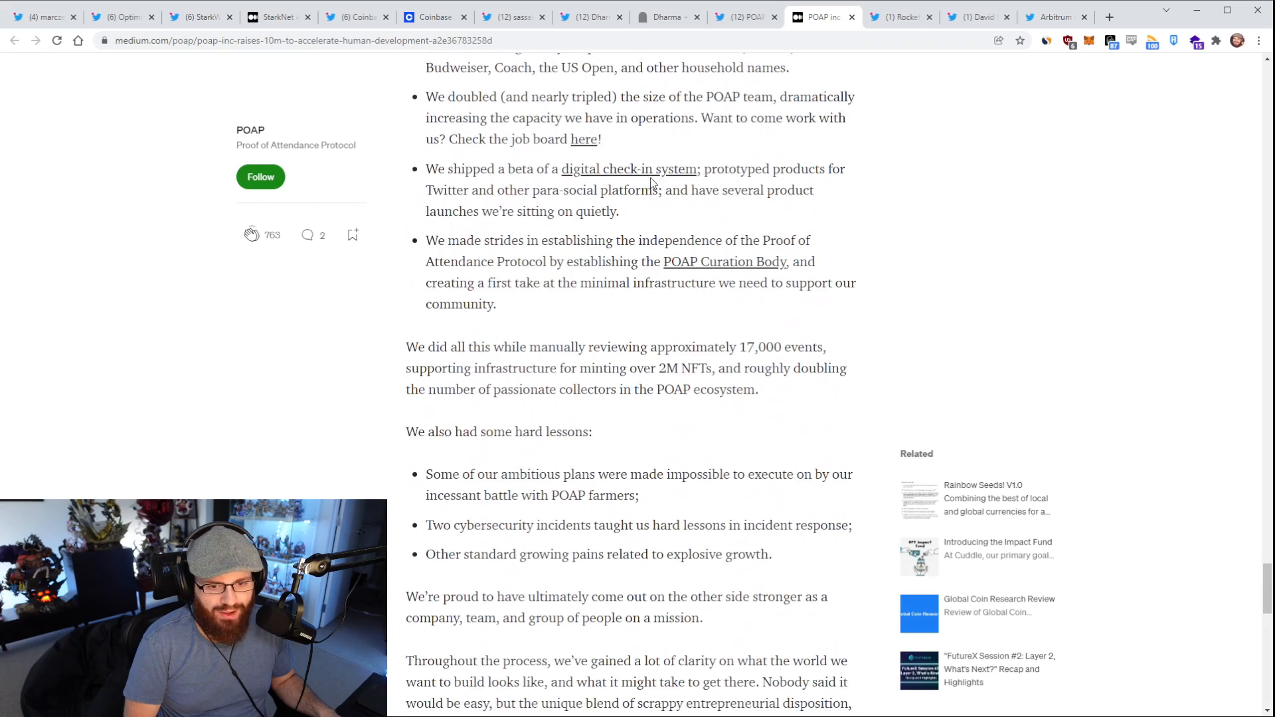
scroll(down, 3)
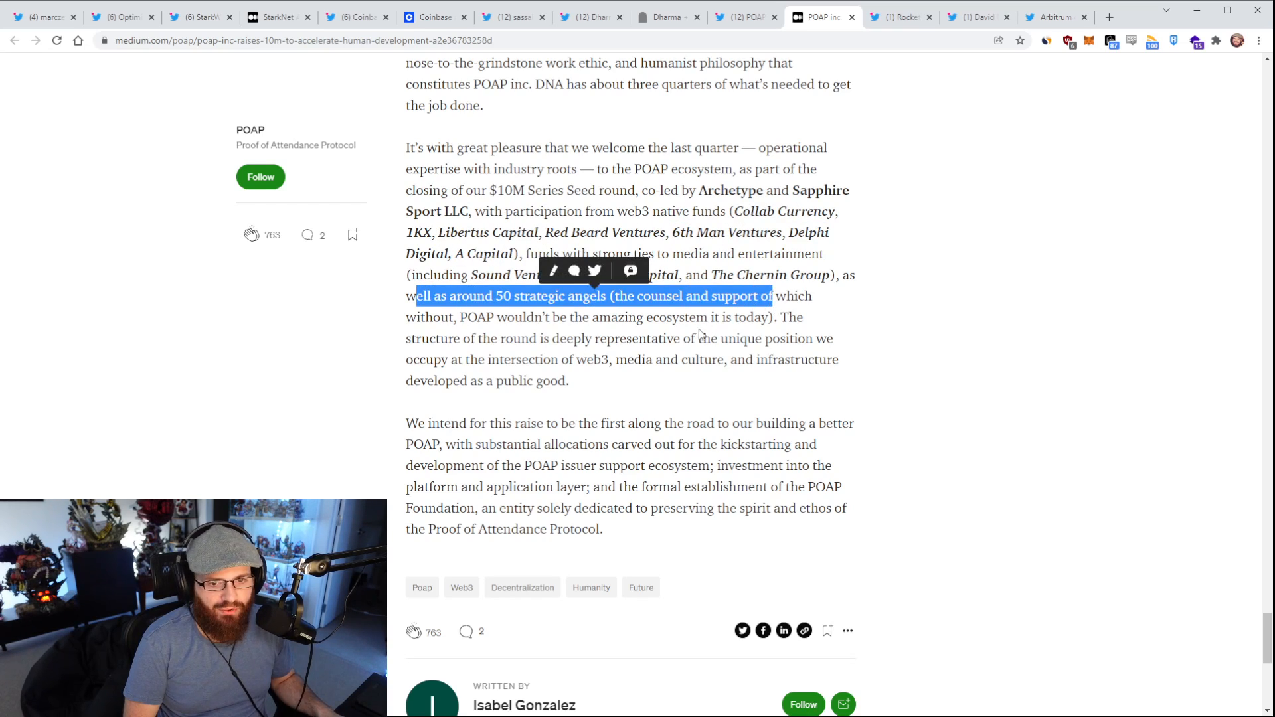
click(697, 334)
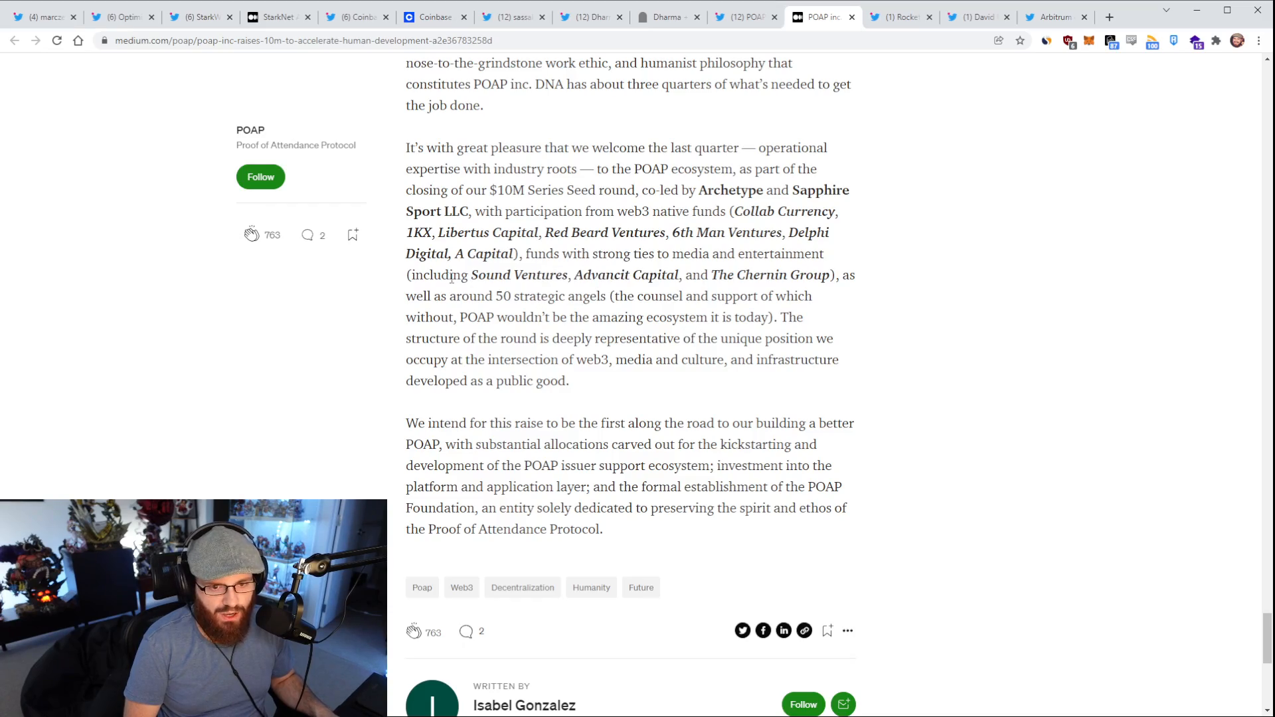
scroll(up, 3)
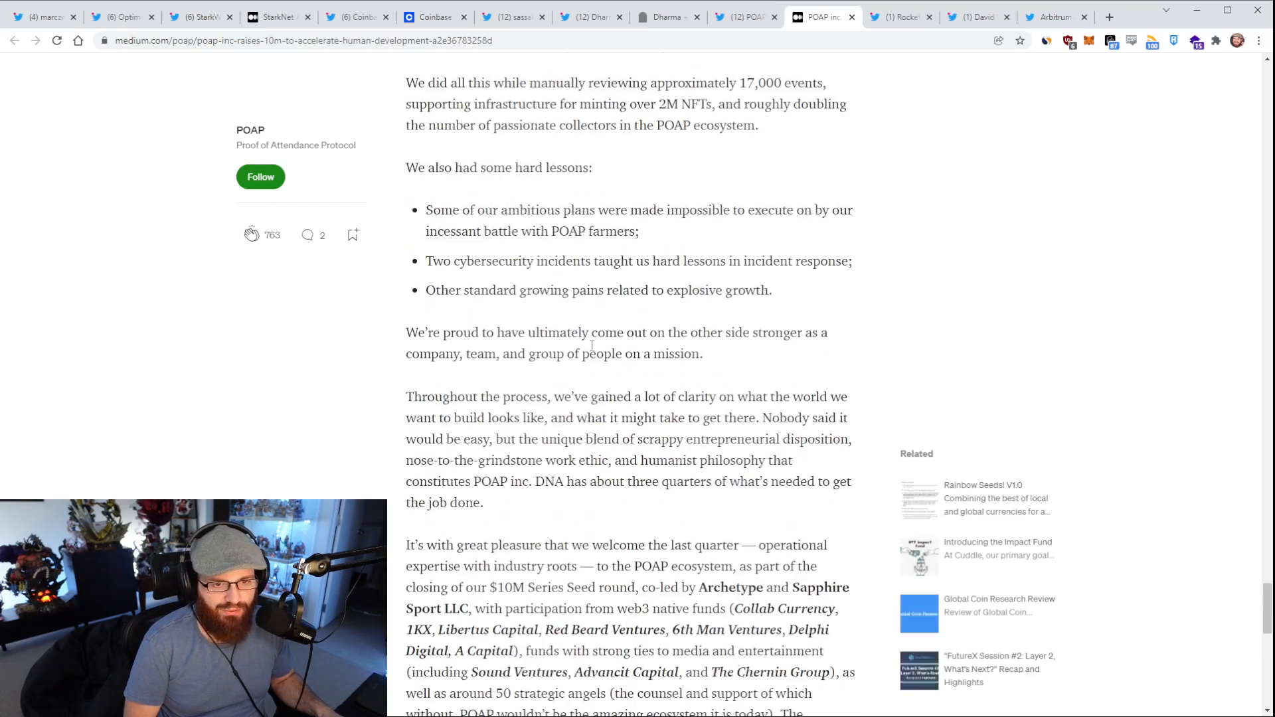
scroll(up, 3)
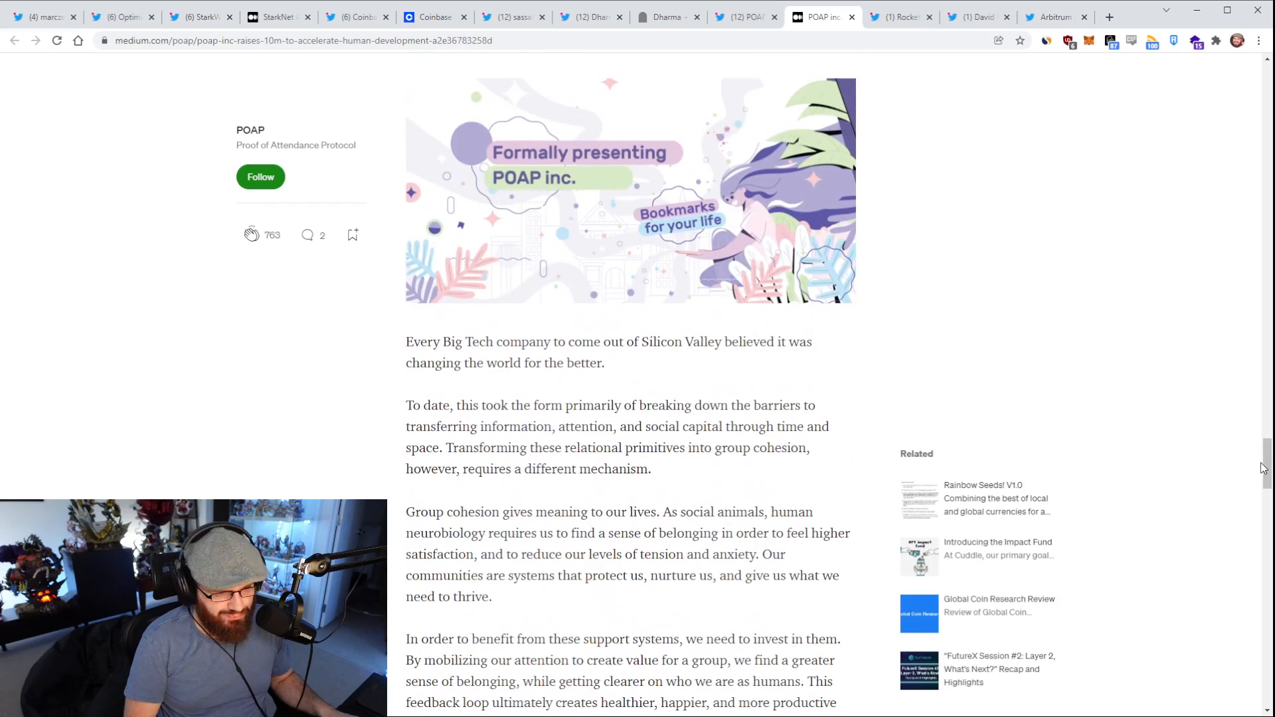
scroll(up, 3)
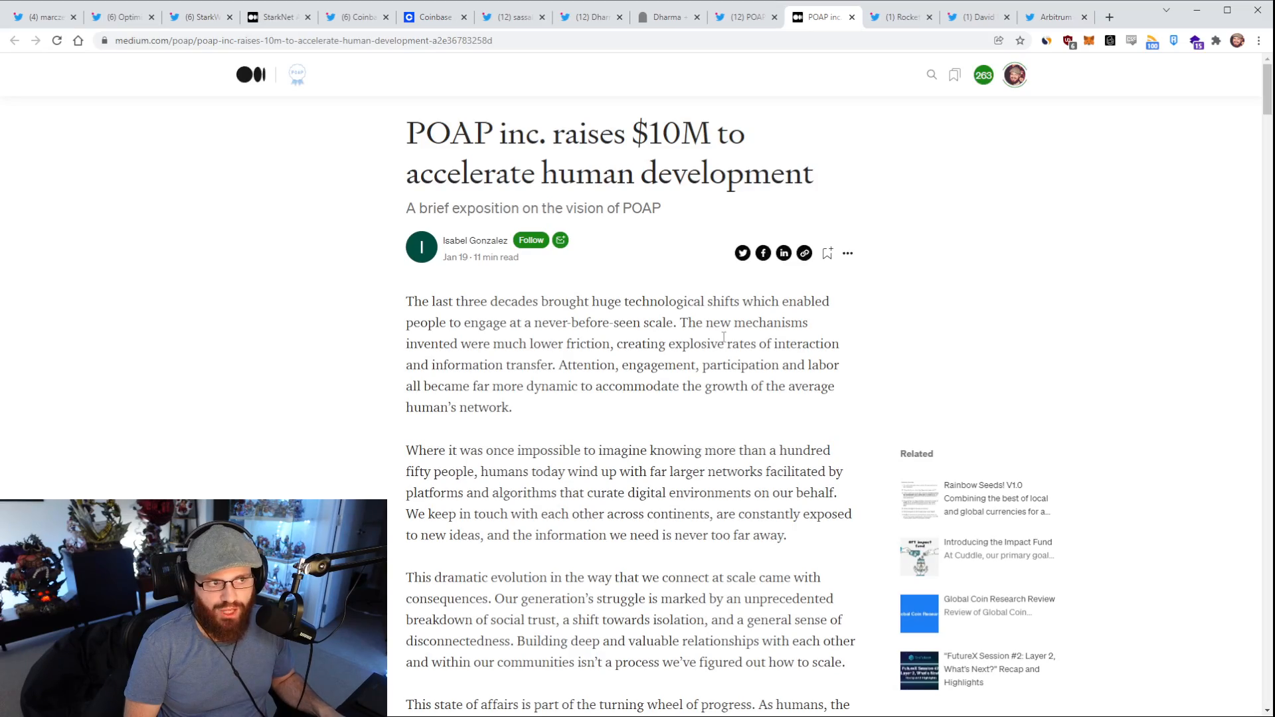
scroll(down, 3)
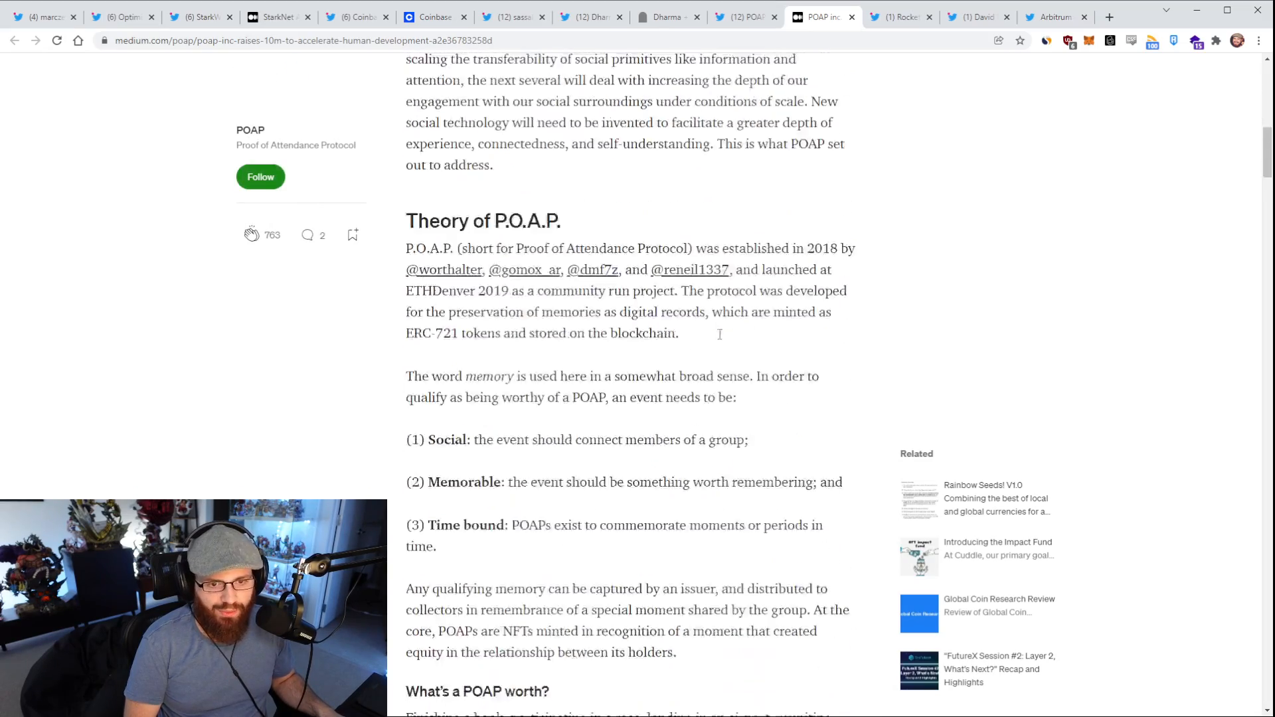
scroll(down, 3)
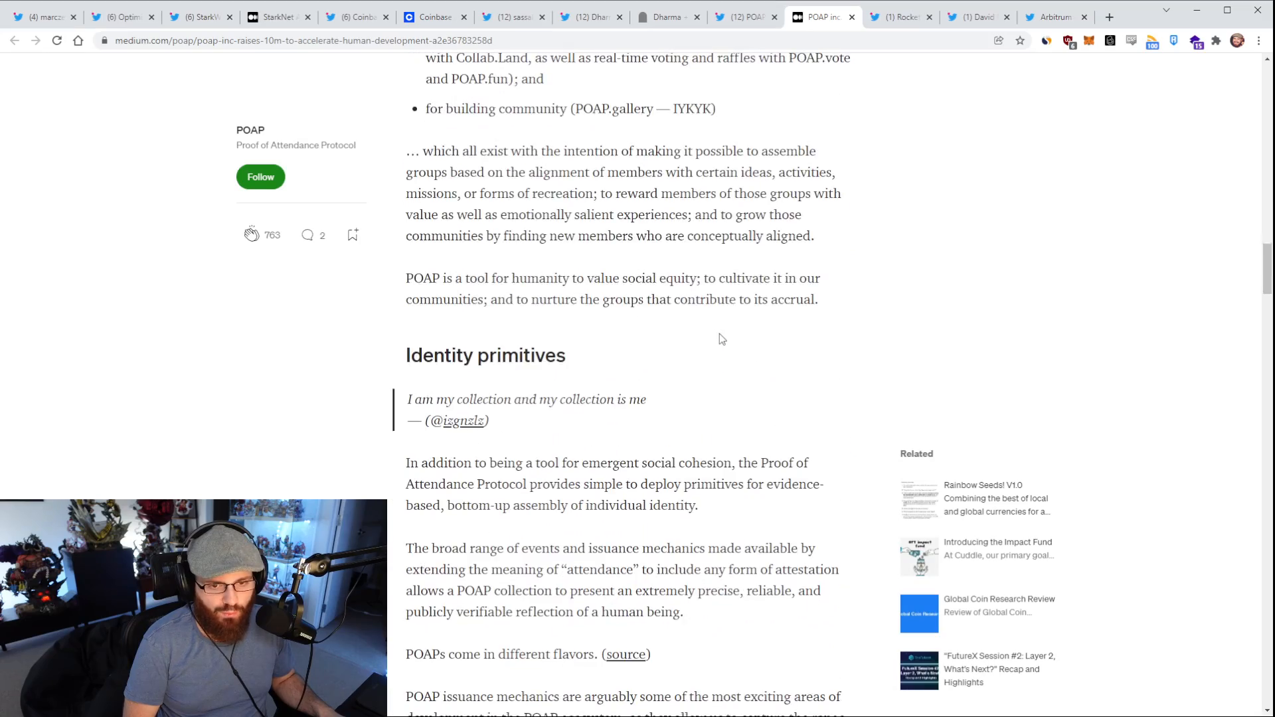
scroll(down, 3)
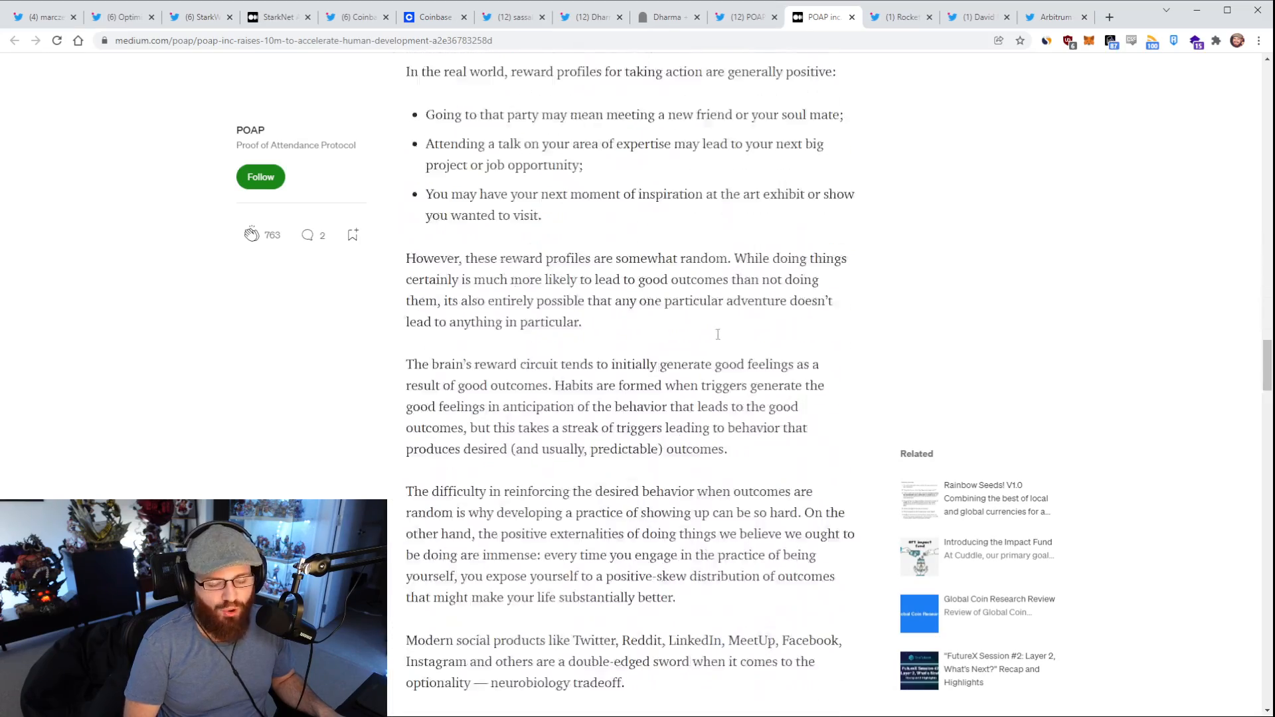
scroll(down, 3)
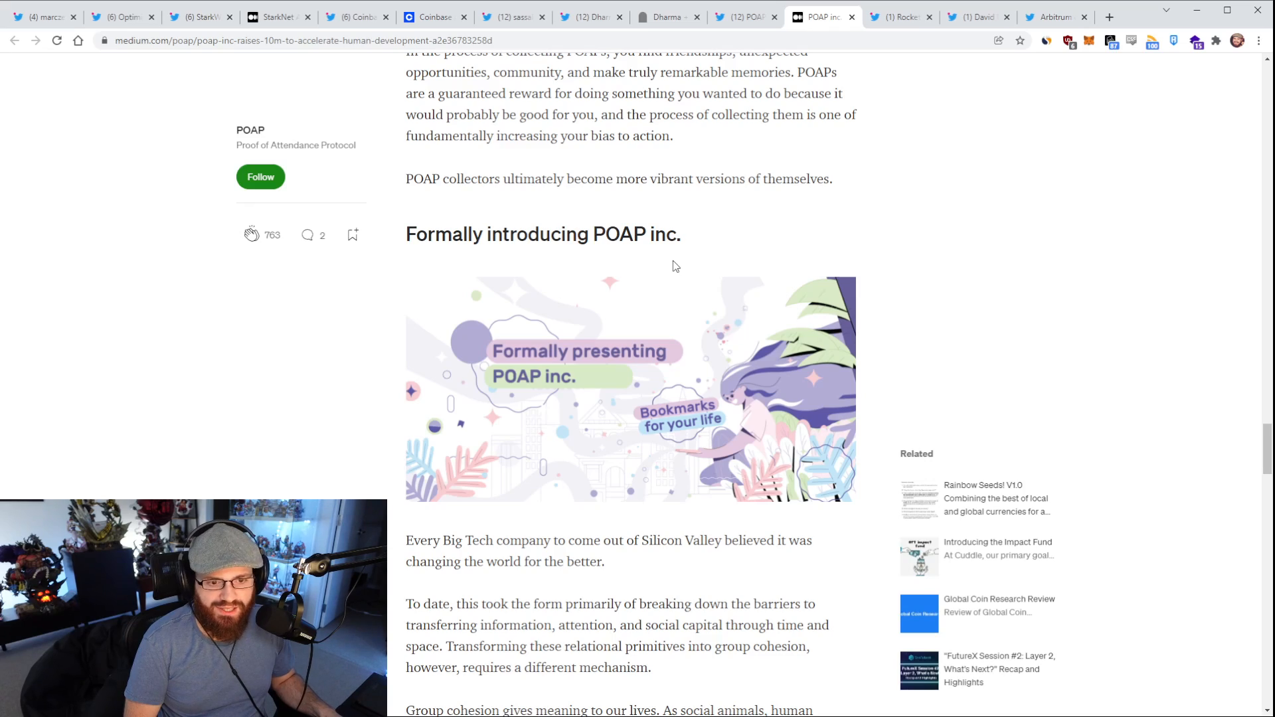
scroll(down, 3)
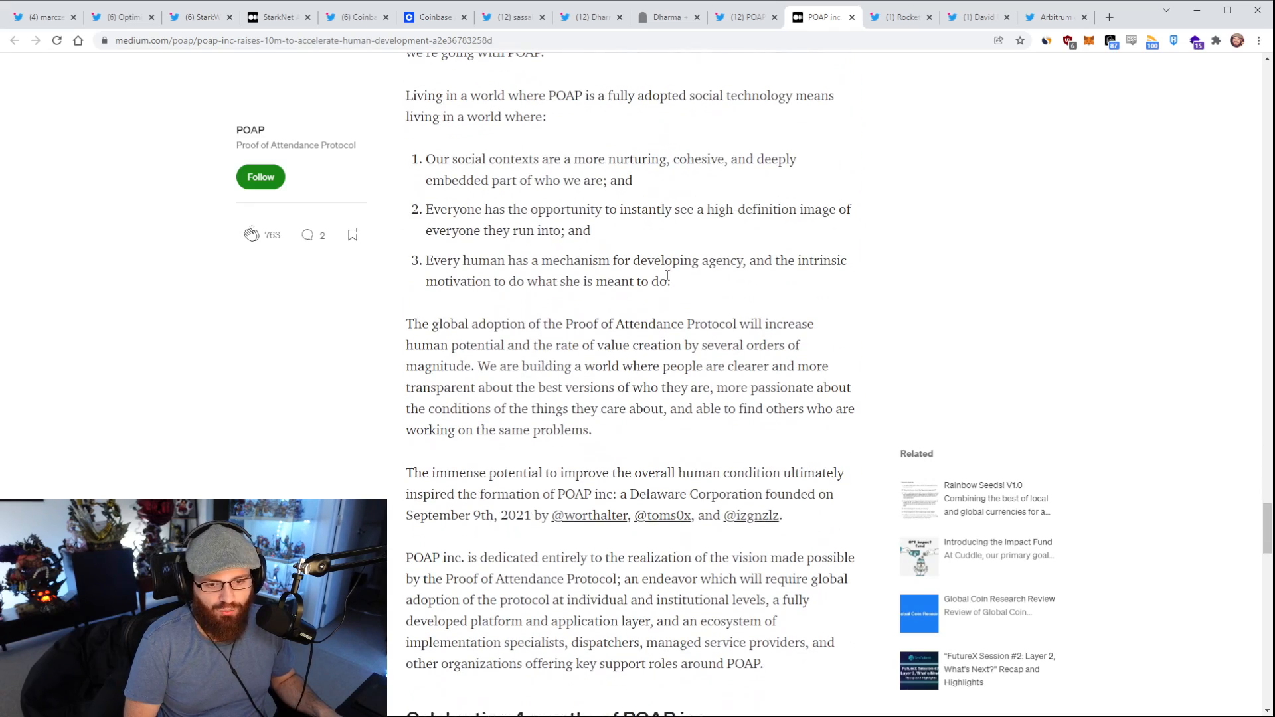
scroll(down, 3)
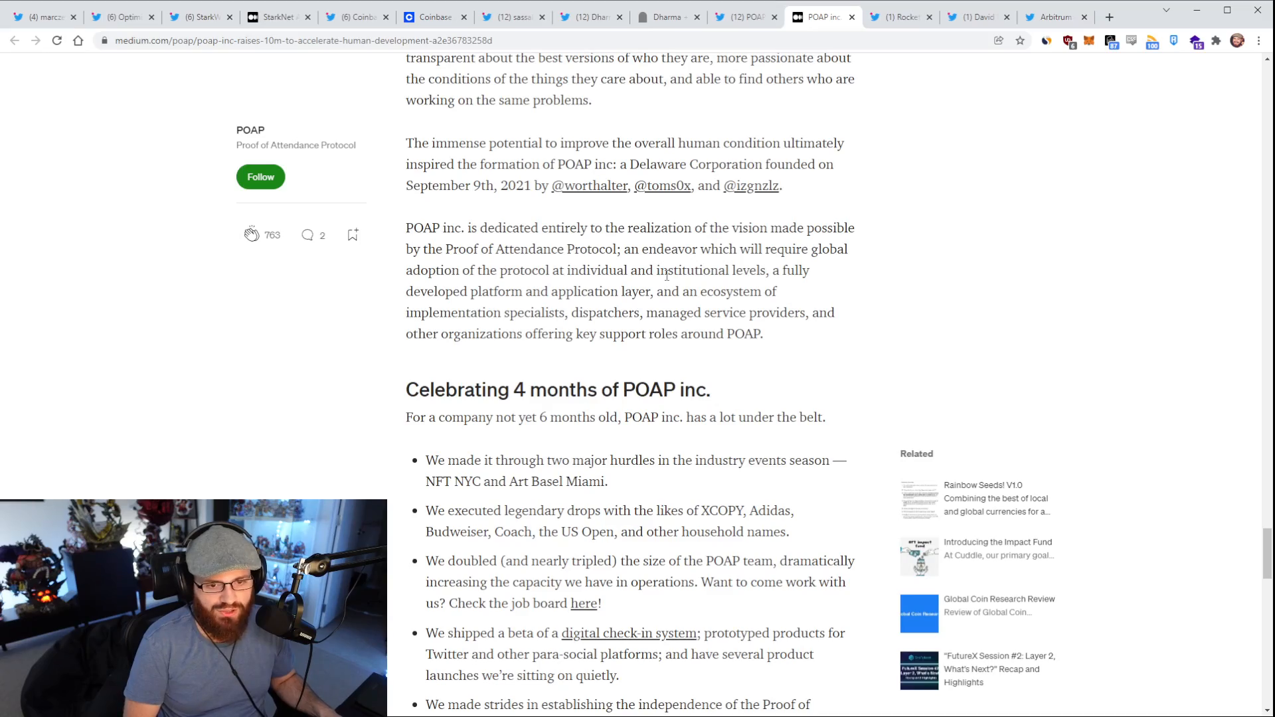
scroll(up, 3)
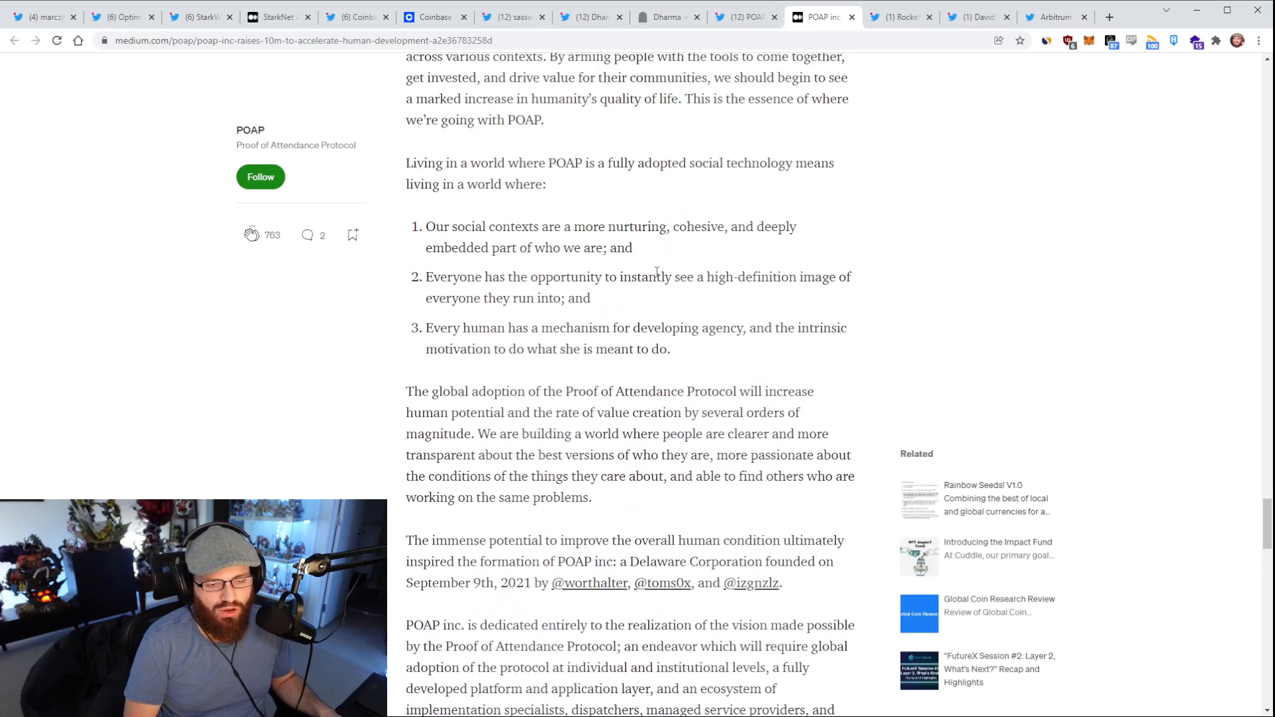
scroll(up, 3)
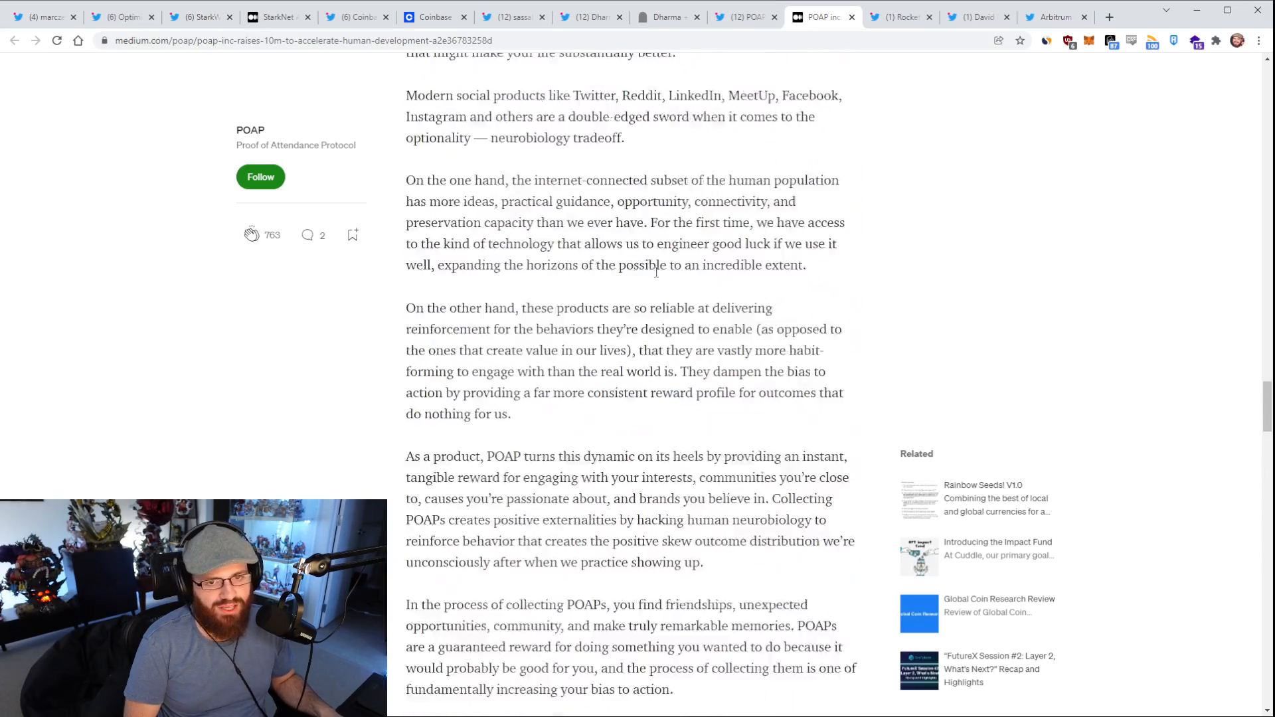
scroll(down, 3)
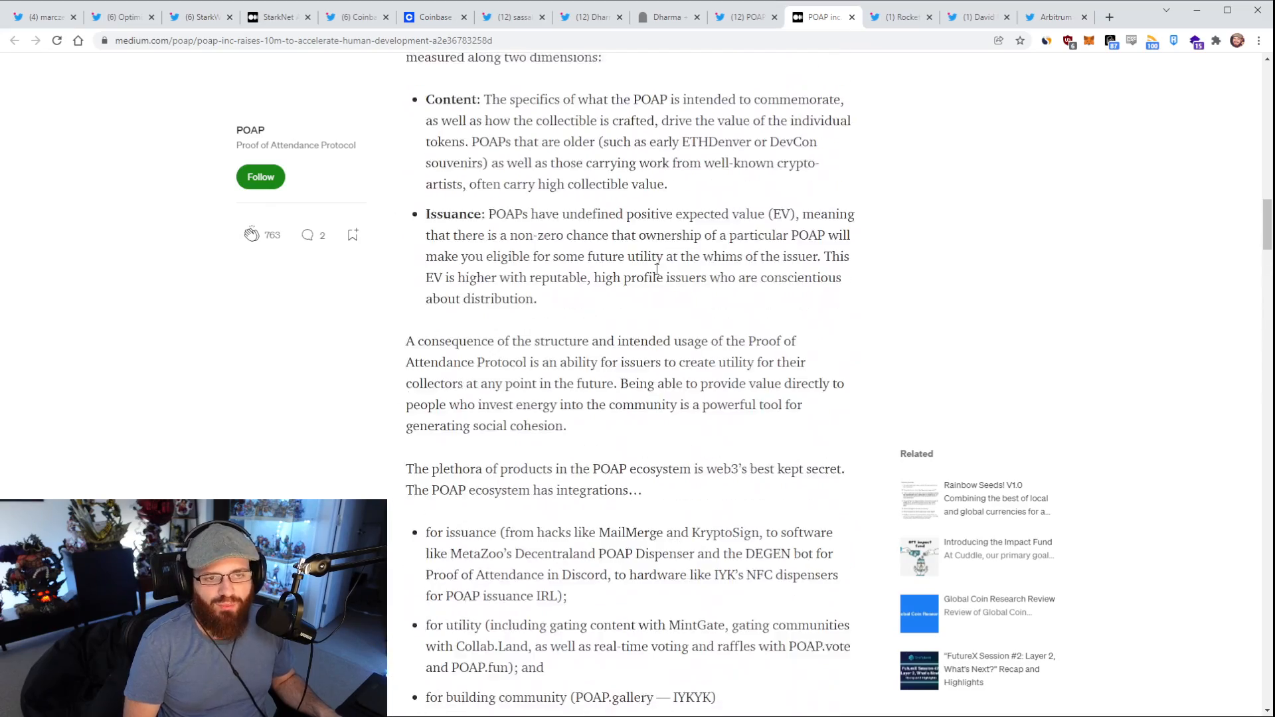
scroll(up, 3)
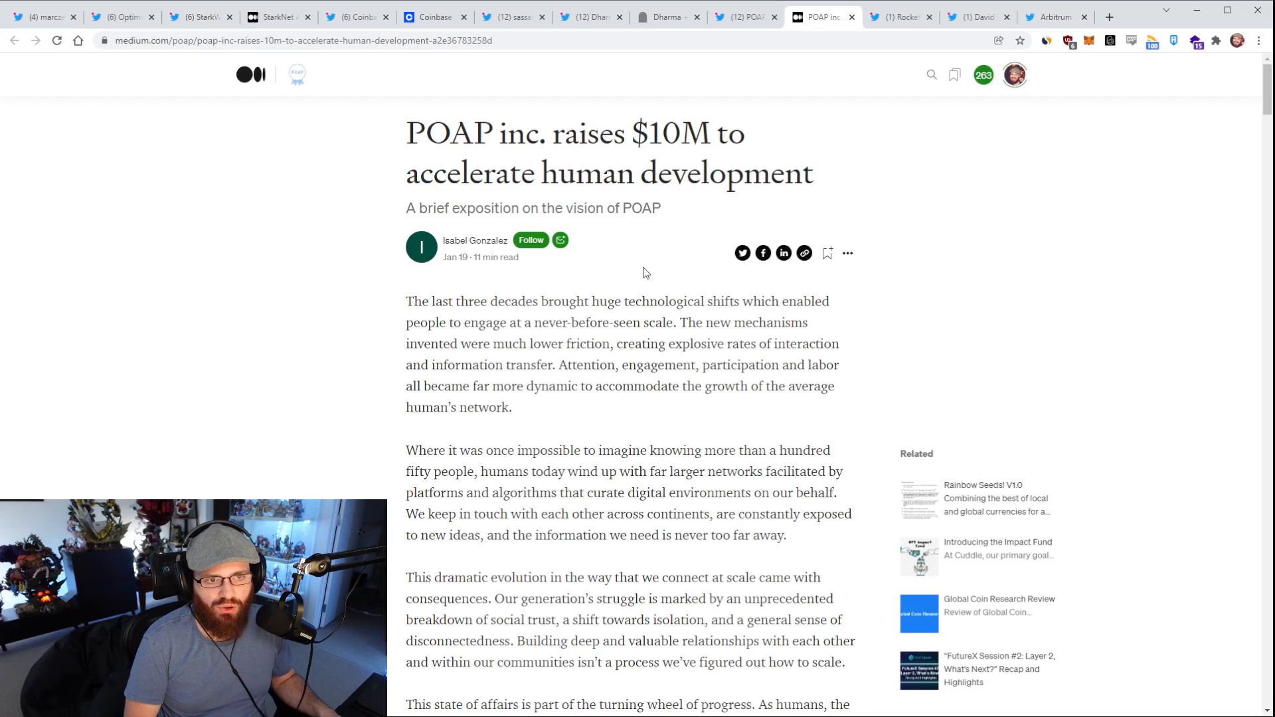
scroll(down, 3)
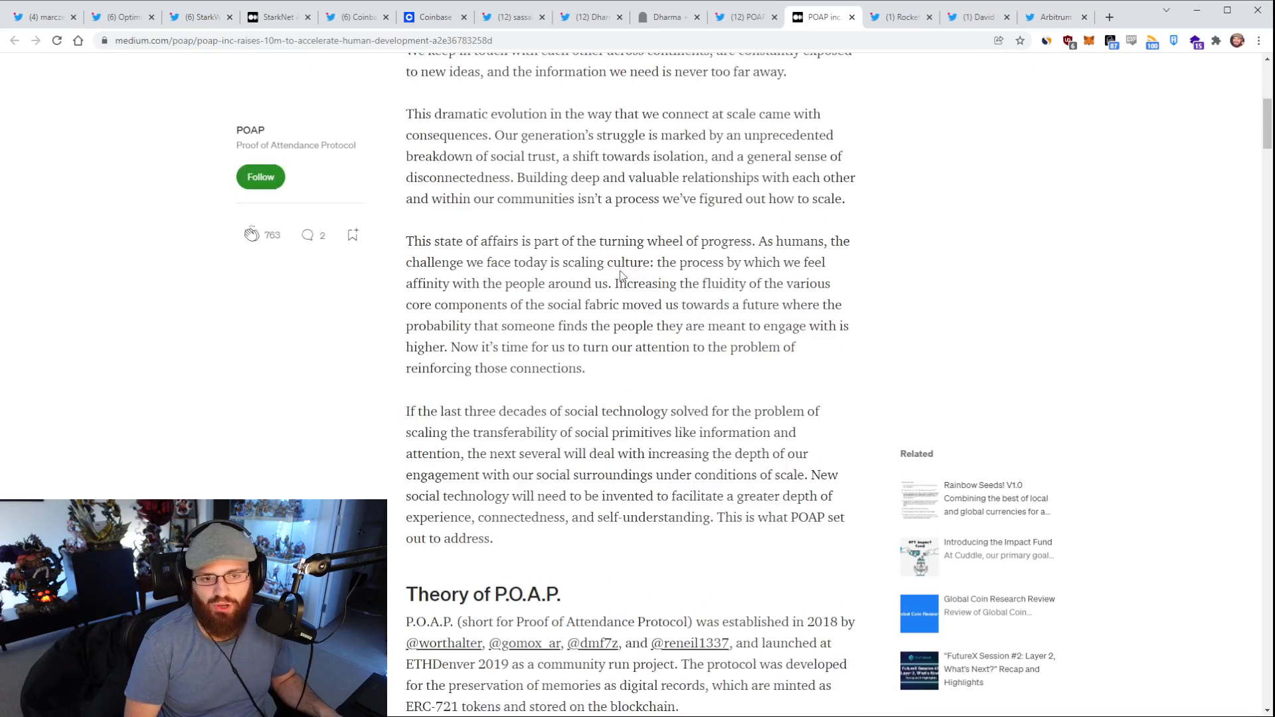
scroll(down, 3)
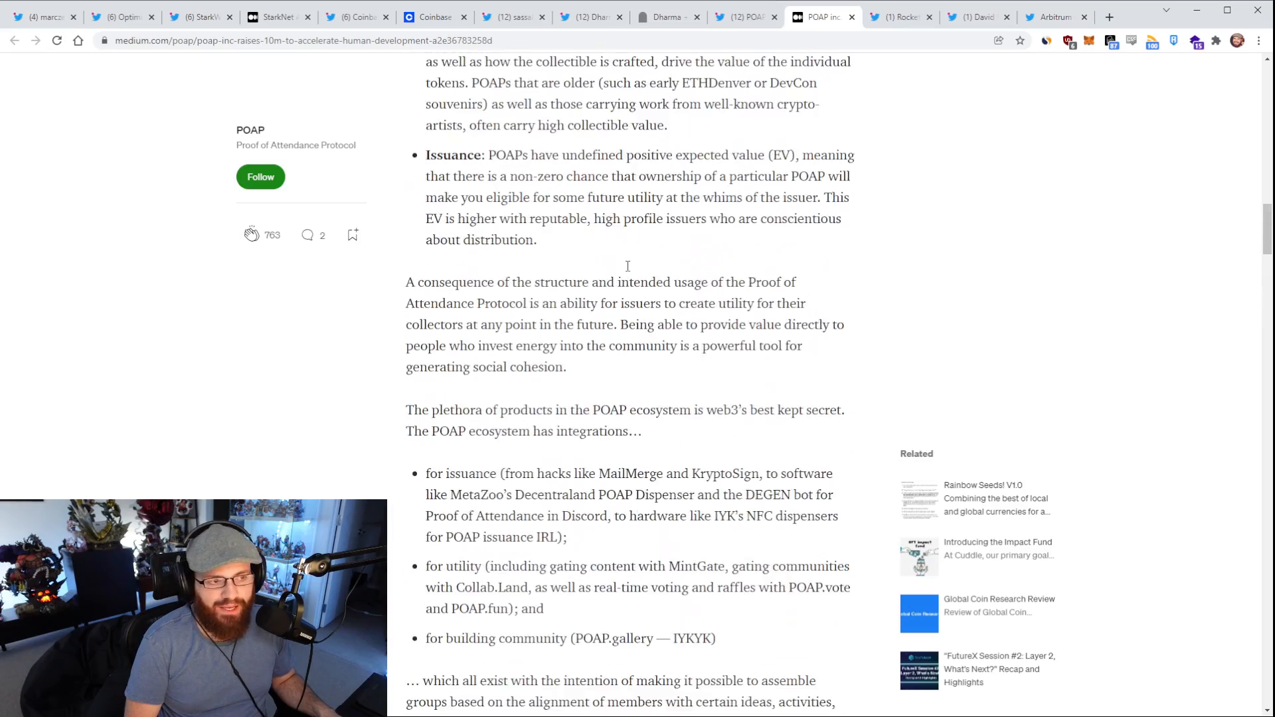
scroll(up, 3)
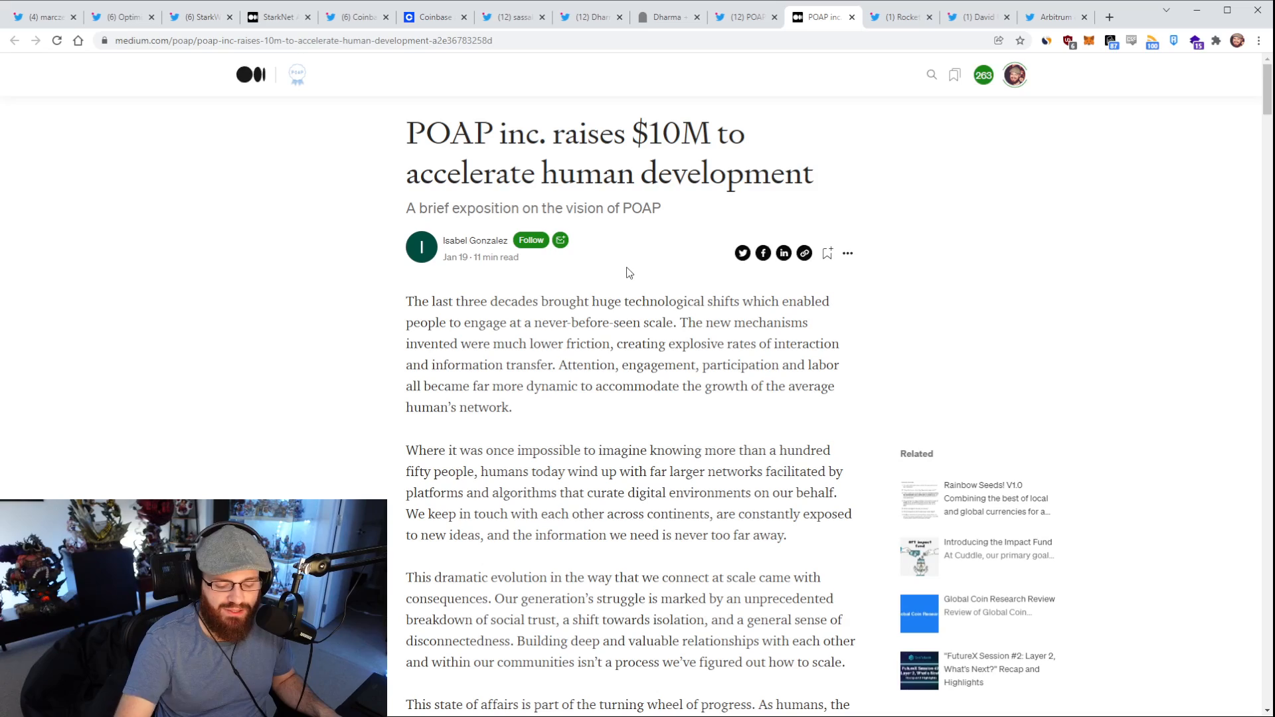
mouse_move(569, 305)
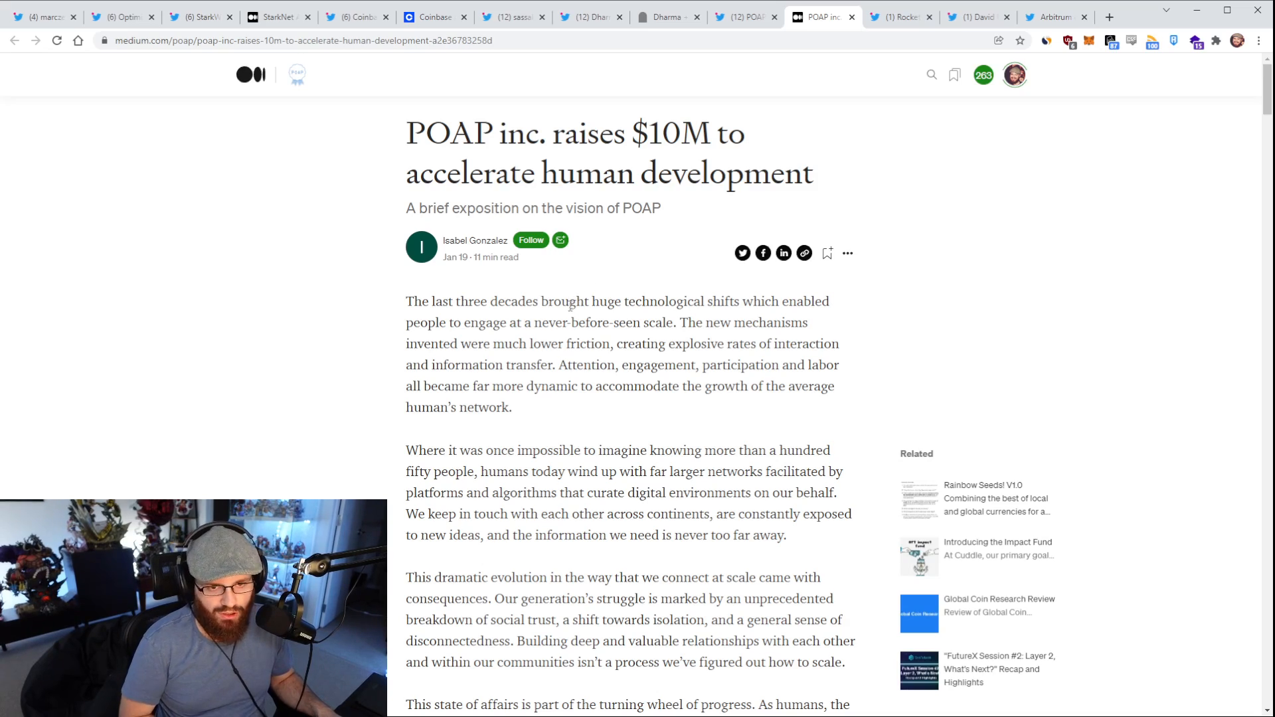
scroll(down, 3)
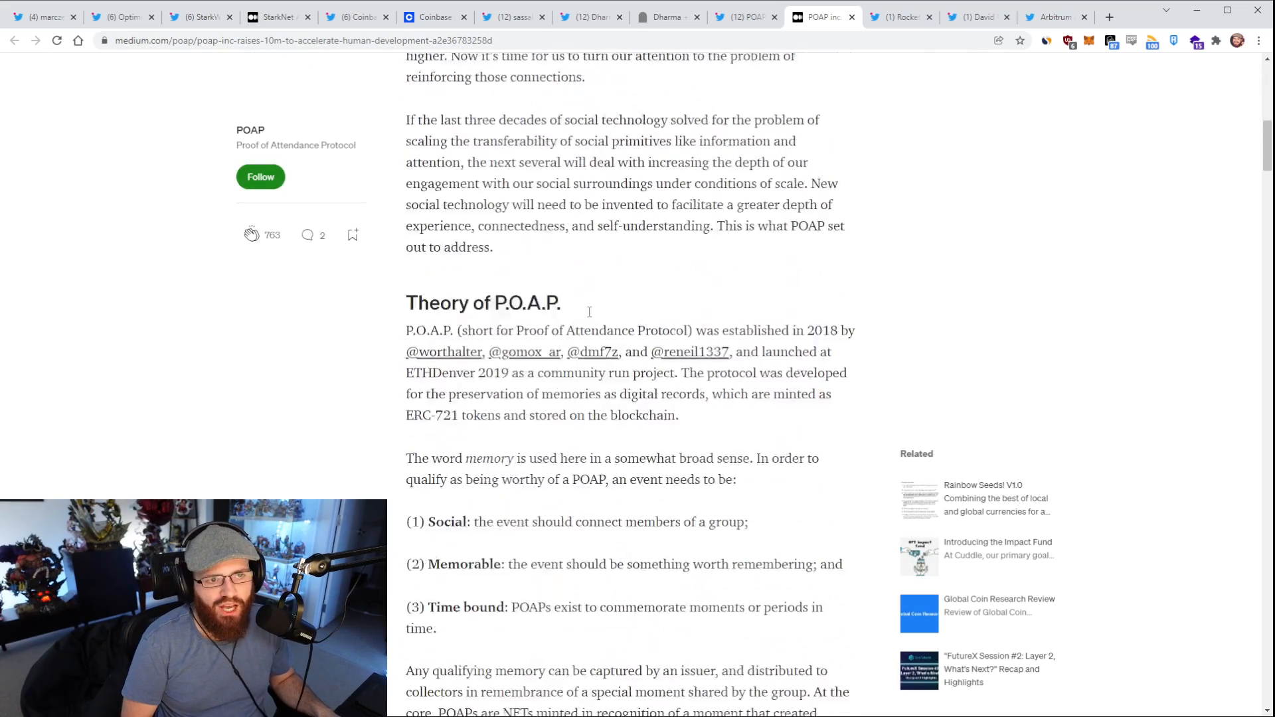
scroll(down, 3)
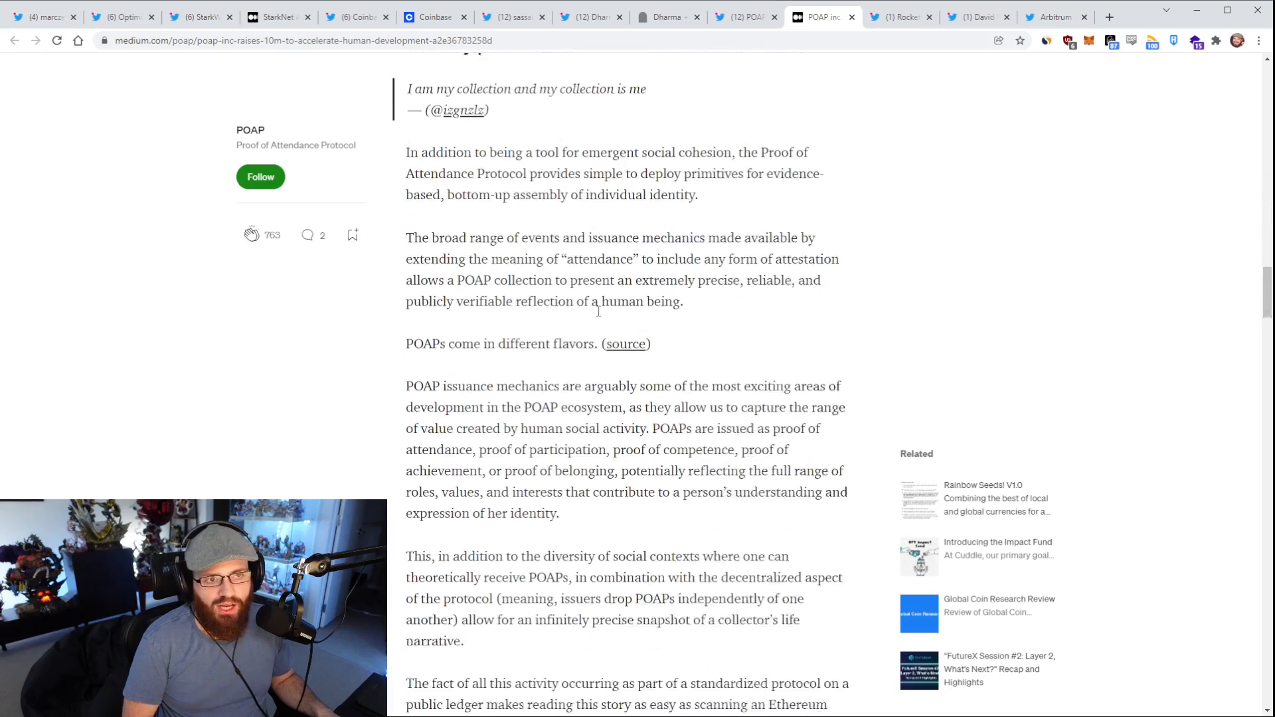
scroll(down, 3)
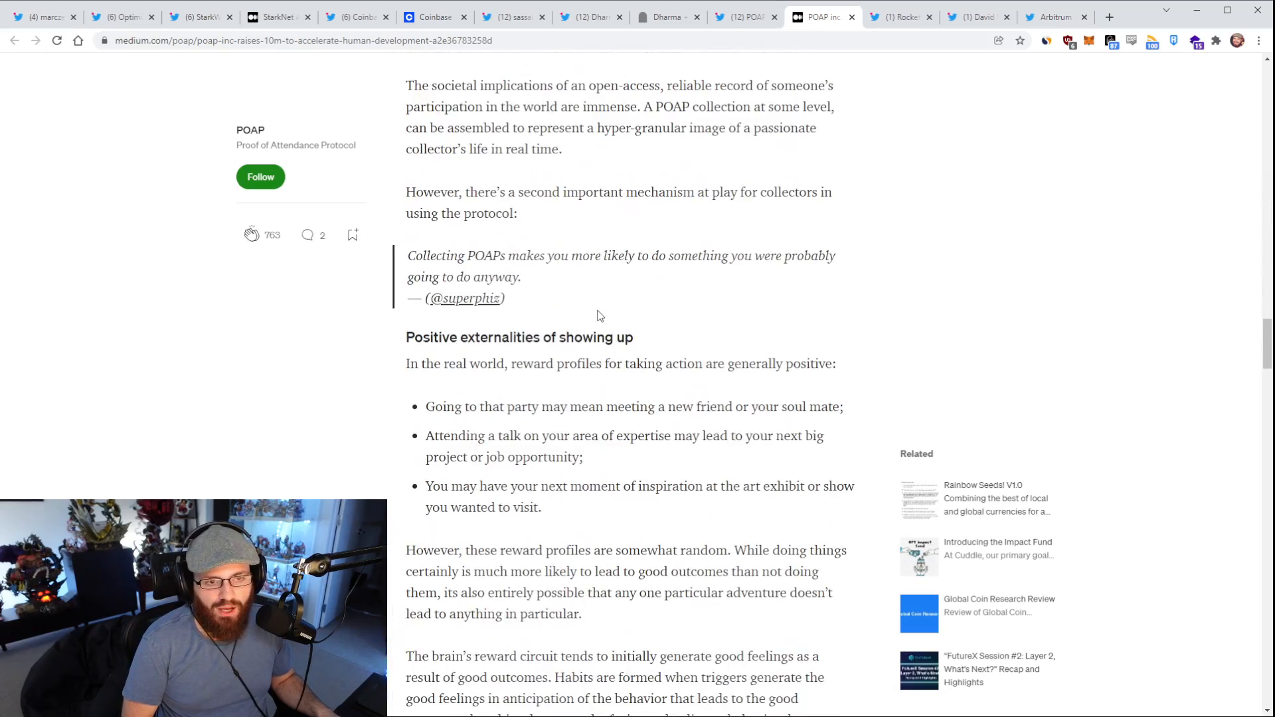
scroll(down, 3)
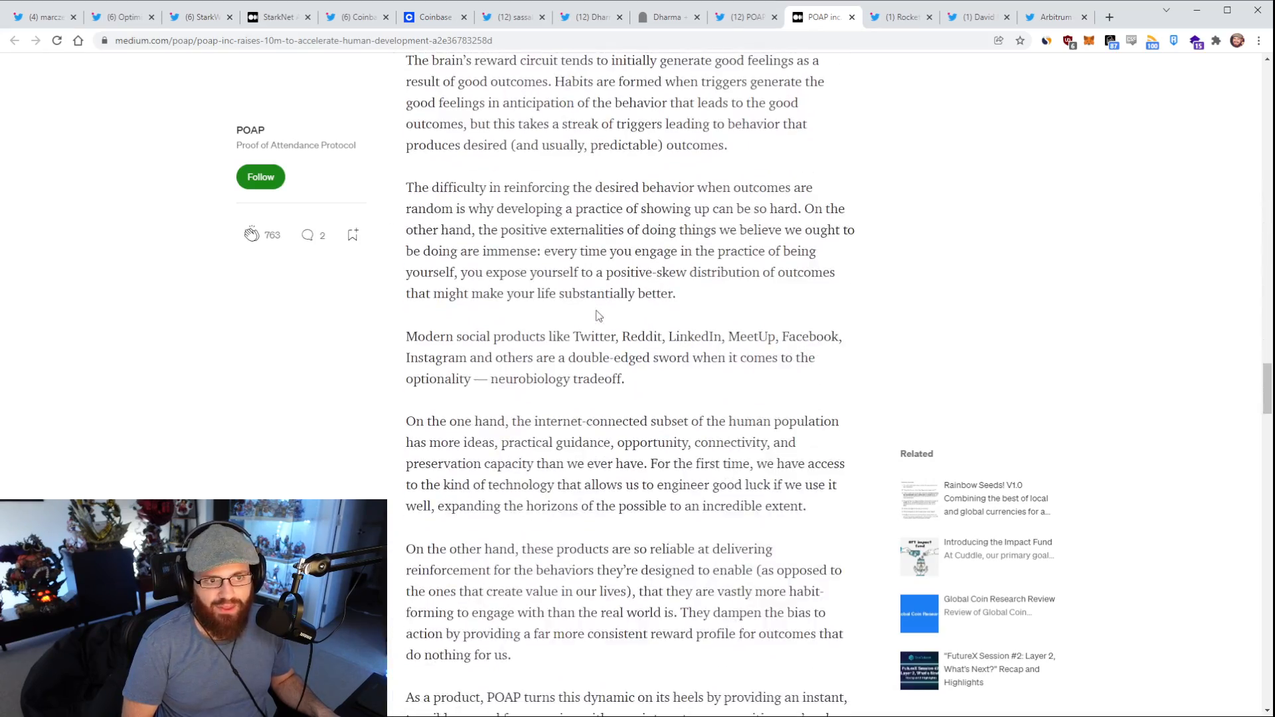
scroll(up, 3)
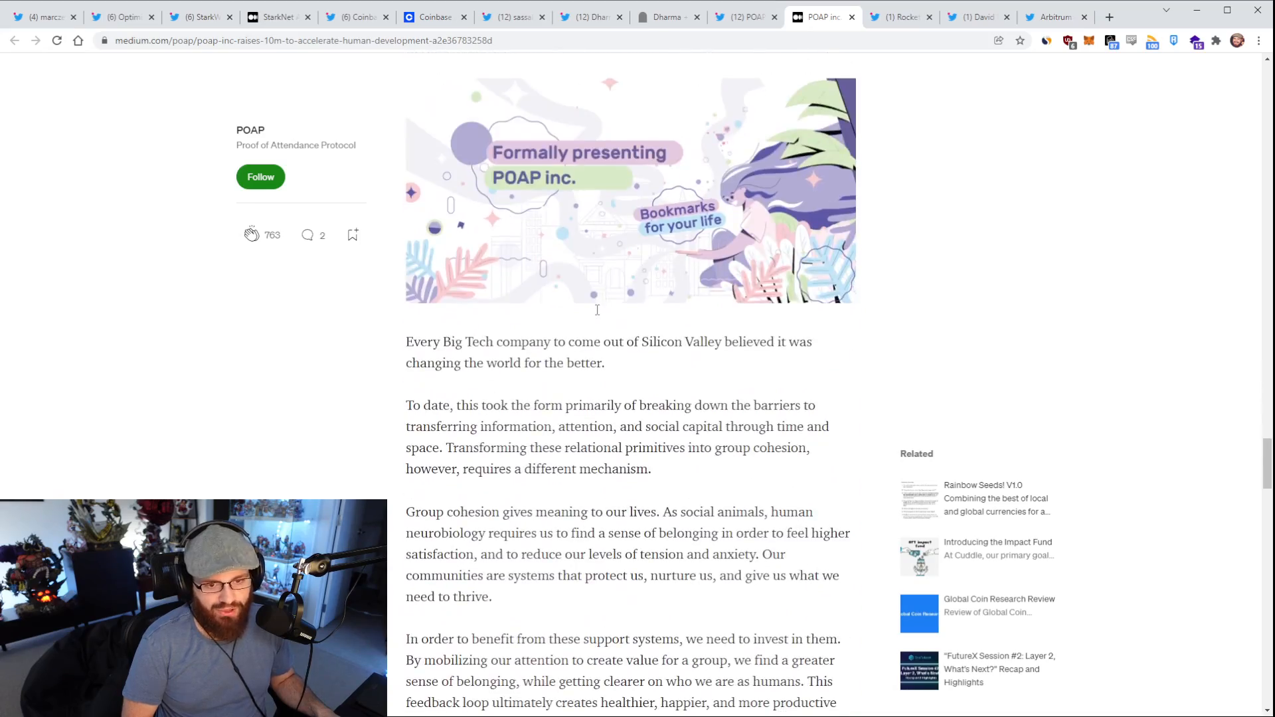
scroll(down, 3)
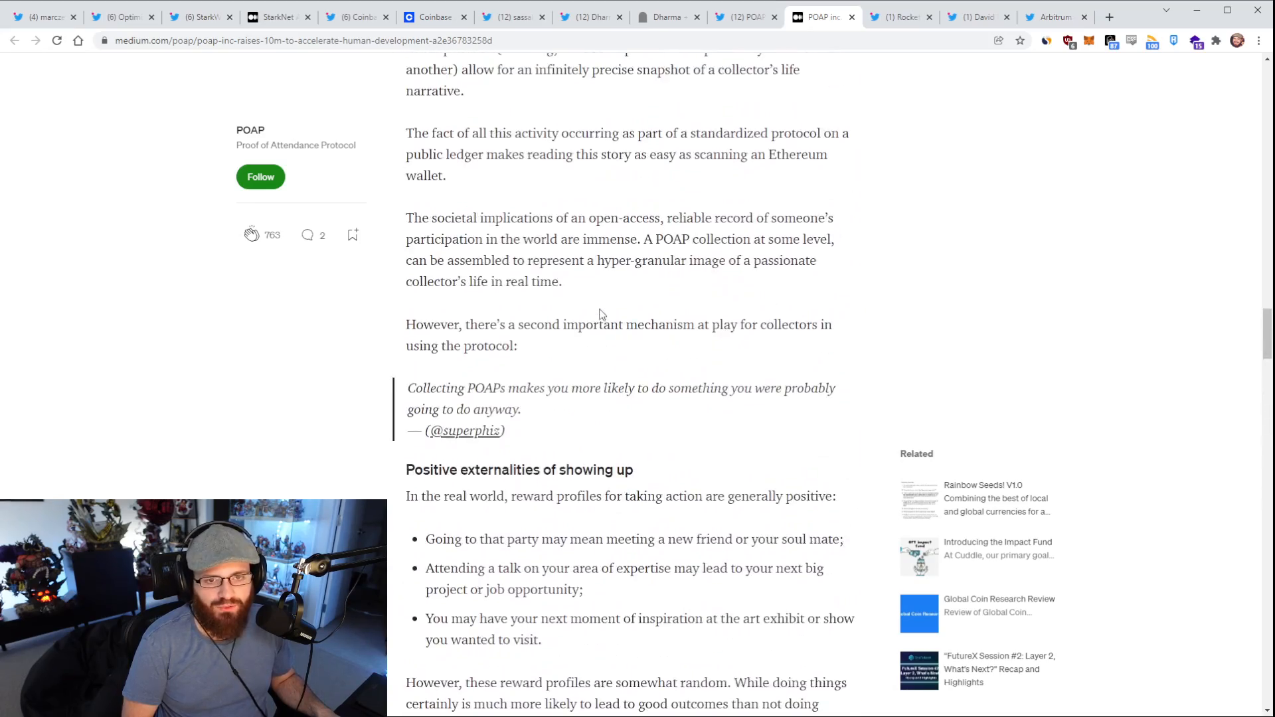
scroll(down, 3)
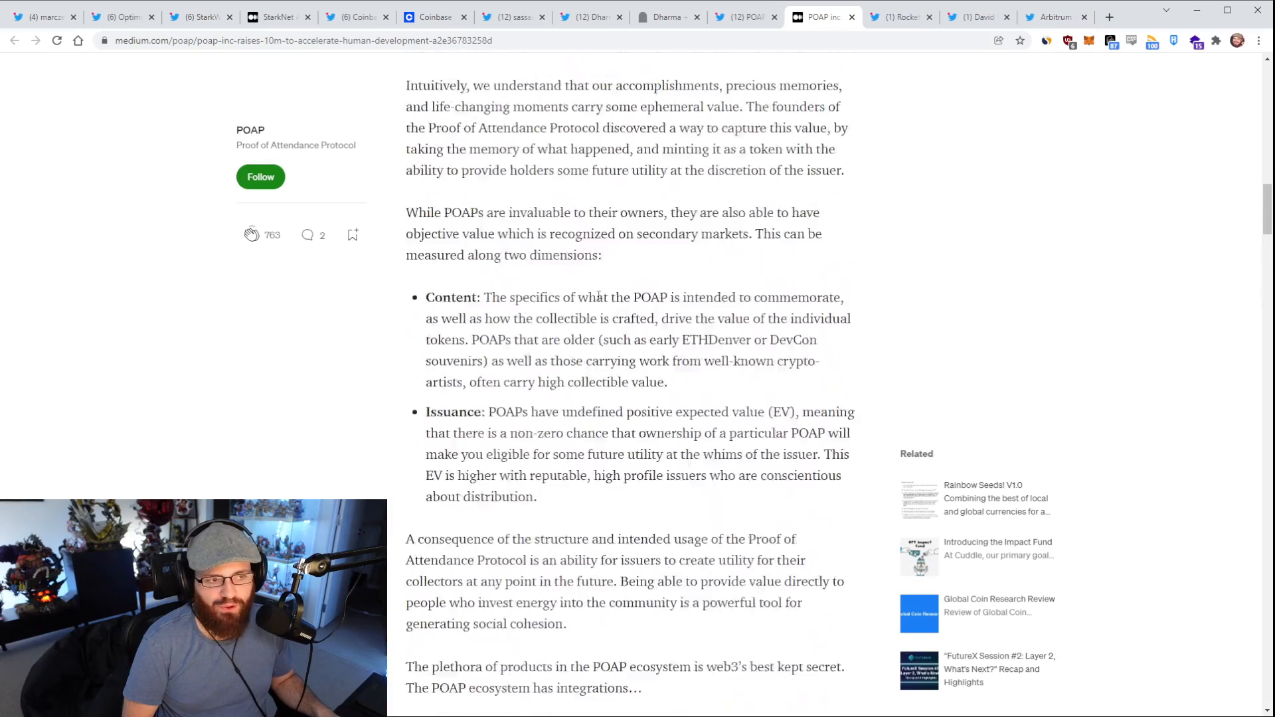
scroll(up, 3)
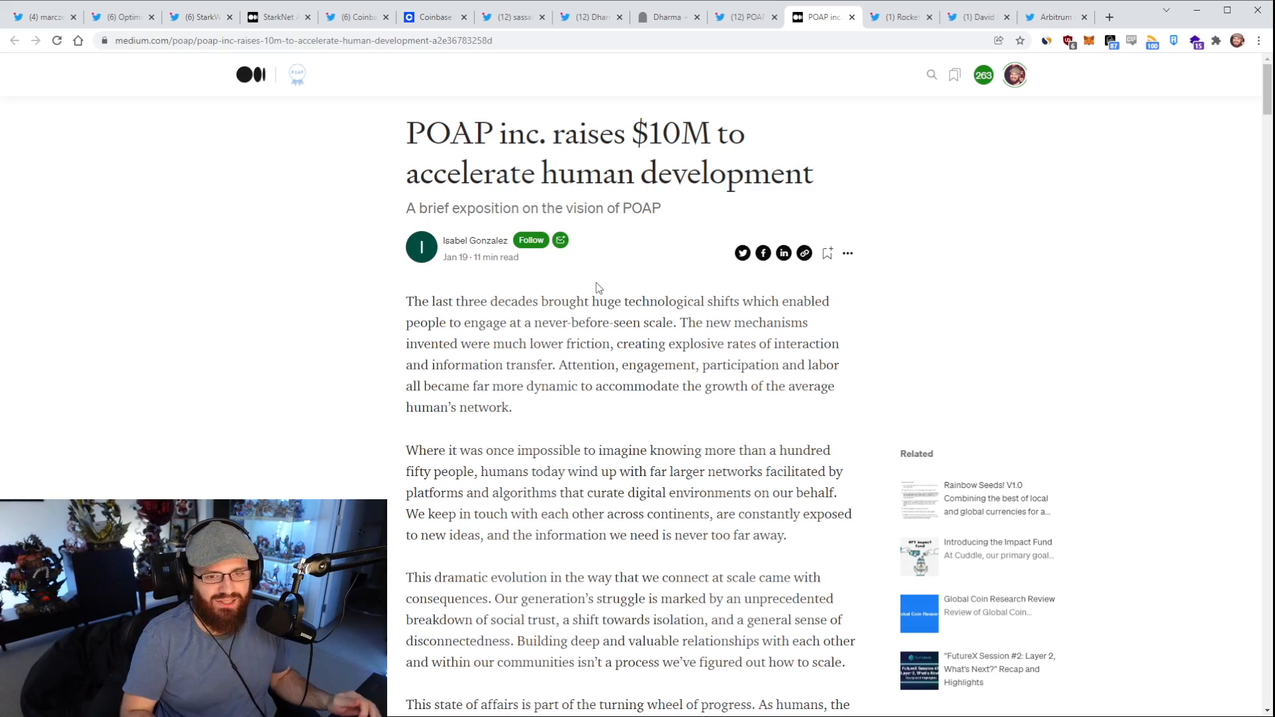
scroll(down, 3)
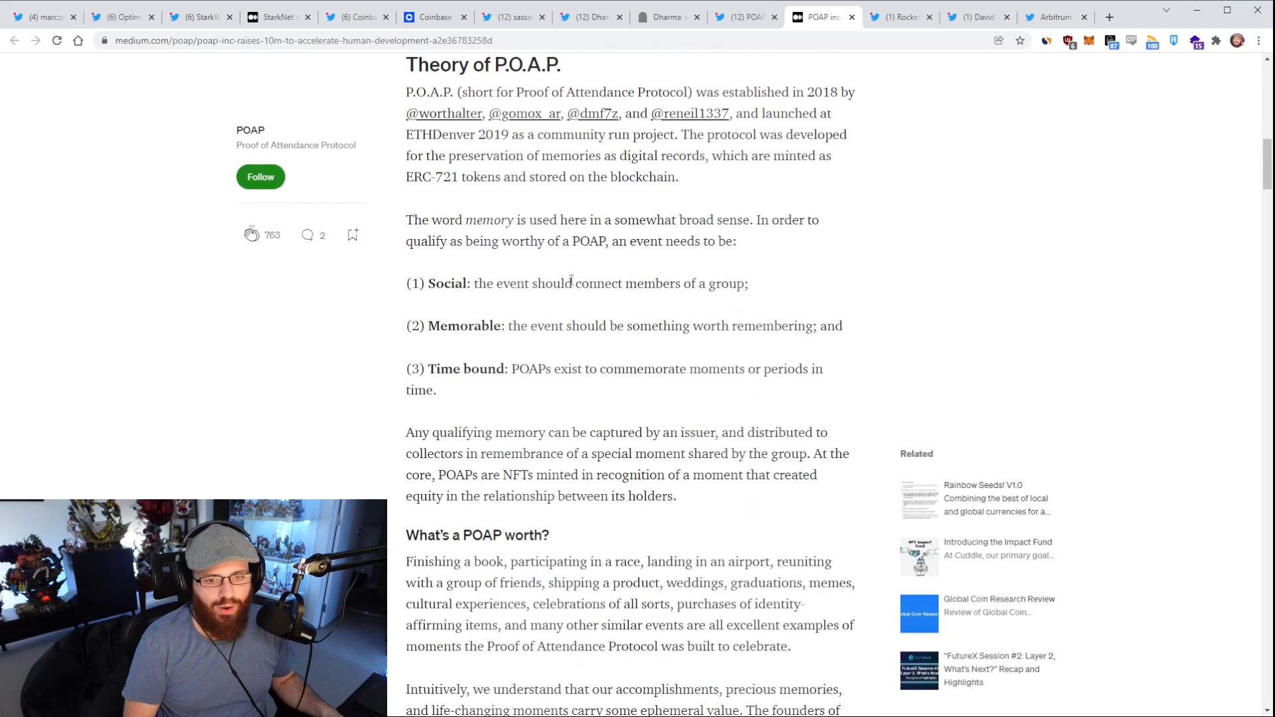
scroll(down, 3)
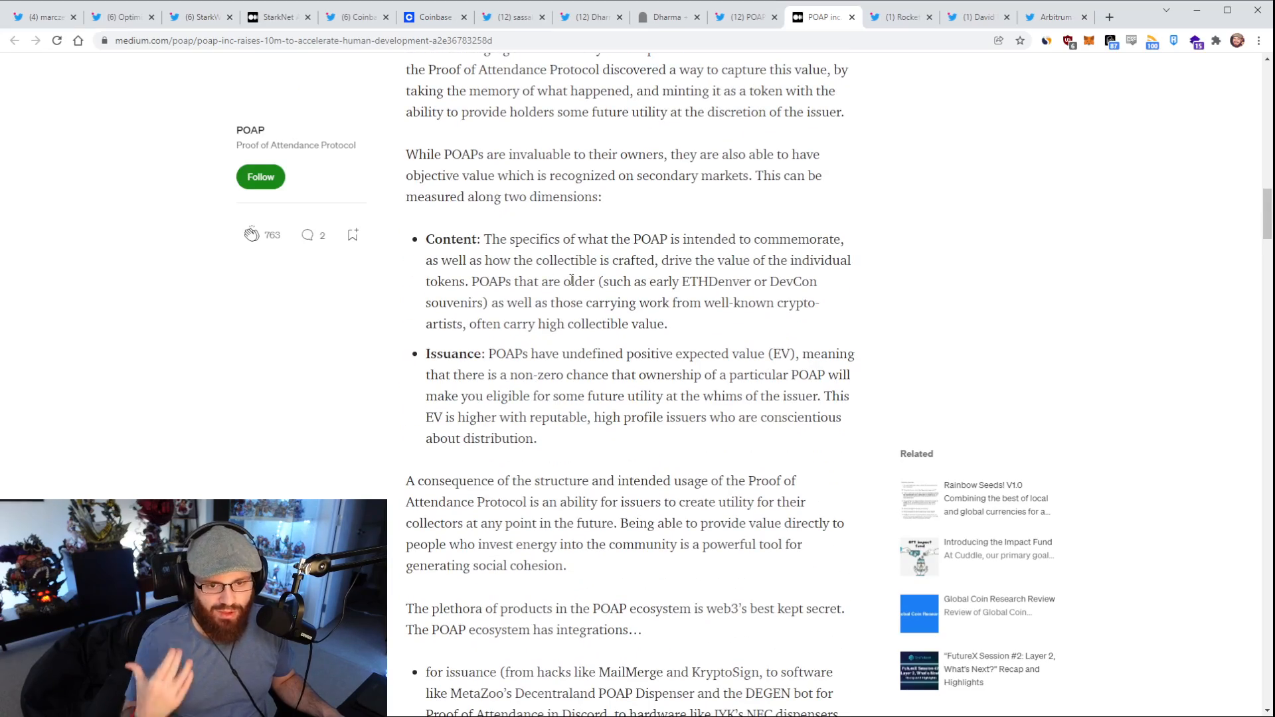
scroll(down, 3)
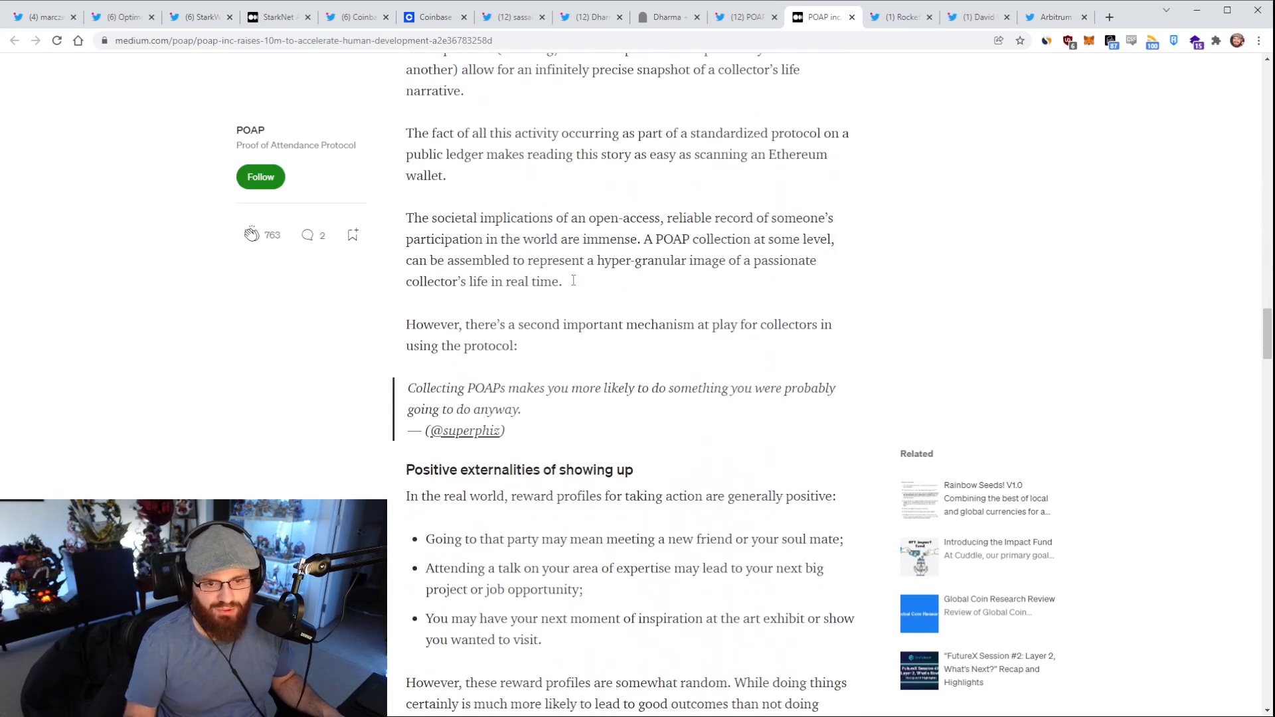
scroll(up, 3)
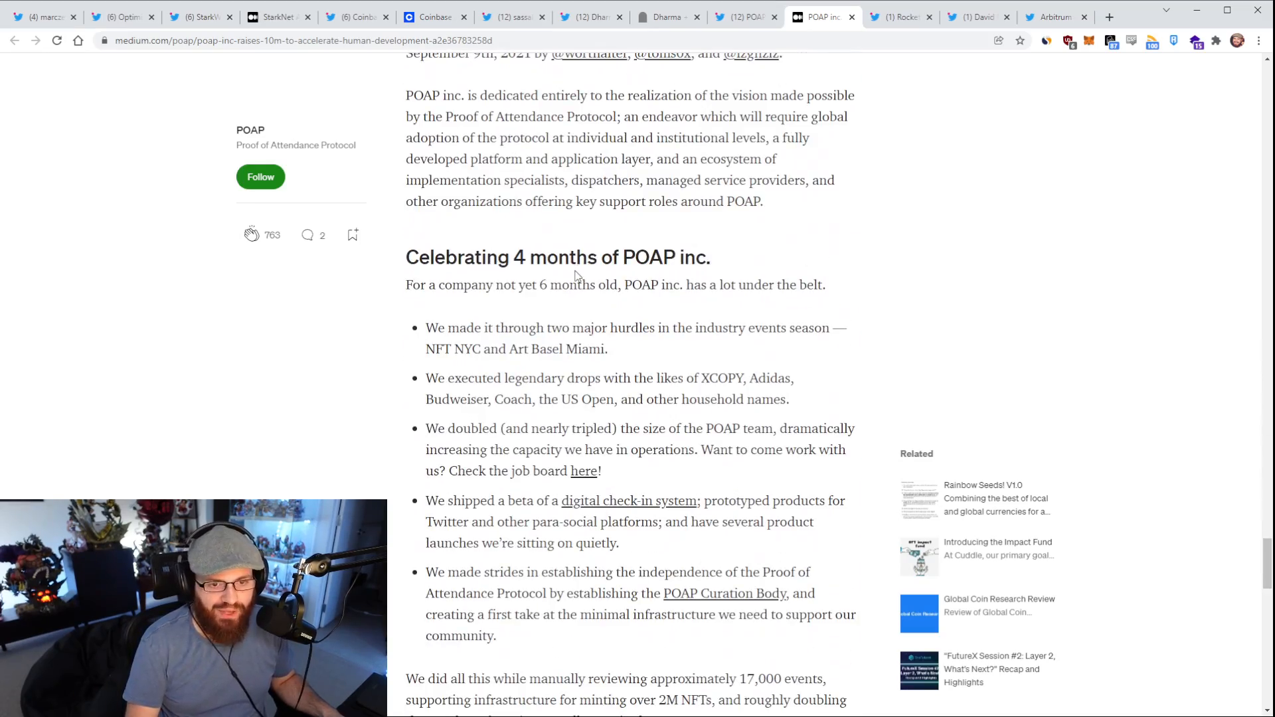
scroll(down, 3)
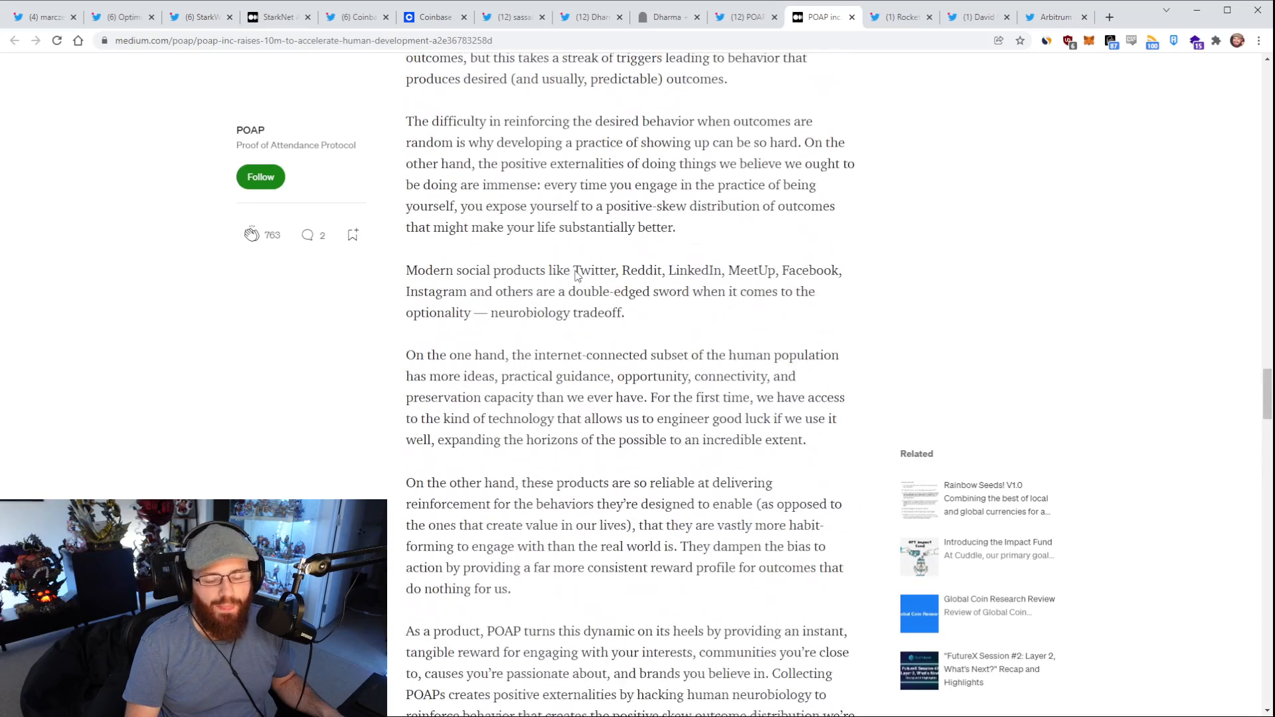
scroll(down, 3)
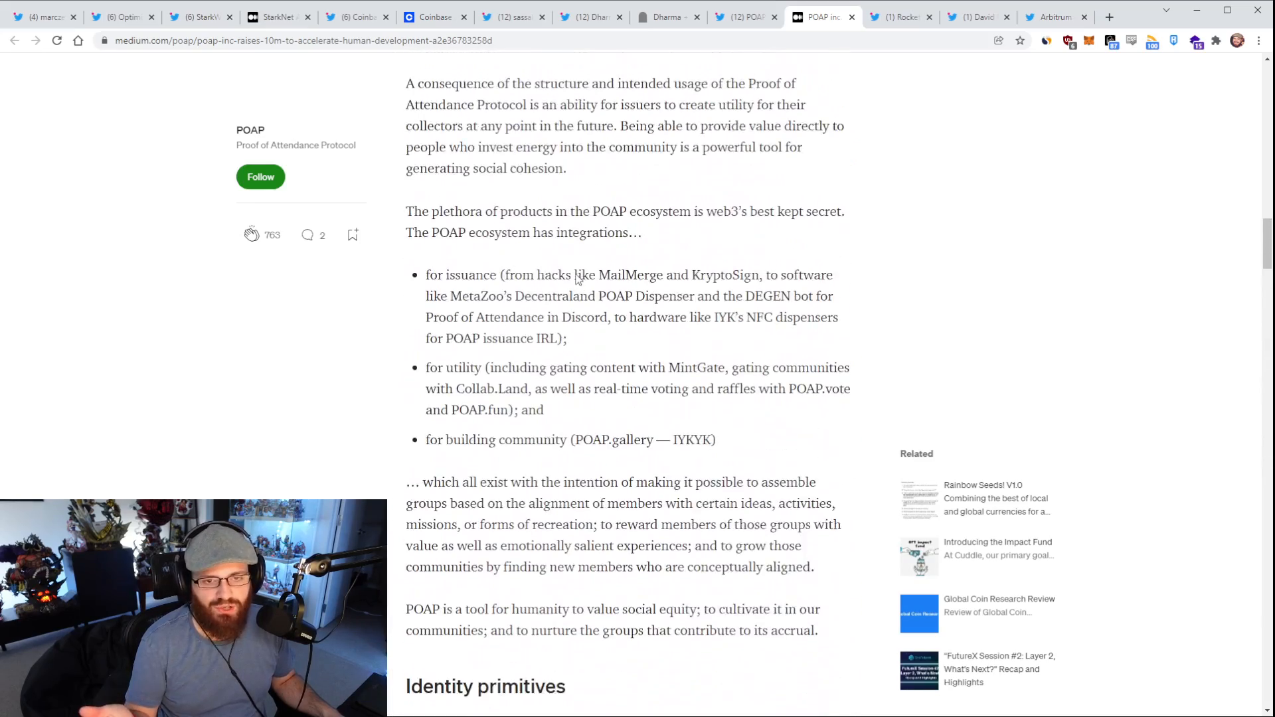
scroll(up, 3)
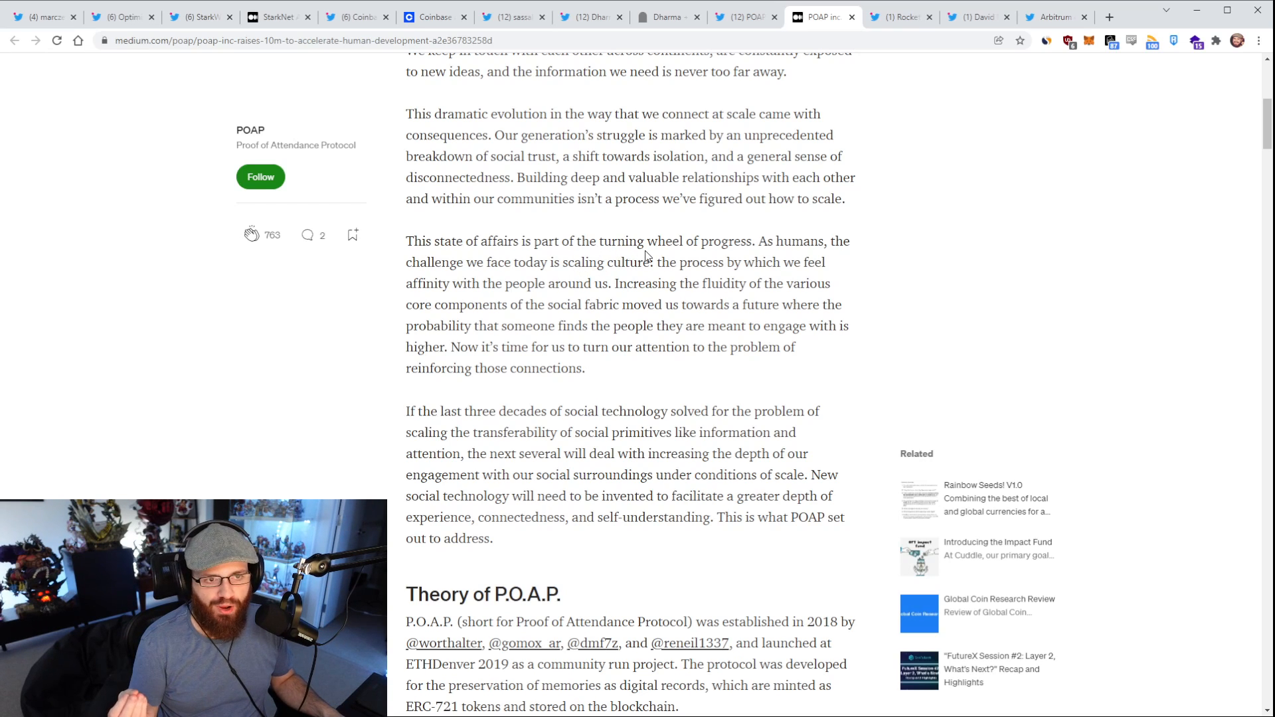
scroll(down, 3)
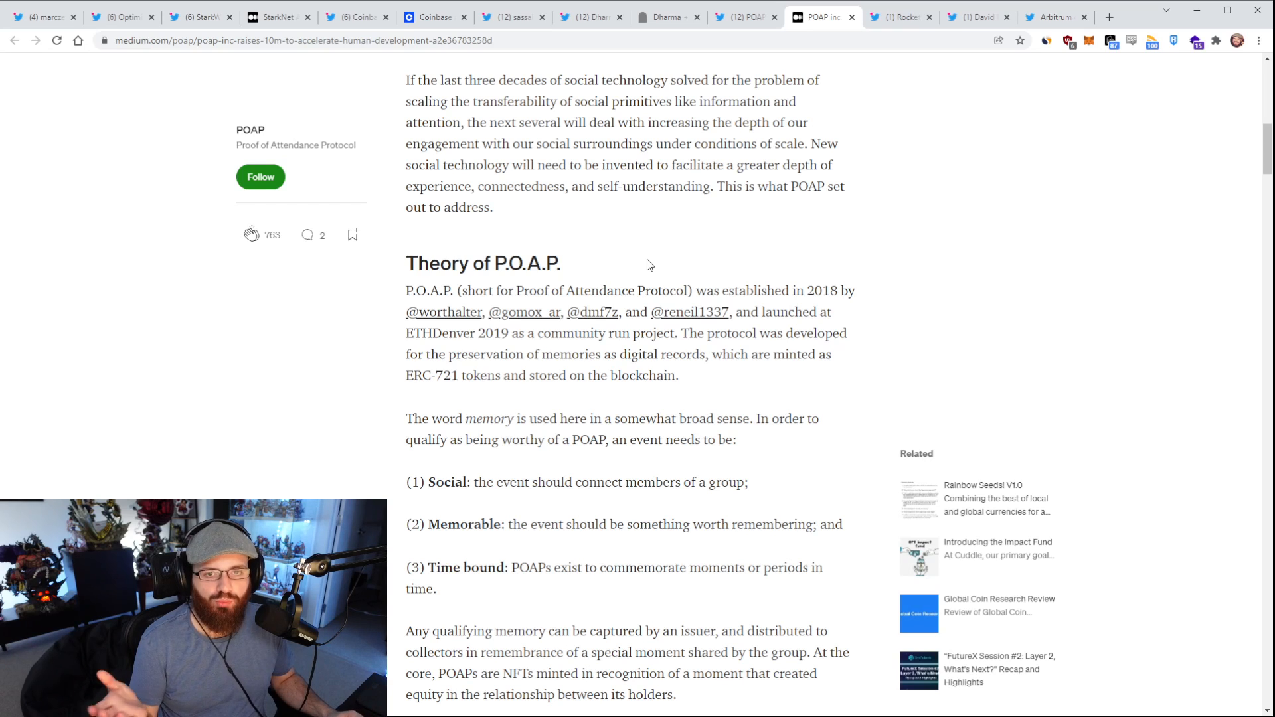
mouse_move(657, 262)
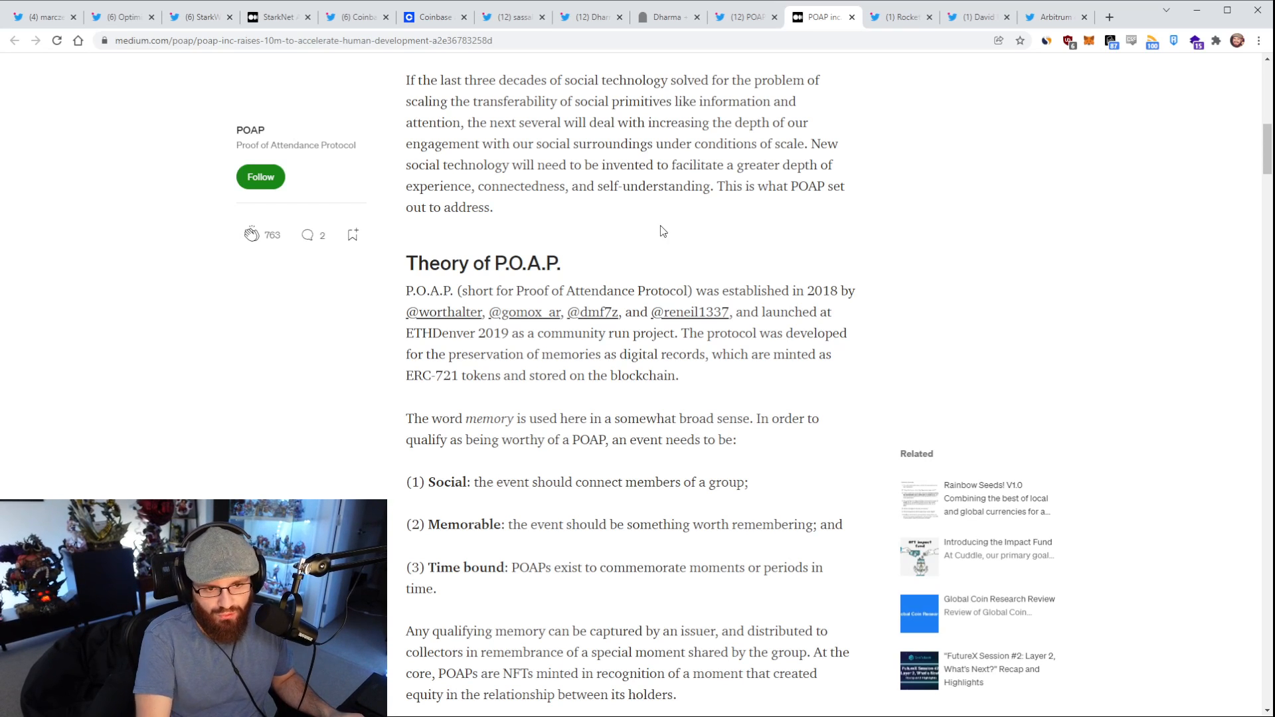
mouse_move(660, 227)
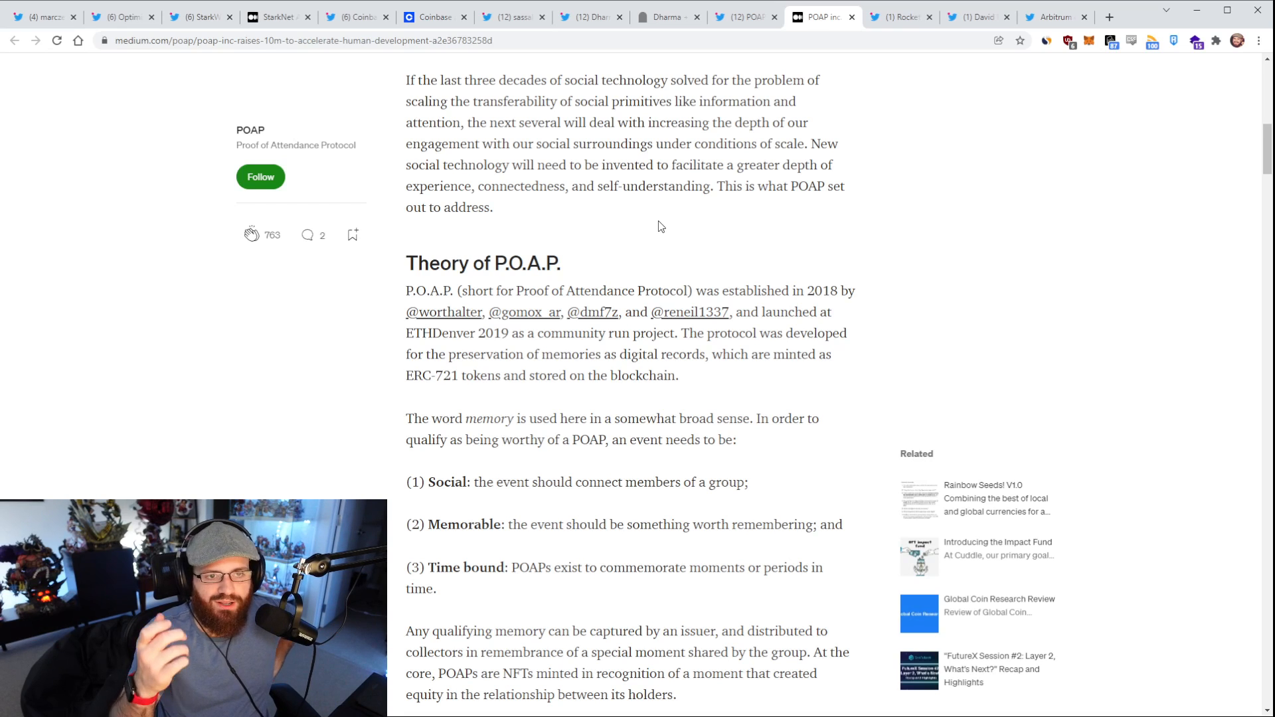
mouse_move(659, 223)
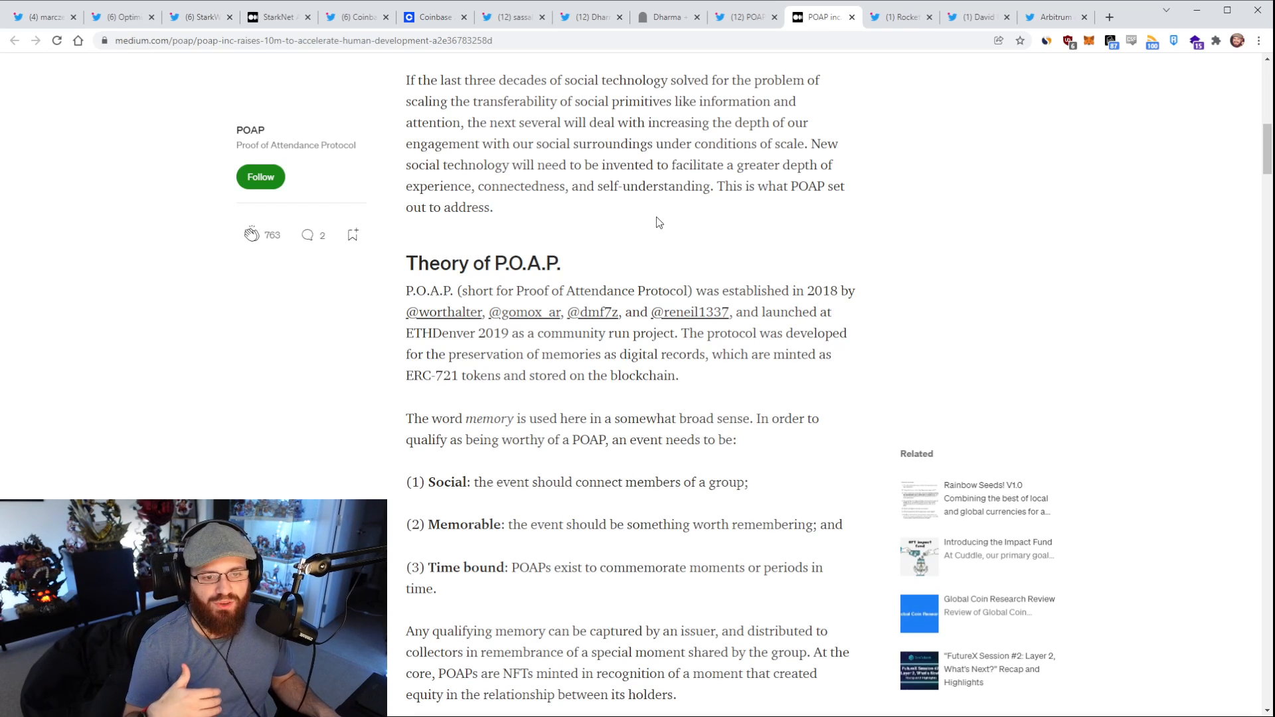
scroll(down, 3)
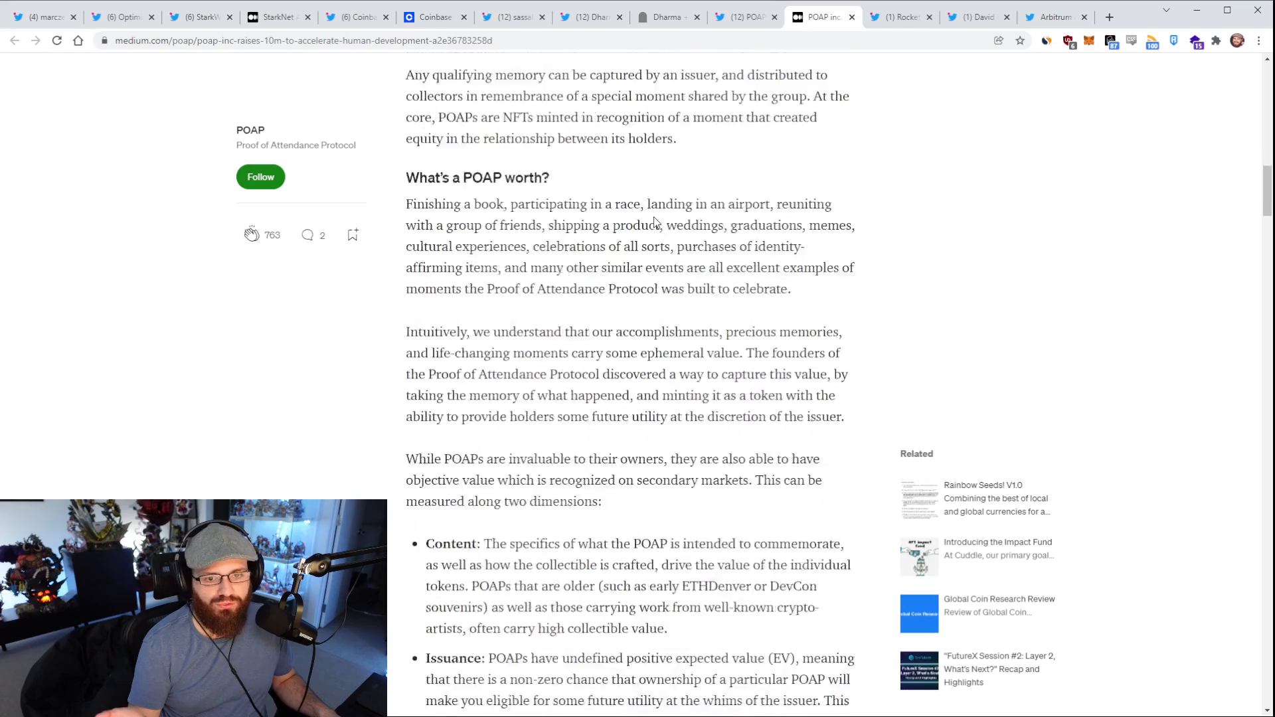
scroll(down, 3)
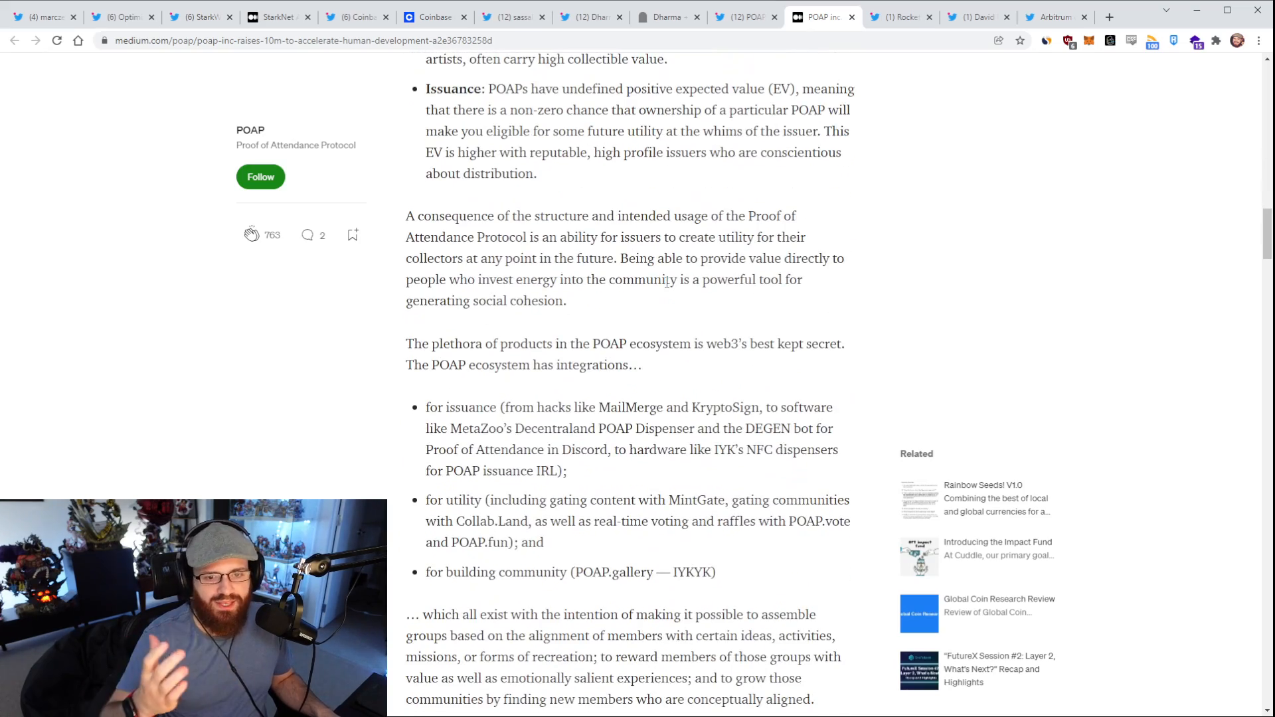
scroll(down, 3)
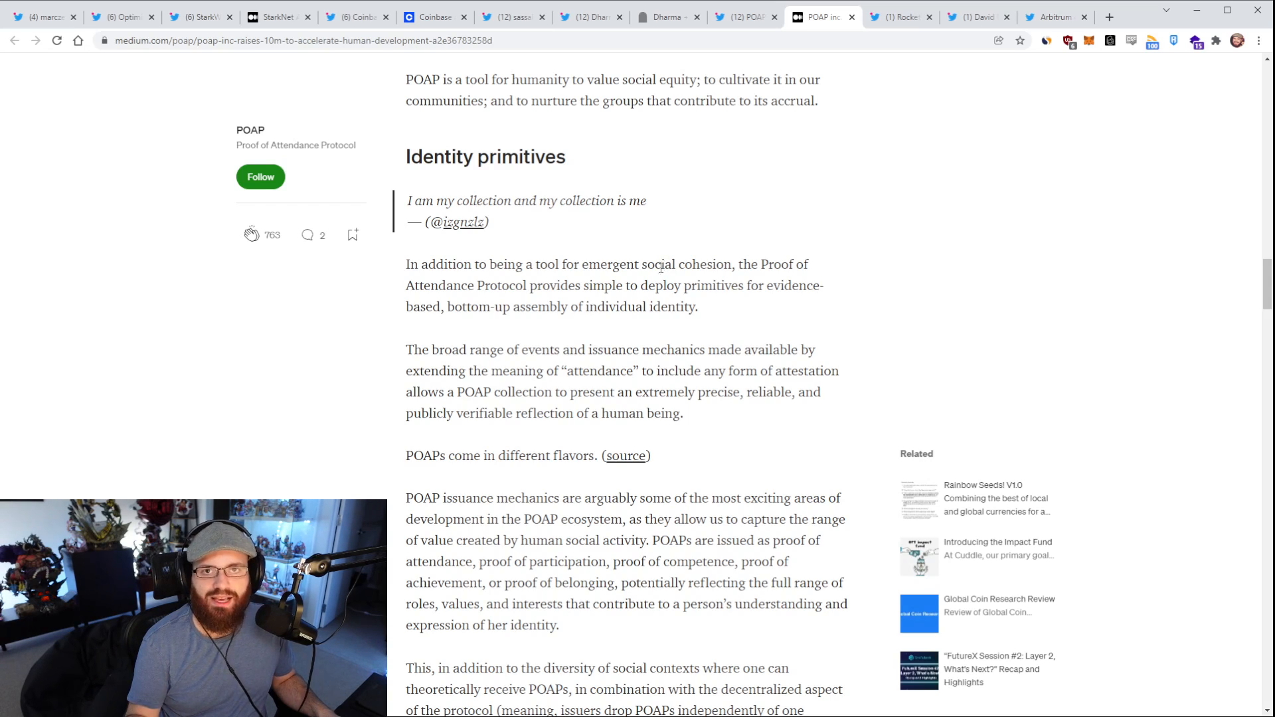
scroll(down, 3)
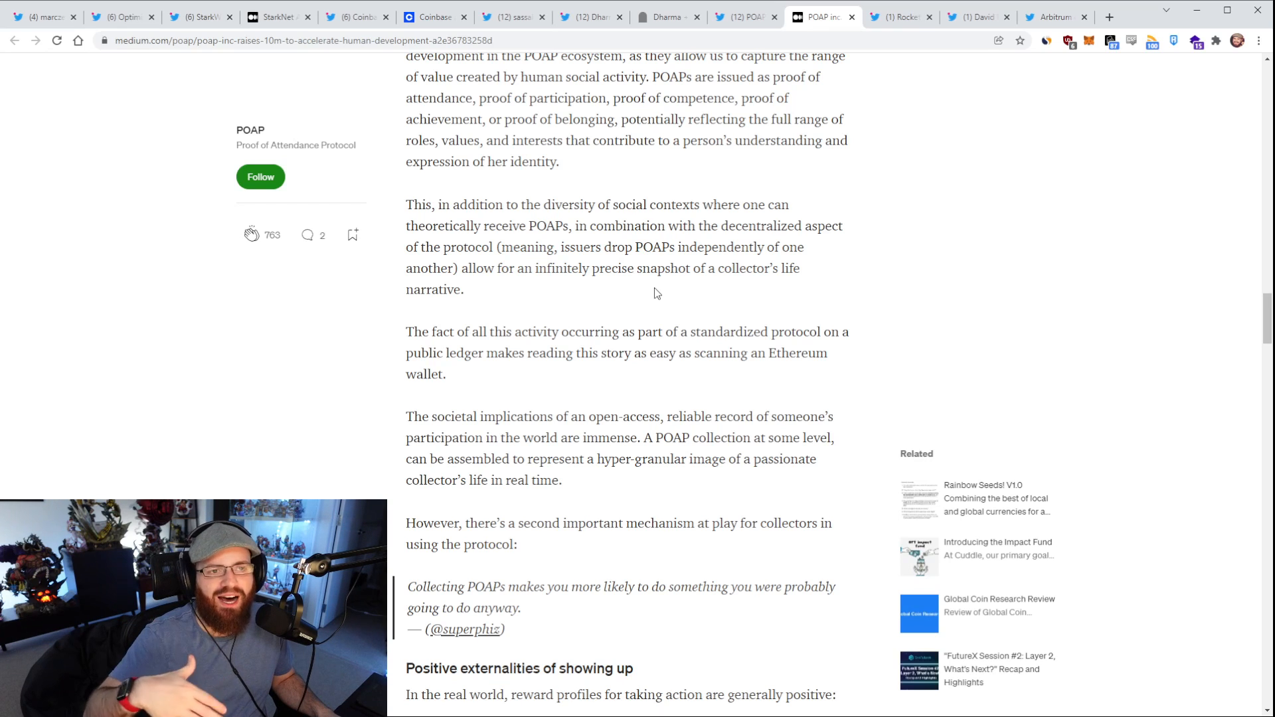
mouse_move(653, 292)
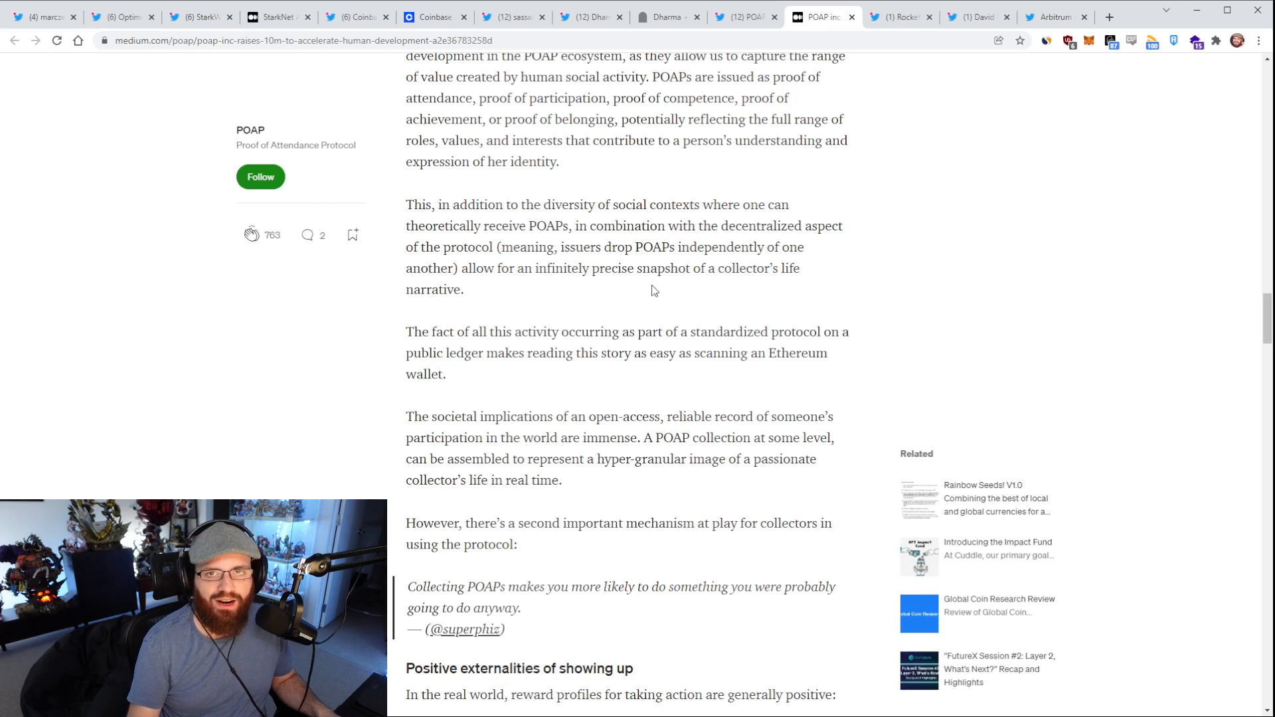
scroll(down, 3)
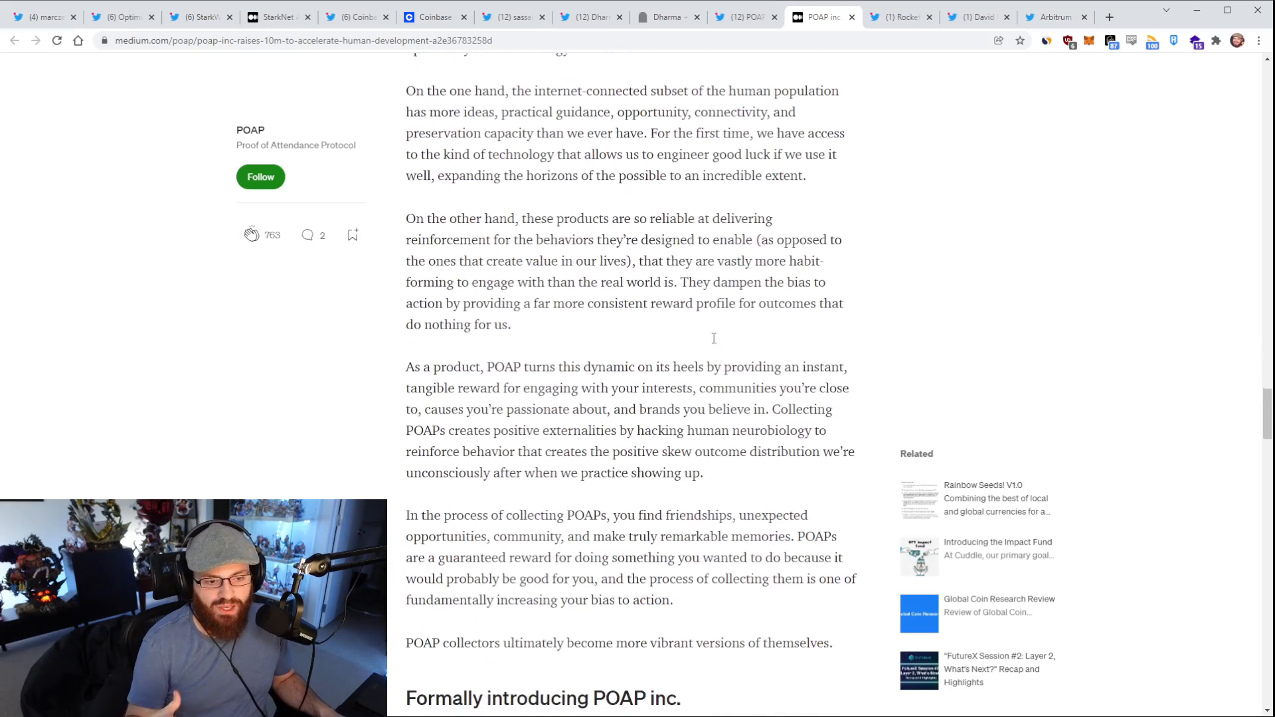
scroll(down, 3)
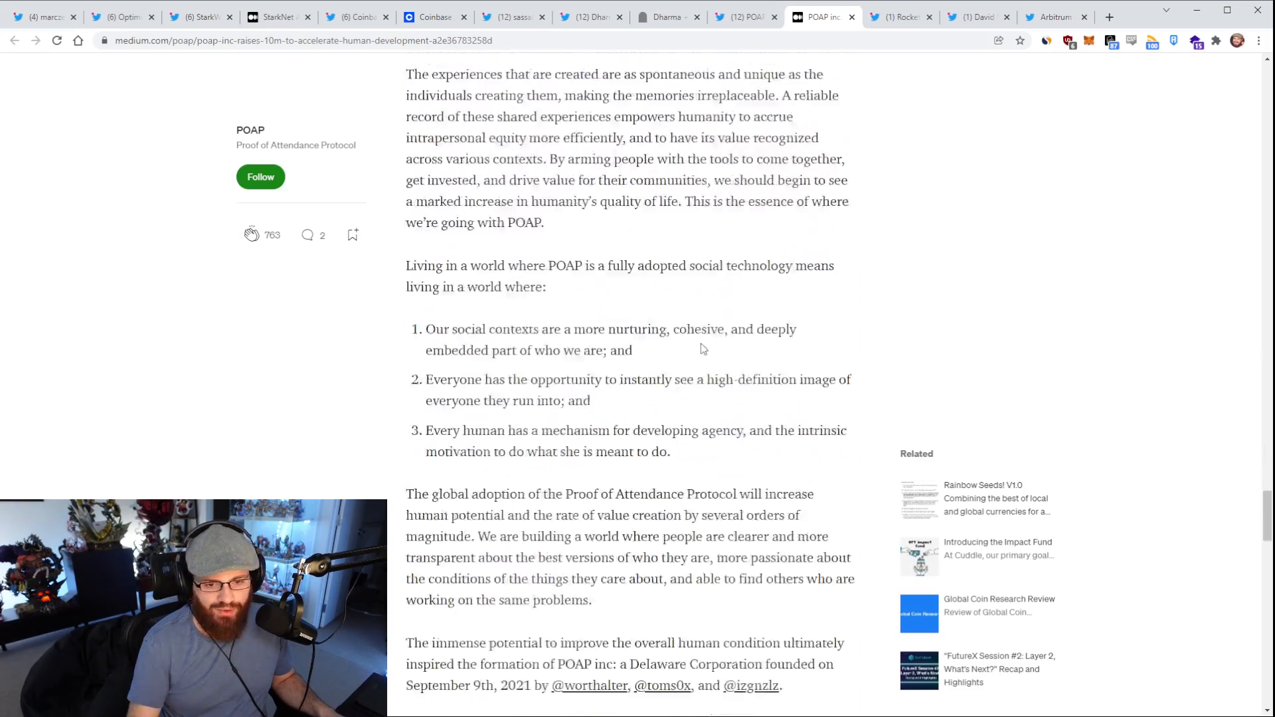
scroll(down, 3)
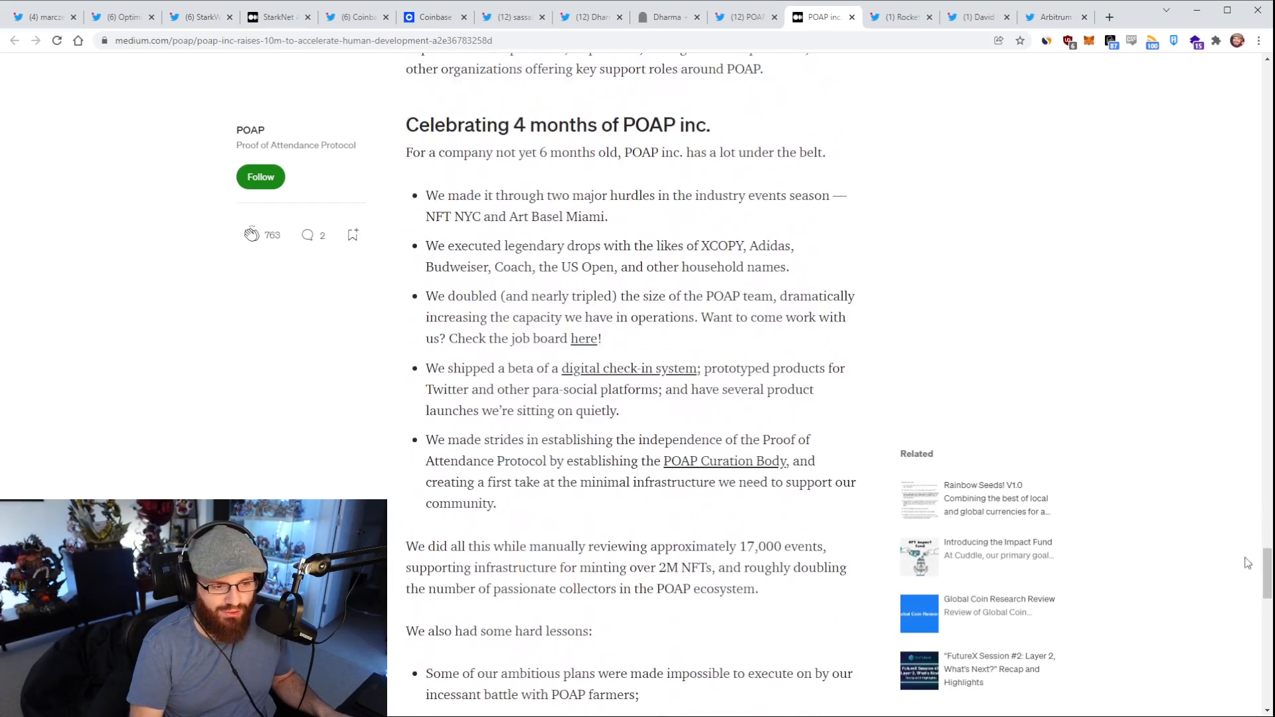
scroll(down, 3)
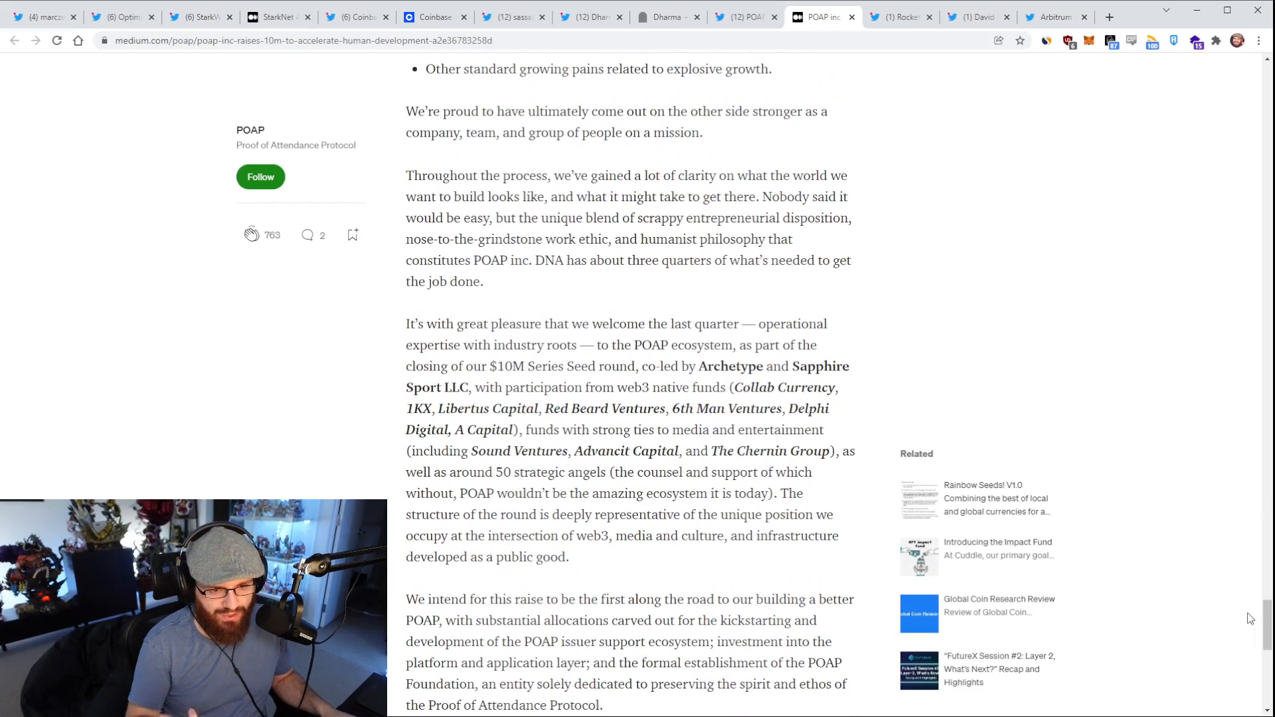
scroll(up, 3)
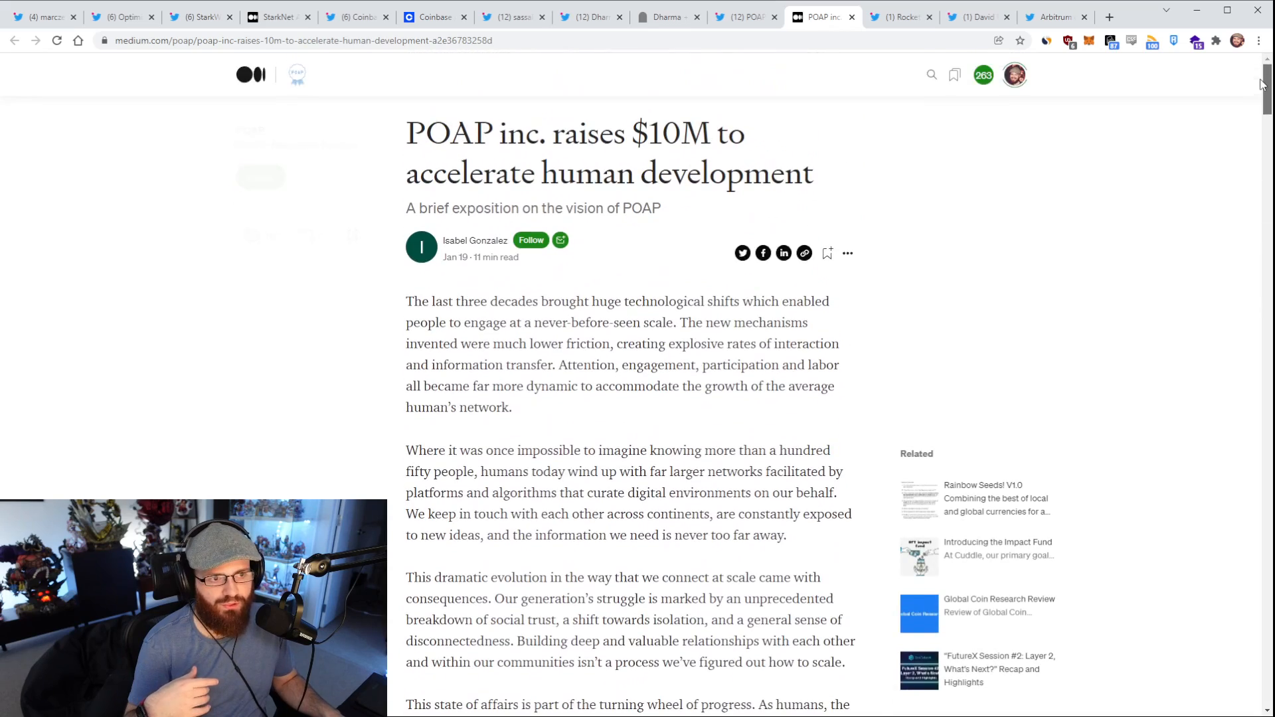
mouse_move(958, 191)
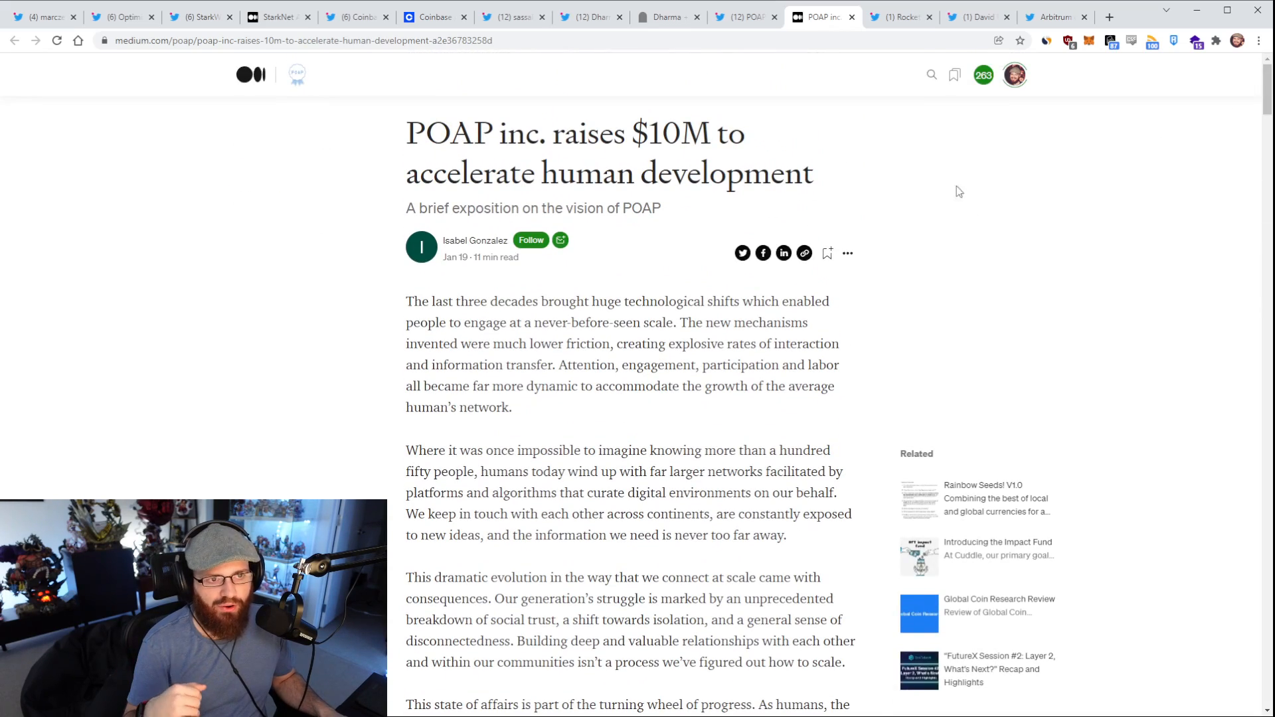
click(898, 16)
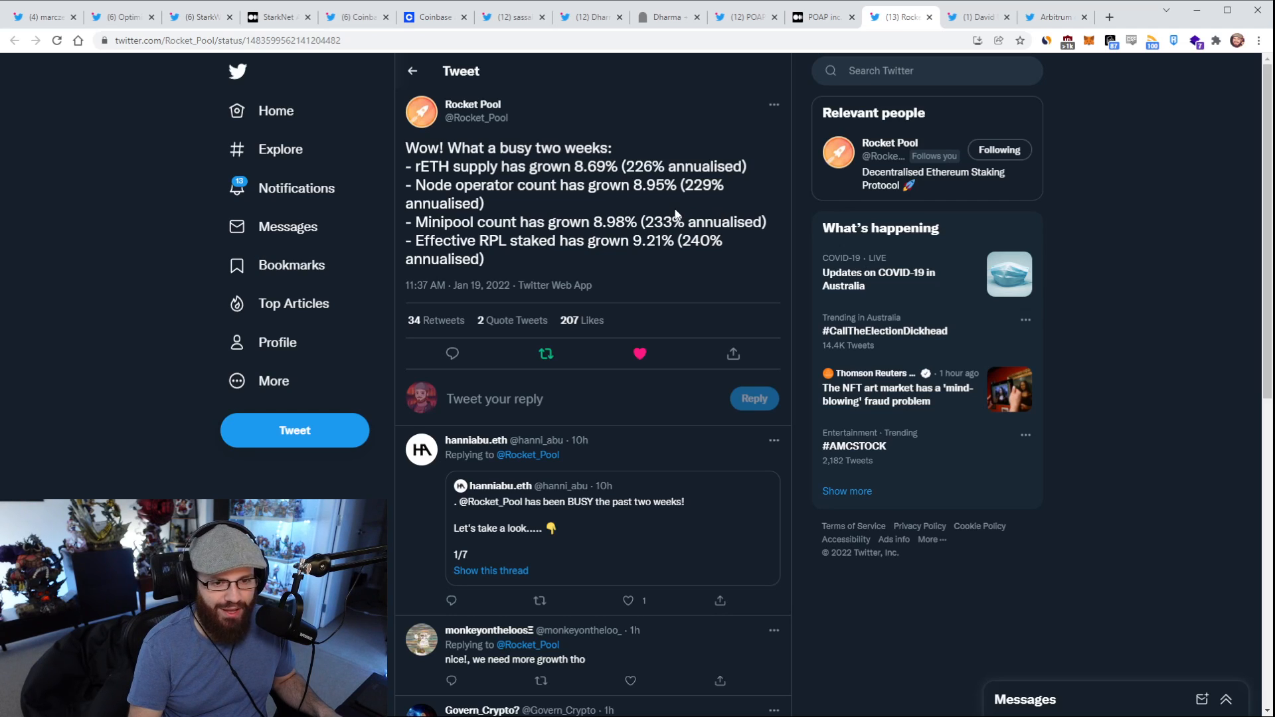
mouse_move(612, 211)
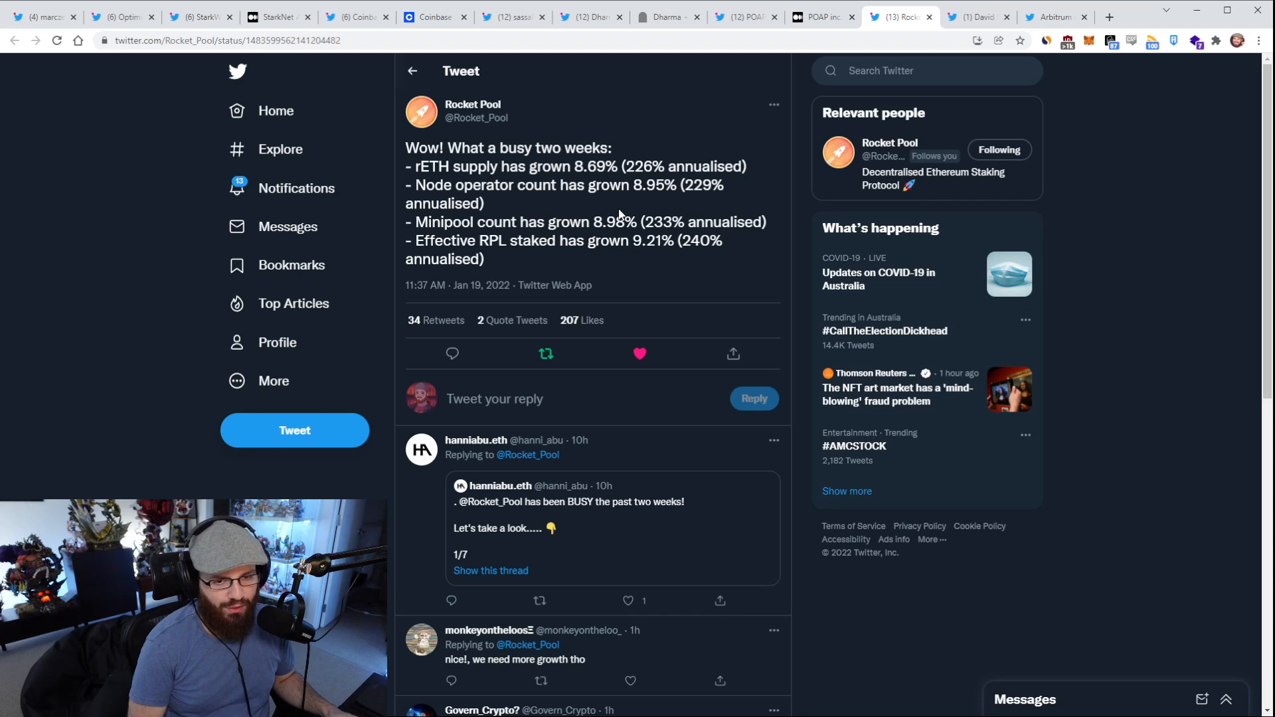
mouse_move(890, 72)
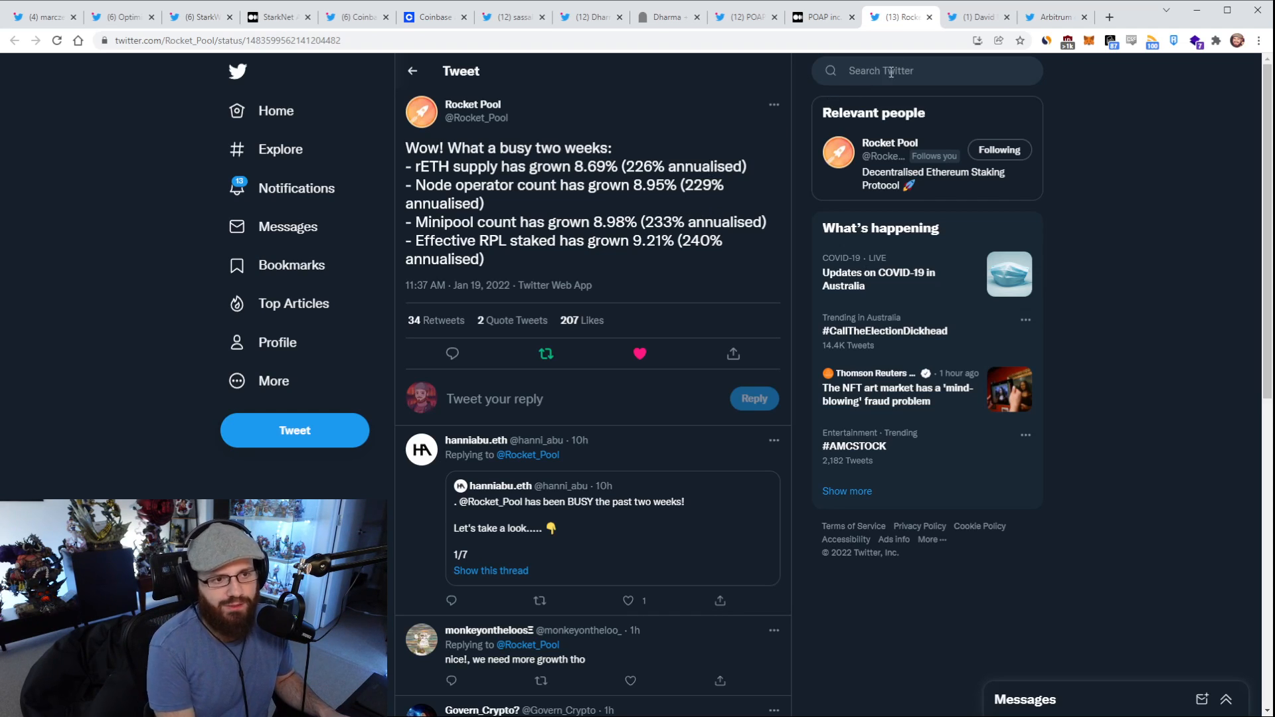
click(976, 16)
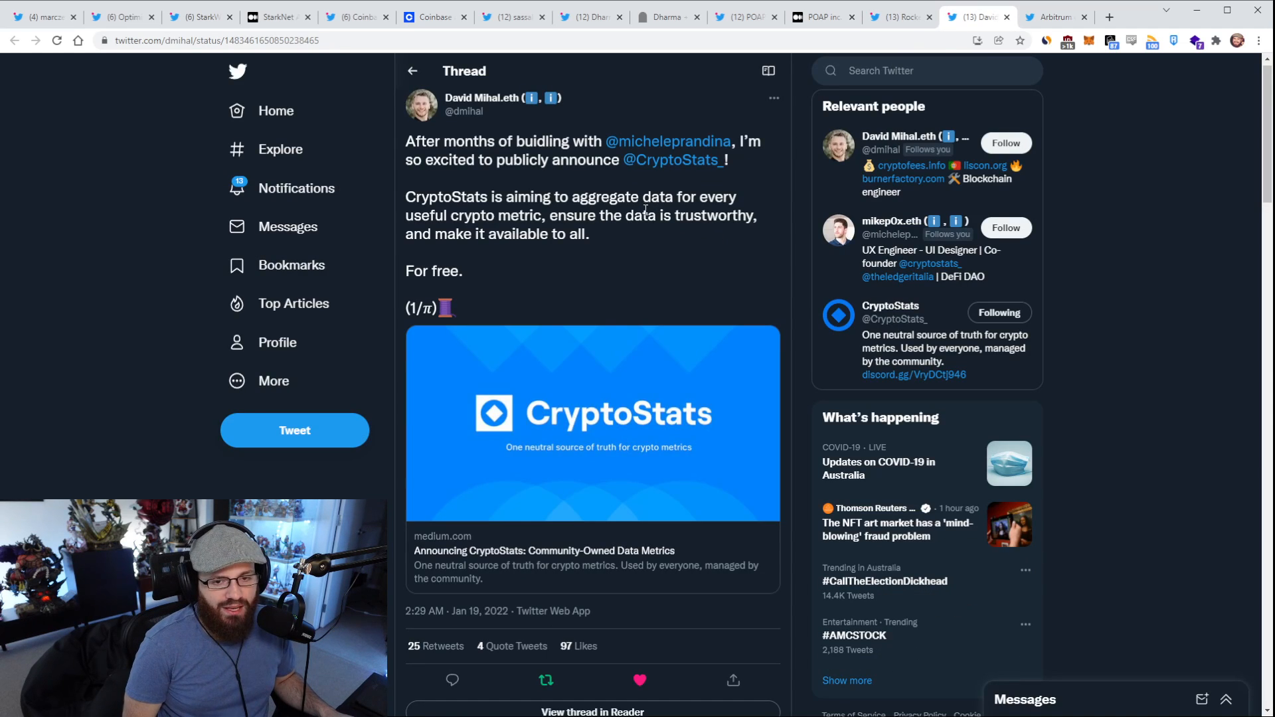
mouse_move(605, 233)
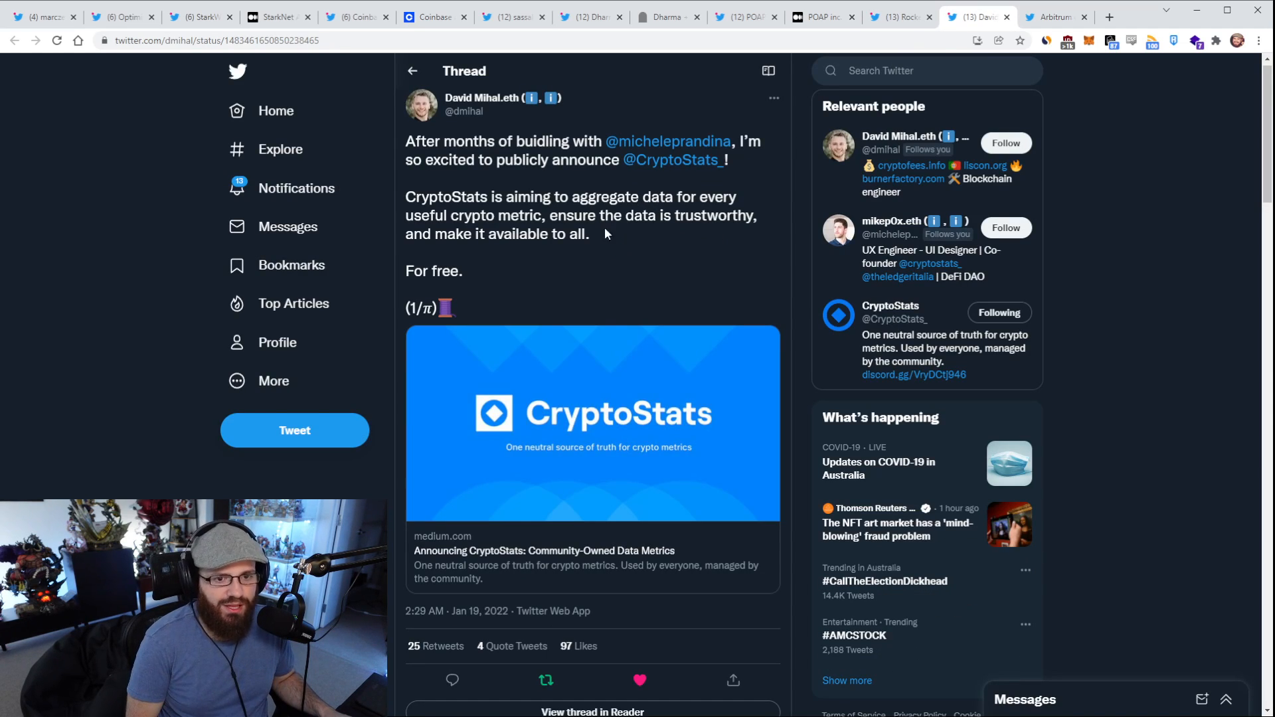
mouse_move(598, 188)
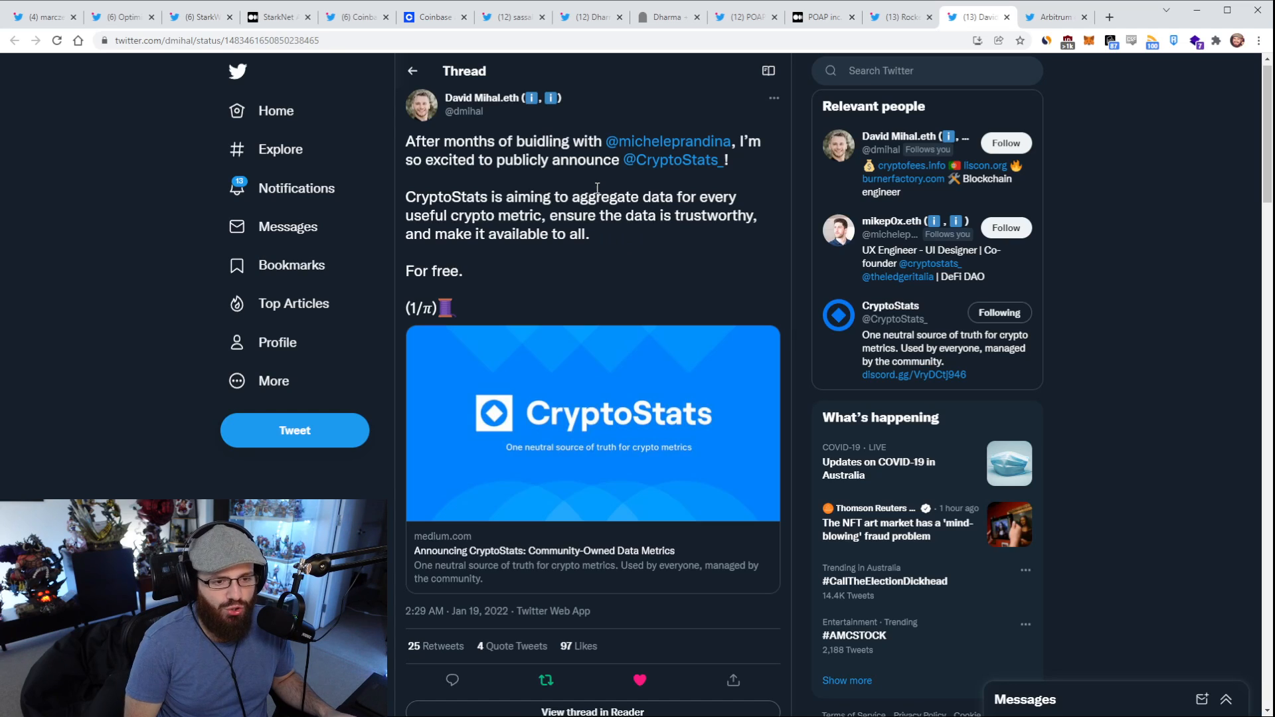
mouse_move(638, 174)
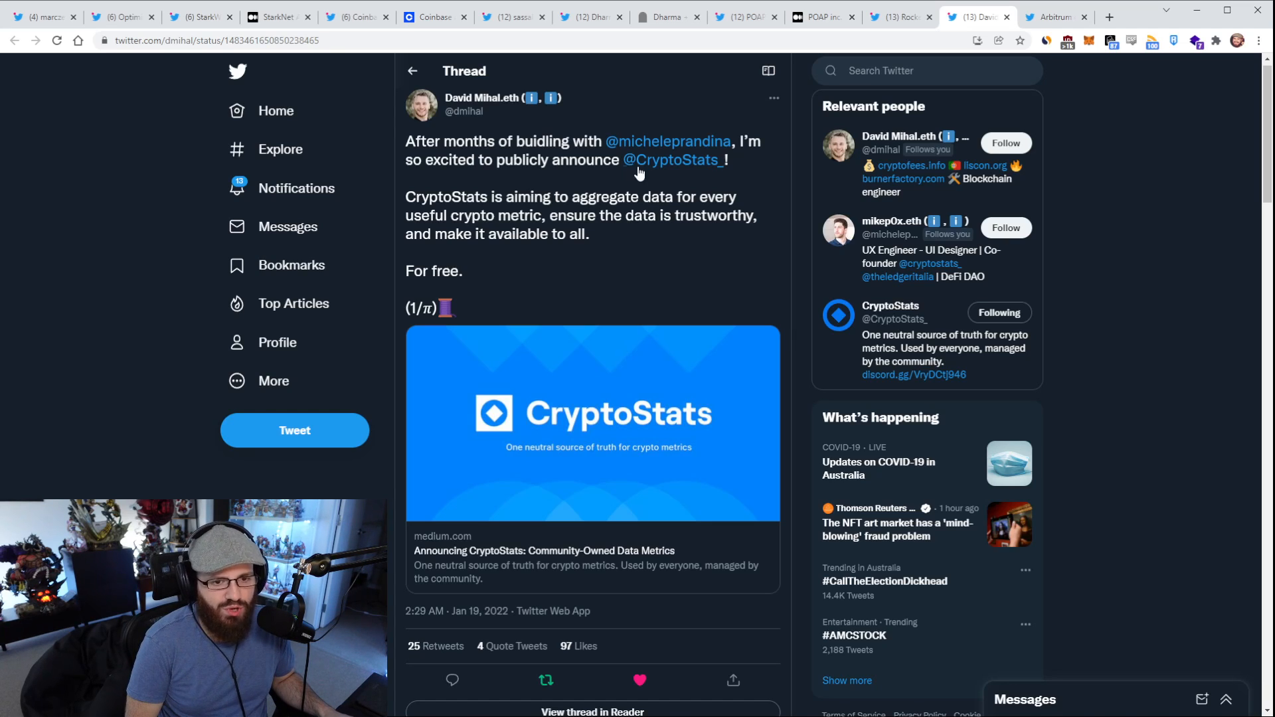
mouse_move(668, 141)
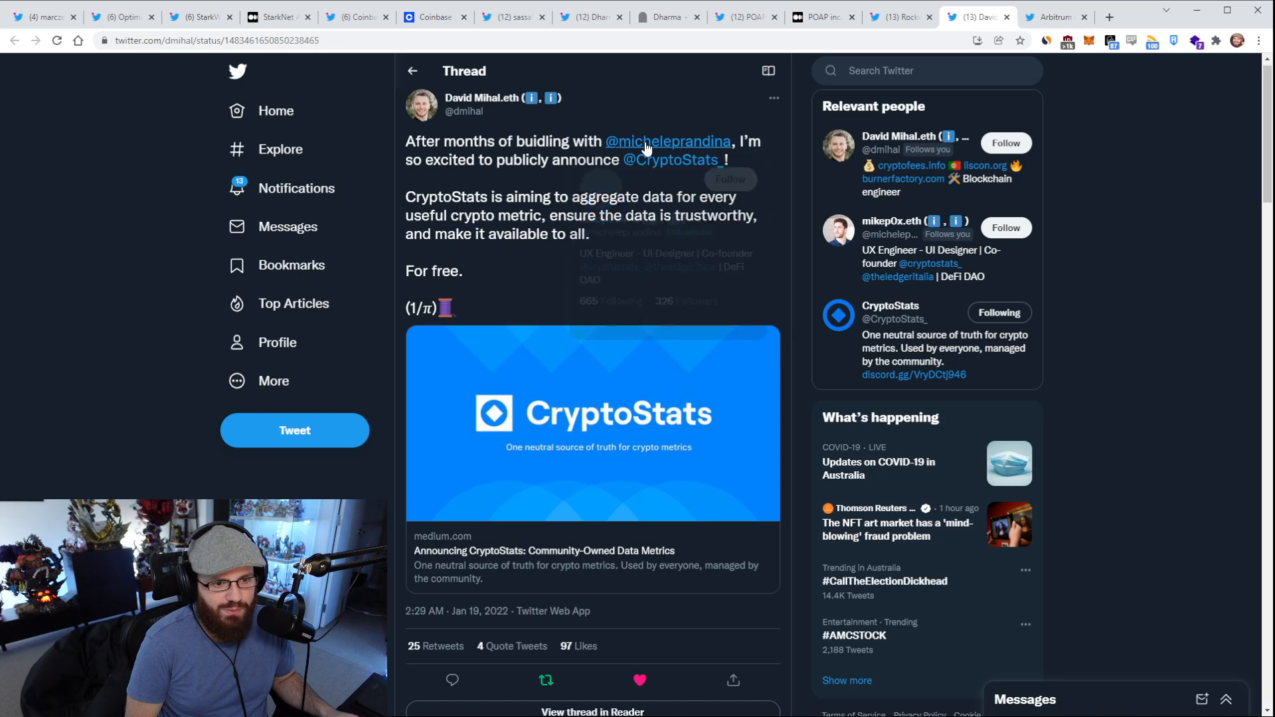
mouse_move(668, 140)
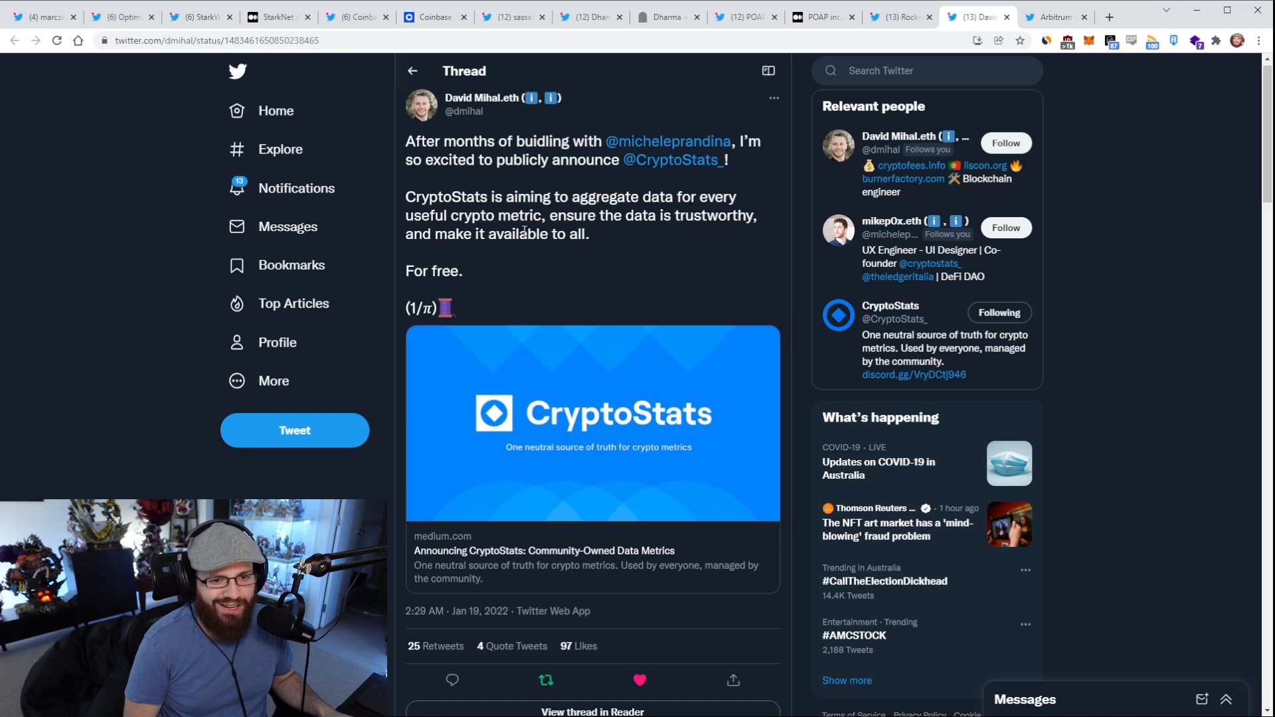
mouse_move(548, 274)
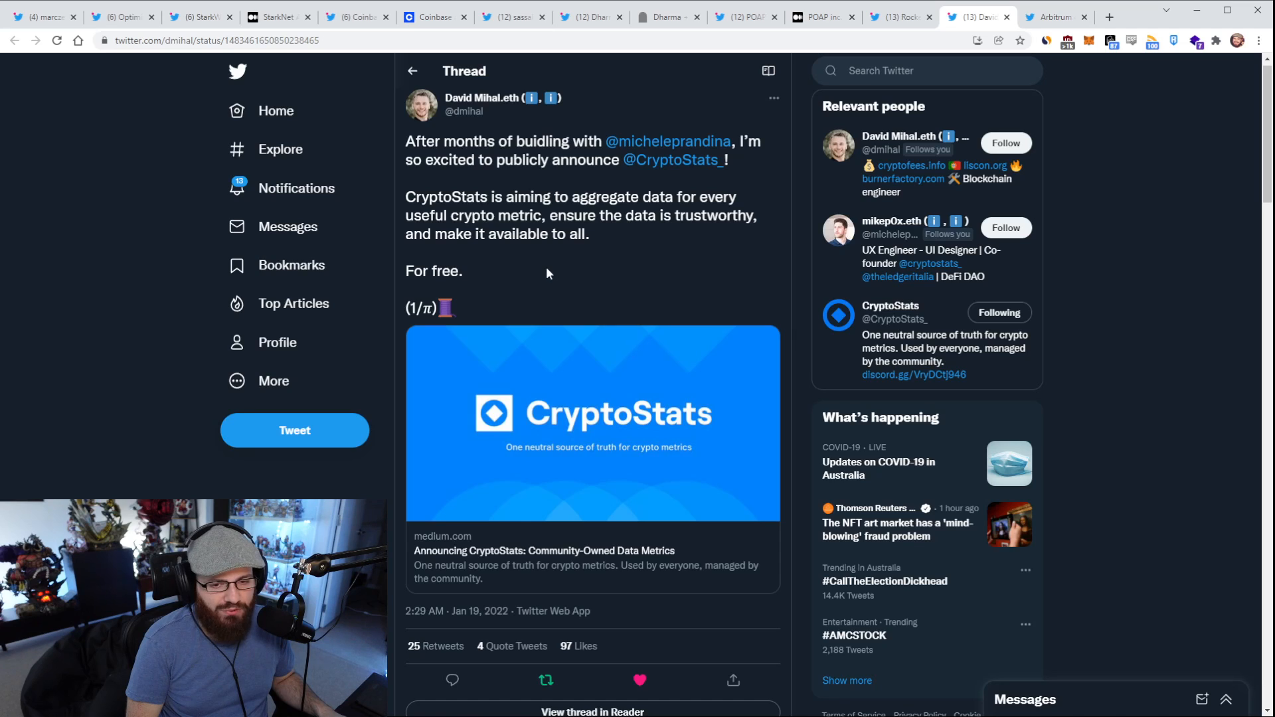
mouse_move(546, 274)
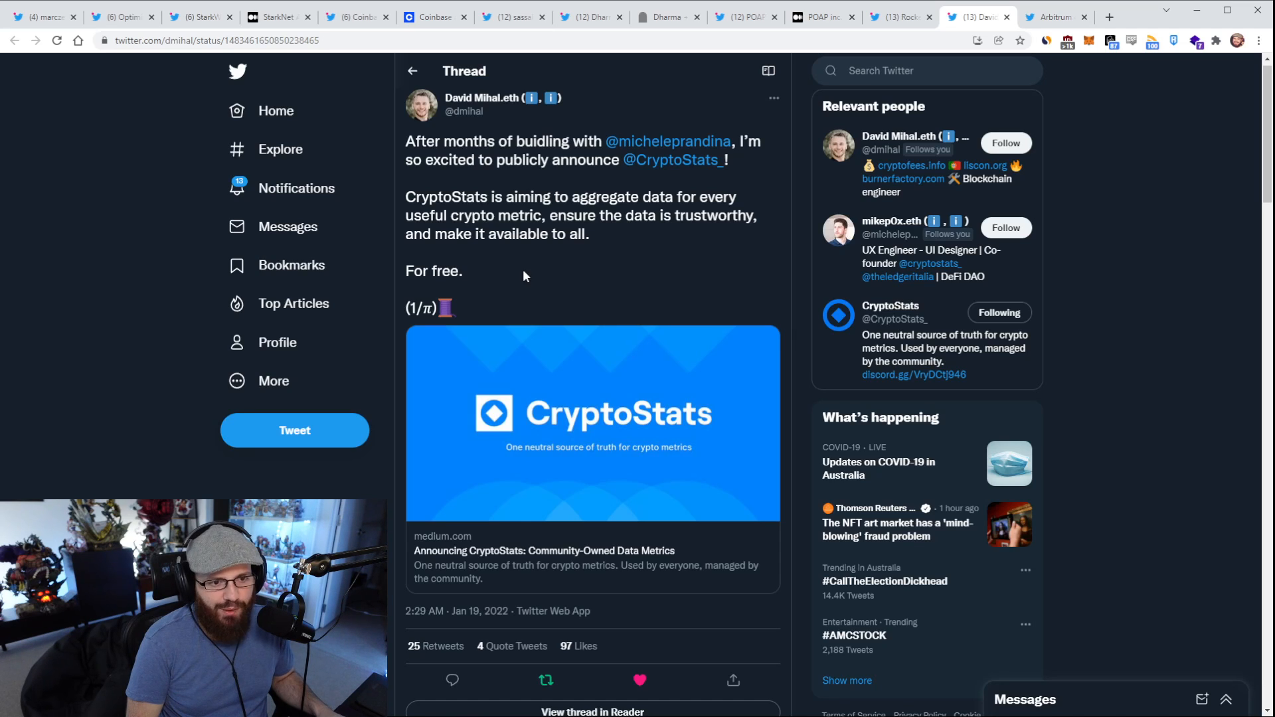
mouse_move(683, 190)
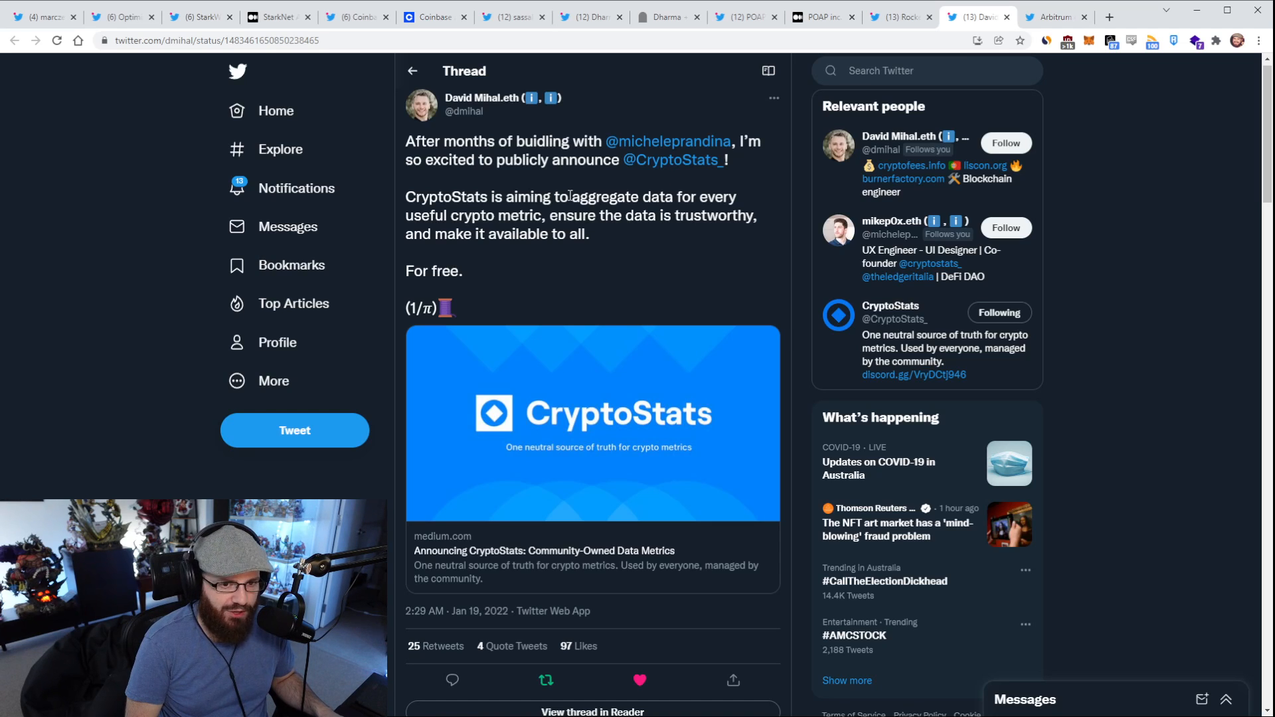
scroll(down, 3)
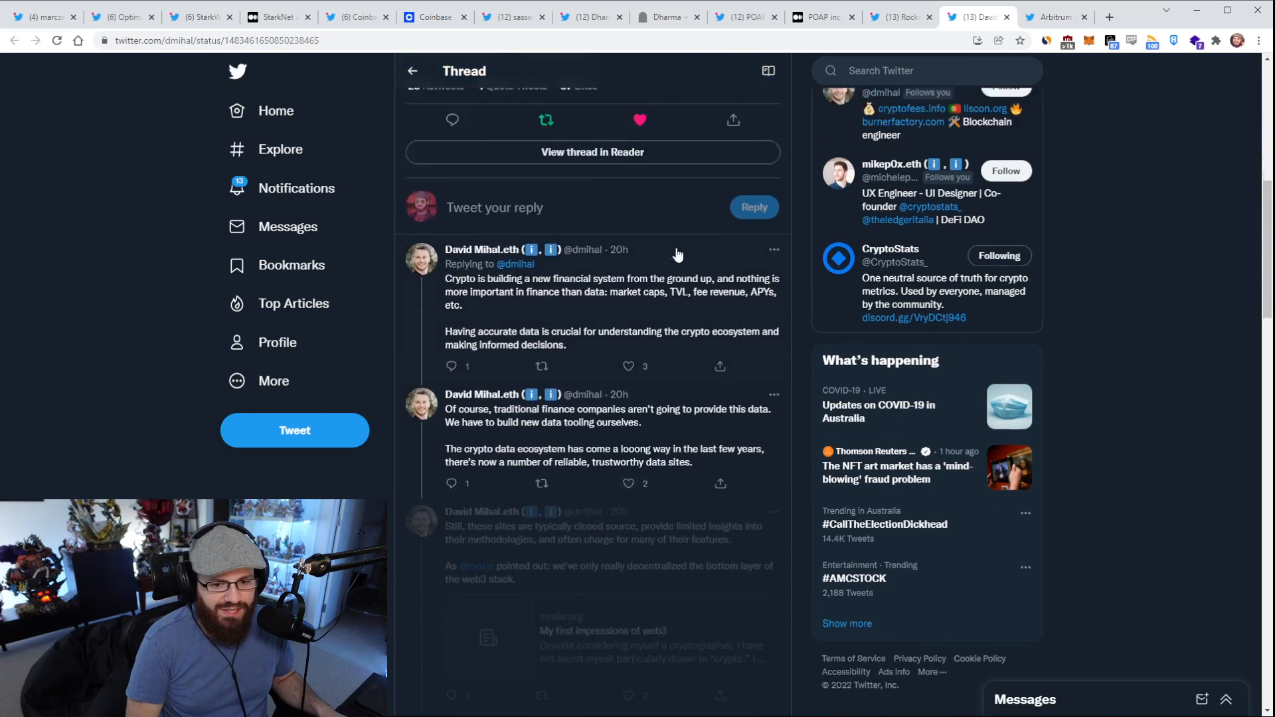
scroll(up, 3)
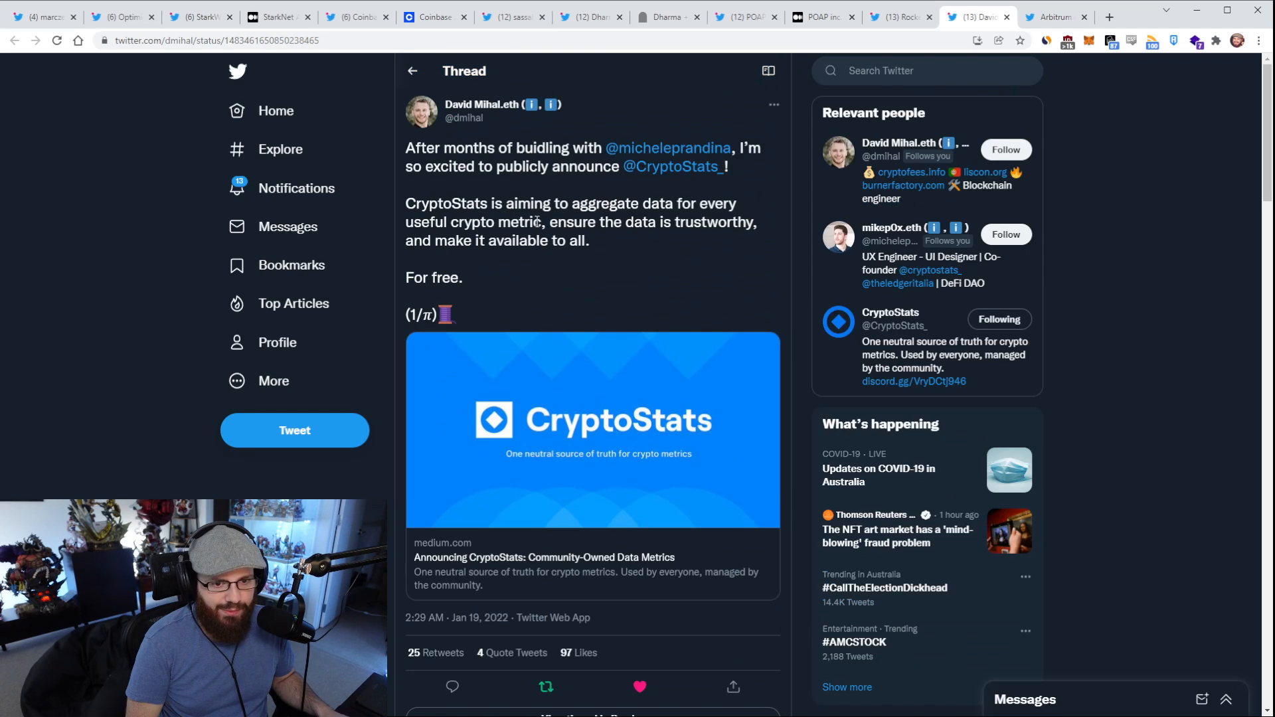
scroll(down, 3)
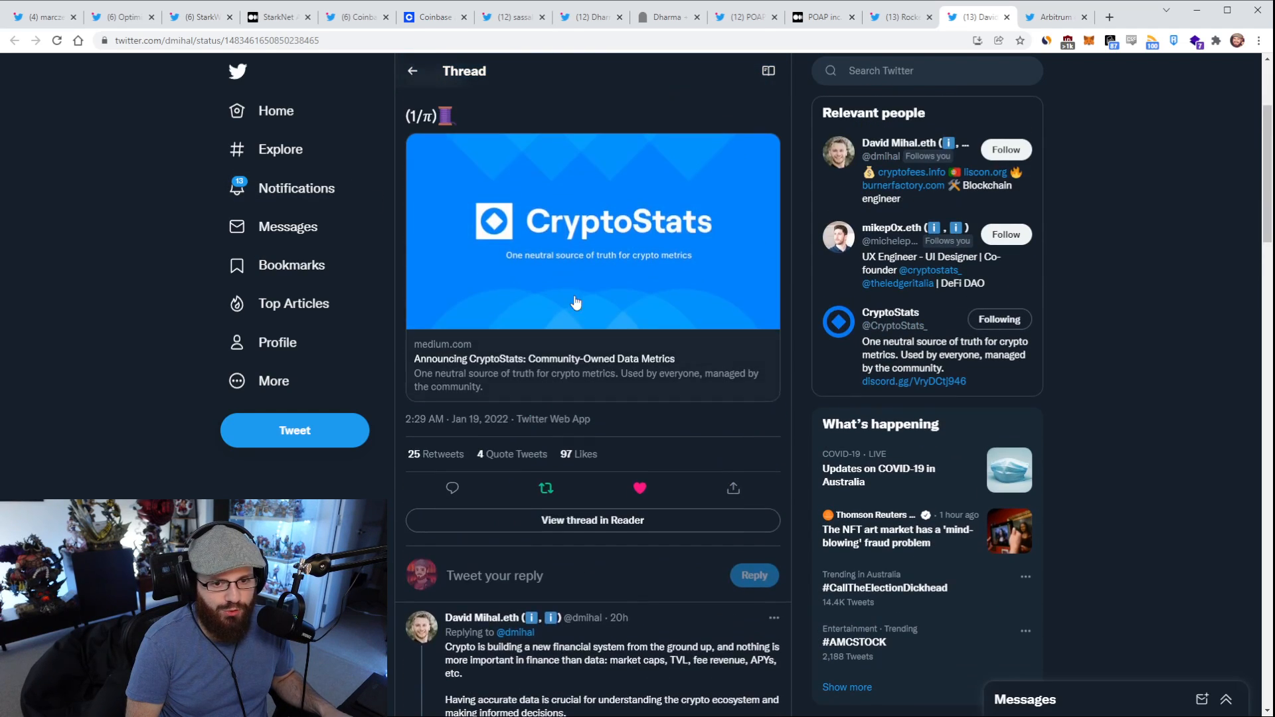
Step: Open the linked CryptoStats Medium announcement and read down through the article
click(575, 303)
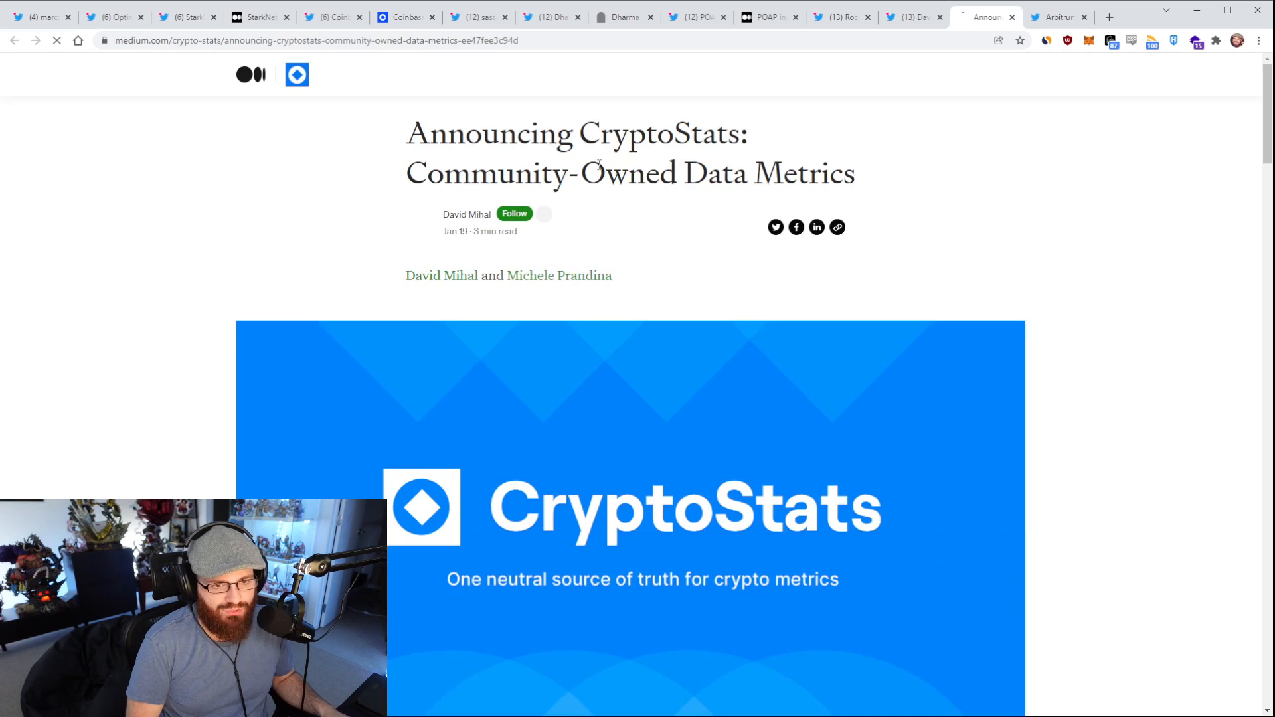
scroll(down, 3)
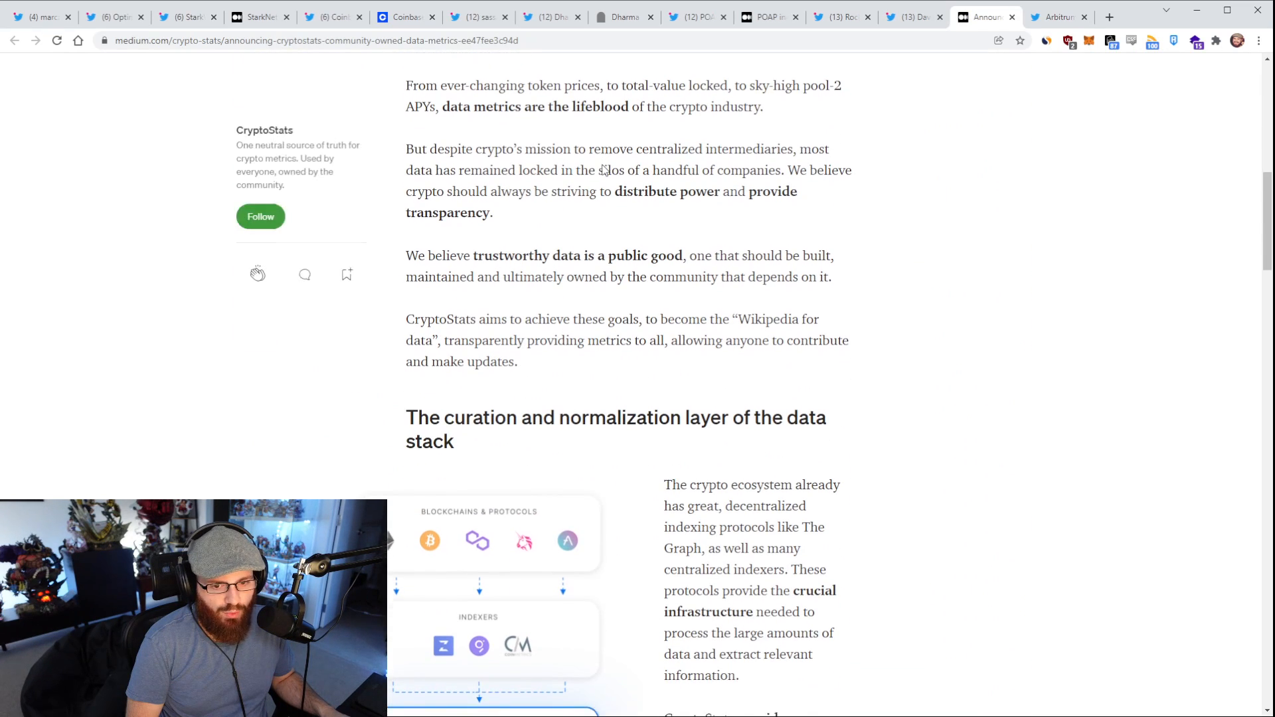
scroll(down, 3)
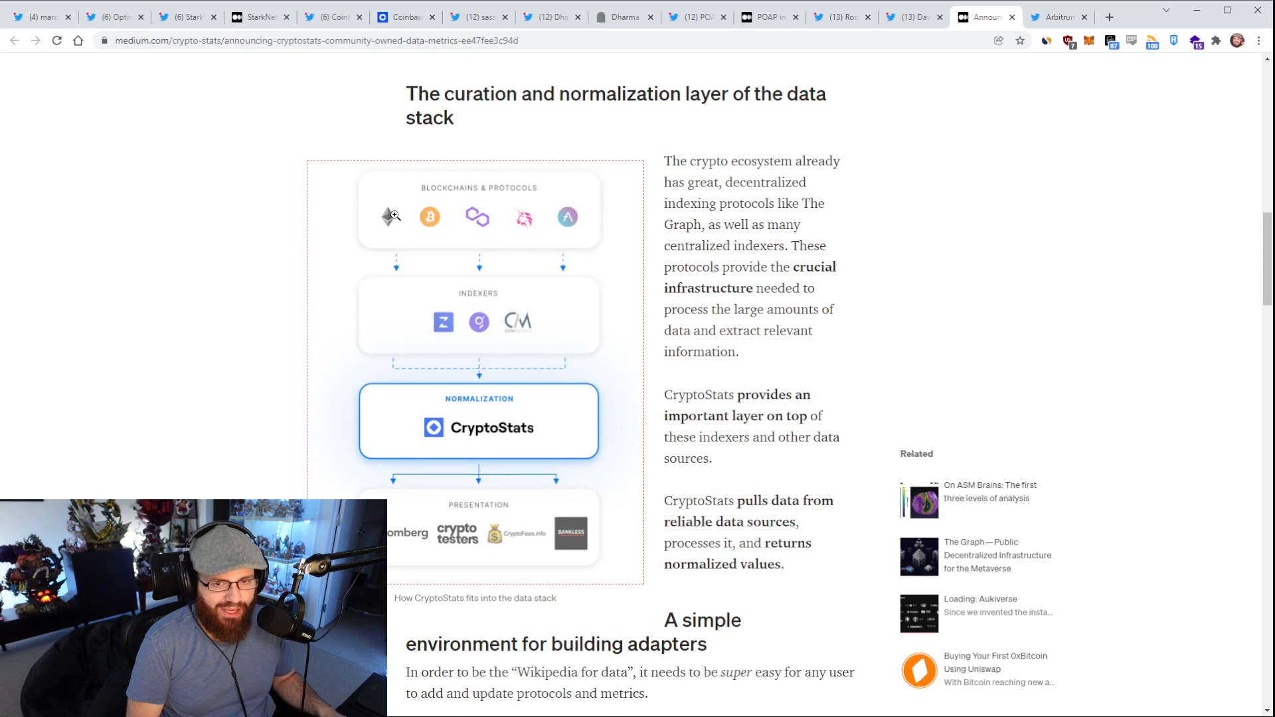
mouse_move(301, 186)
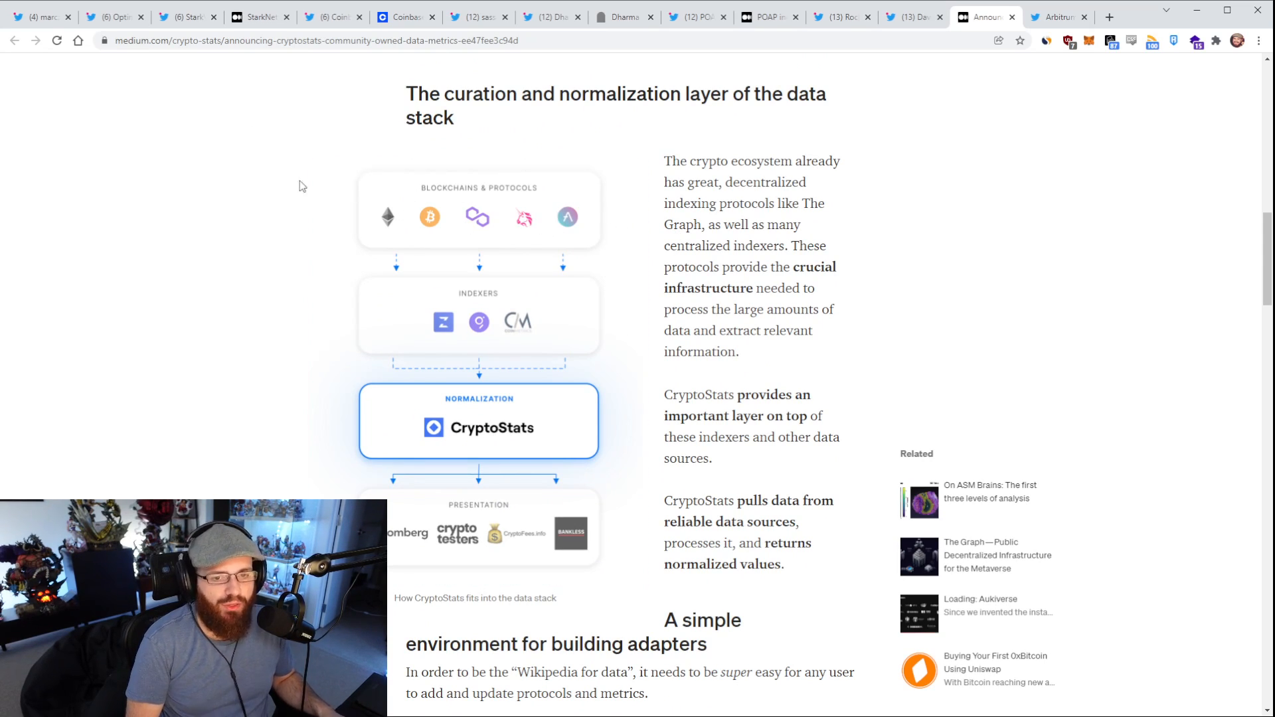
mouse_move(332, 327)
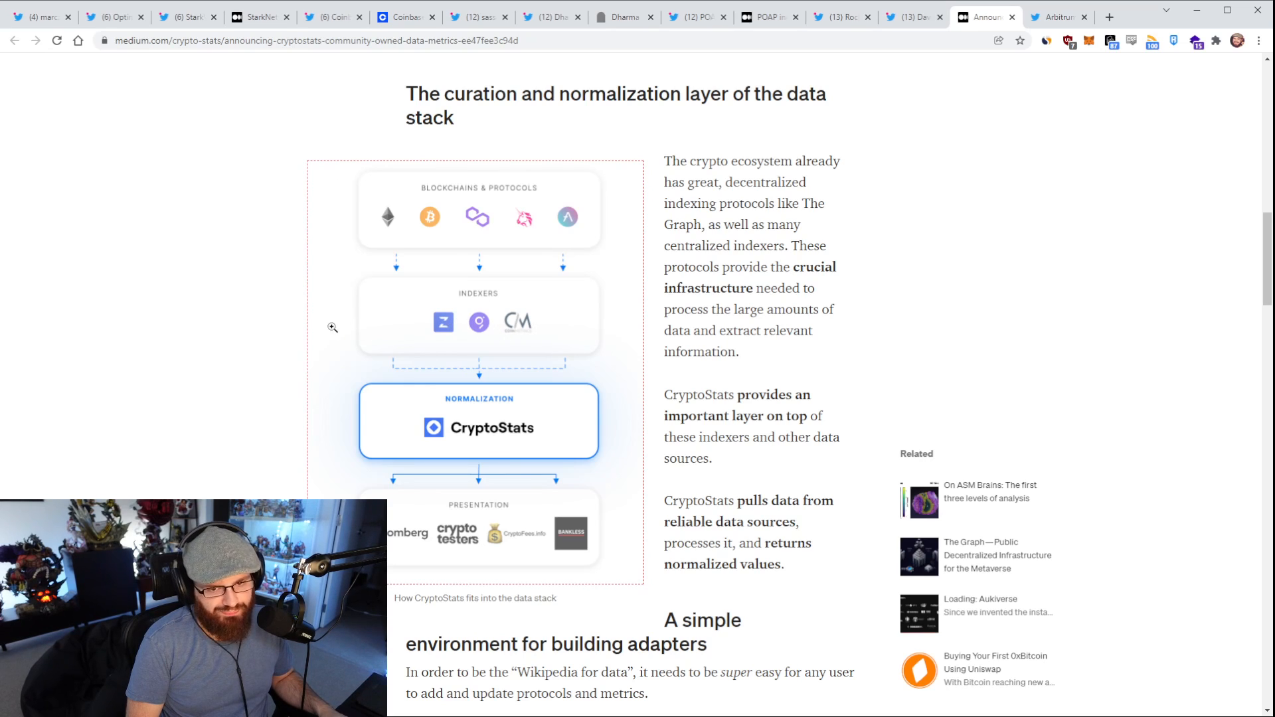
mouse_move(655, 326)
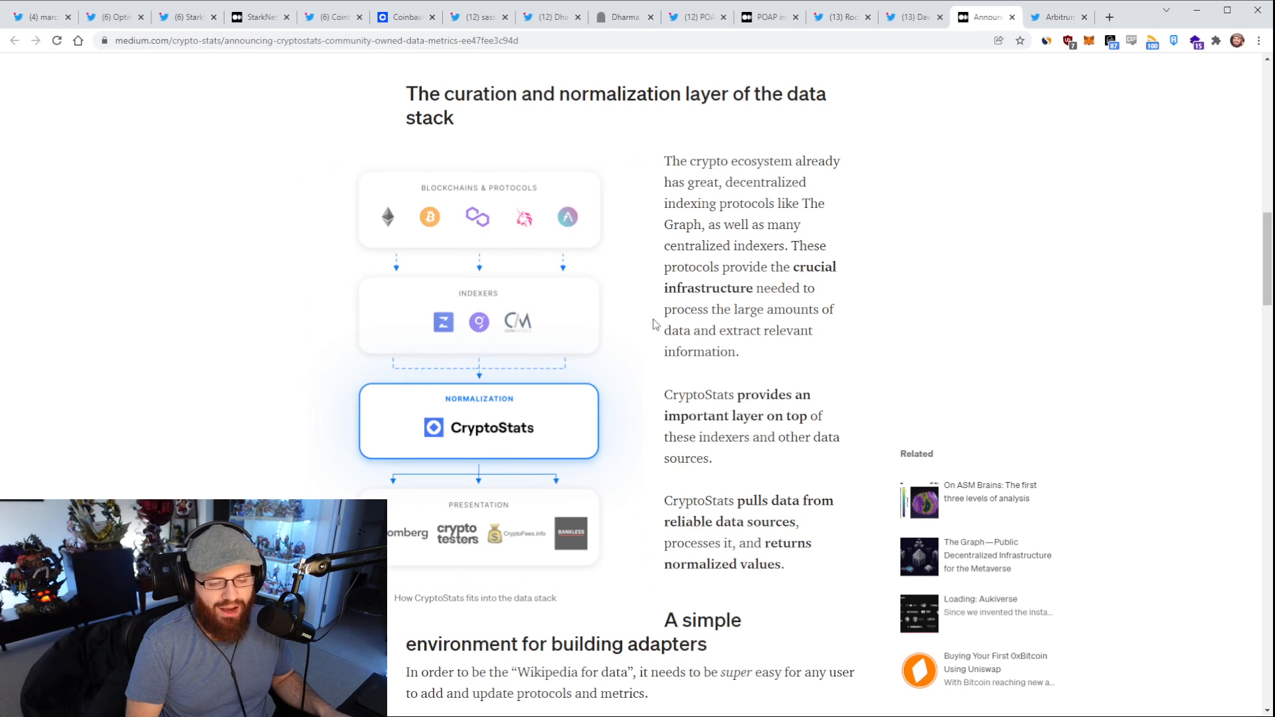
scroll(down, 3)
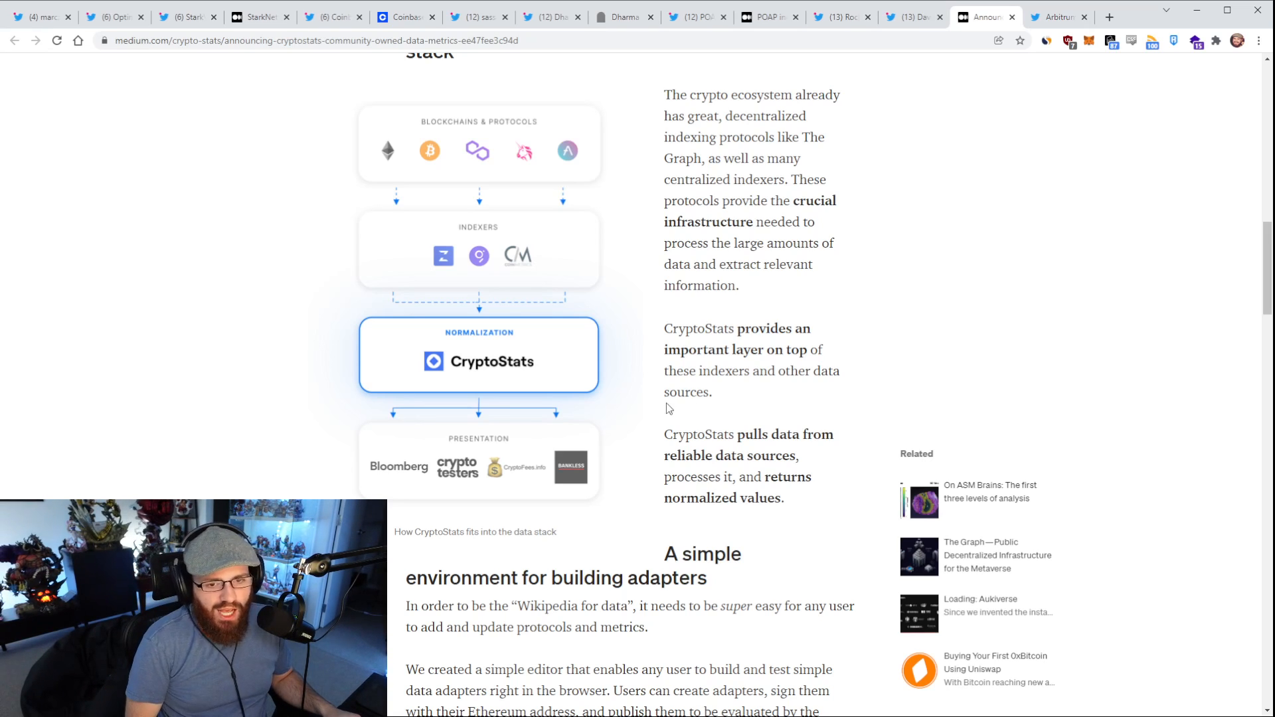
mouse_move(677, 402)
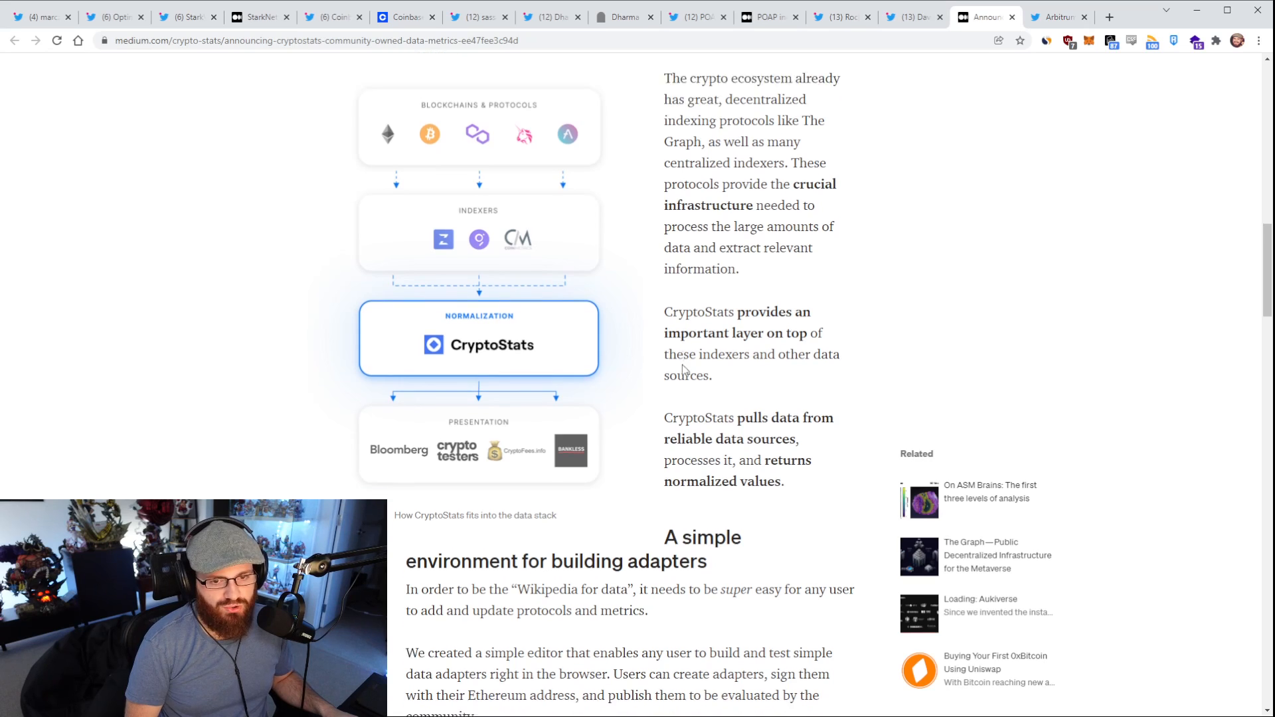
scroll(down, 3)
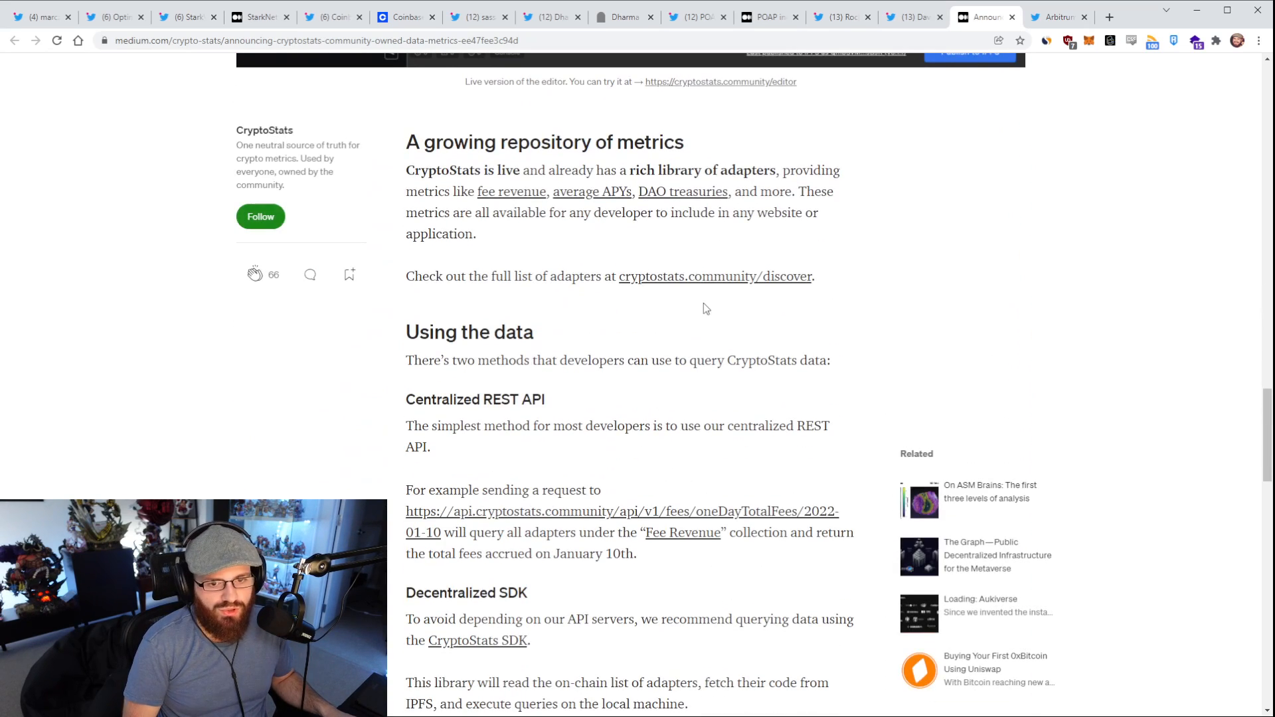
mouse_move(690, 311)
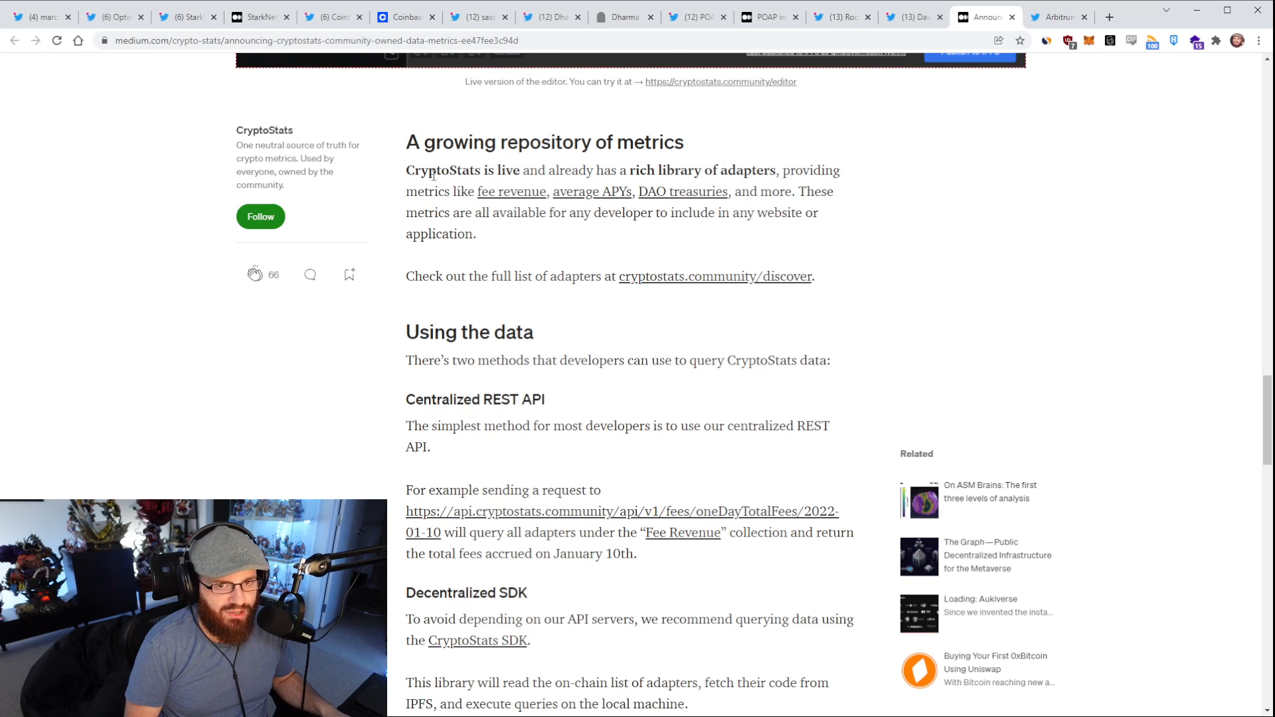
scroll(up, 3)
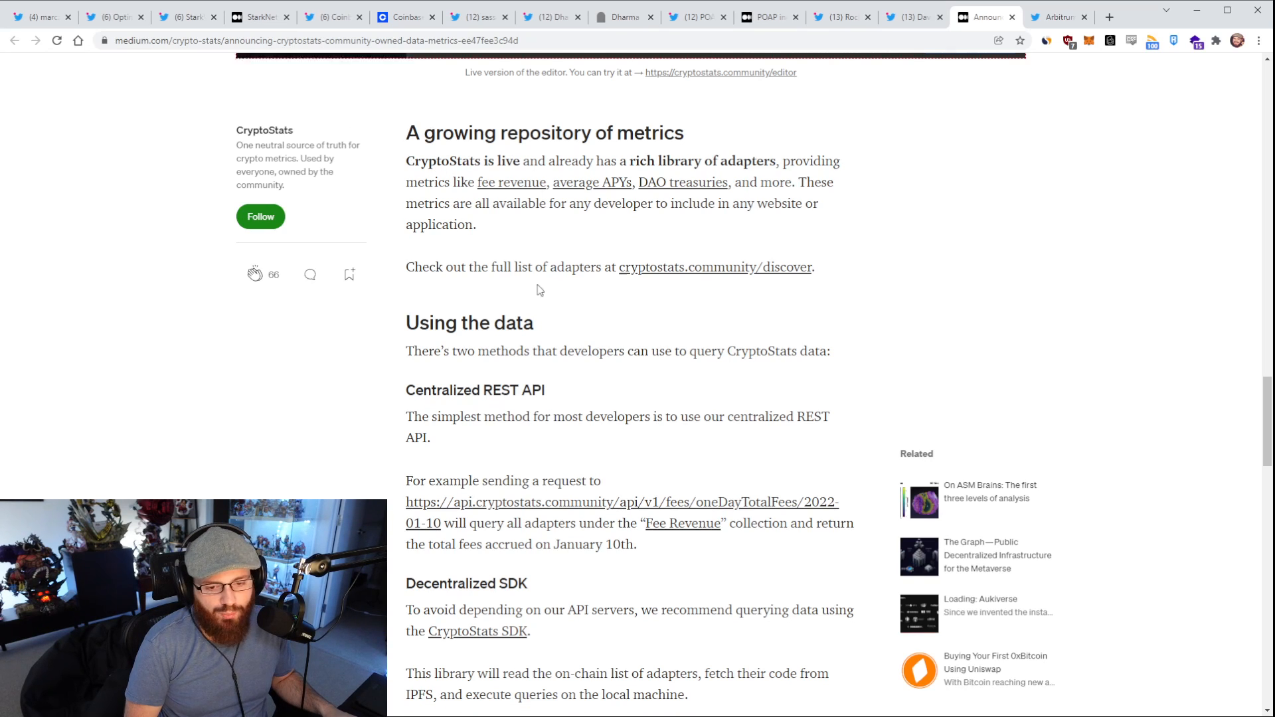
scroll(down, 3)
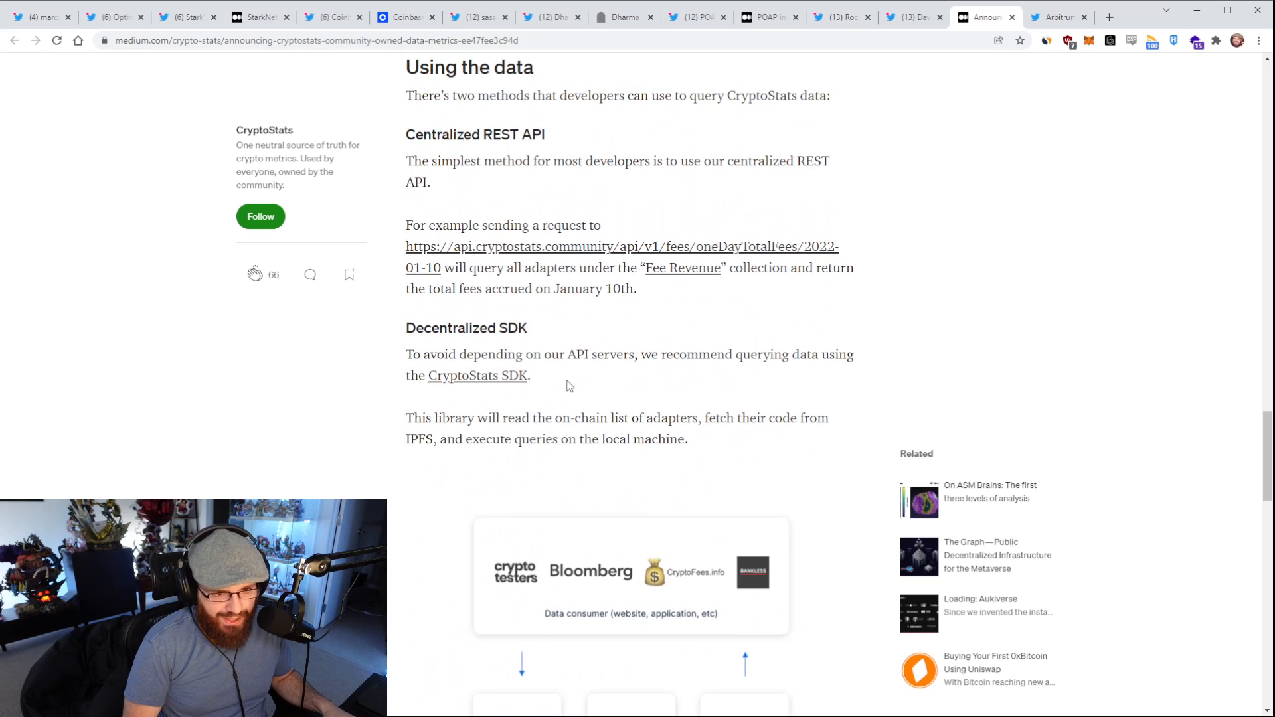
Step: Finish the CryptoStats article, return to its headline, and go back to David Mihal's tweet
scroll(up, 3)
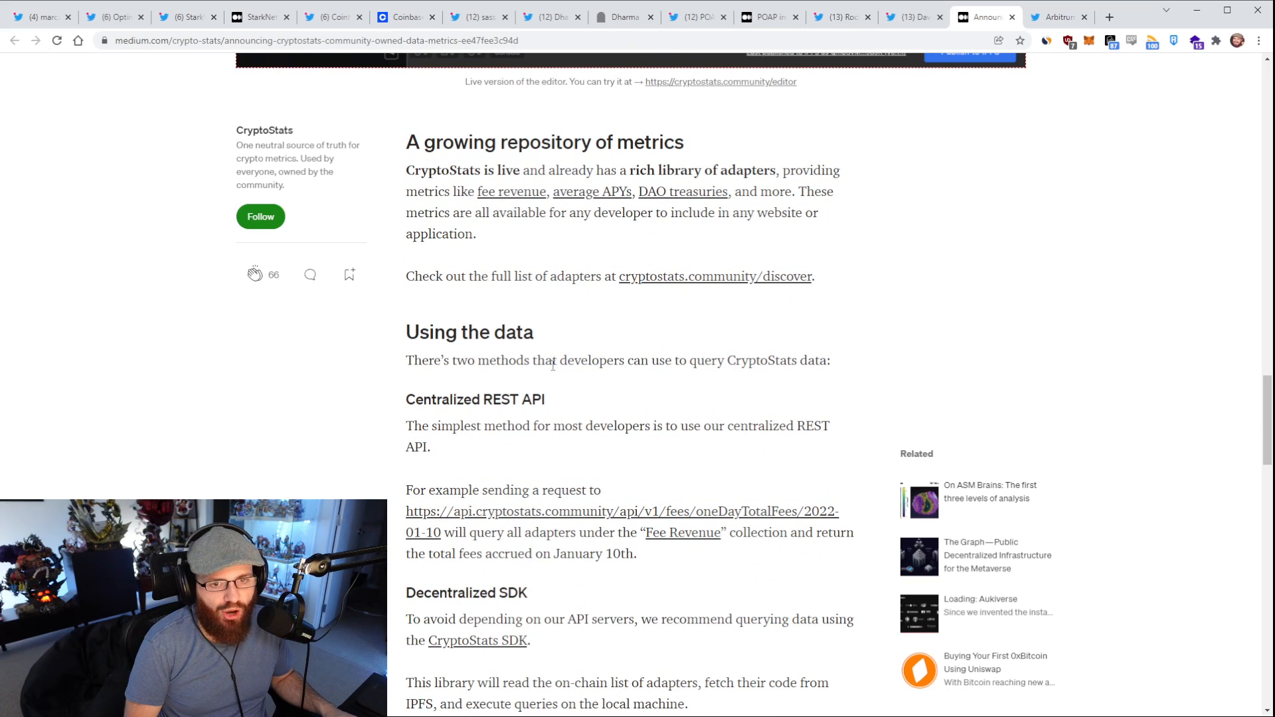
scroll(down, 3)
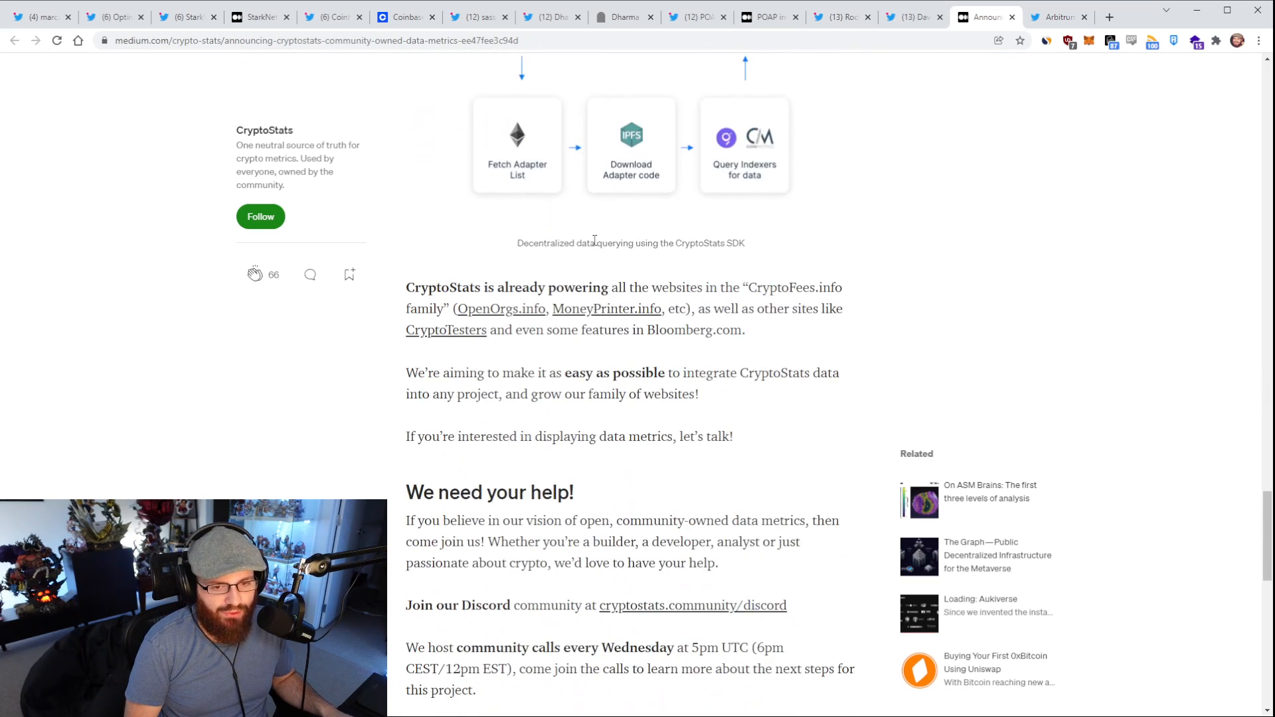
scroll(down, 3)
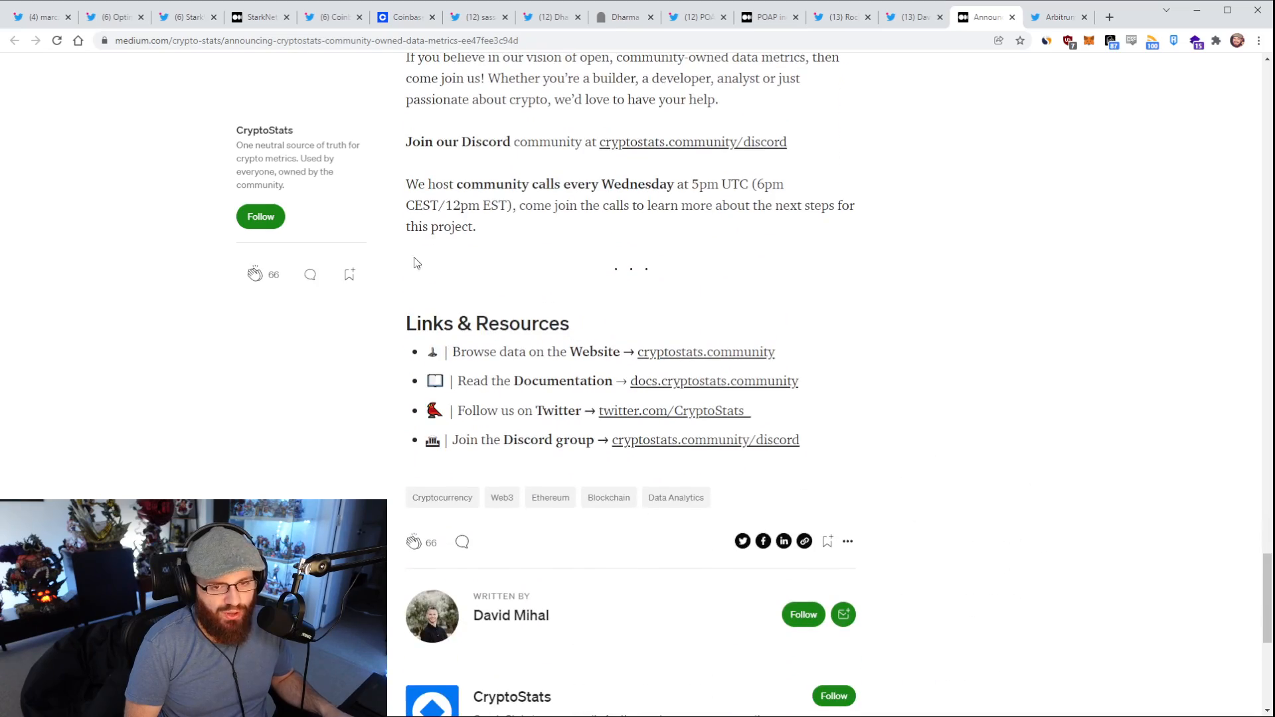
scroll(up, 3)
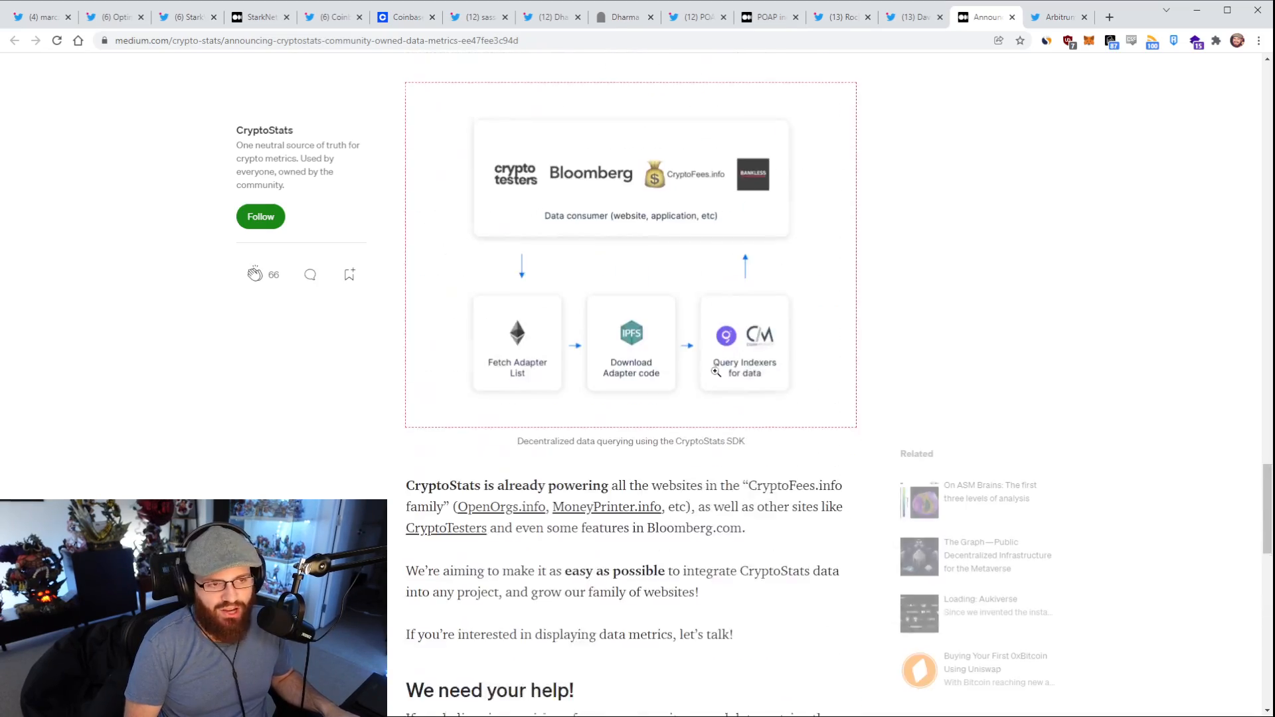
scroll(up, 3)
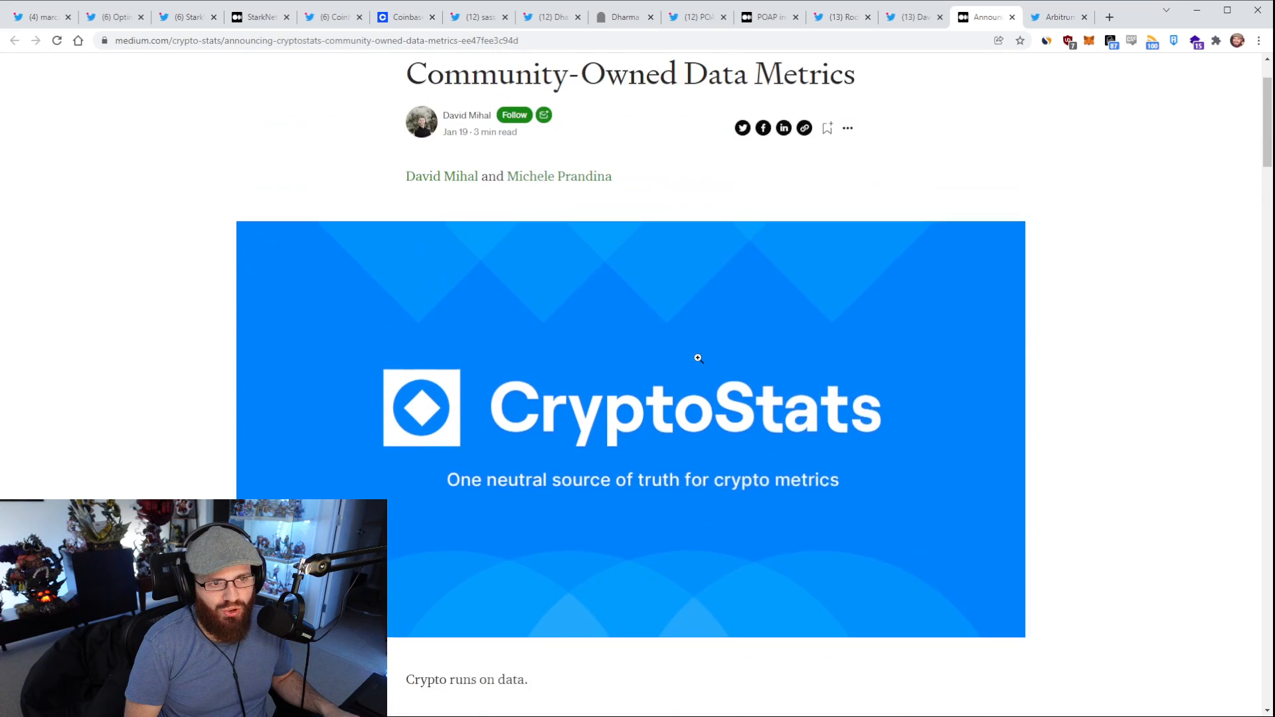
scroll(up, 3)
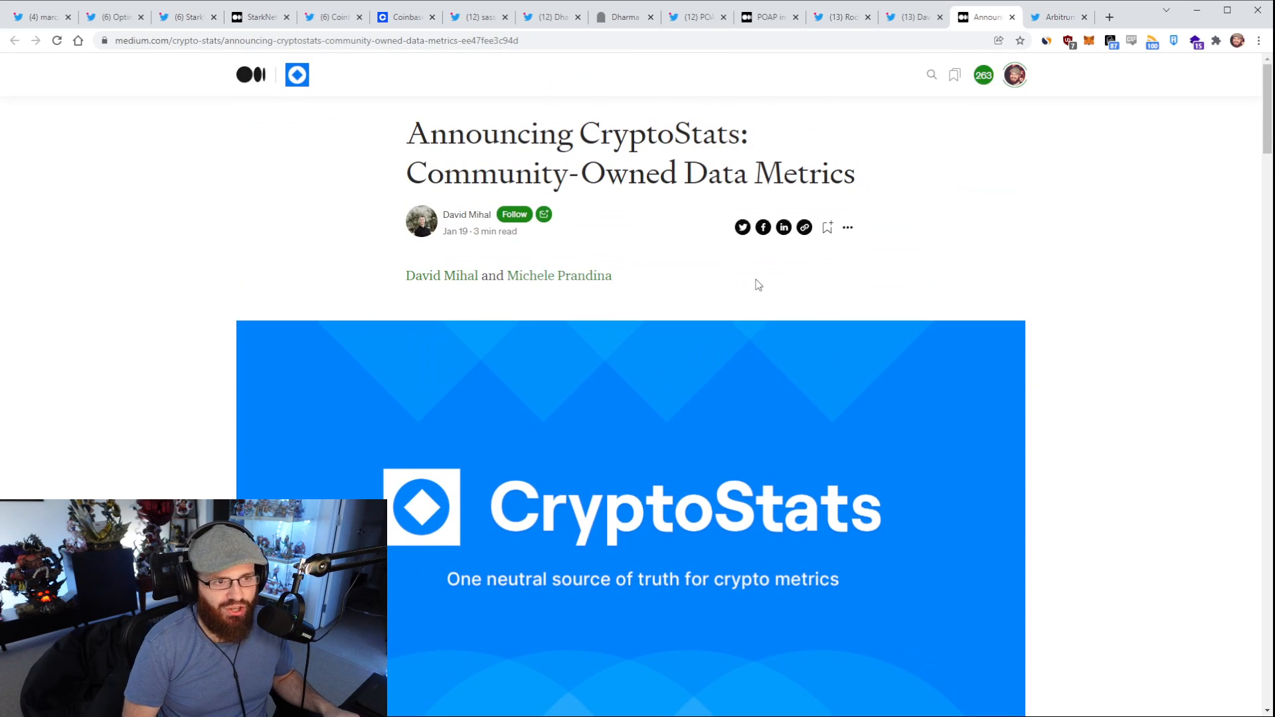
click(911, 16)
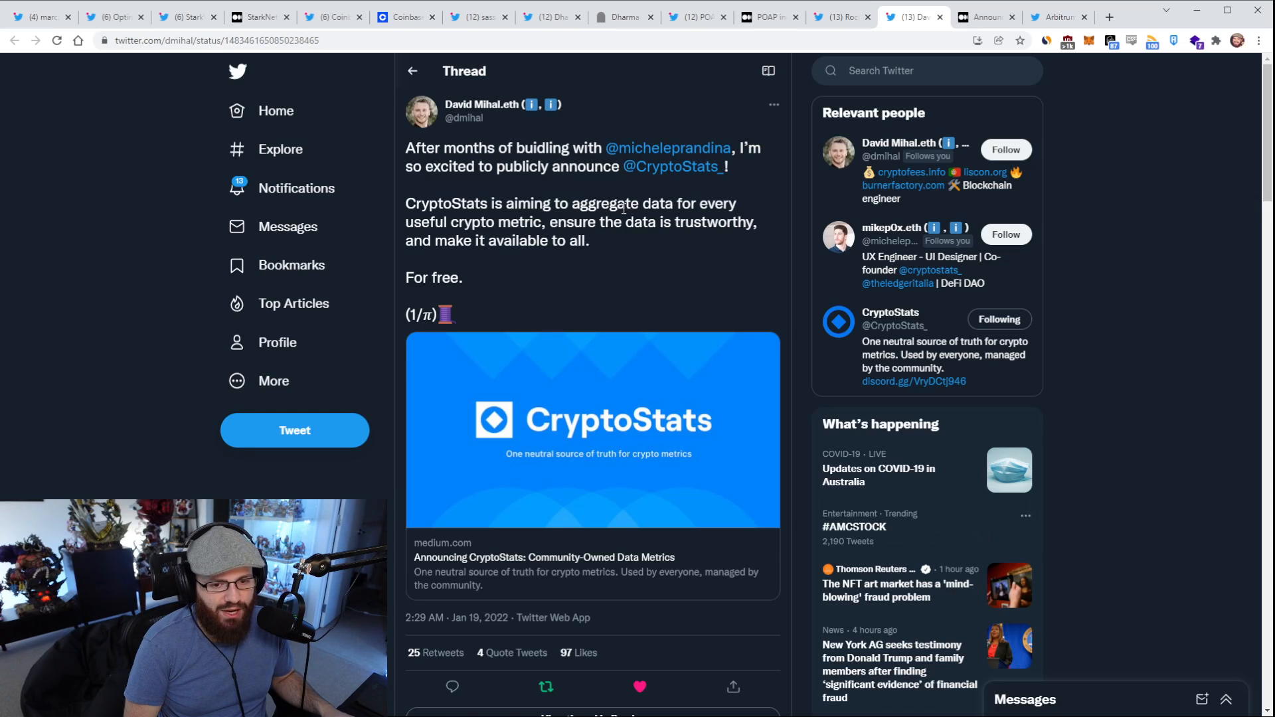
Step: Show Arbitrum's hiring tweet and open its linked Offchain Labs job listings page
click(1053, 16)
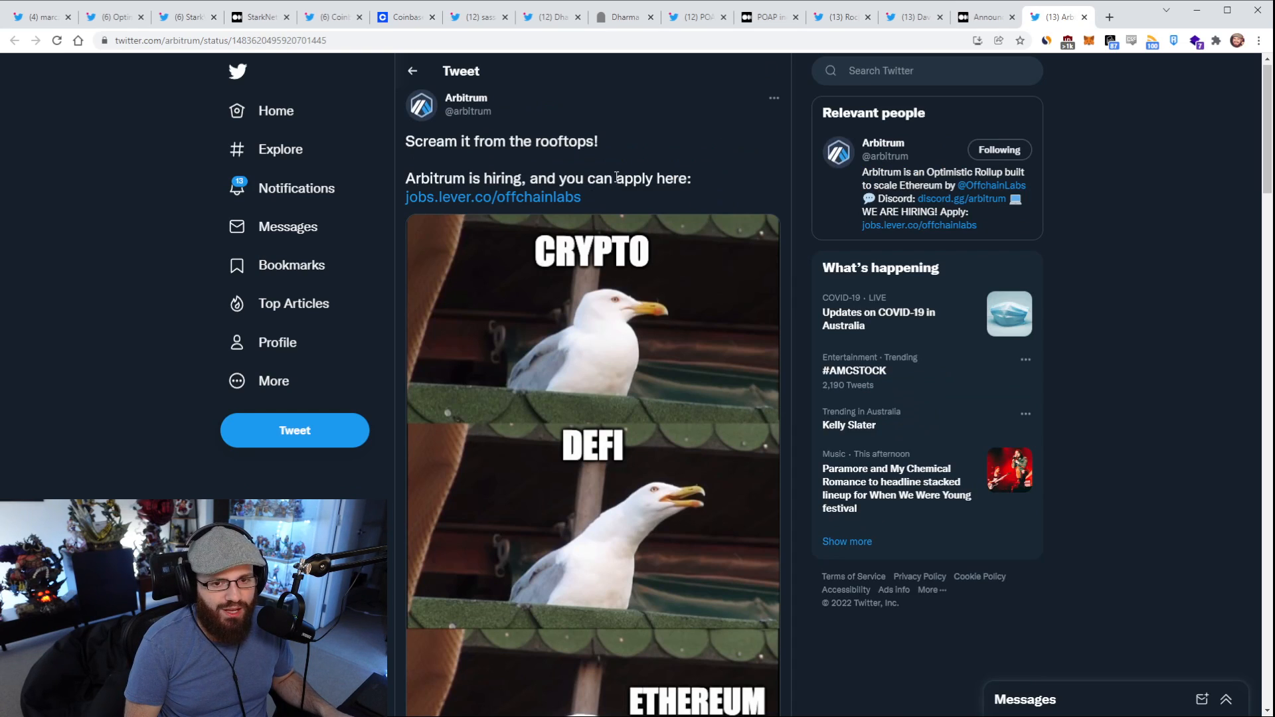
click(492, 197)
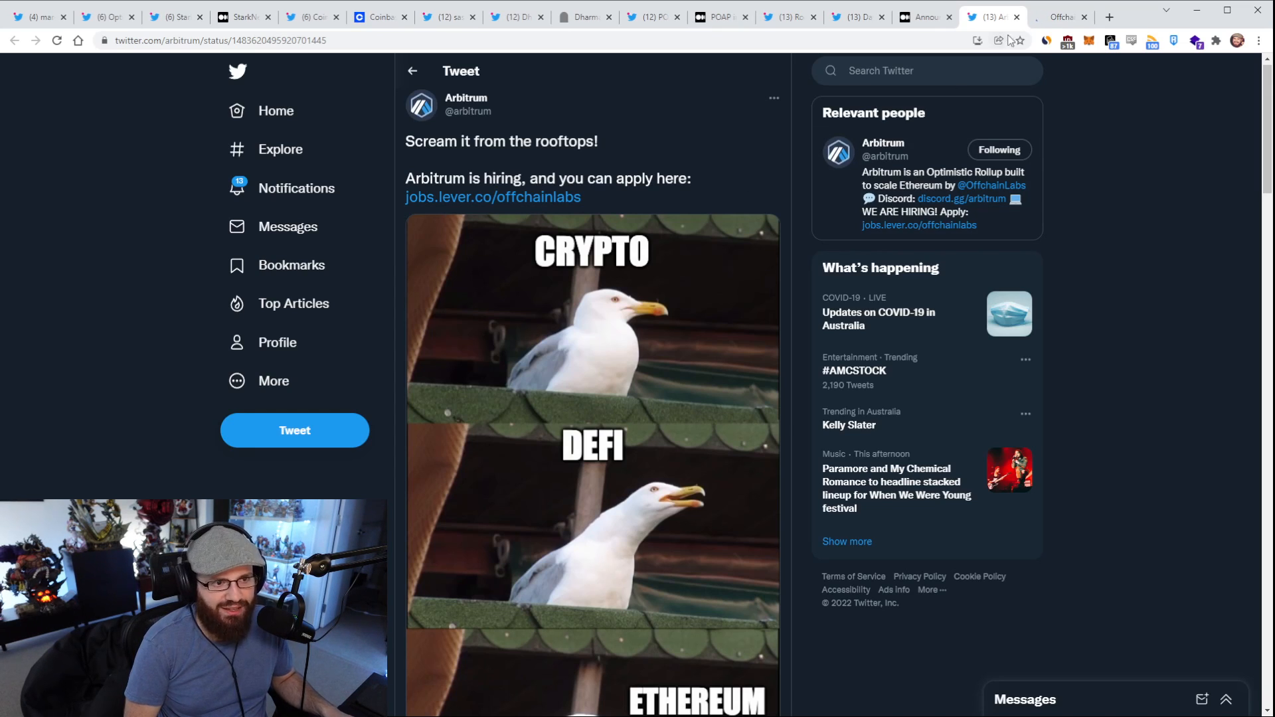
click(1060, 16)
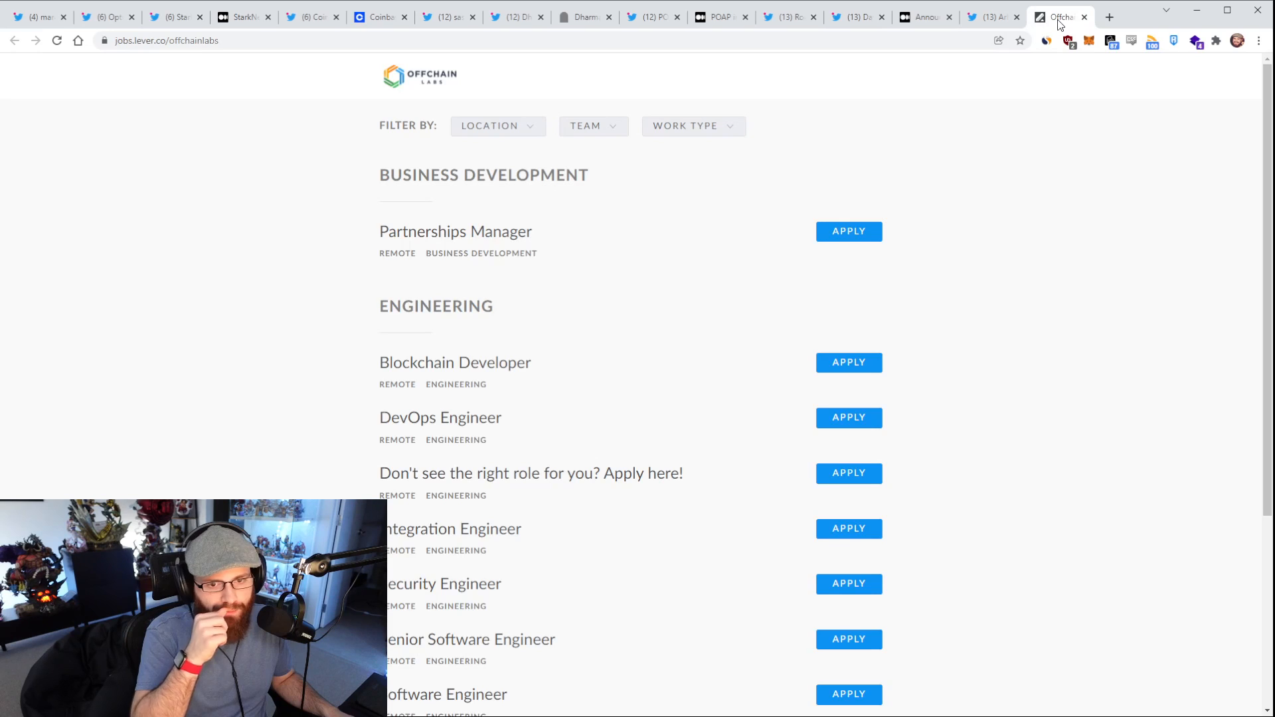
mouse_move(966, 283)
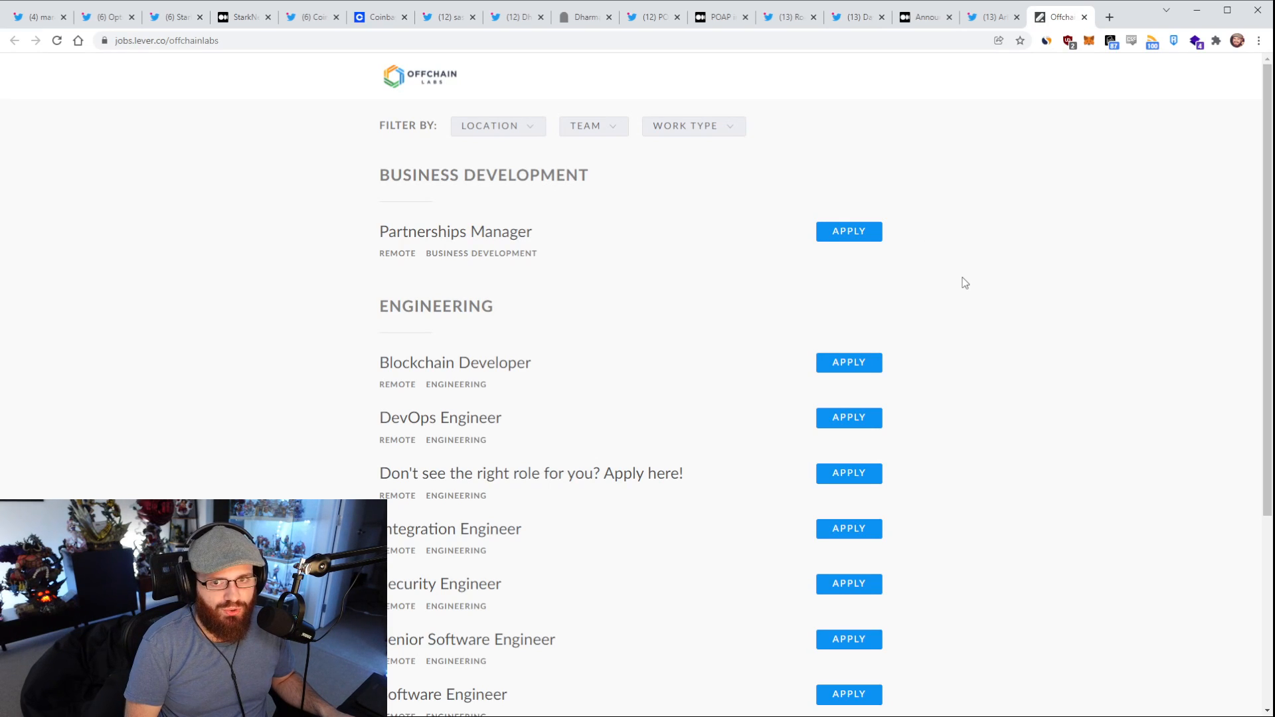
mouse_move(990, 292)
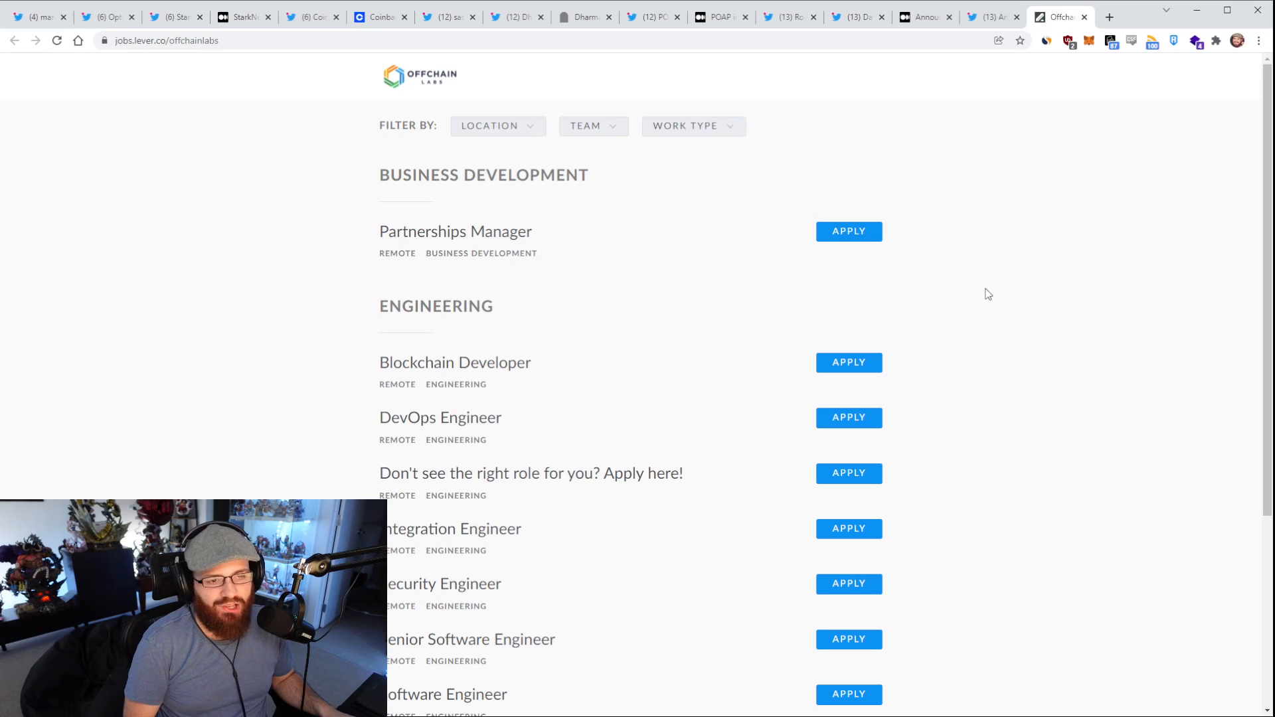
Step: Review the Offchain Labs Lever job listings, then return to the Arbitrum hiring tweet
scroll(down, 3)
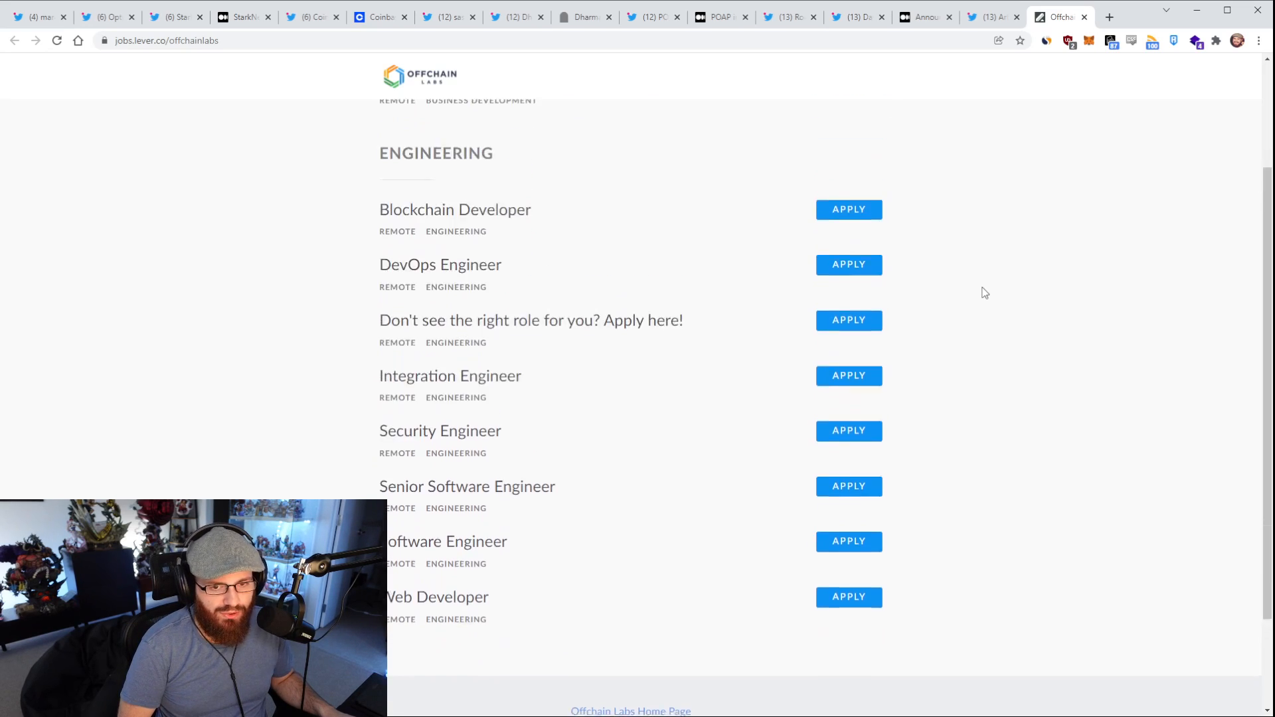
scroll(up, 3)
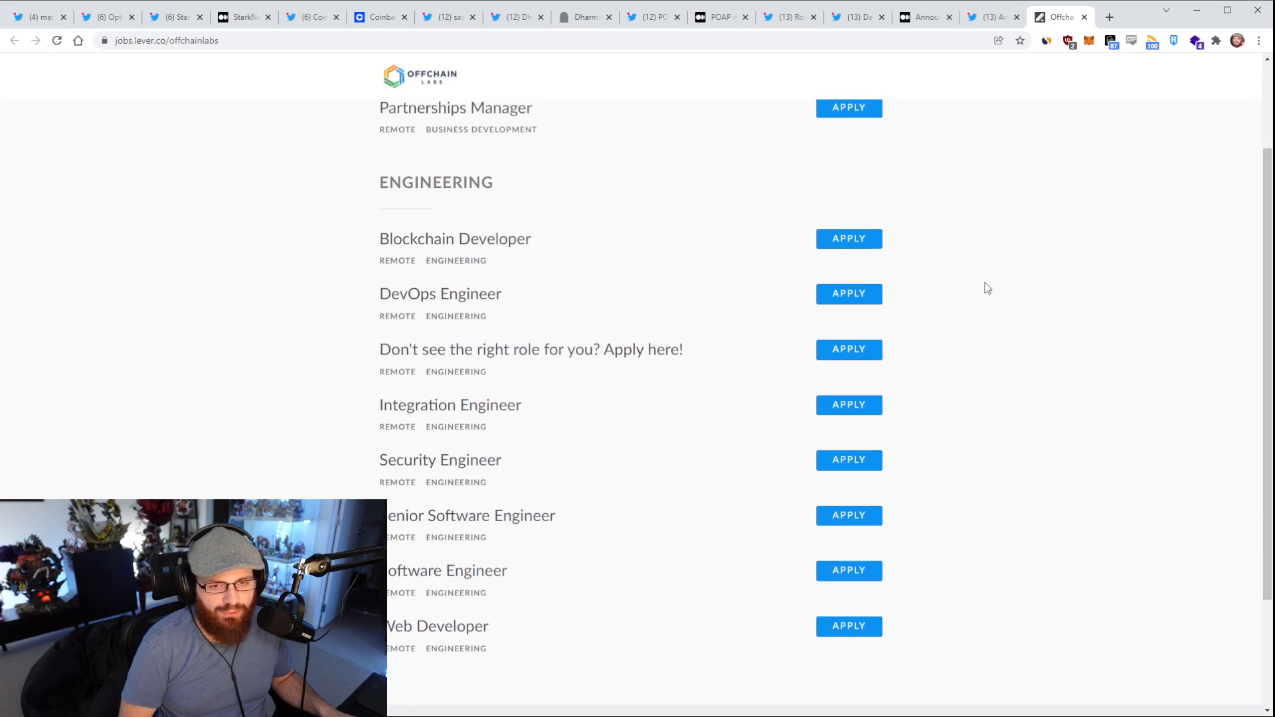
scroll(up, 3)
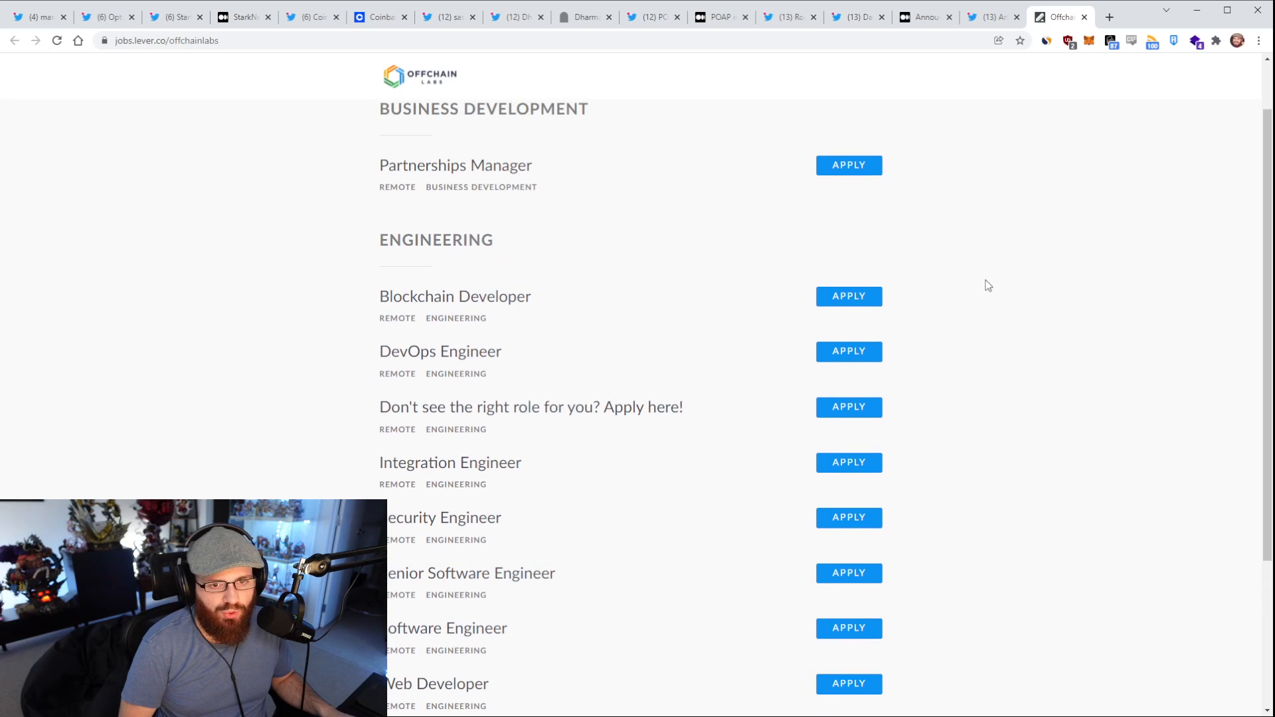
scroll(up, 3)
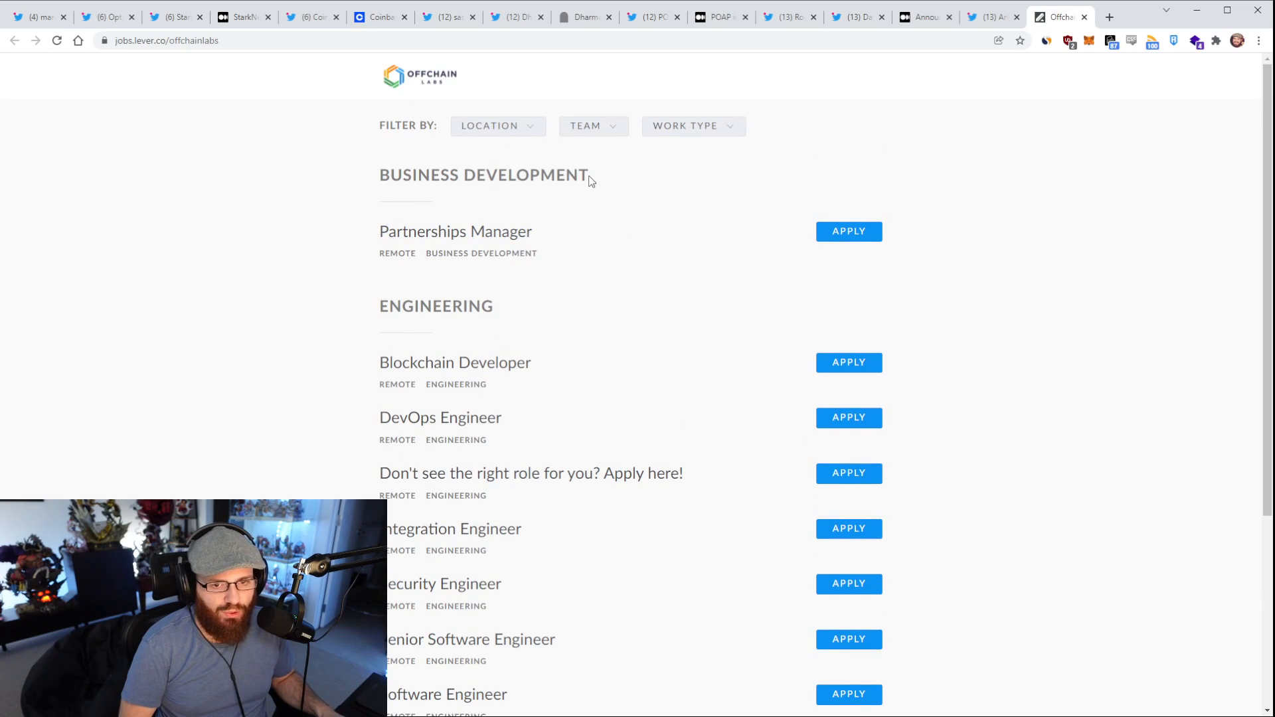
mouse_move(999, 265)
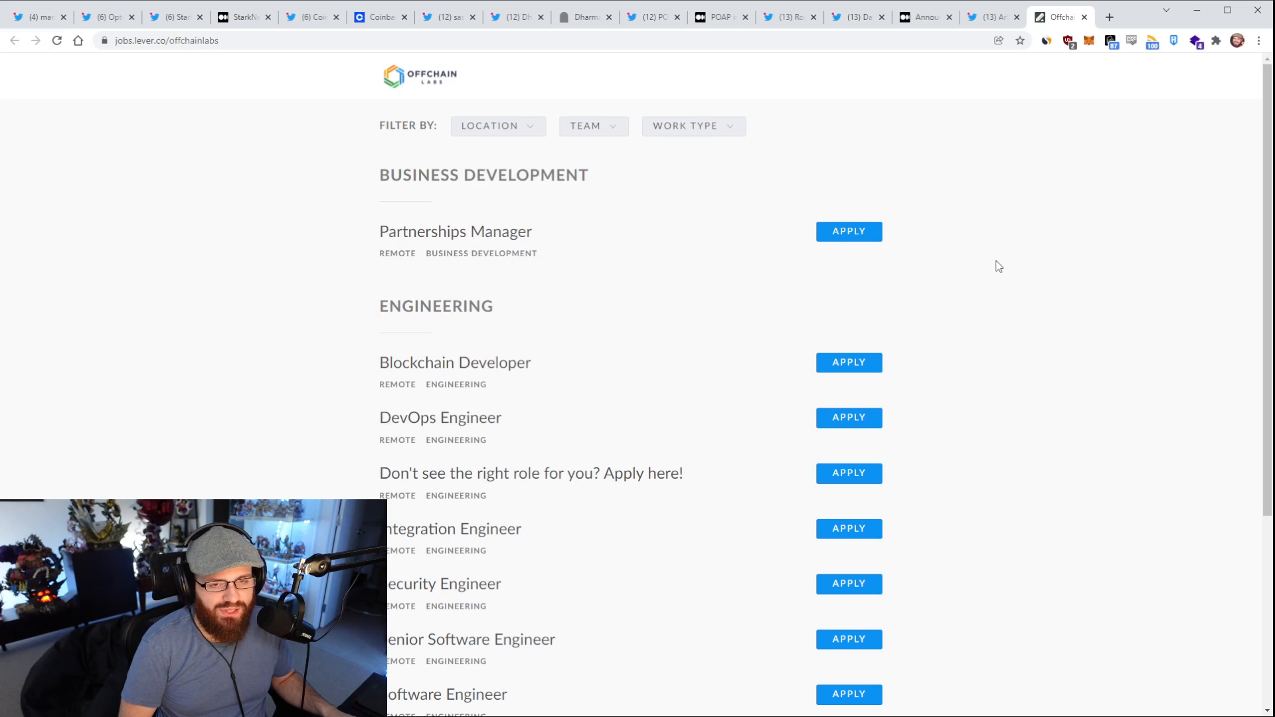
scroll(down, 3)
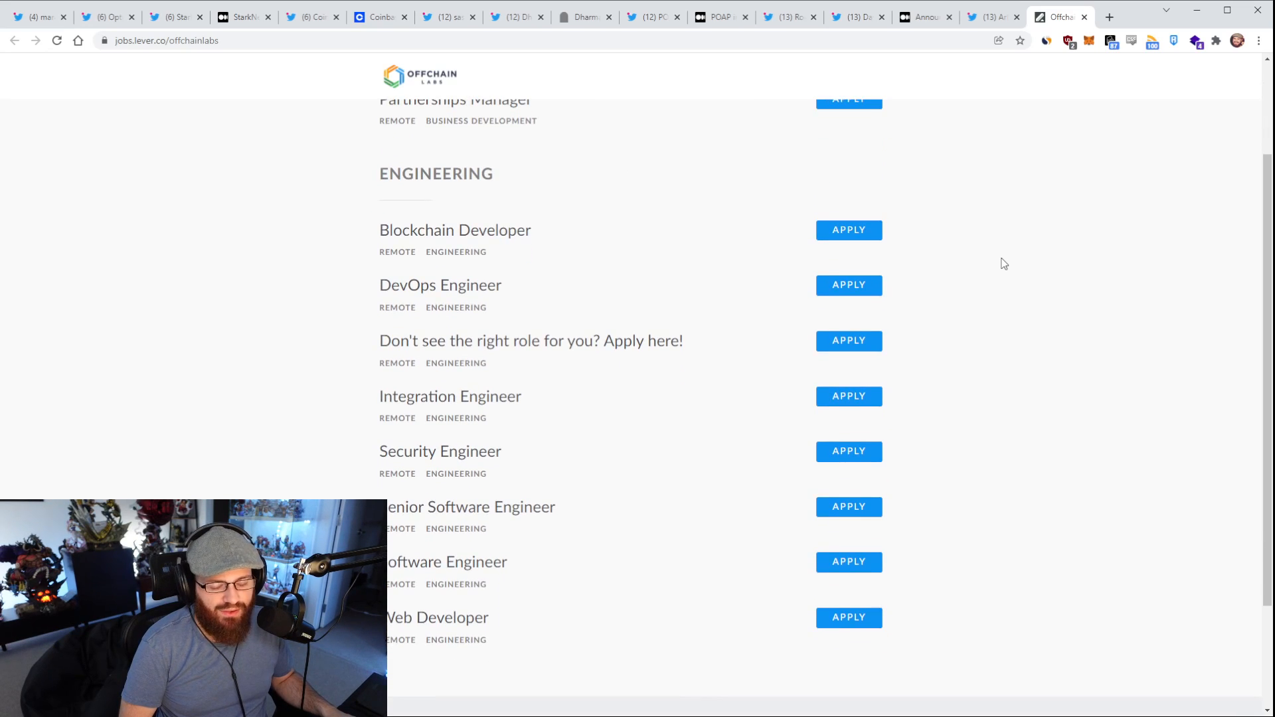
mouse_move(1017, 242)
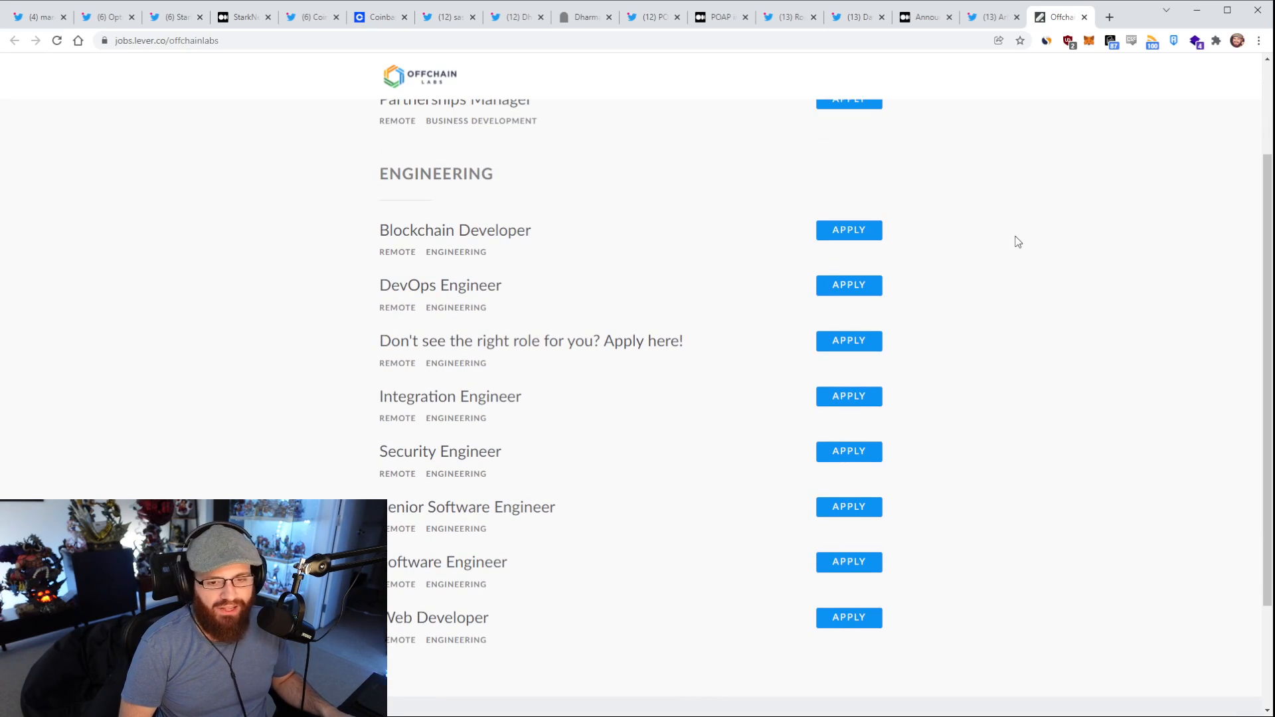
mouse_move(1018, 253)
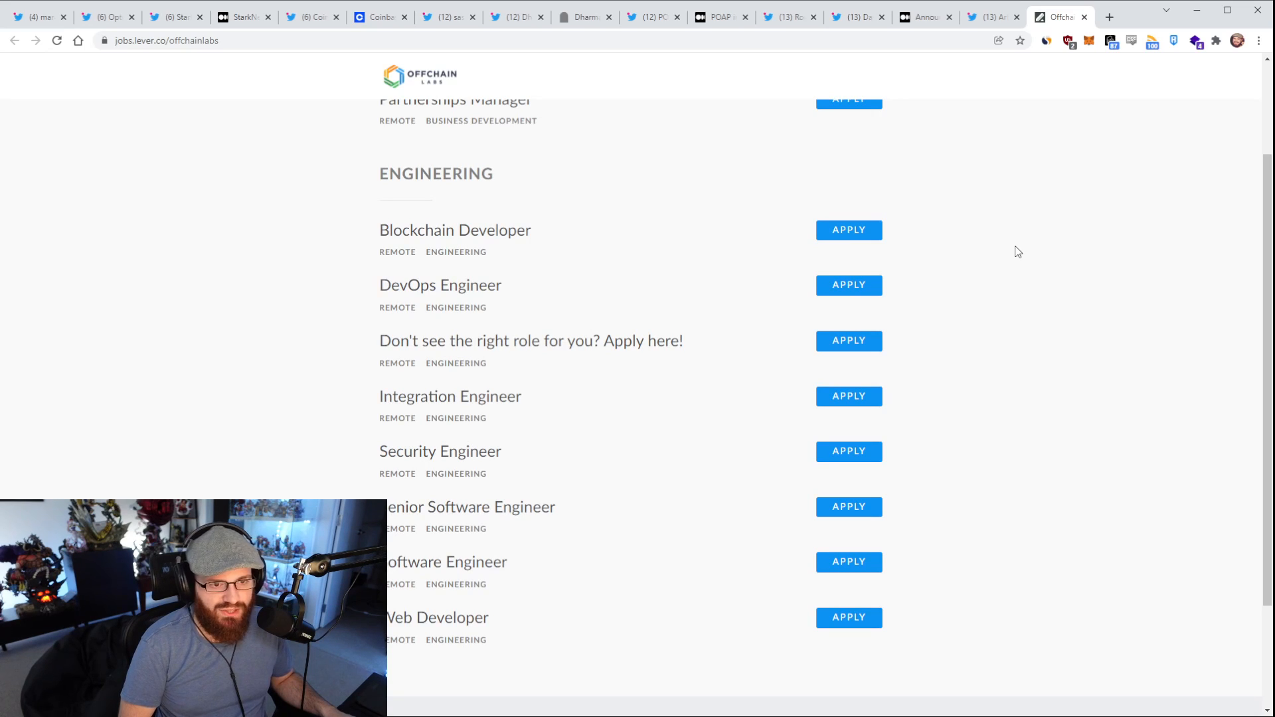
scroll(down, 3)
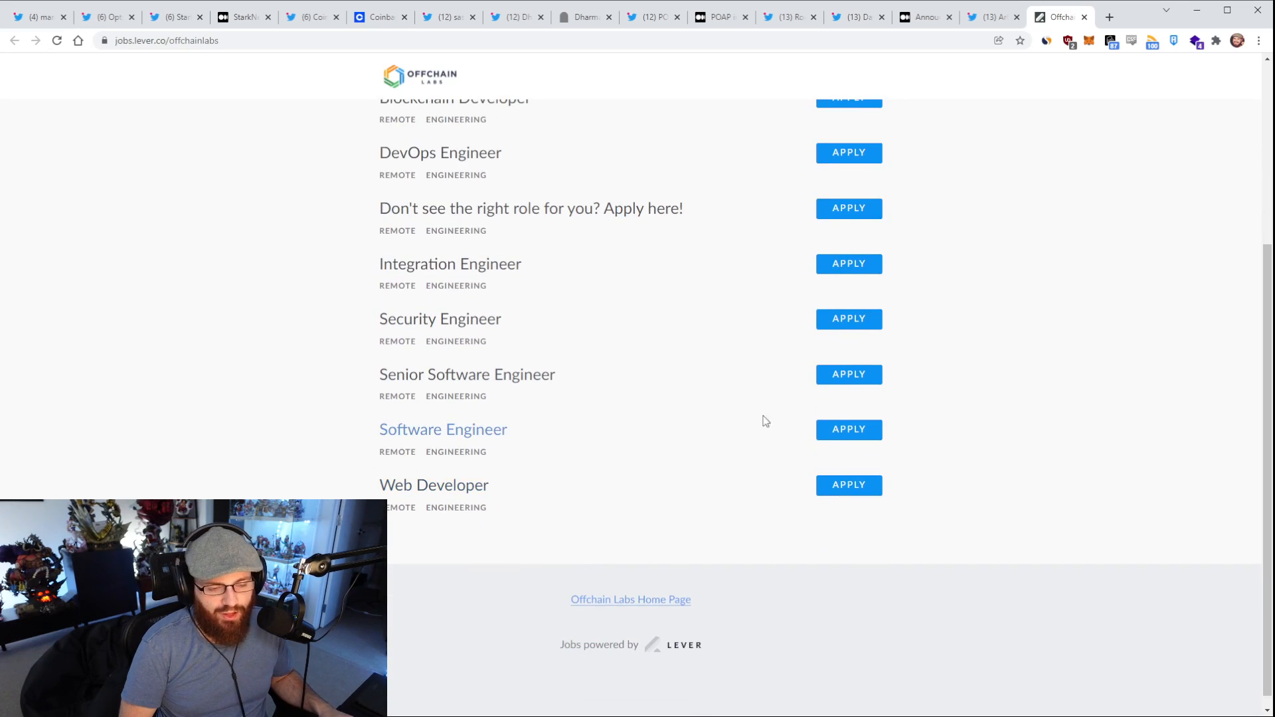
scroll(up, 3)
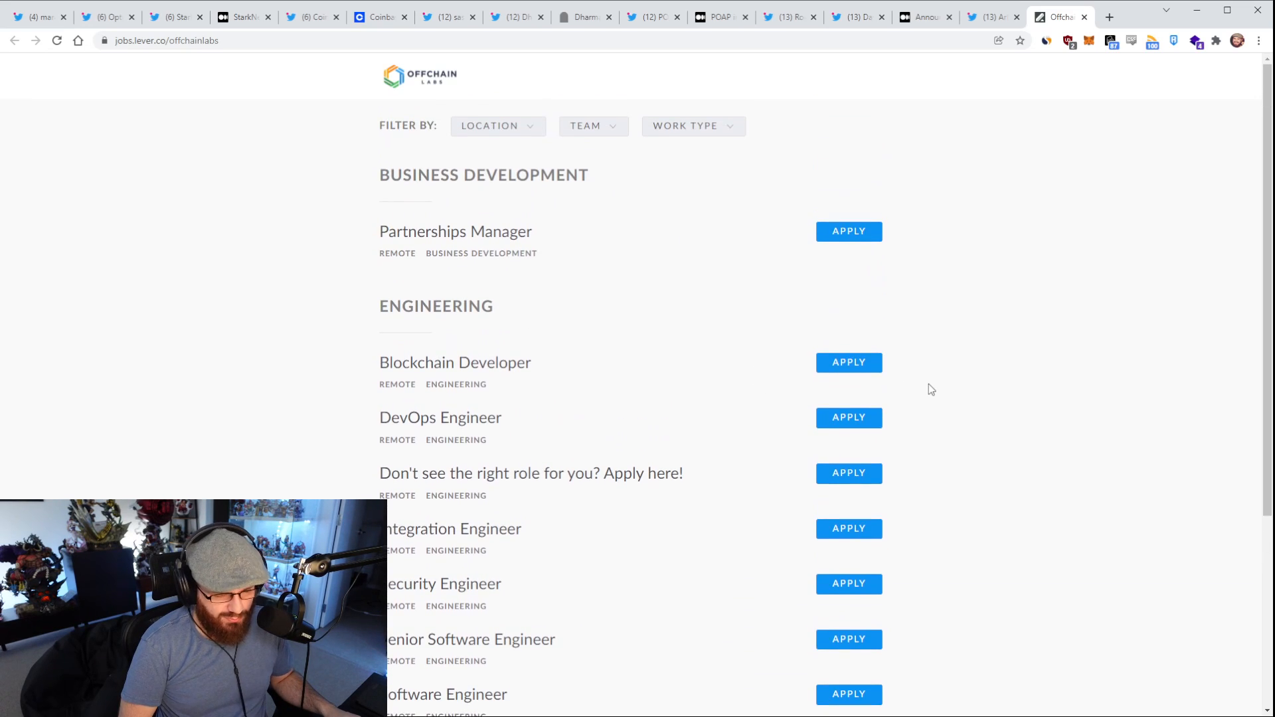
mouse_move(936, 382)
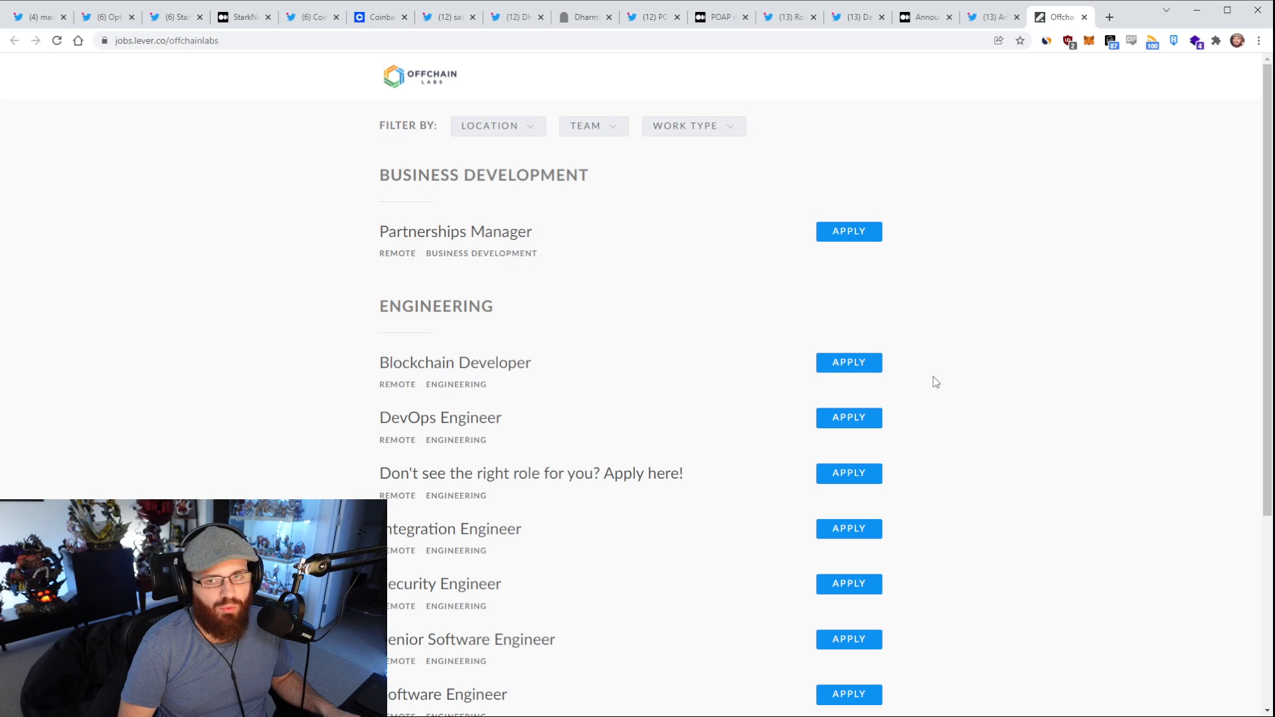
mouse_move(943, 380)
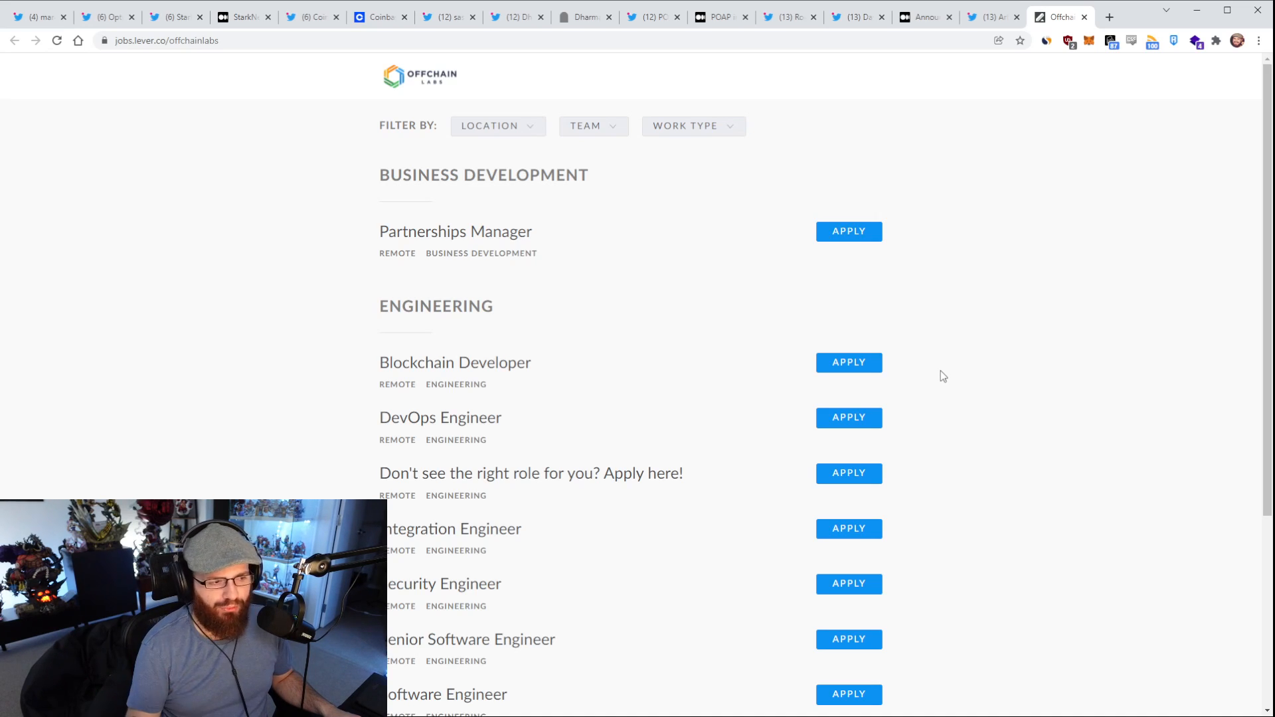
mouse_move(943, 202)
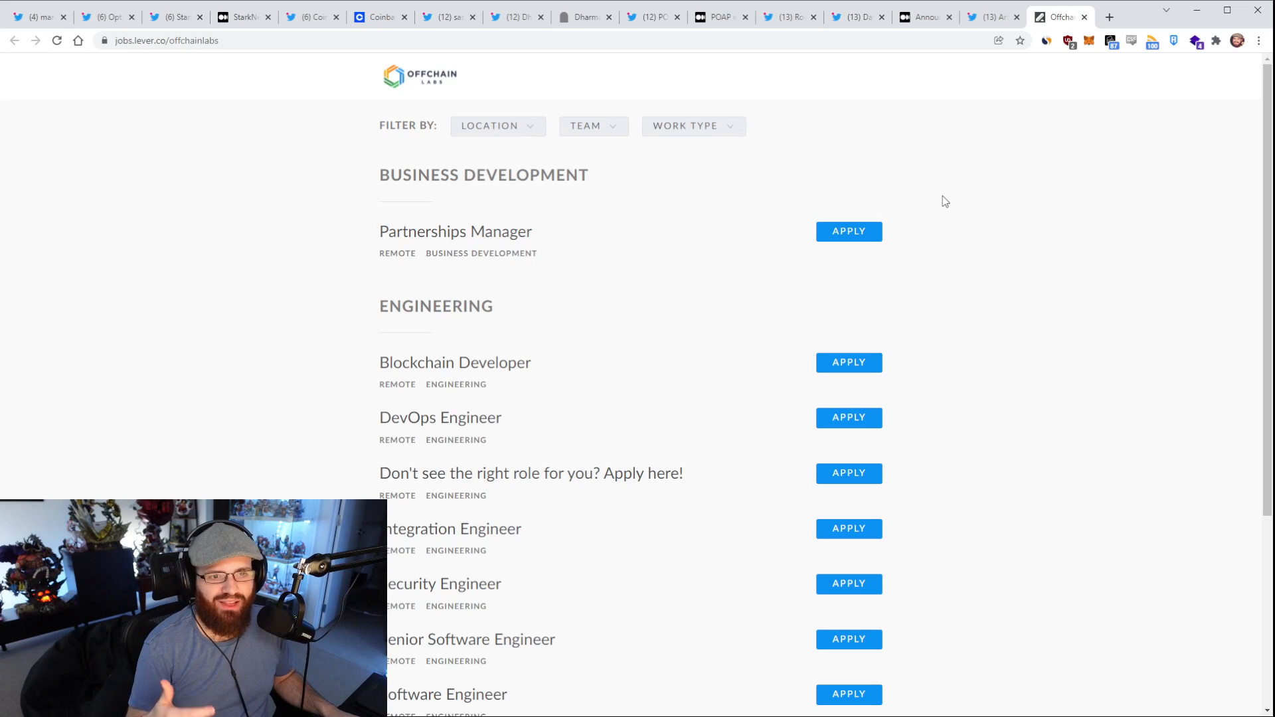
mouse_move(950, 203)
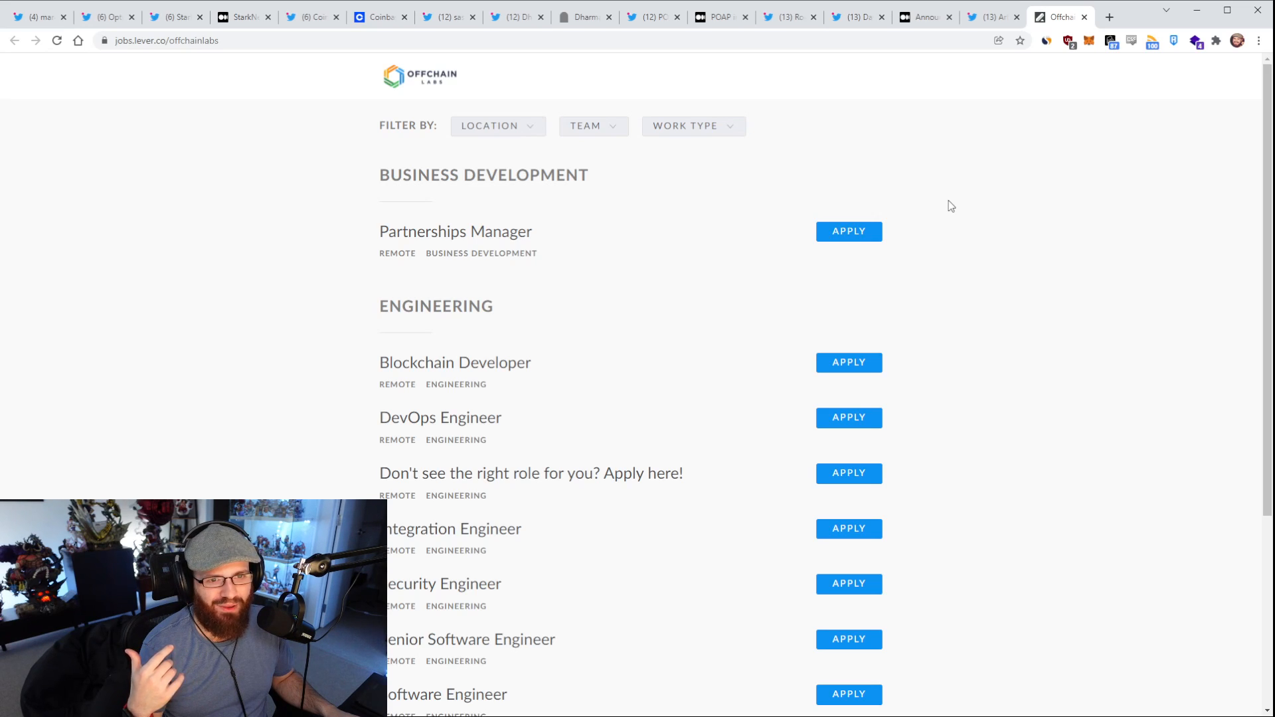
mouse_move(947, 235)
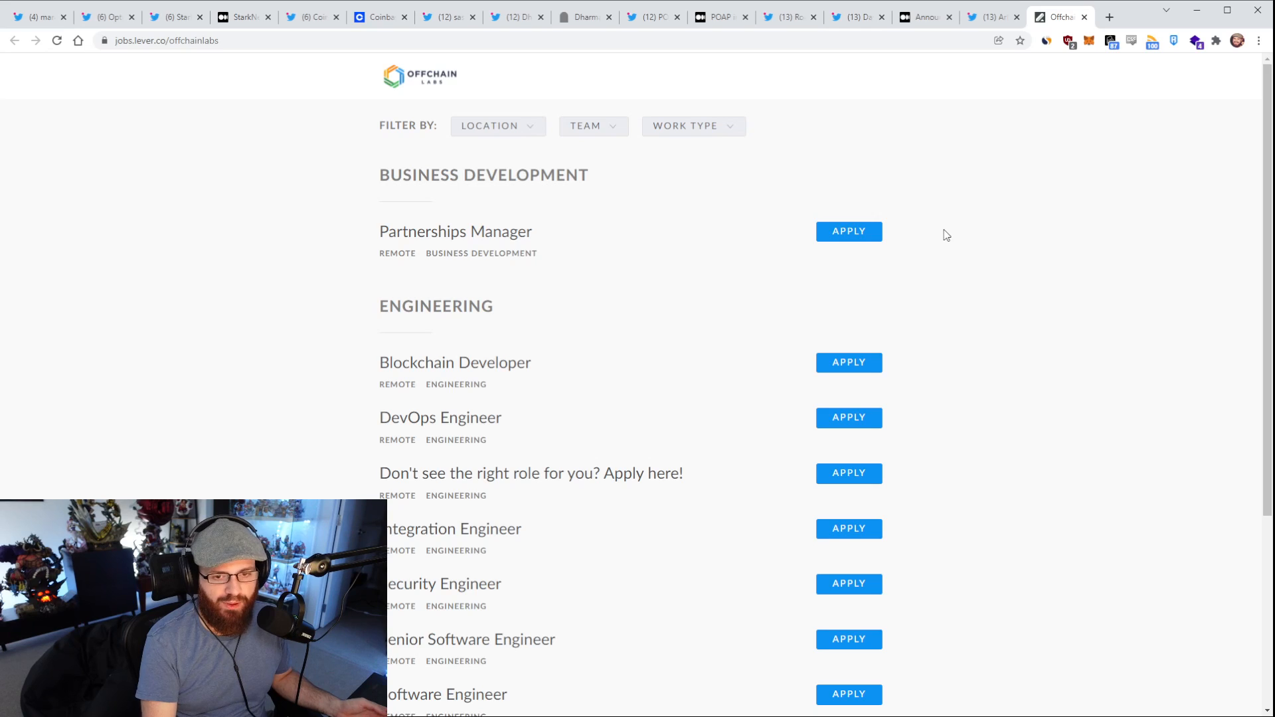
mouse_move(968, 72)
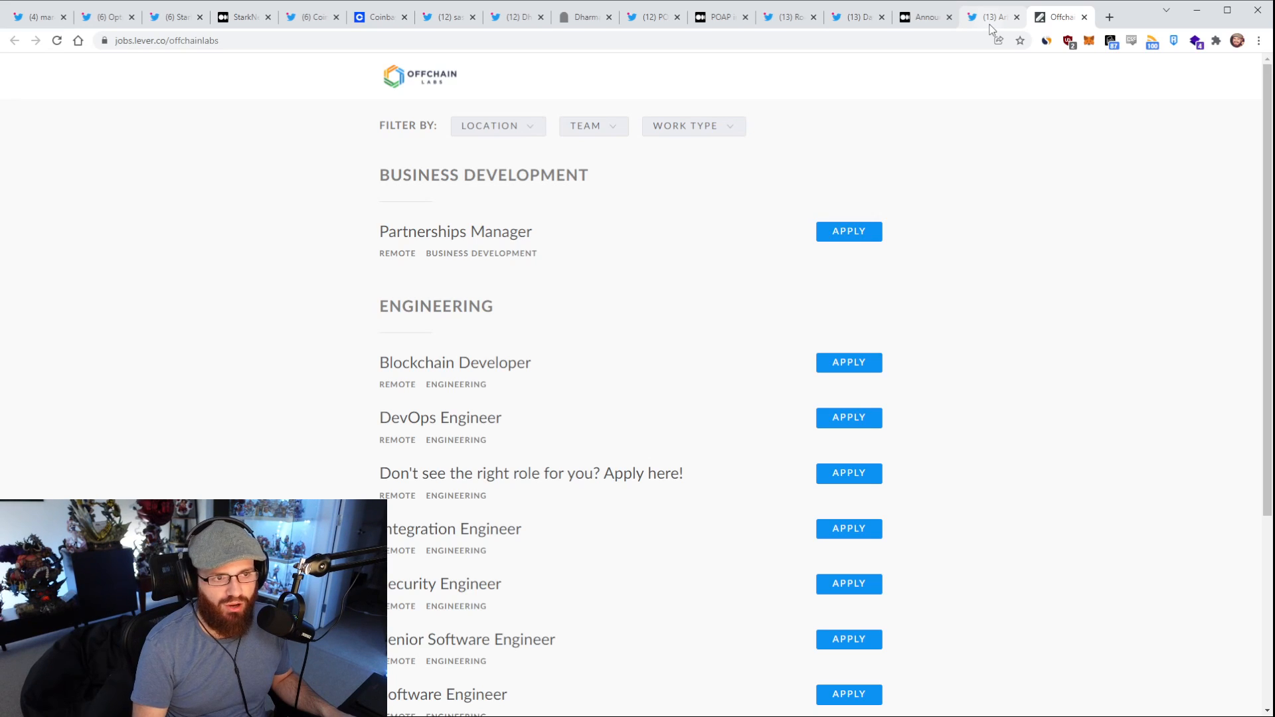
click(988, 16)
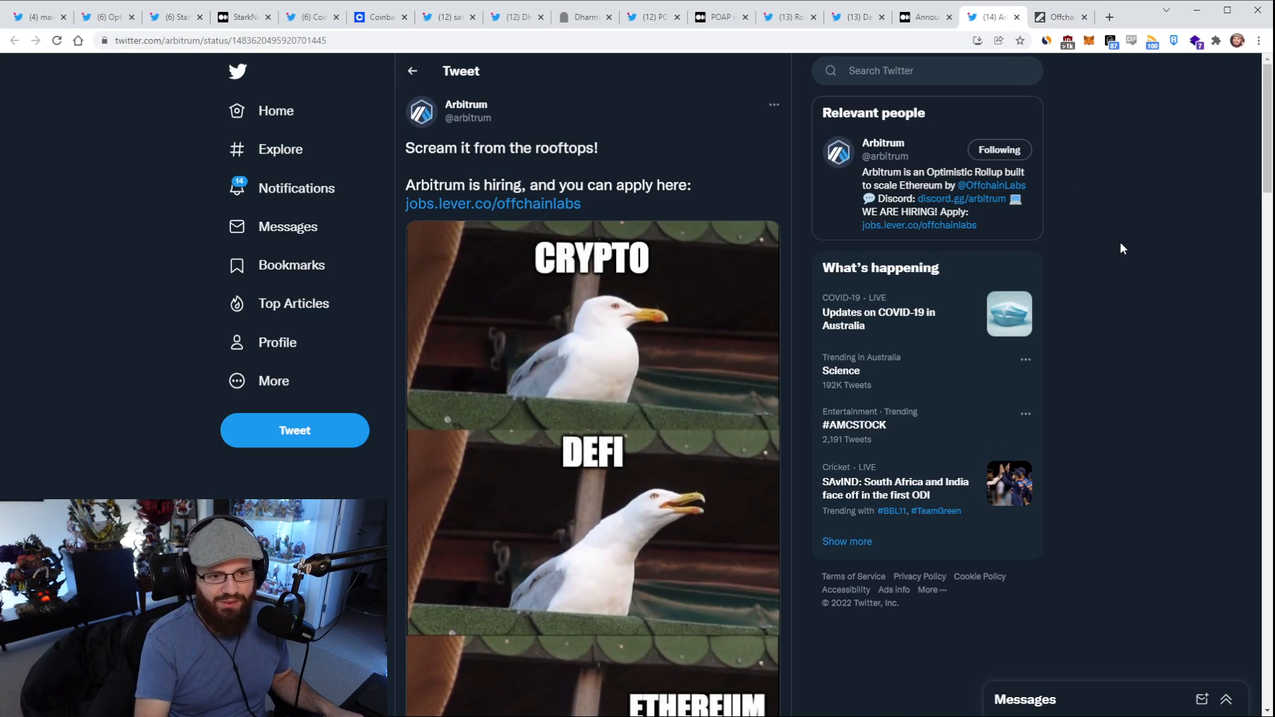
mouse_move(1110, 275)
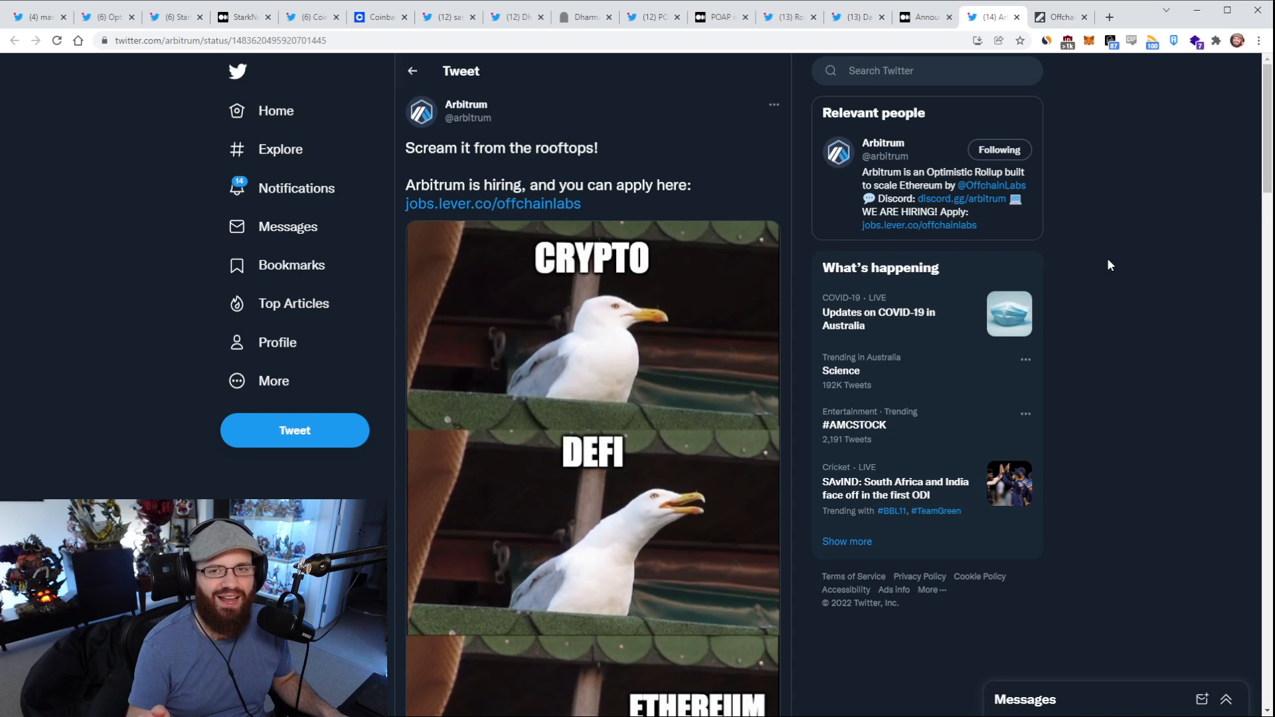
mouse_move(1110, 274)
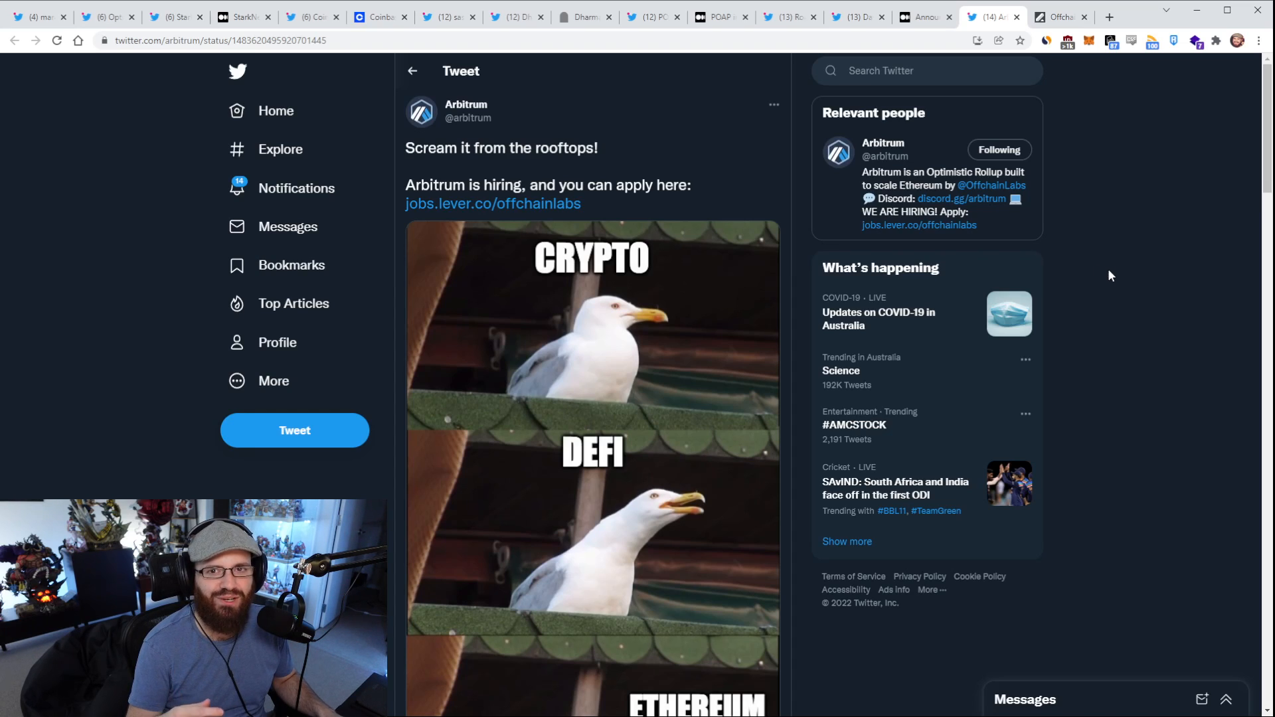